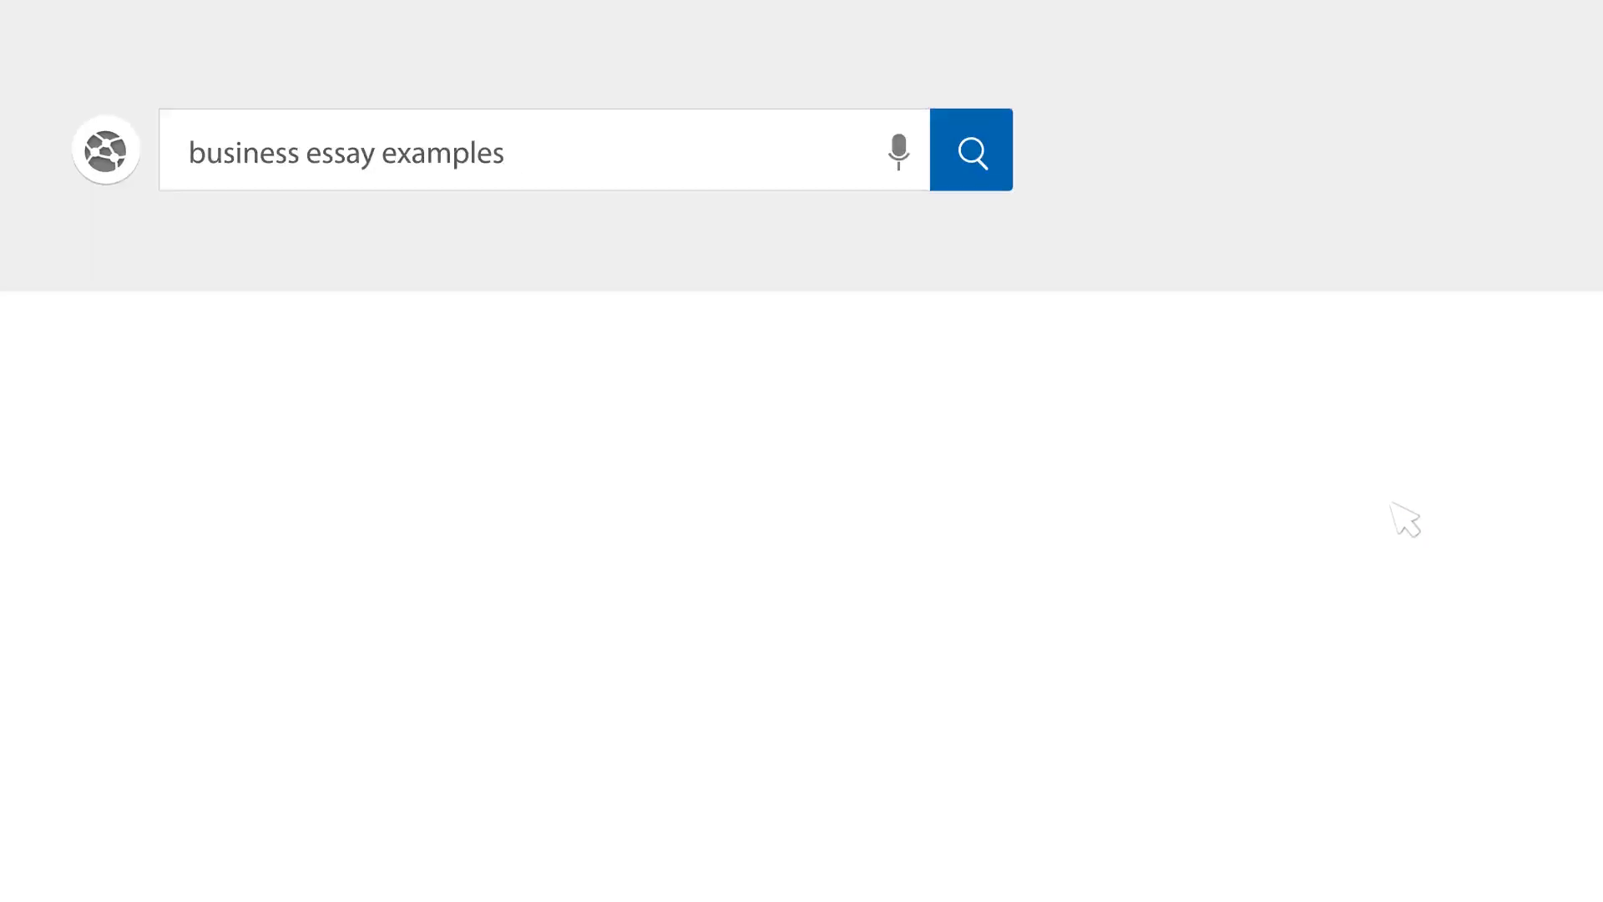
Open a blank Word document titled 'Lopez Ribalda and Others v. Spain Case'
click(970, 149)
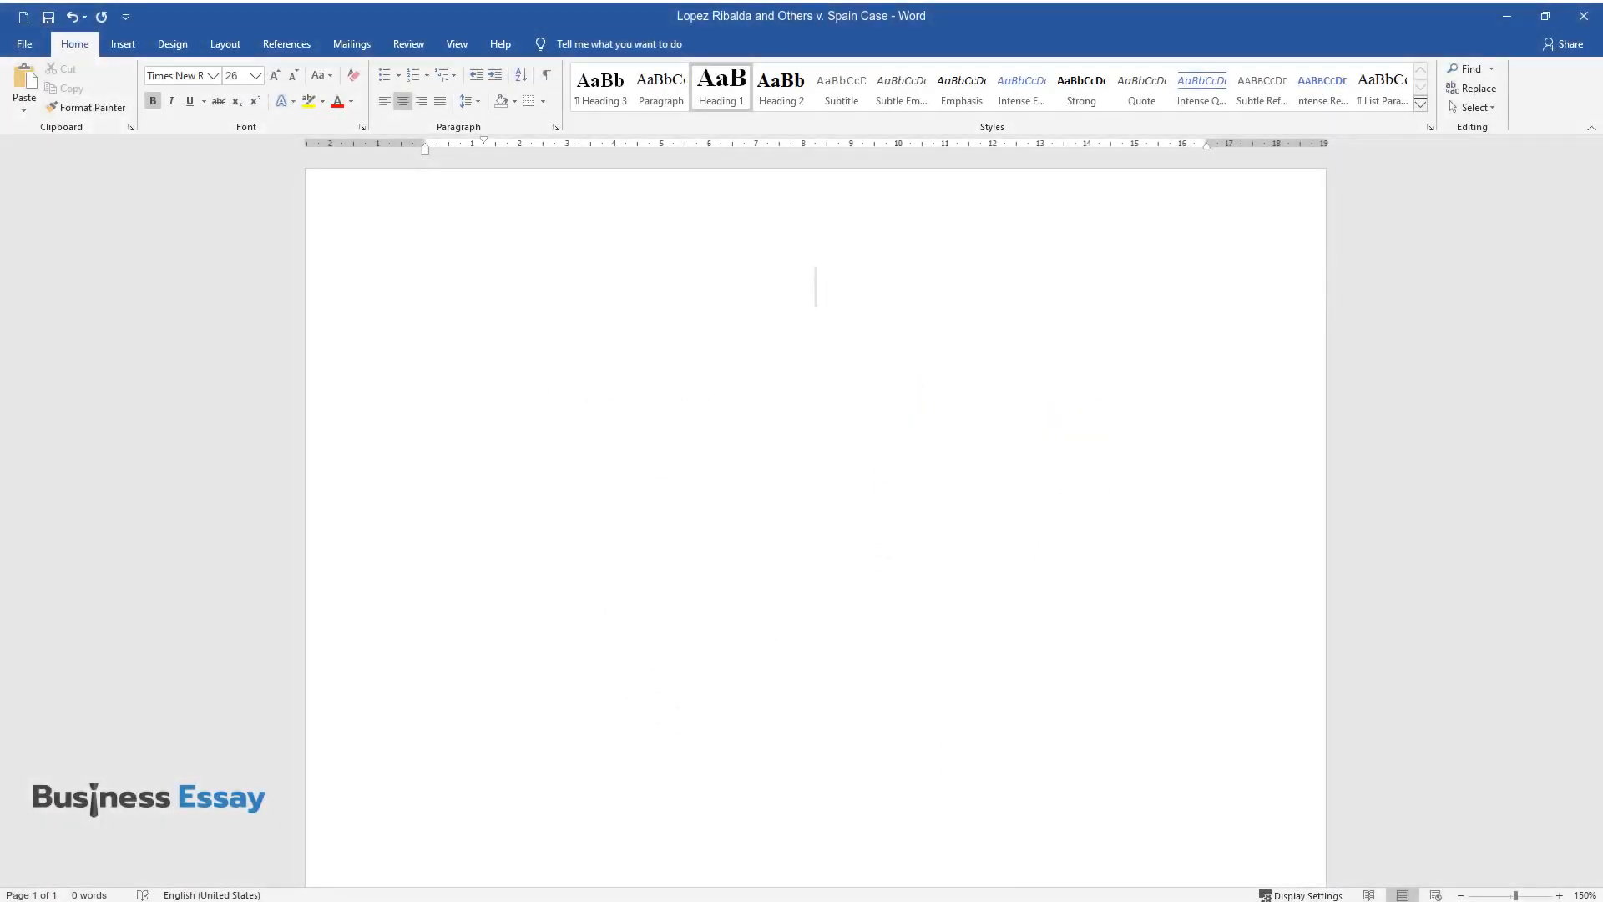
Type the title 'Lopez Ribalda and Others v. Spain Case' and an 'Introduction' heading
text(Lopez Rib)
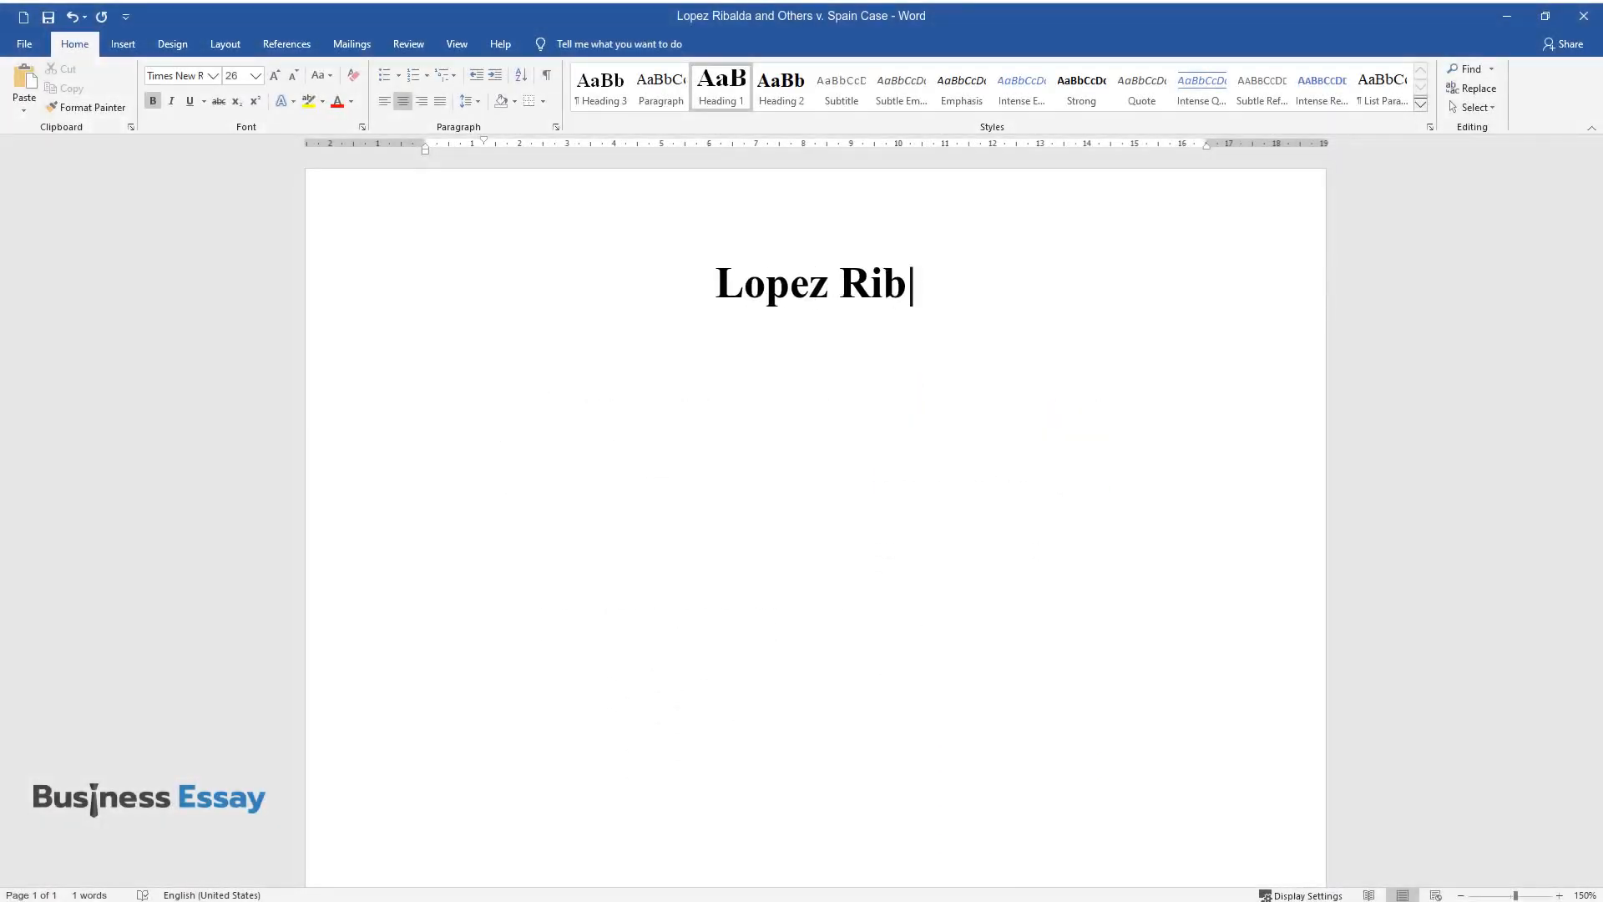
text(alda and Others v. Spain Case)
text(Introduction)
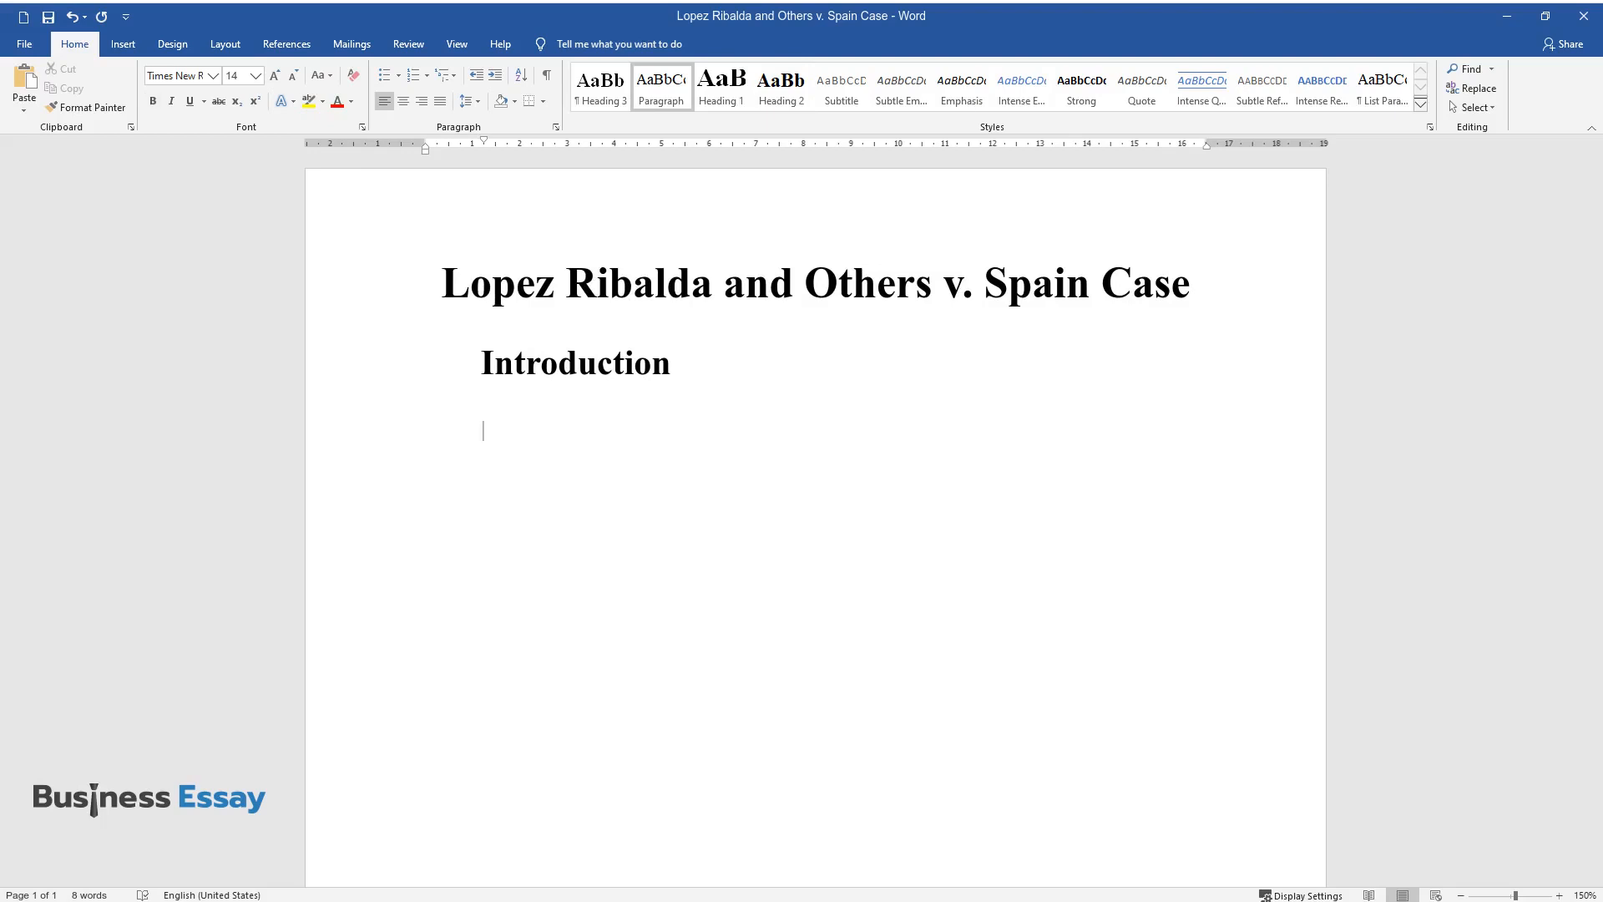
Introduce the case, the Grand Chamber ECHR ruling and covert workplace CCTV implications
text(The case selected for the present paper is Lopez Riba)
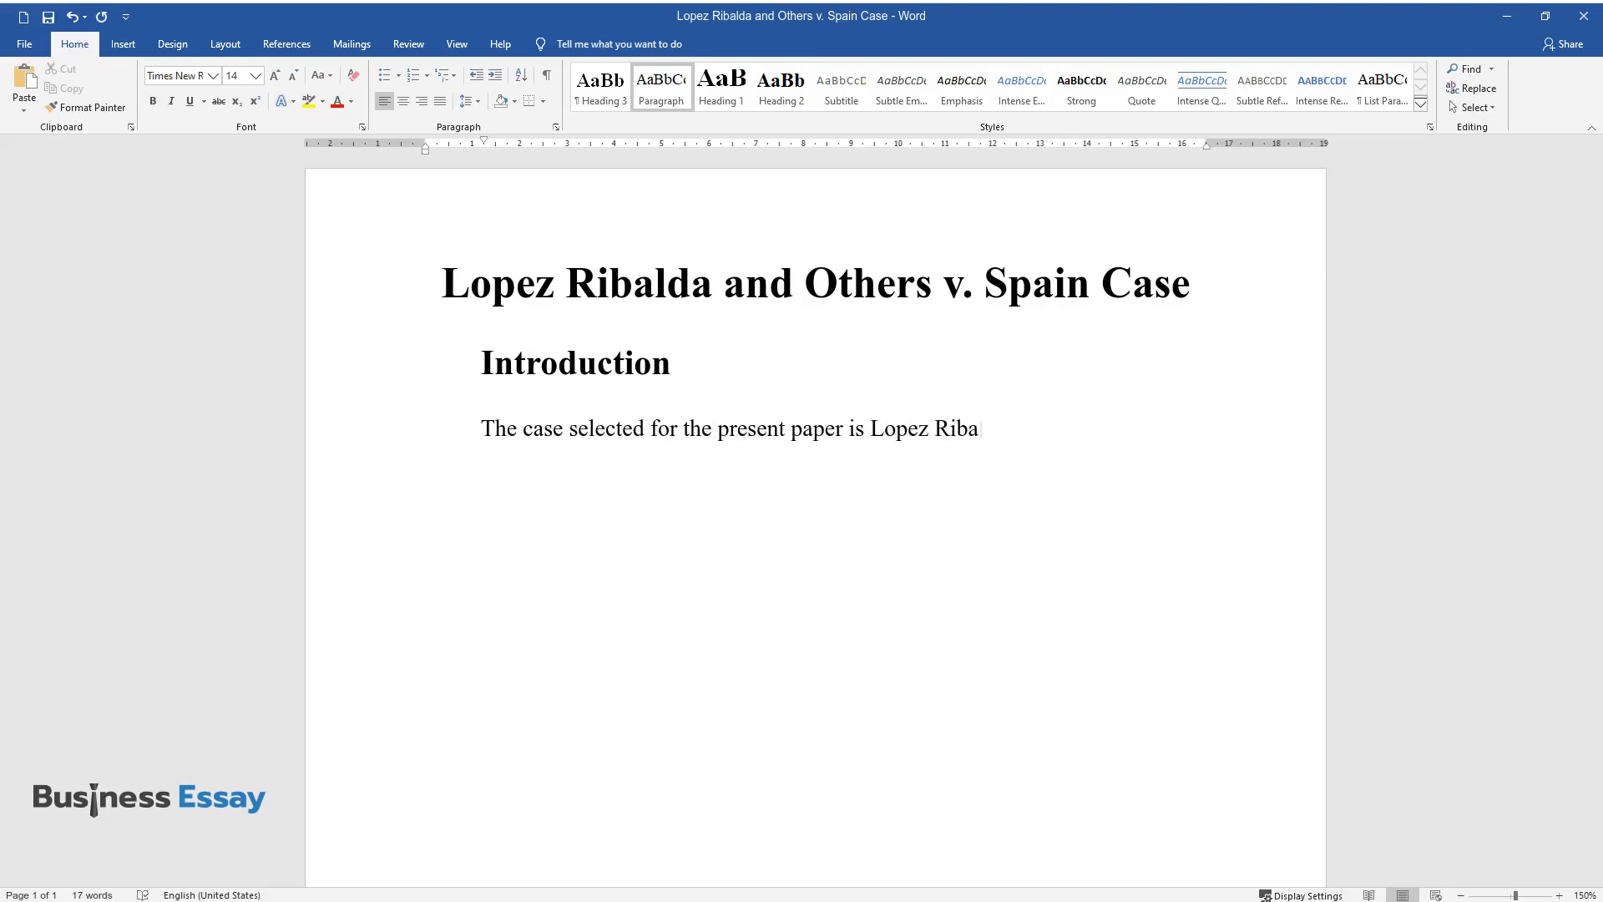
text(lda and Others v. Spain. The lon)
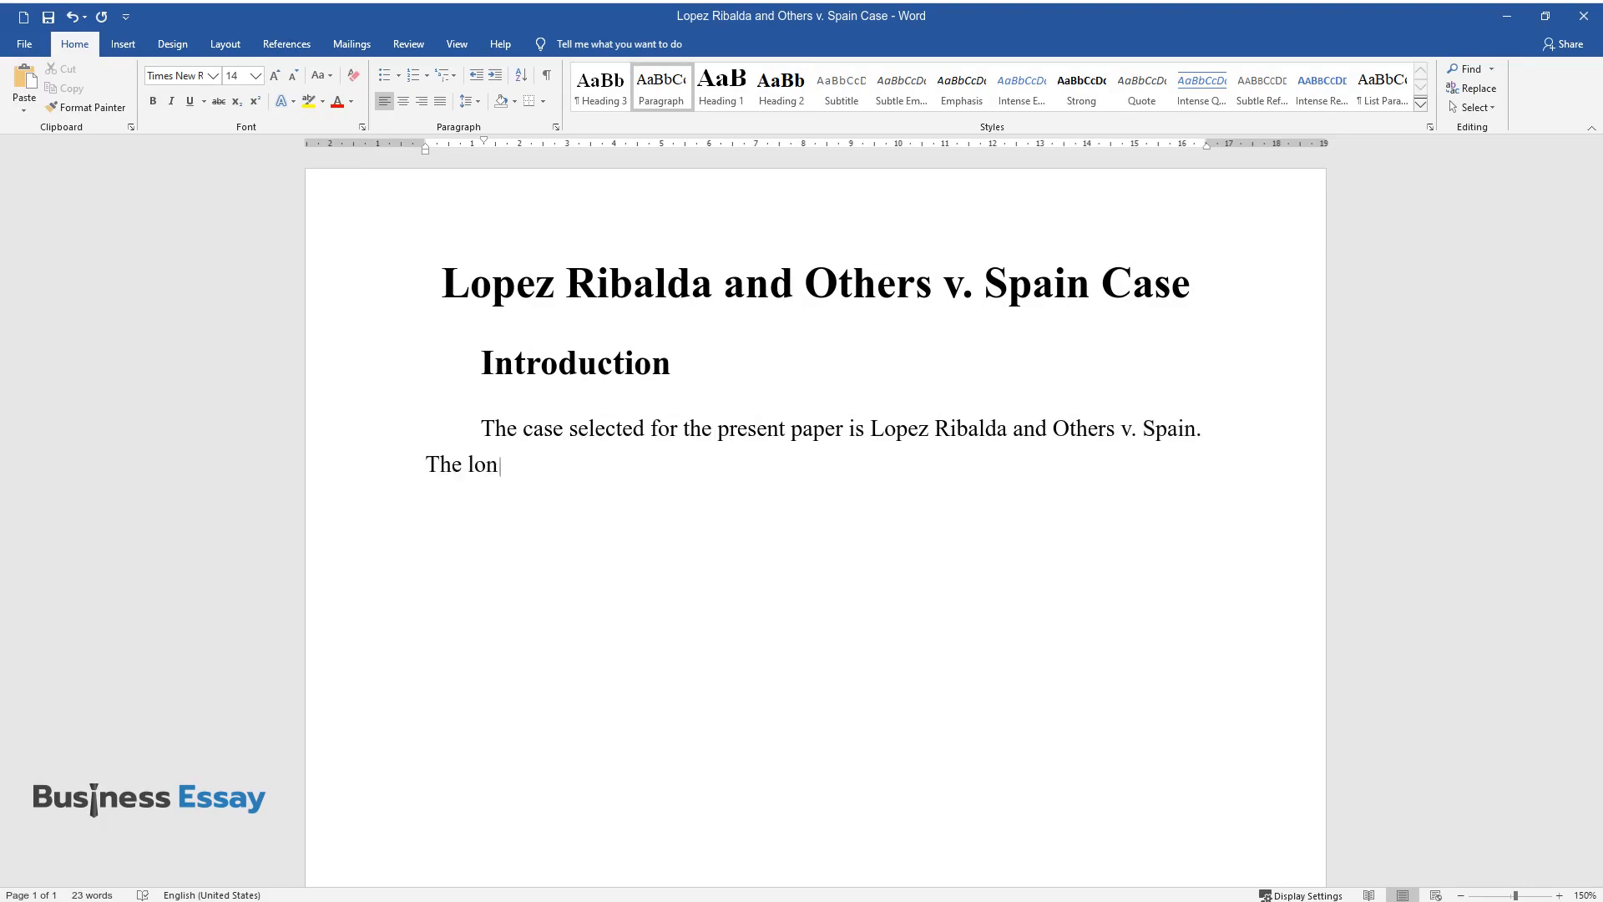
text(g-awaited ruling was made by the)
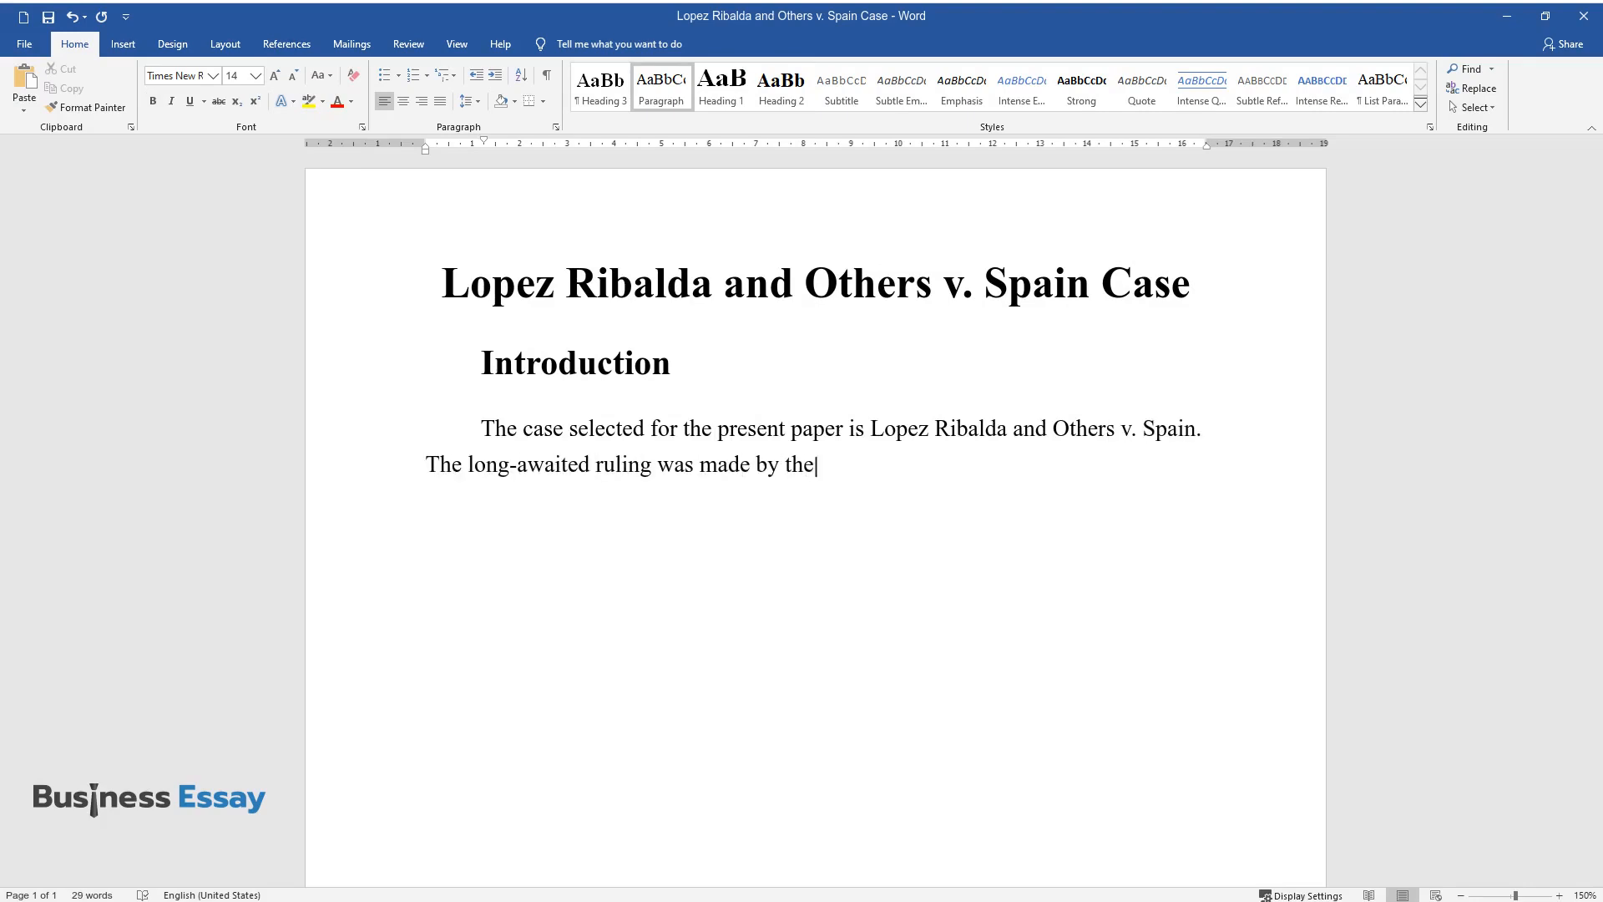
text(Grand Chamber of the European)
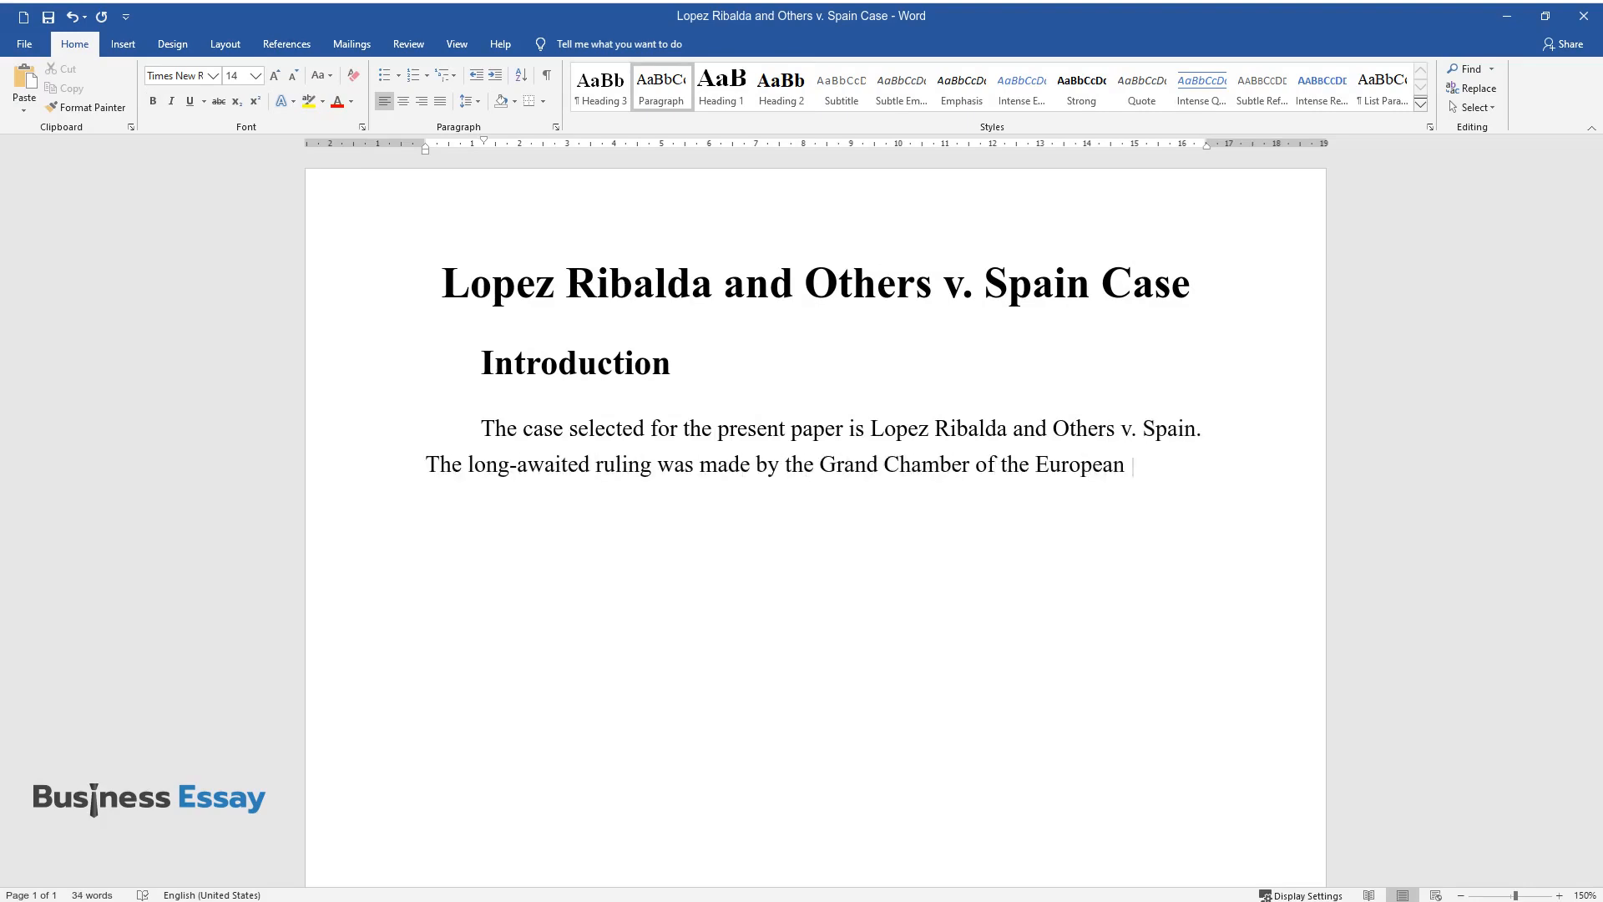
text(Court of Human Rights (ECHR). I)
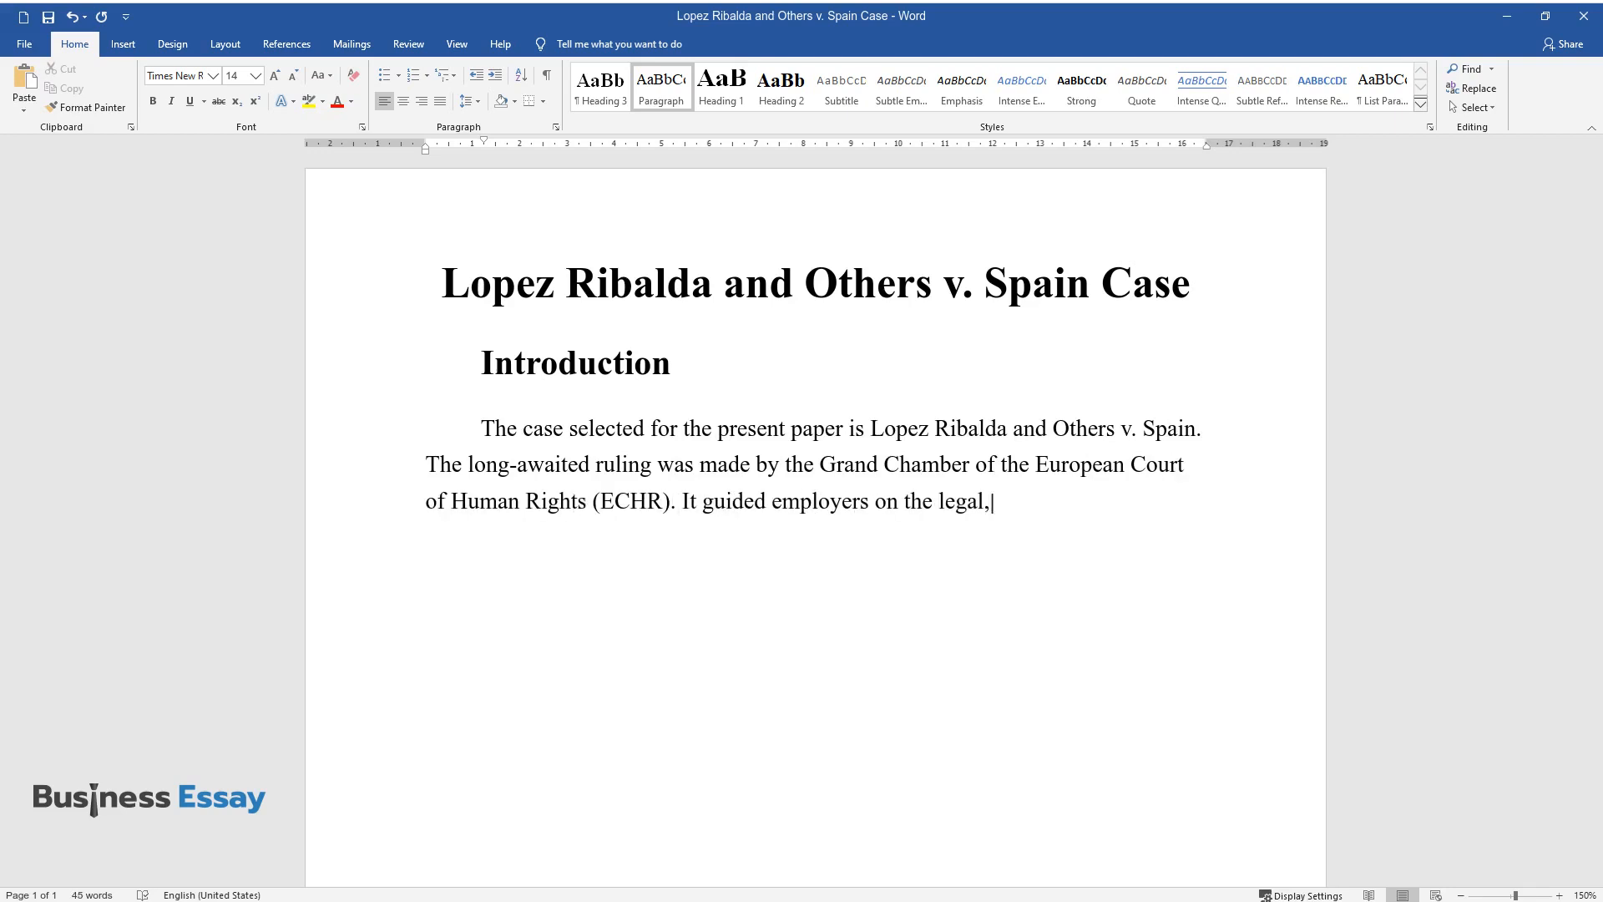
text(ethical, and practical implicati)
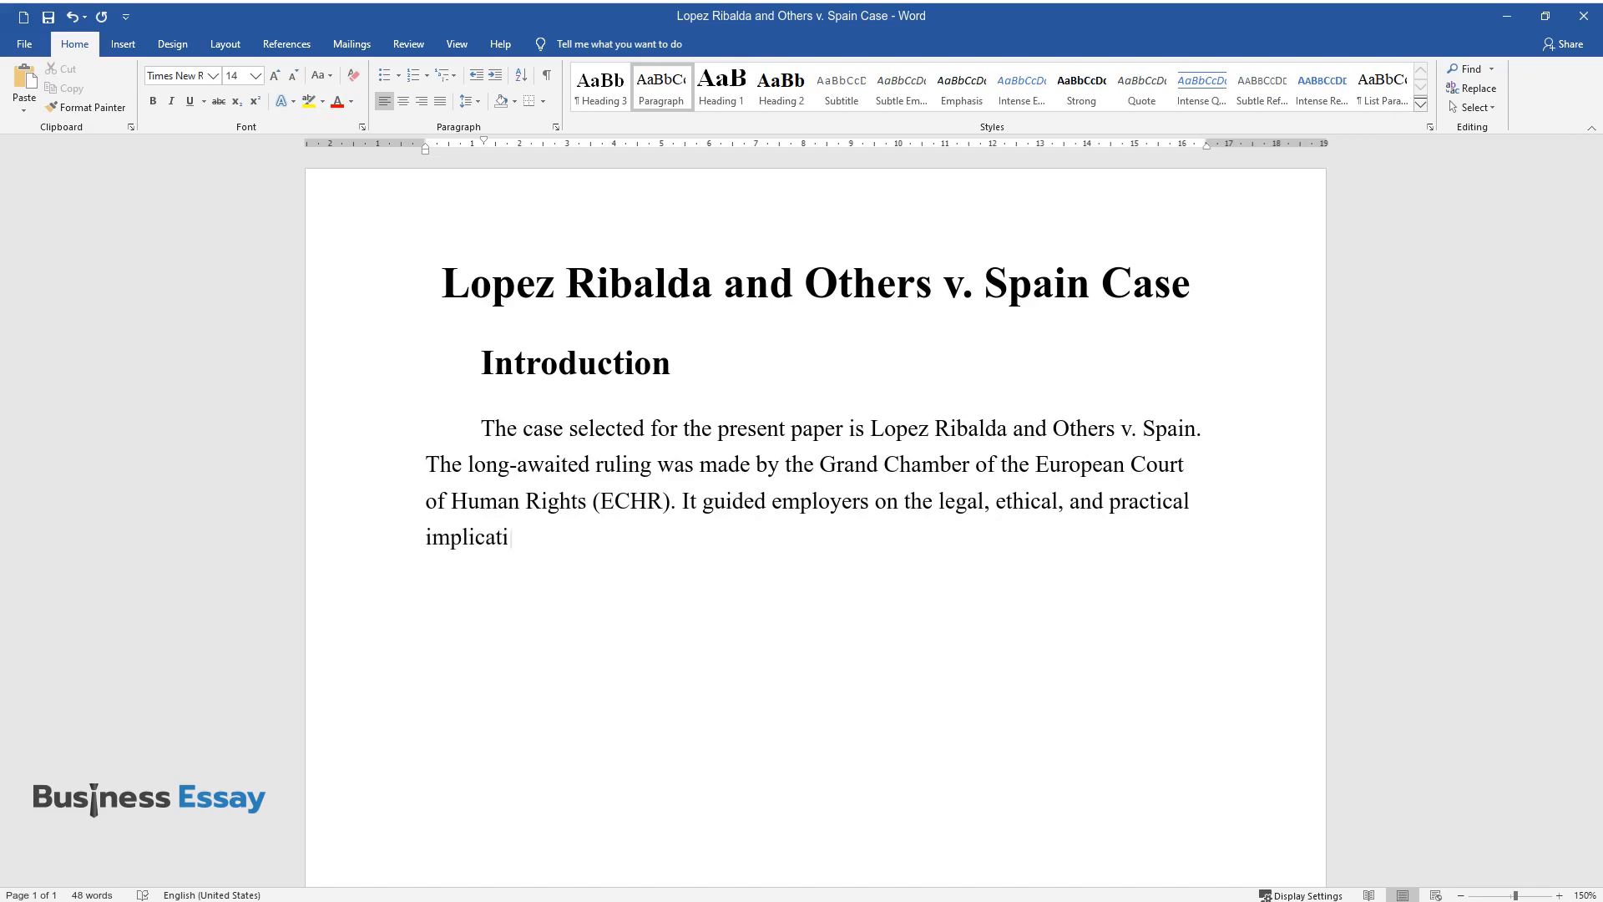
text(ons of installing covert CCTV ()
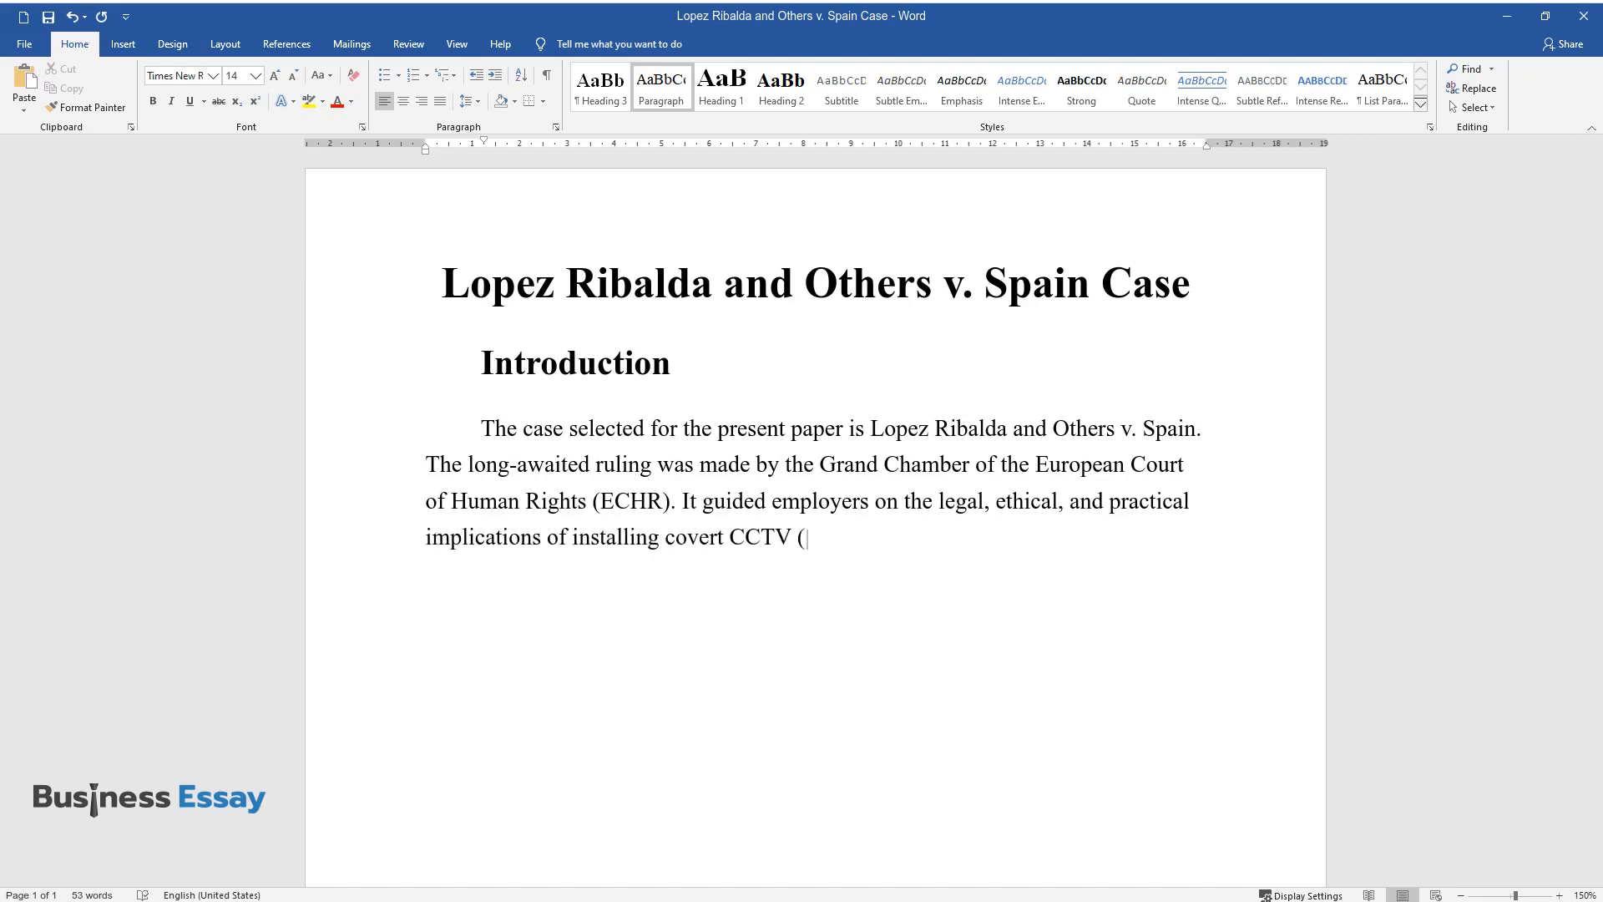
text(candid camera television) in the)
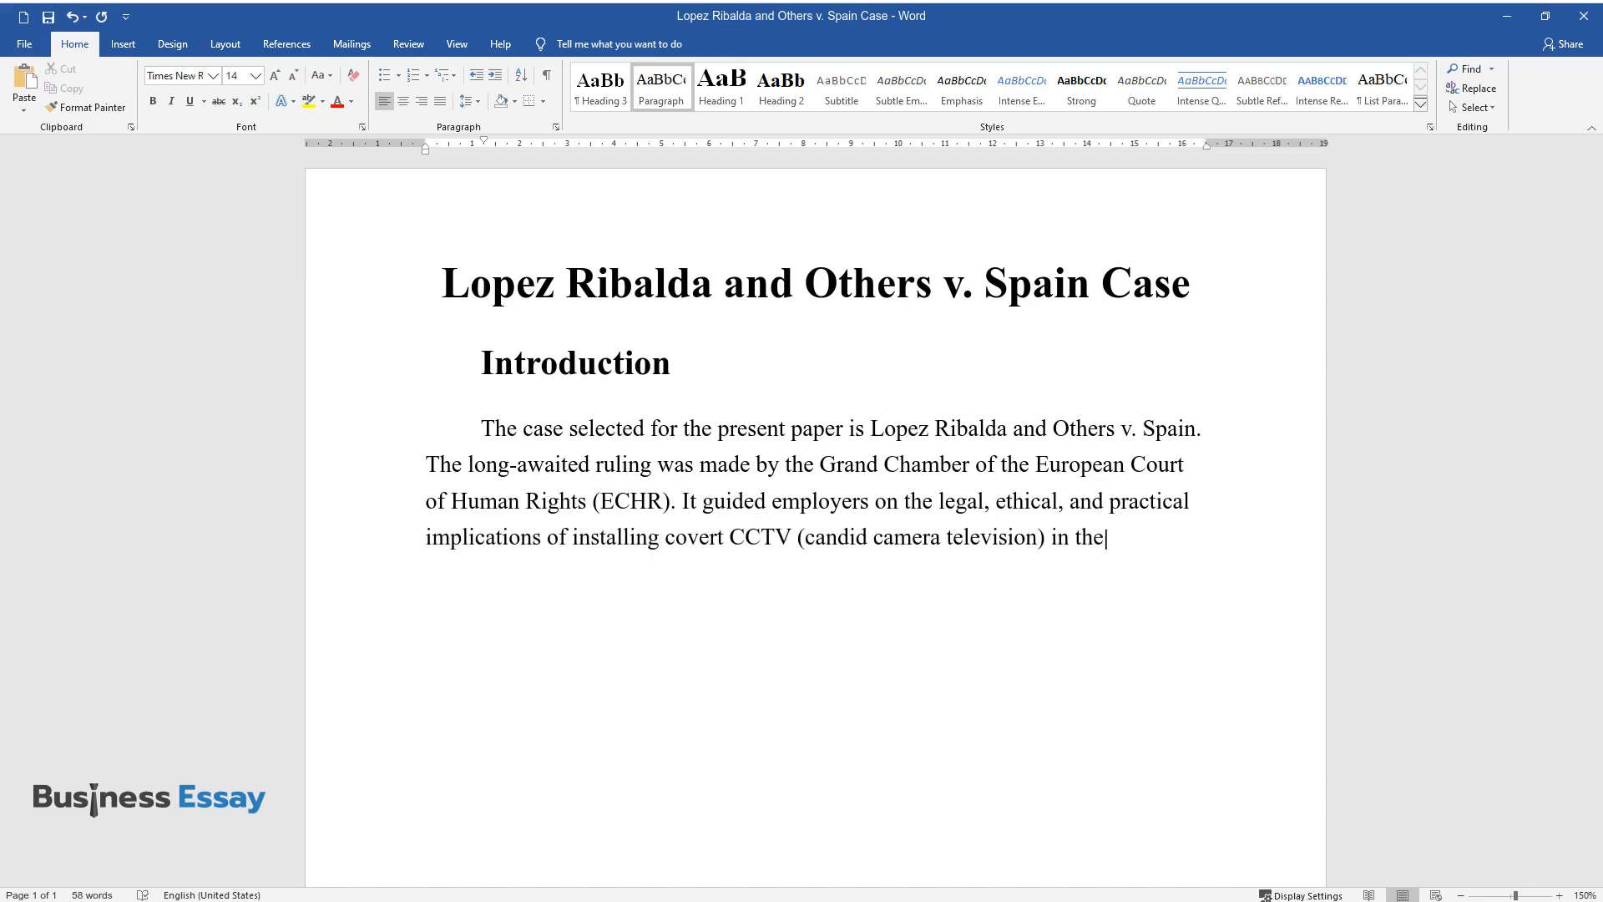
Explain the case's origin in applications by five individuals against Spain over a Barcelona store
text(workplace. The case originated)
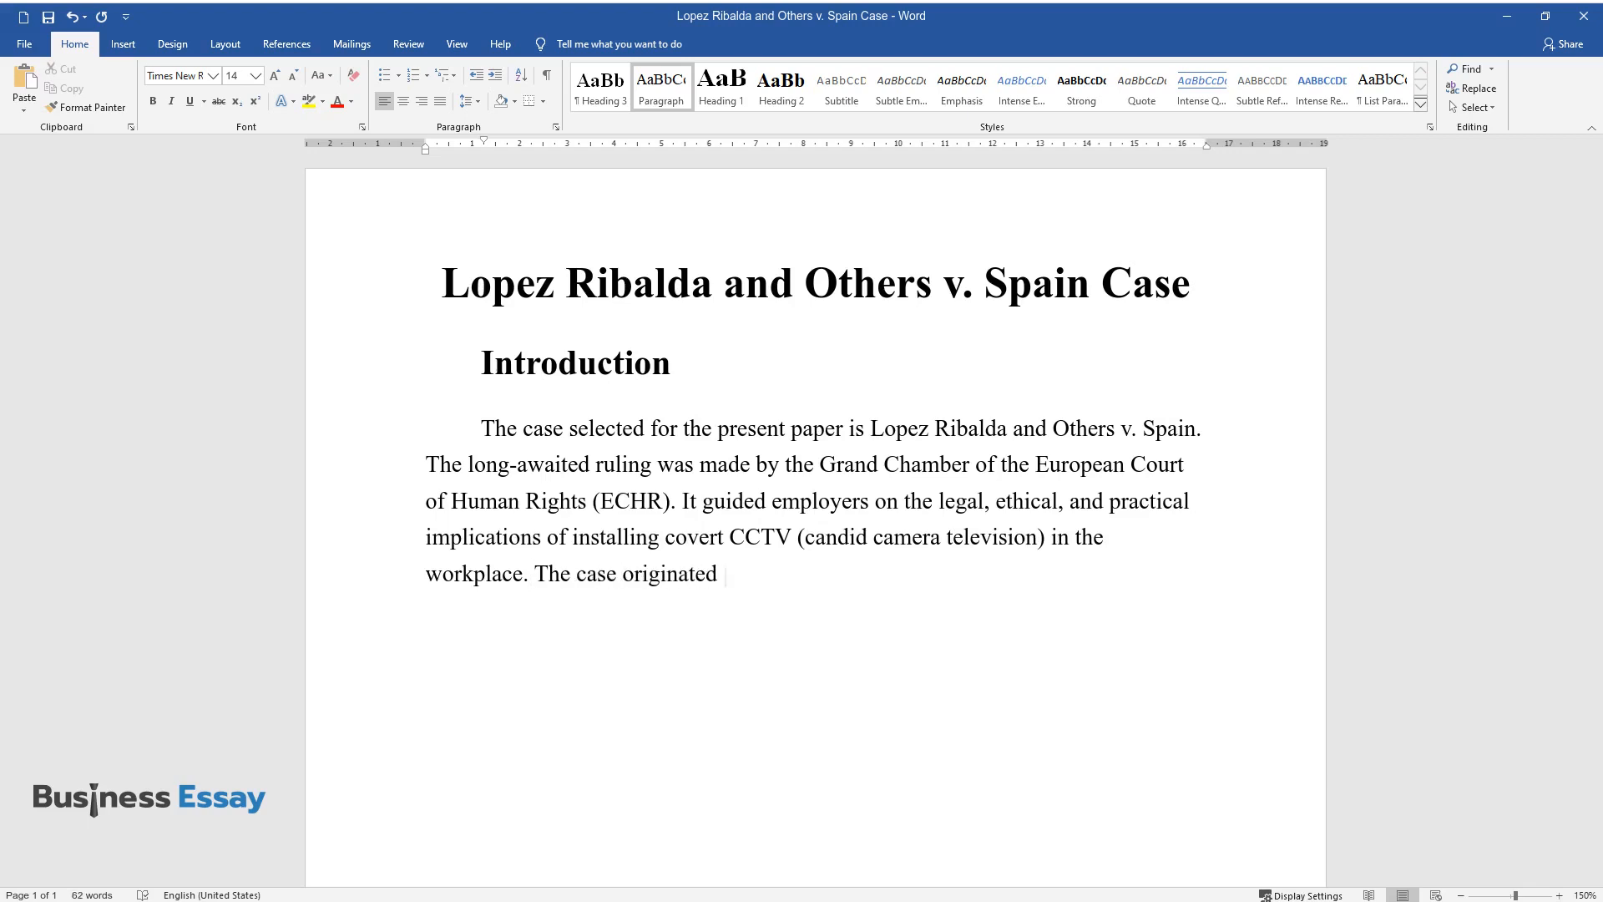
text(in two applications against the)
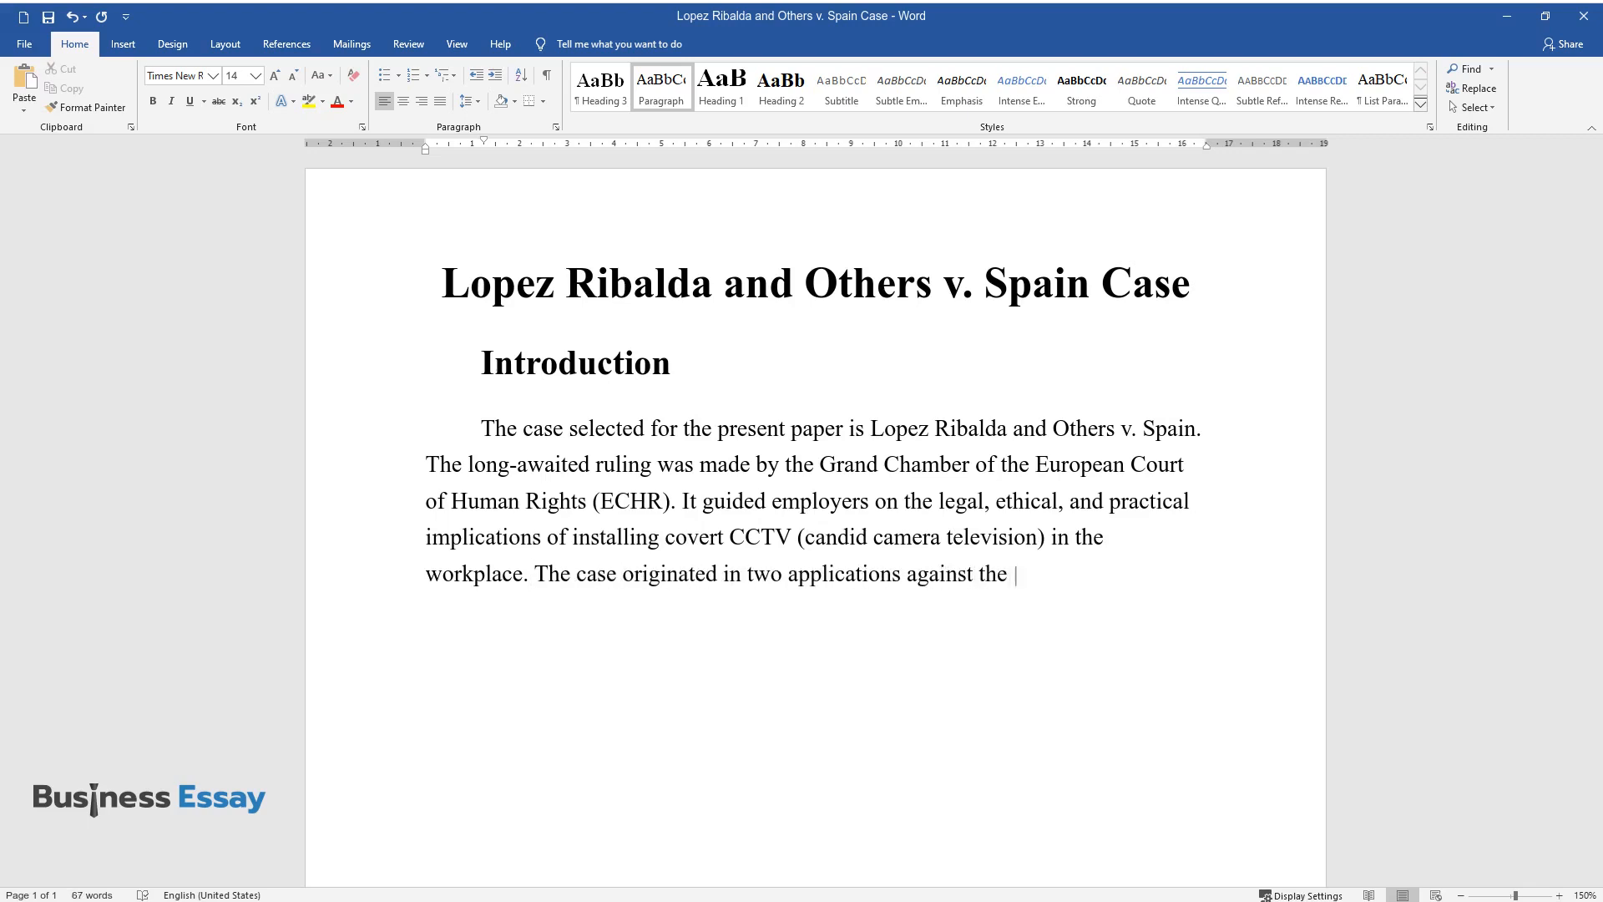
text(Kingdom of Spain by five individ)
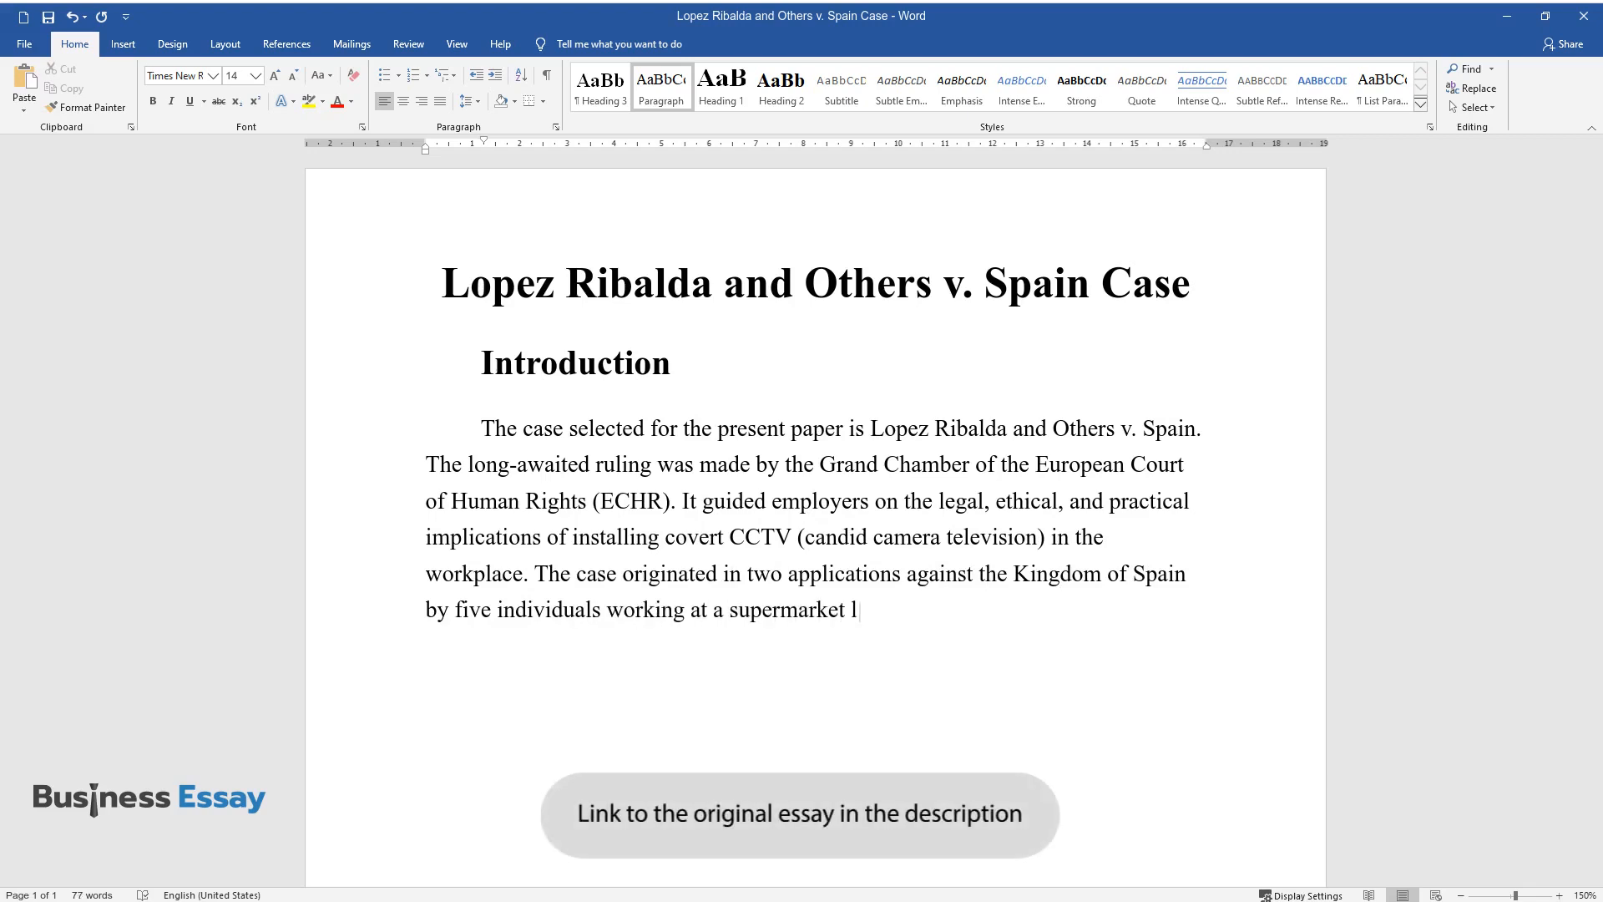
text(ocated in Barcelona. The owner of)
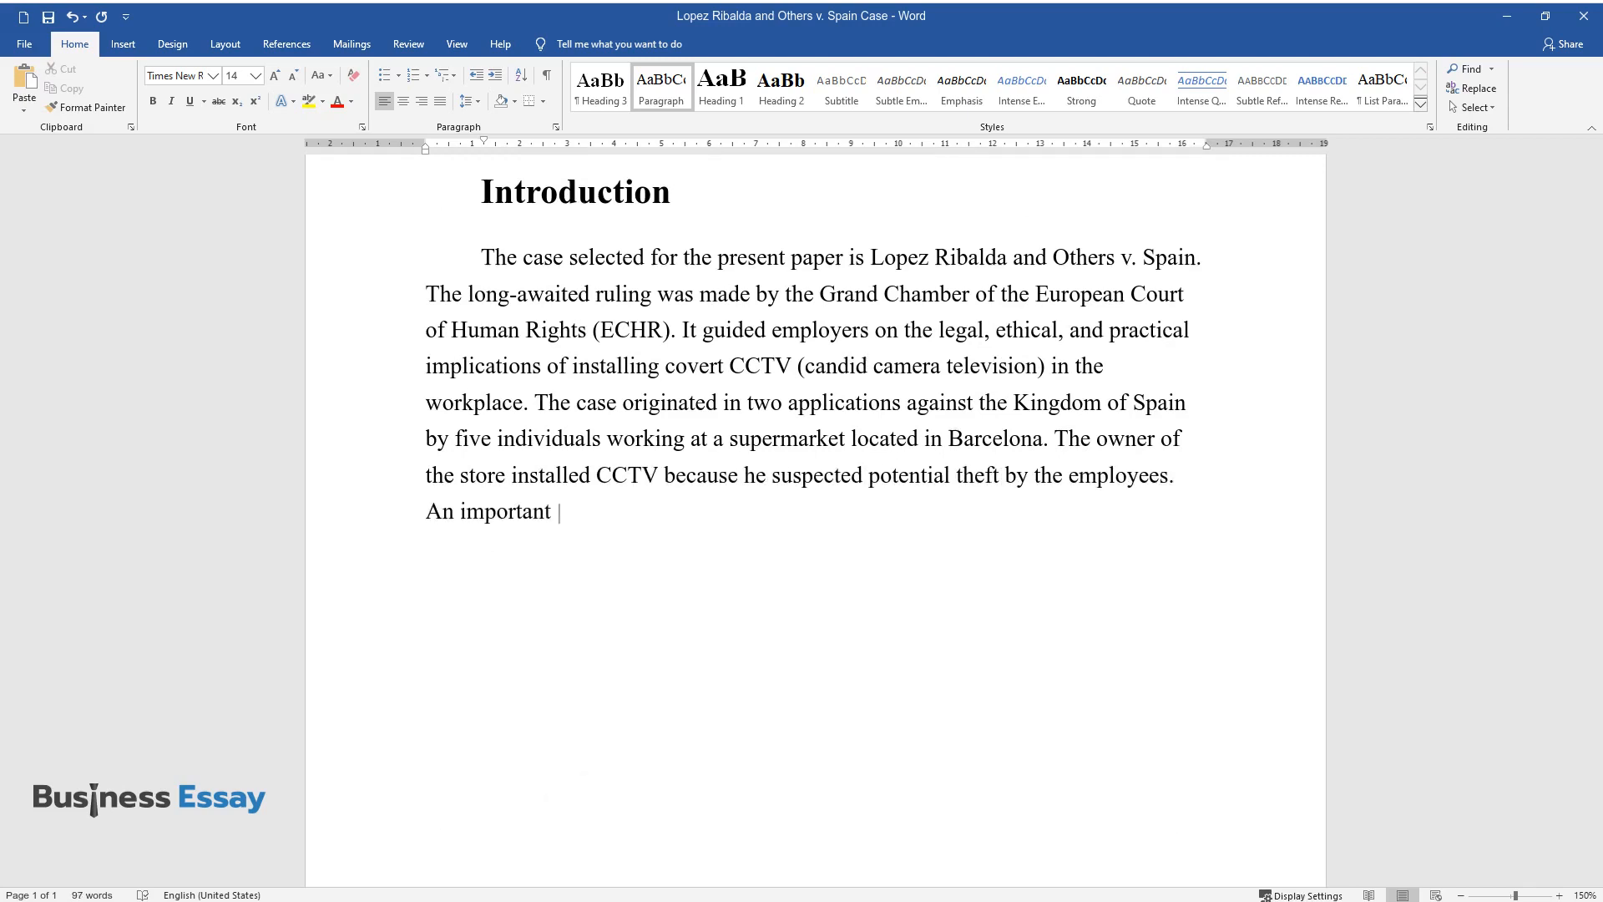
Define the right to privacy and how surveillance without legitimate grounds violates it
text(concept arising from this case i)
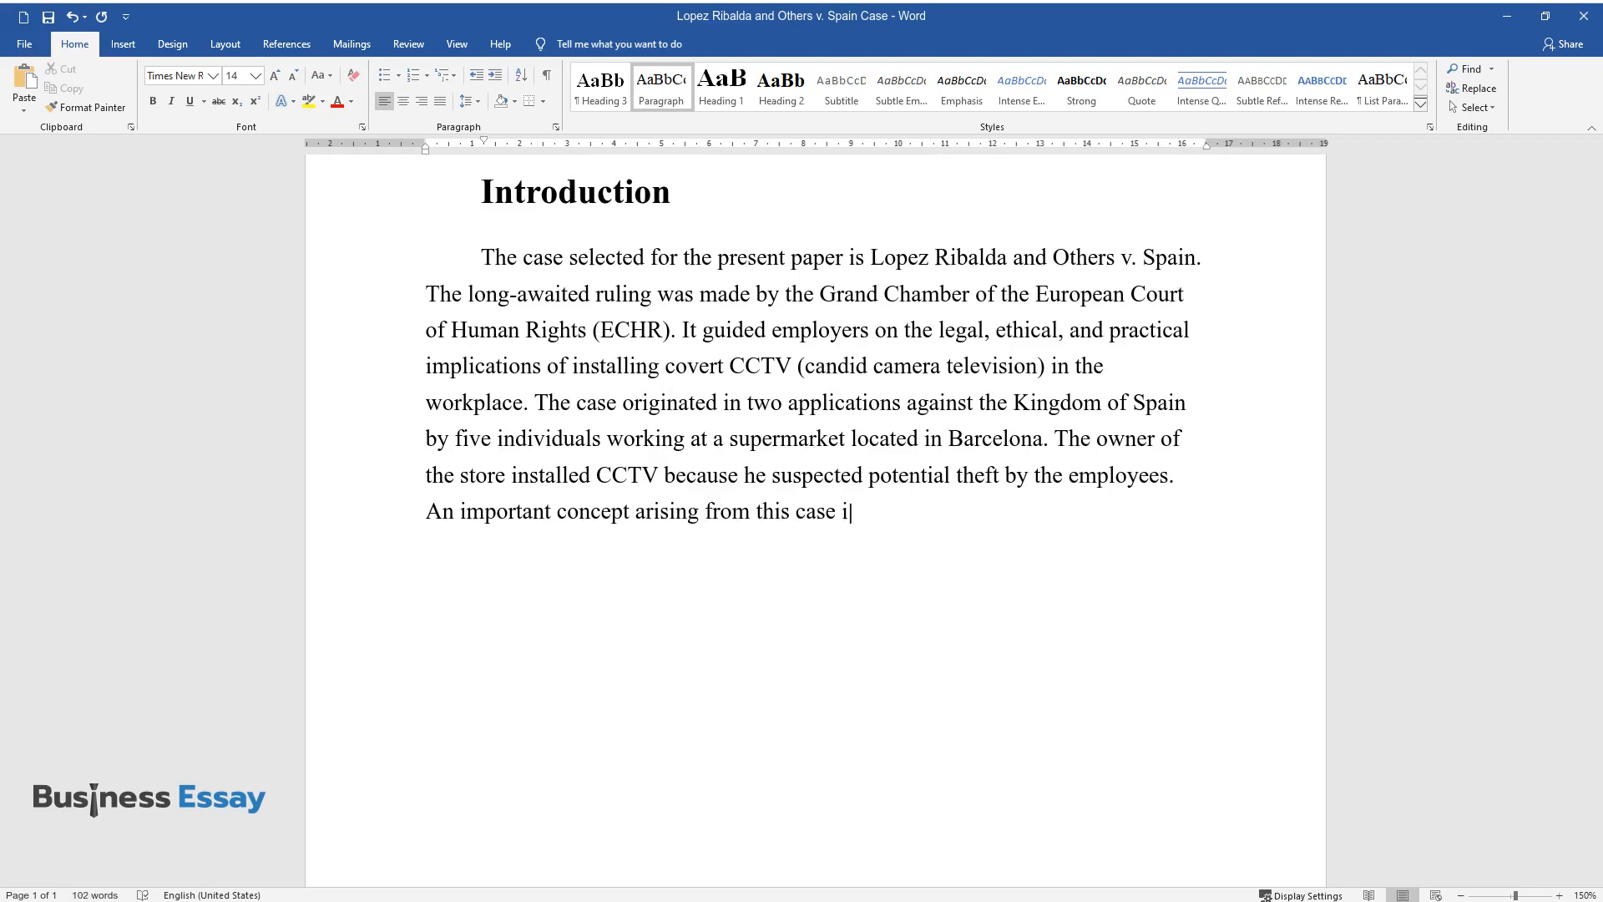
text(s the right to privacy that can)
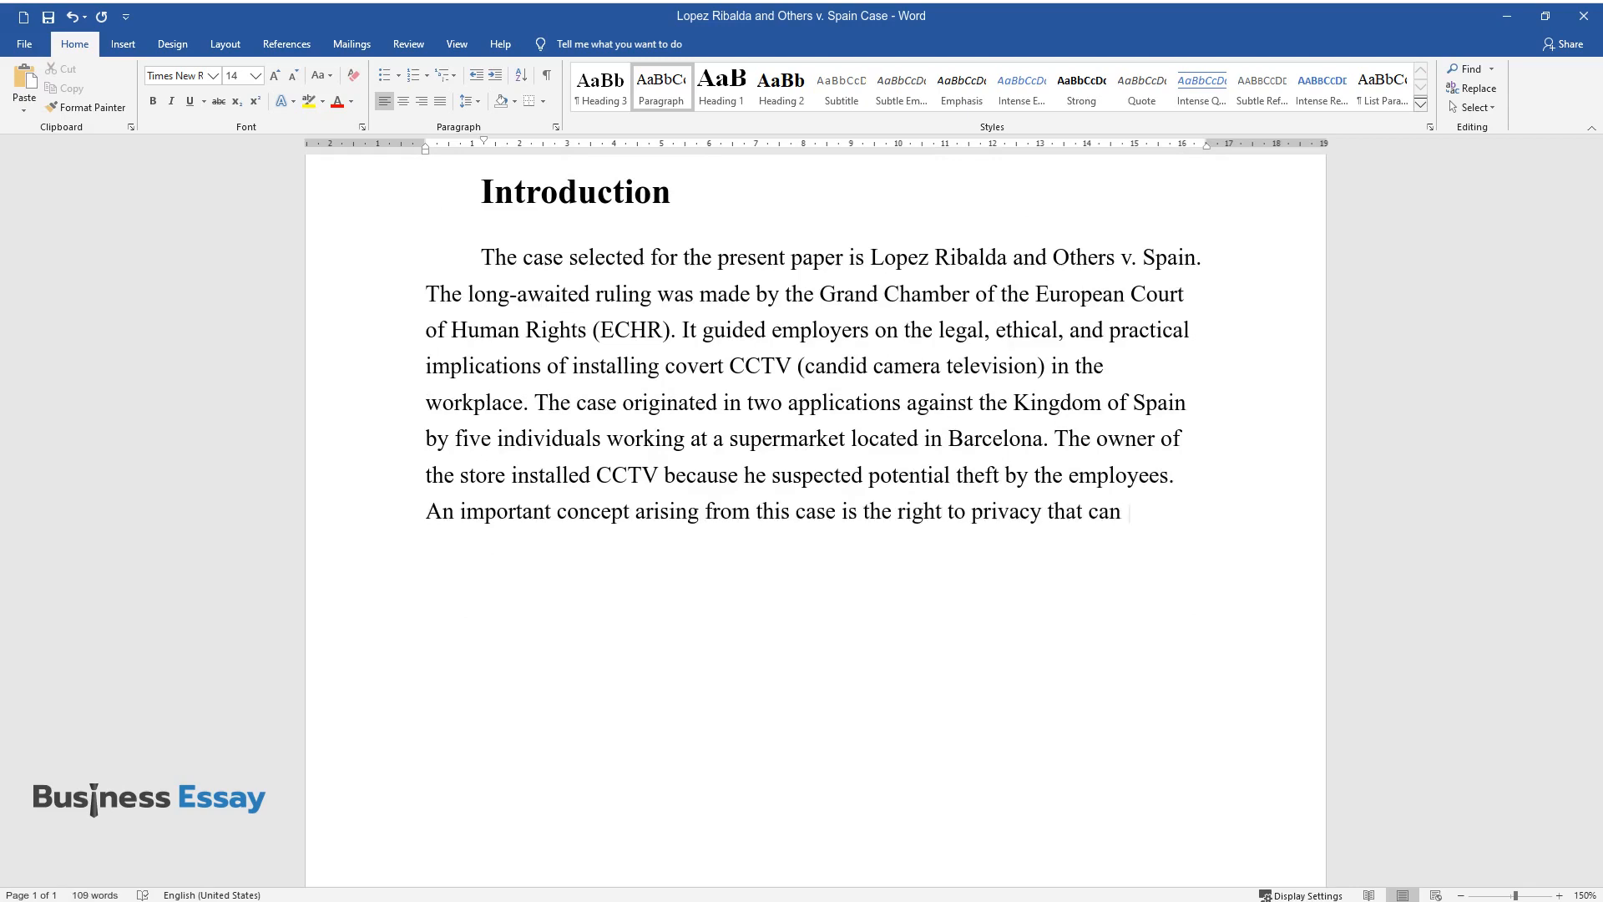
text(be defined as a legal constraint)
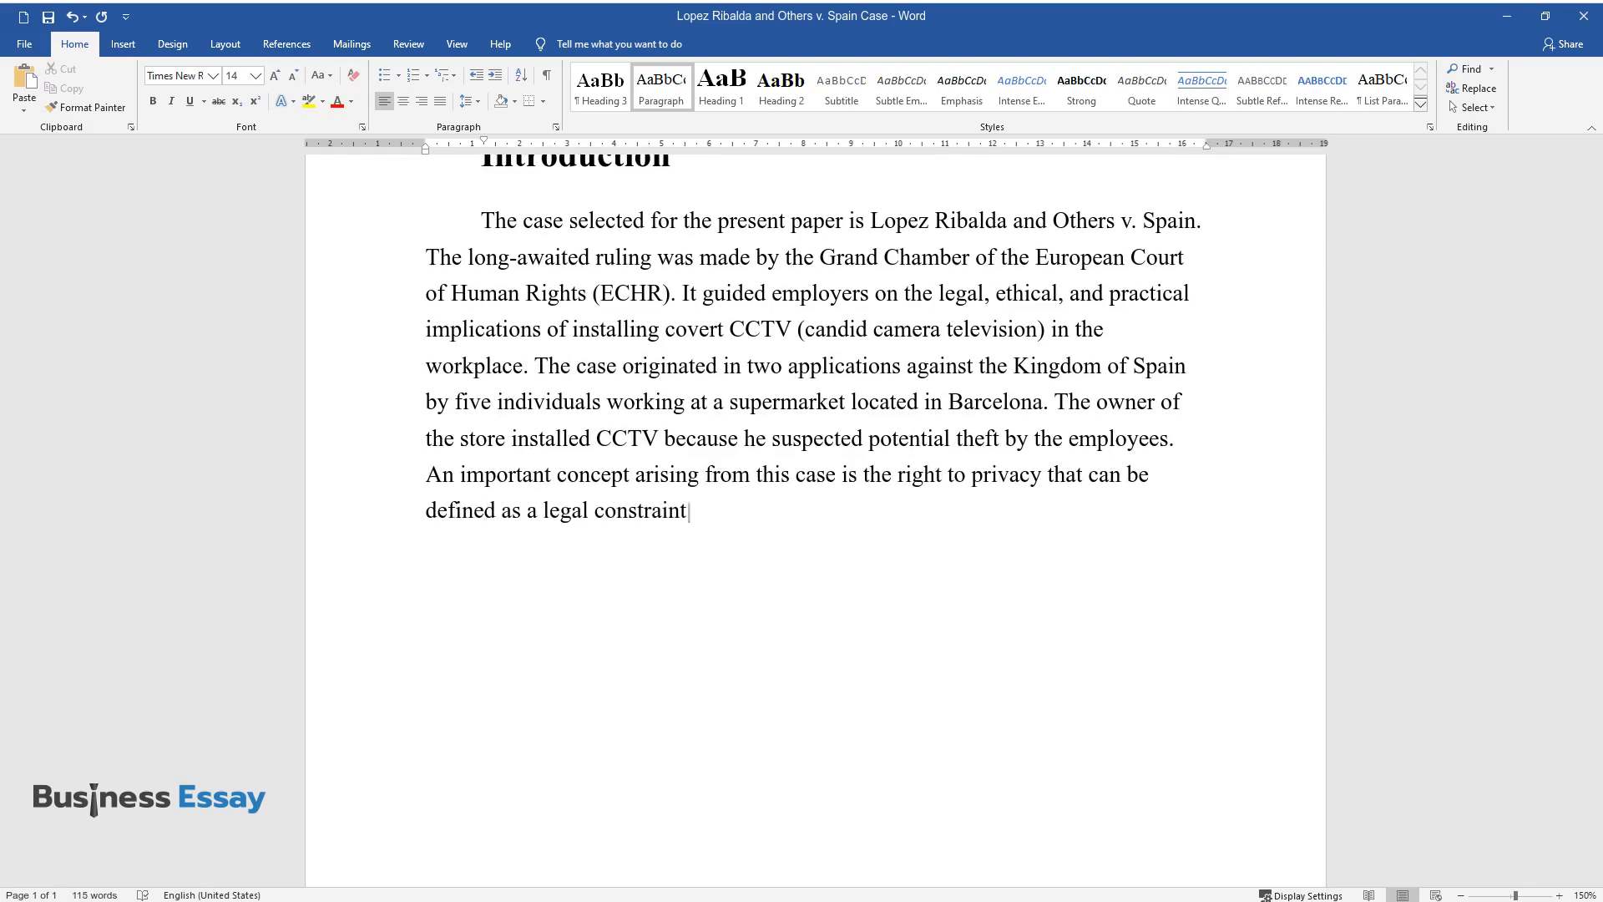
text(against governmental and private actions that can)
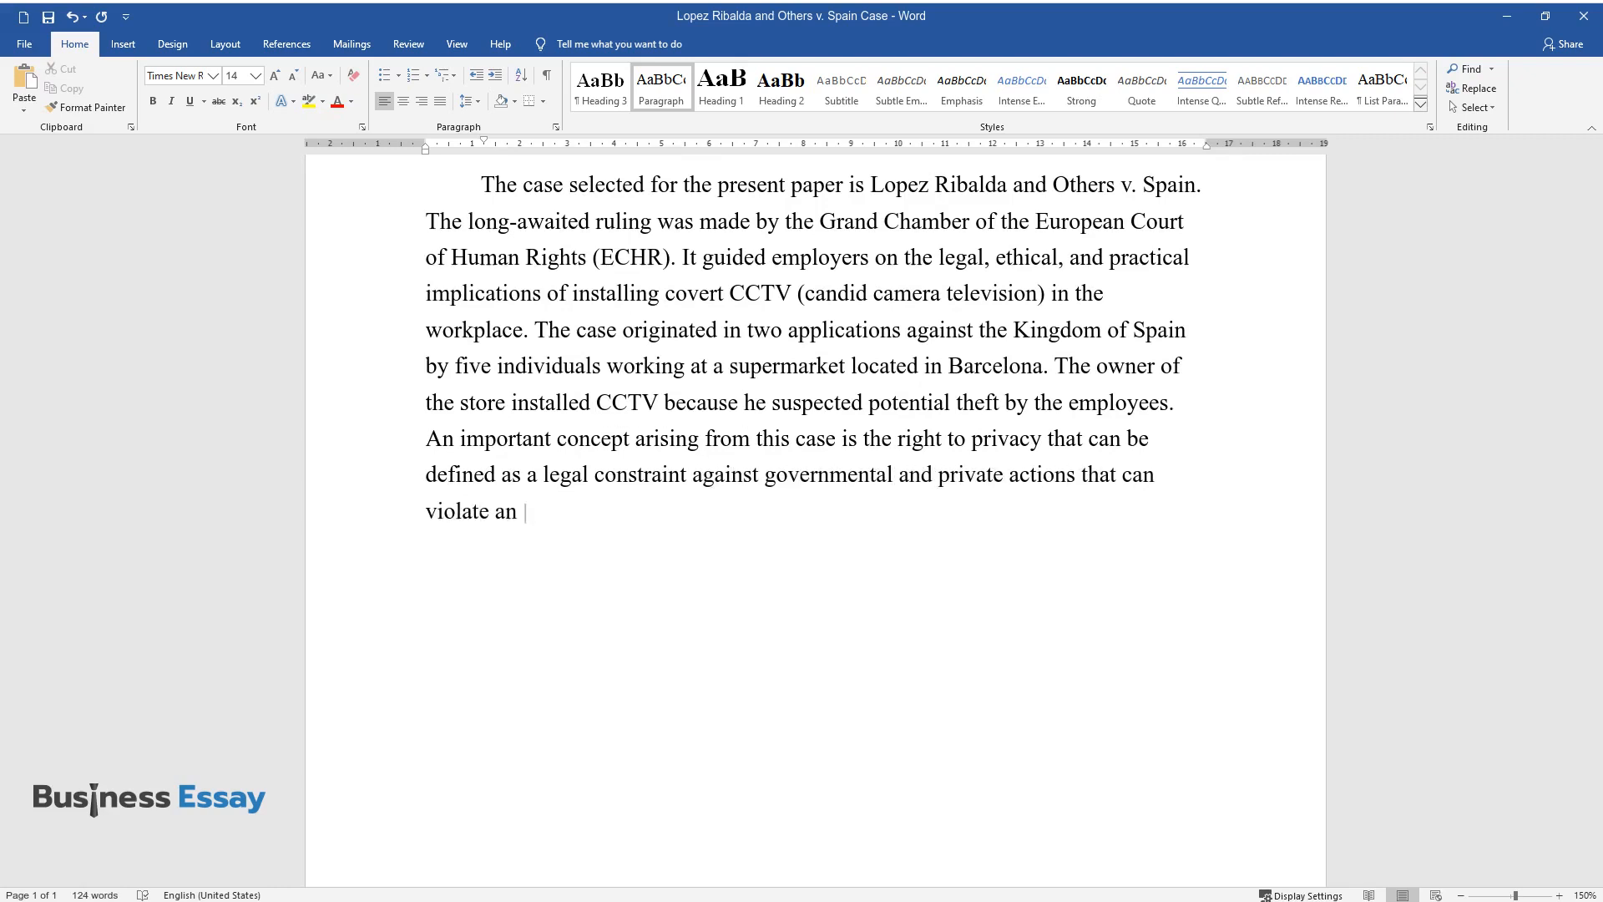
text(individual's privacy. In turn, p)
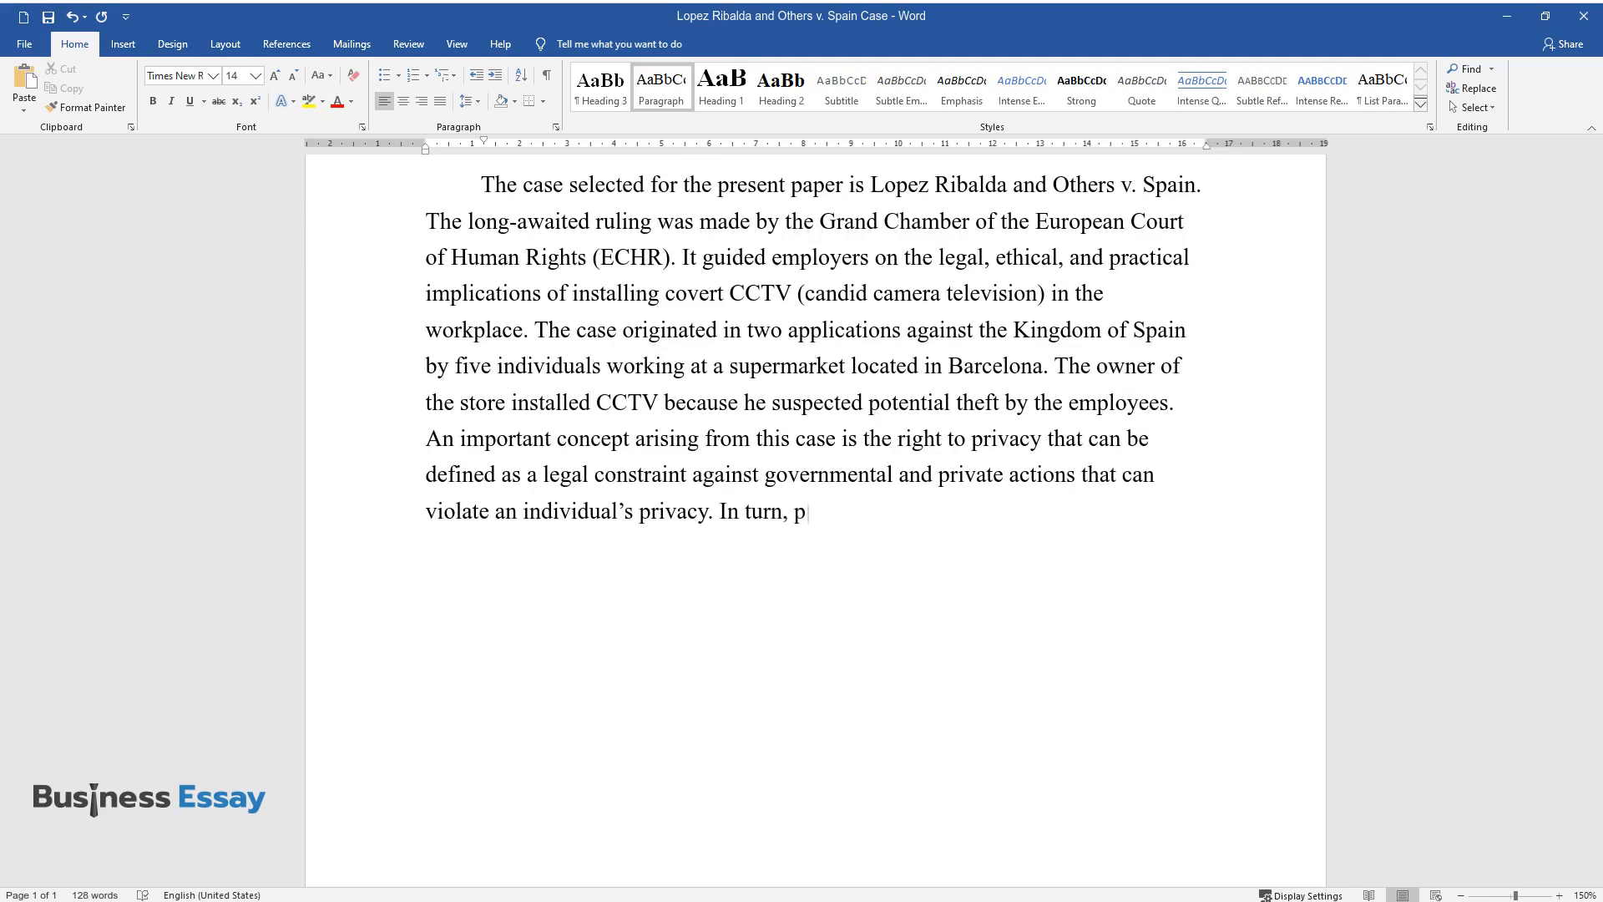
text(rivacy is a person's freedom from)
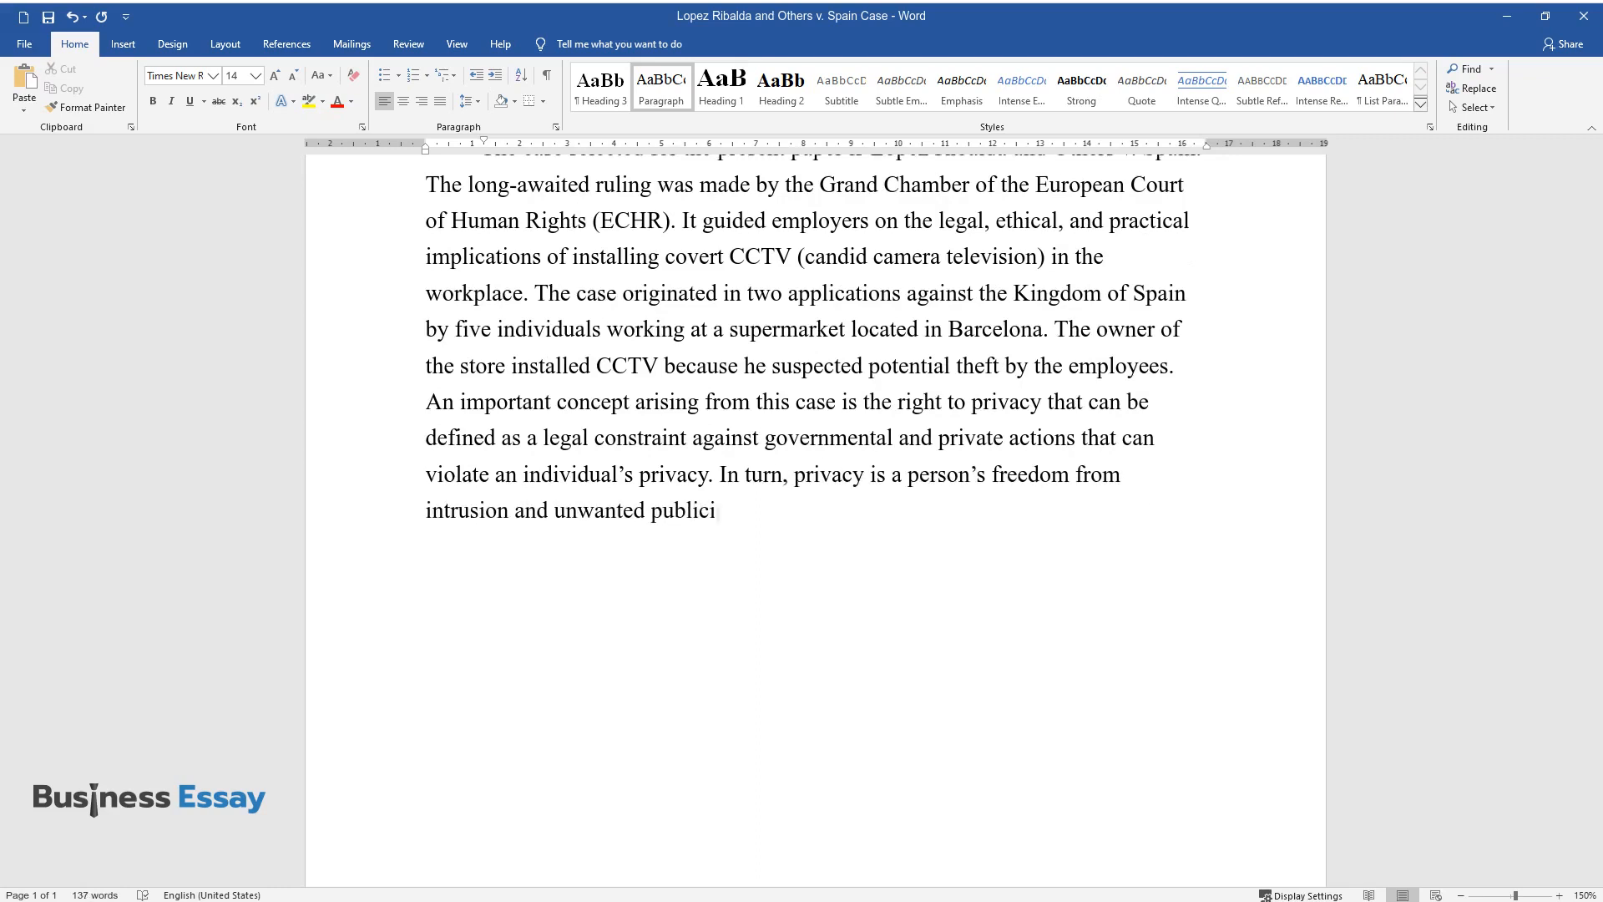
text(ty. Privacy can be violated by s)
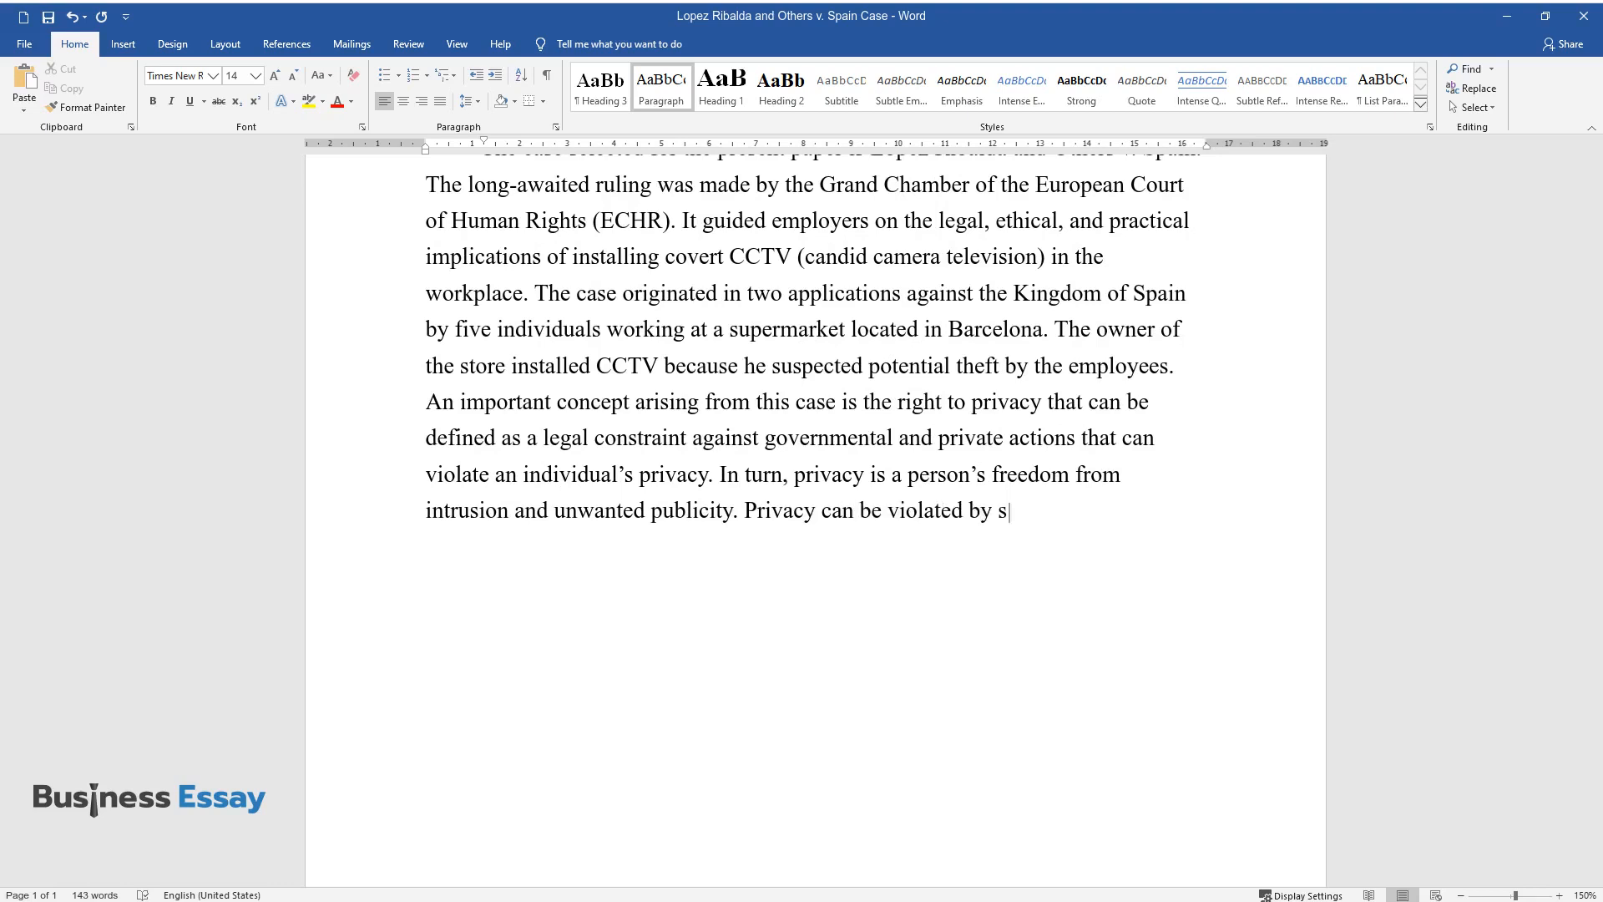
text(urveillance and close observatio)
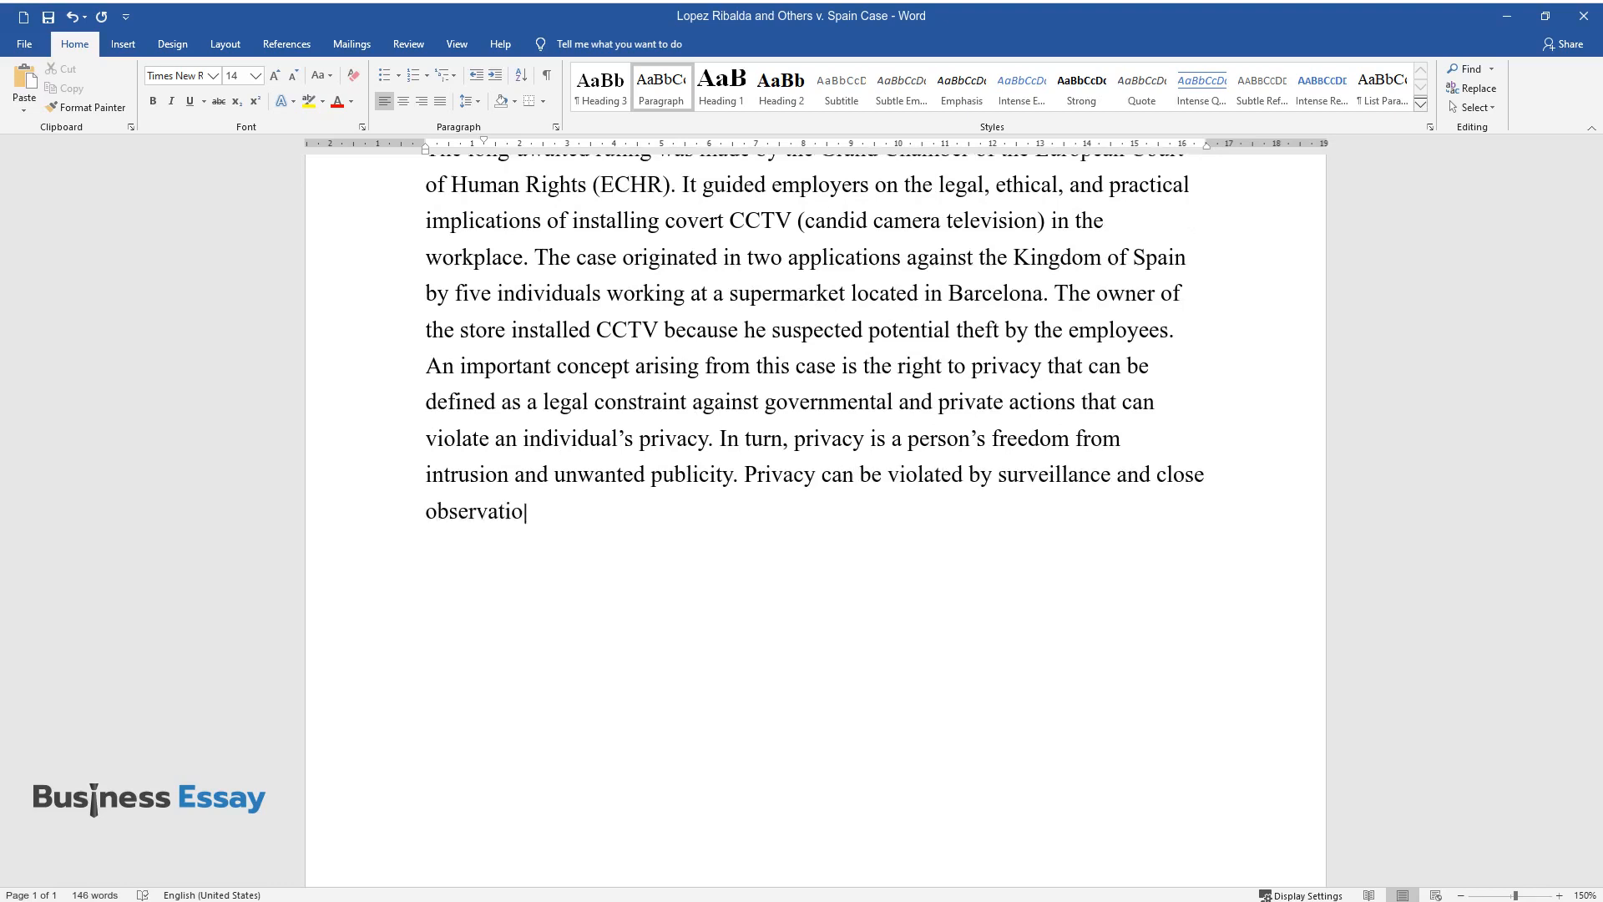
text(n, that is not grounded in legislation.)
text(Impo)
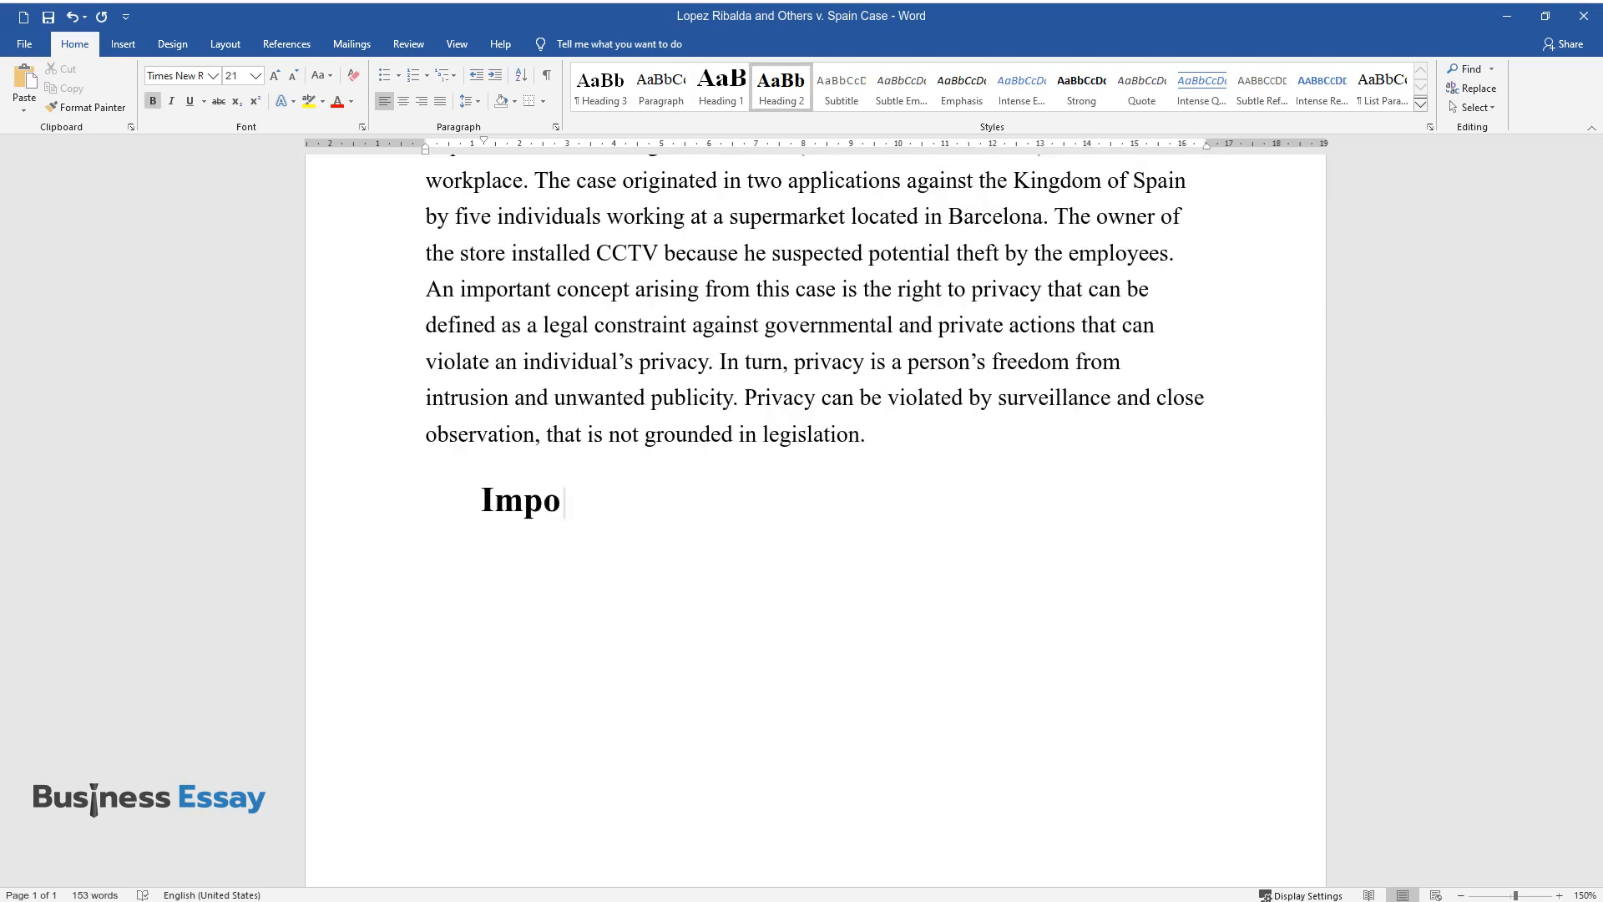
Complete the 'Important Facts' heading and write that the ruling revealed four important facts
text(rtant Facts)
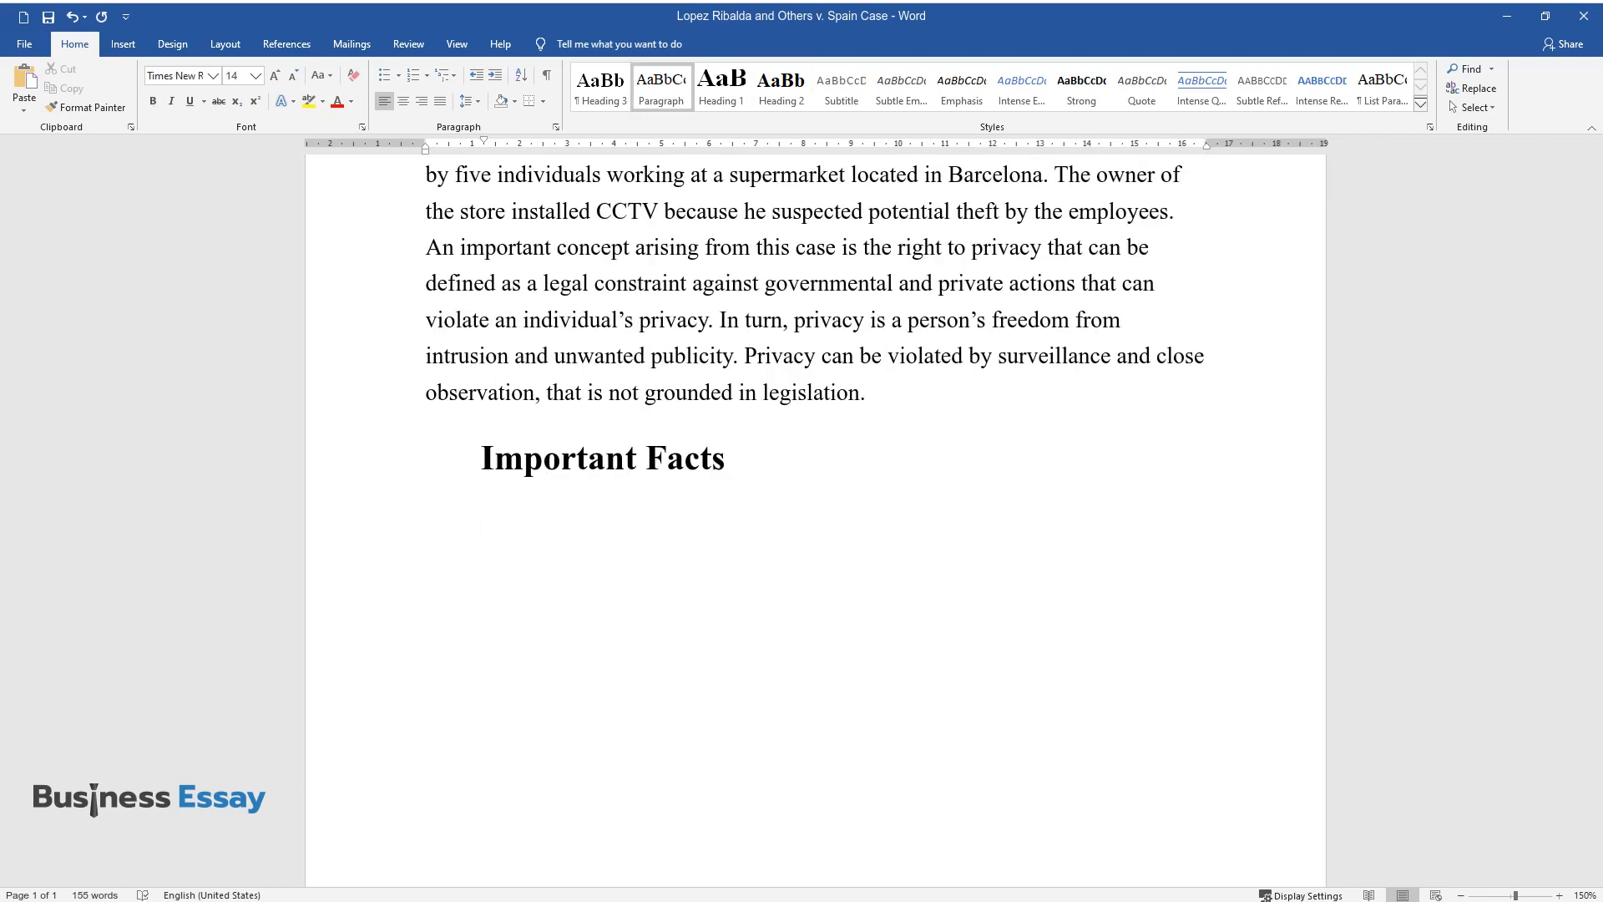
text(The case and the official court r)
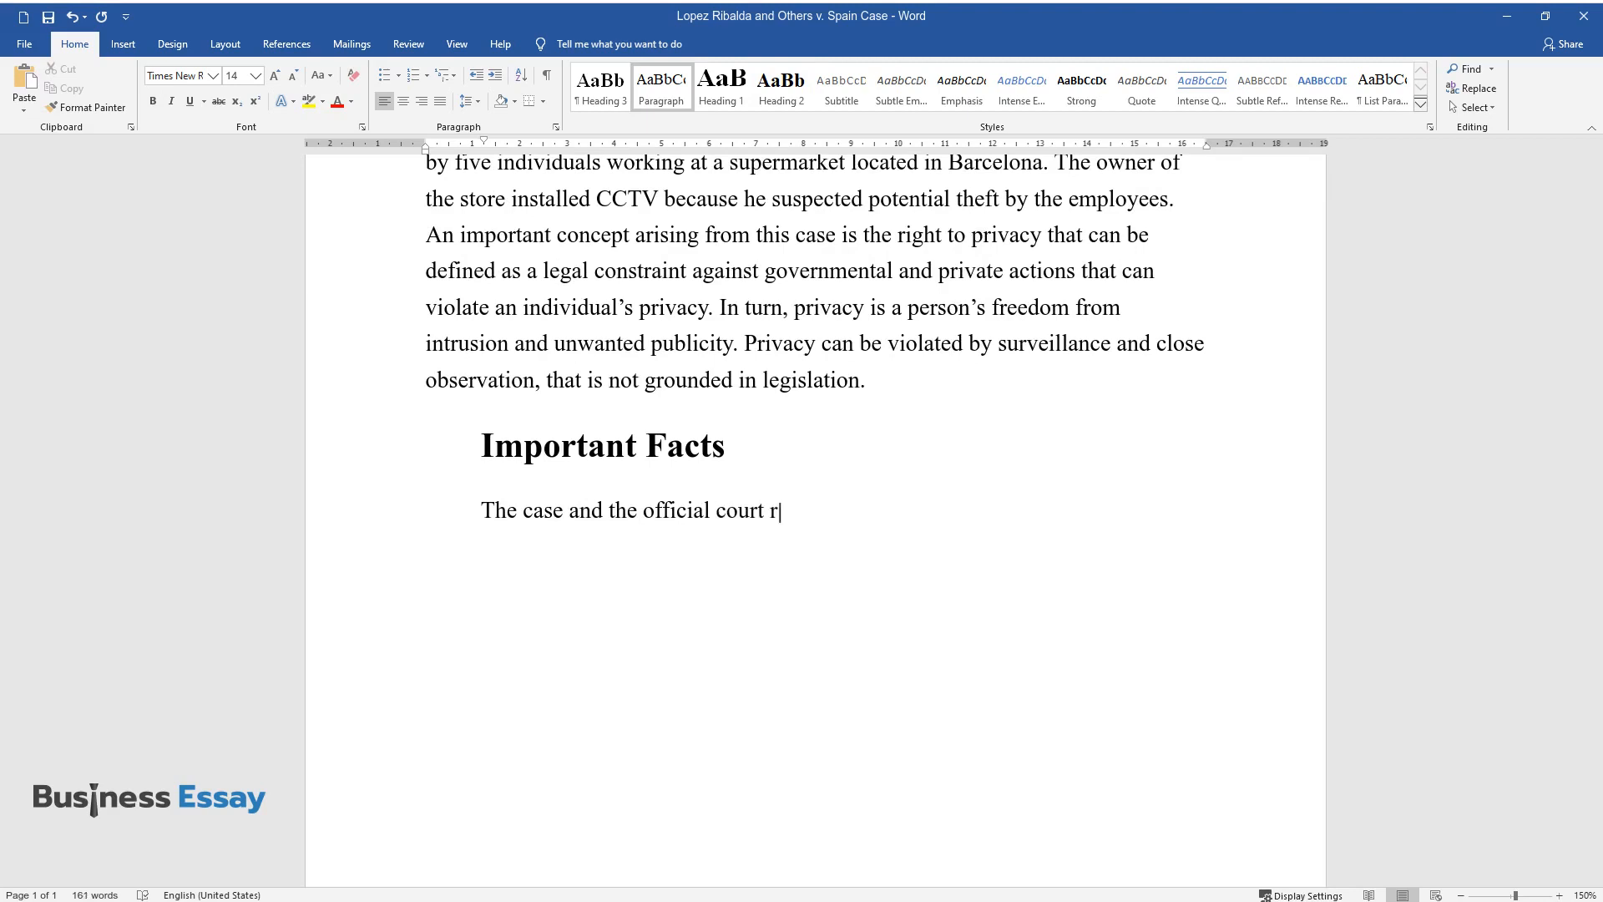
text(uling revealed four important facts as)
text(The supermarket’s owner was ri)
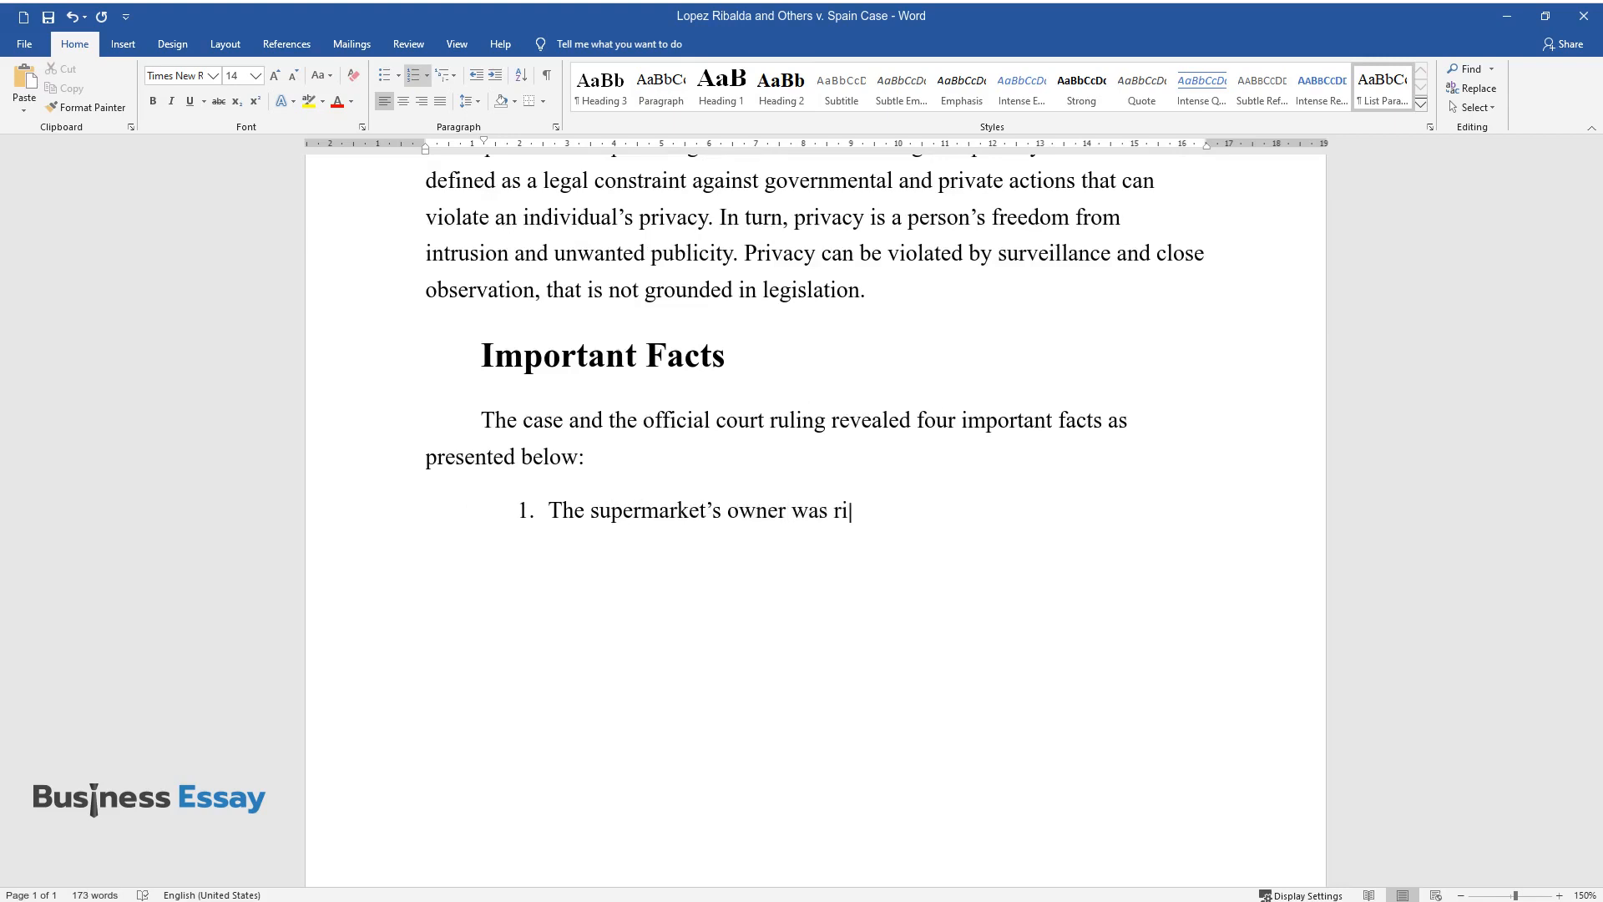
Describe how CCTV footage showed employees stealing and canceling friends' purchases
text(ght about his suspicions: the footage)
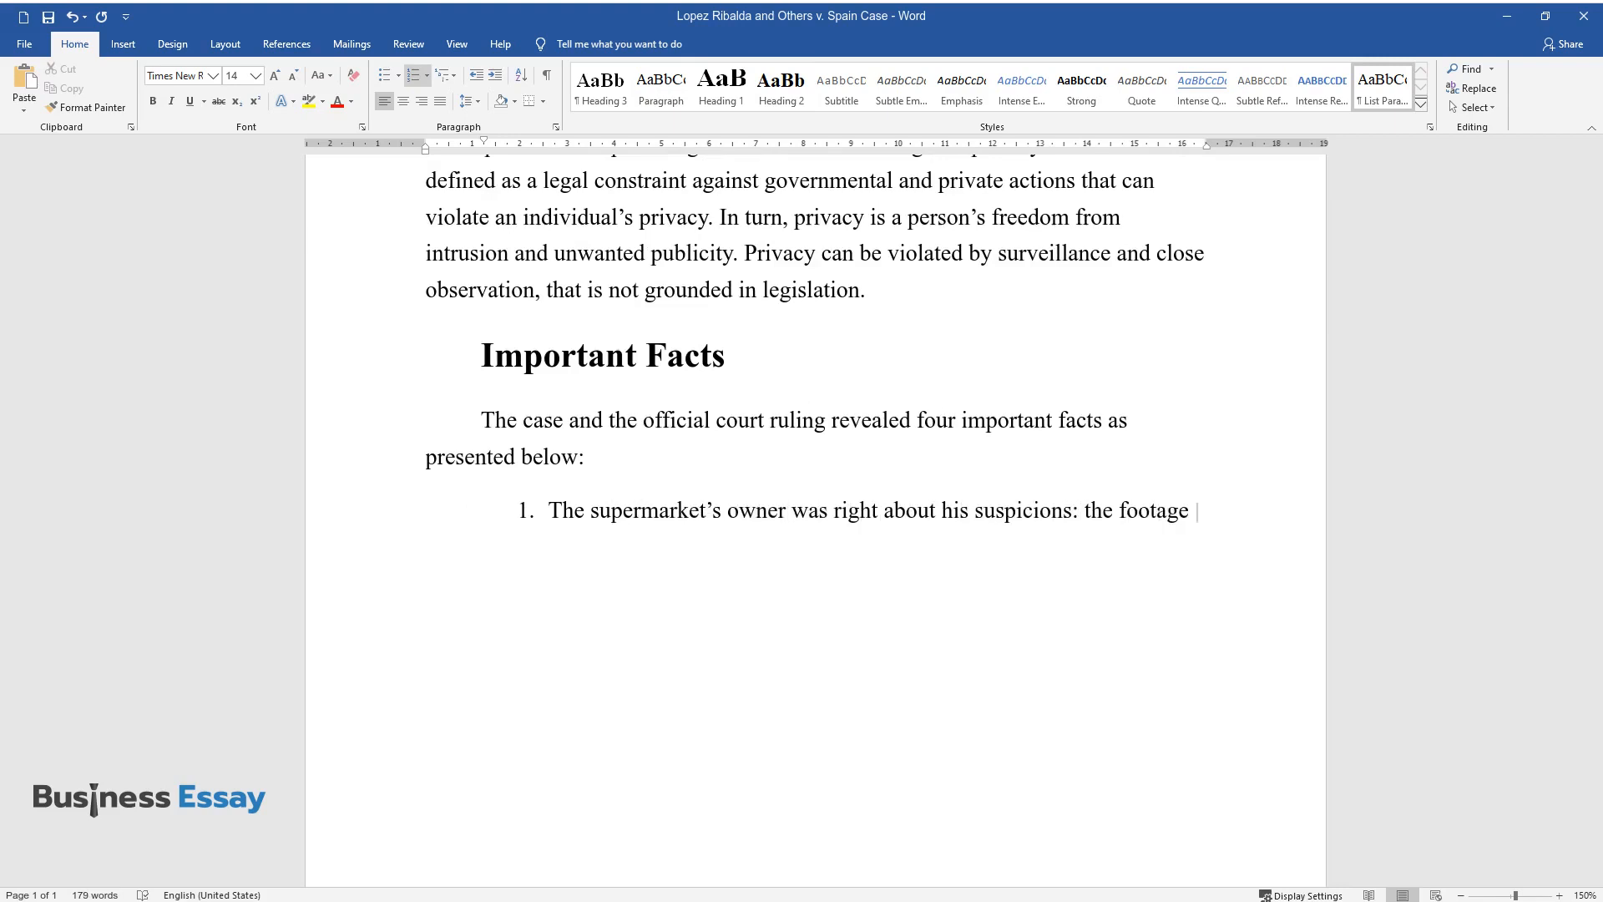
text(from CCTV cameras showed that the individuals that had been dismissed on di)
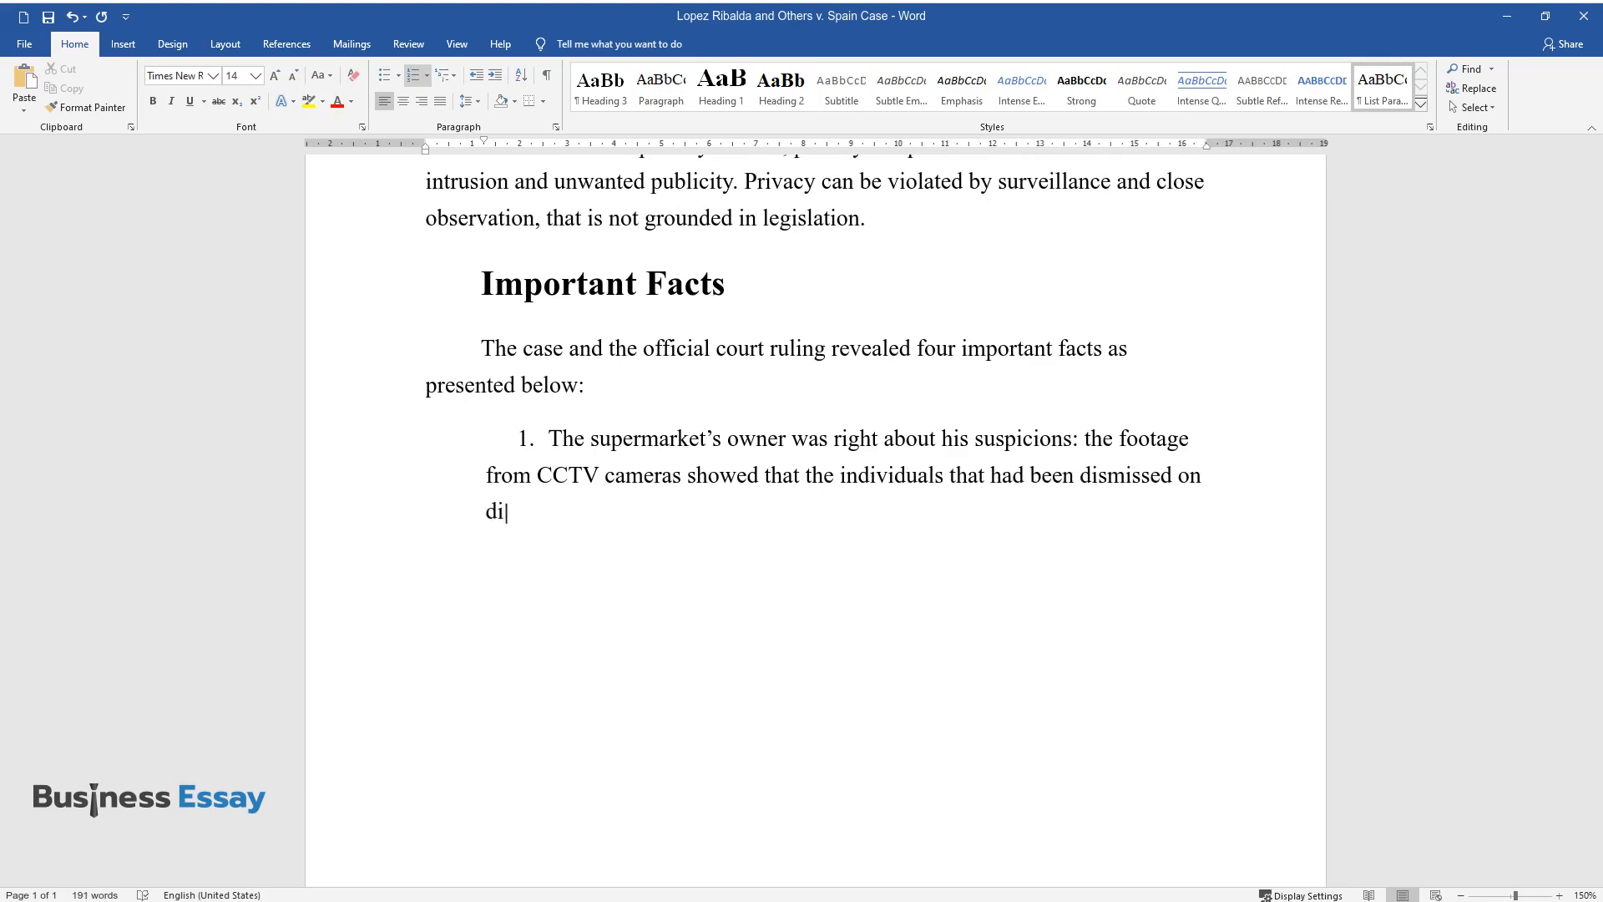
text(sciplinary grounds were indeed steali)
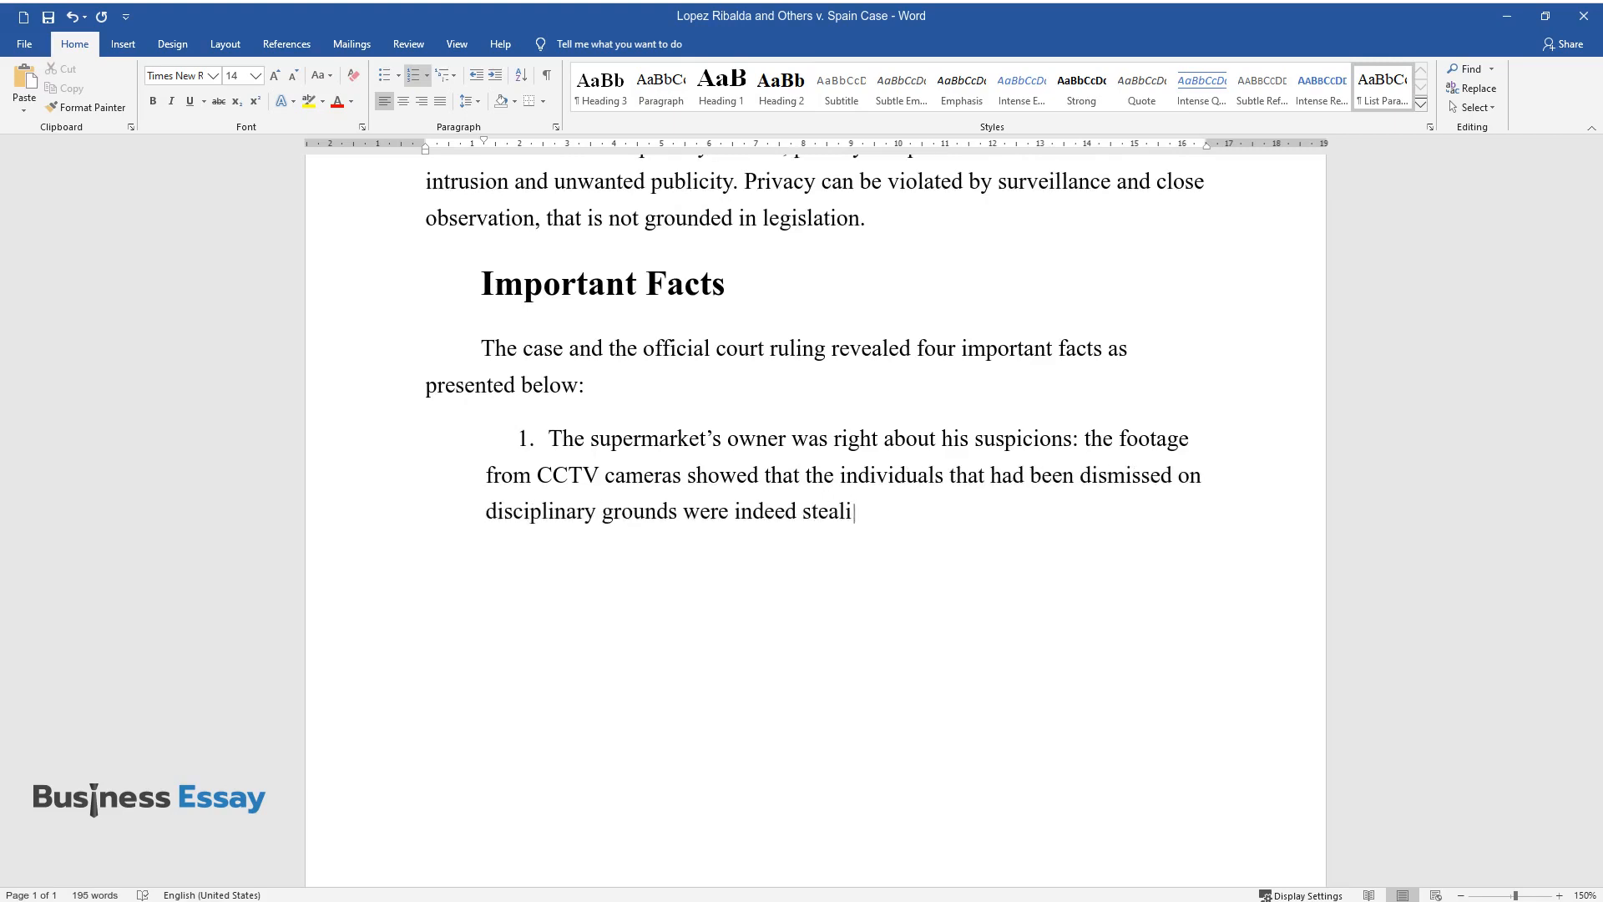
text(ng from the store. However, their illegal activities did not end there. The)
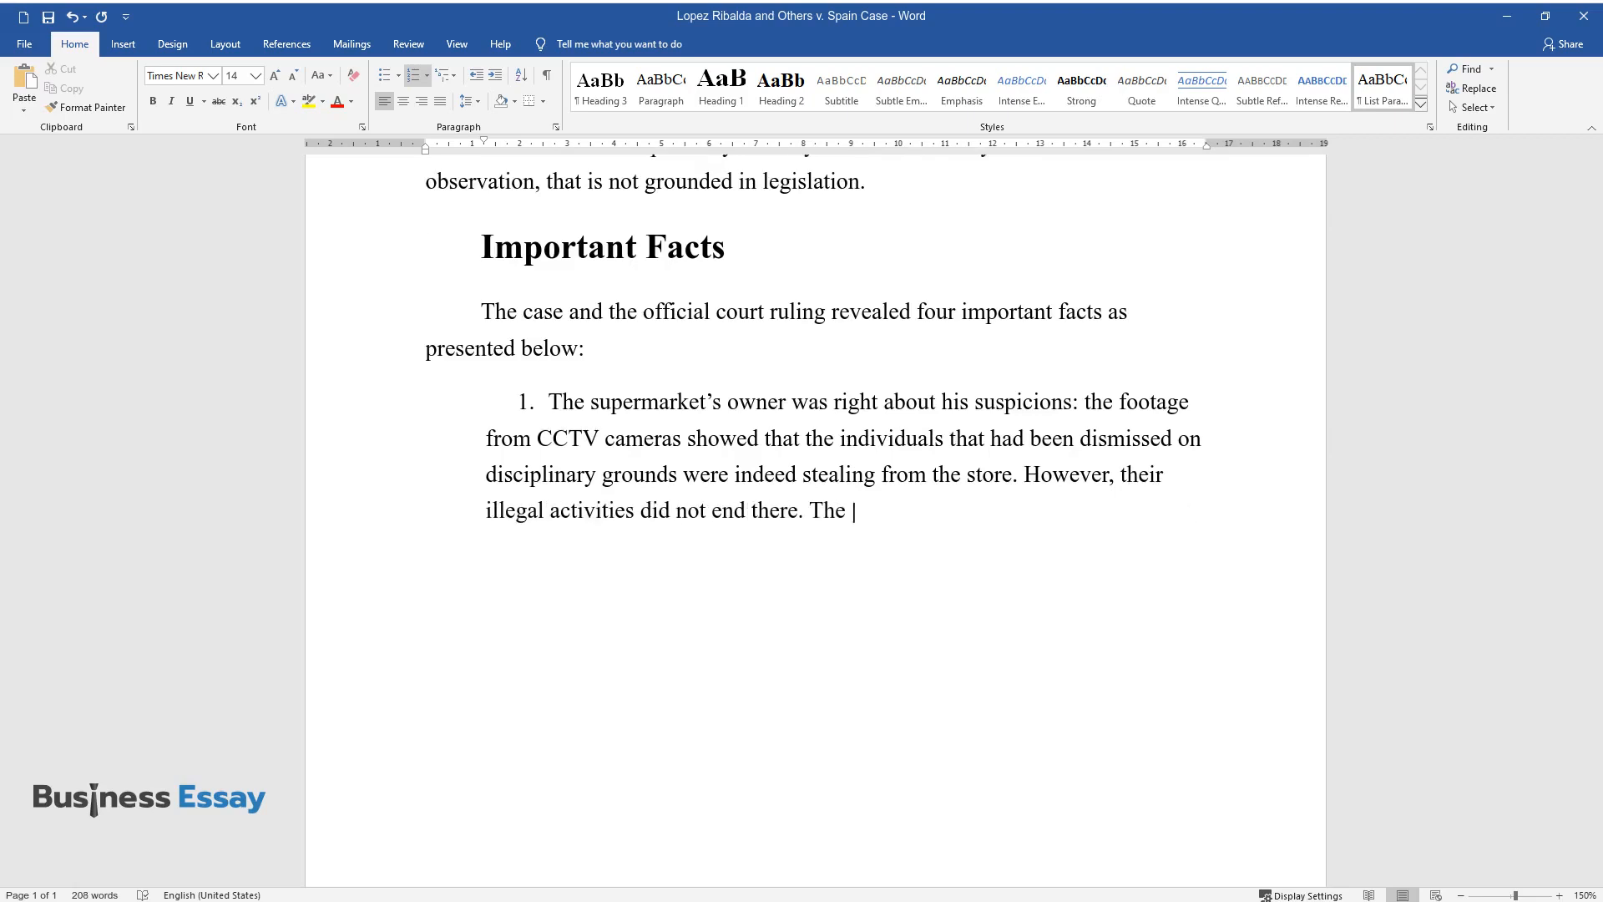
text(applicants were caught canceling their)
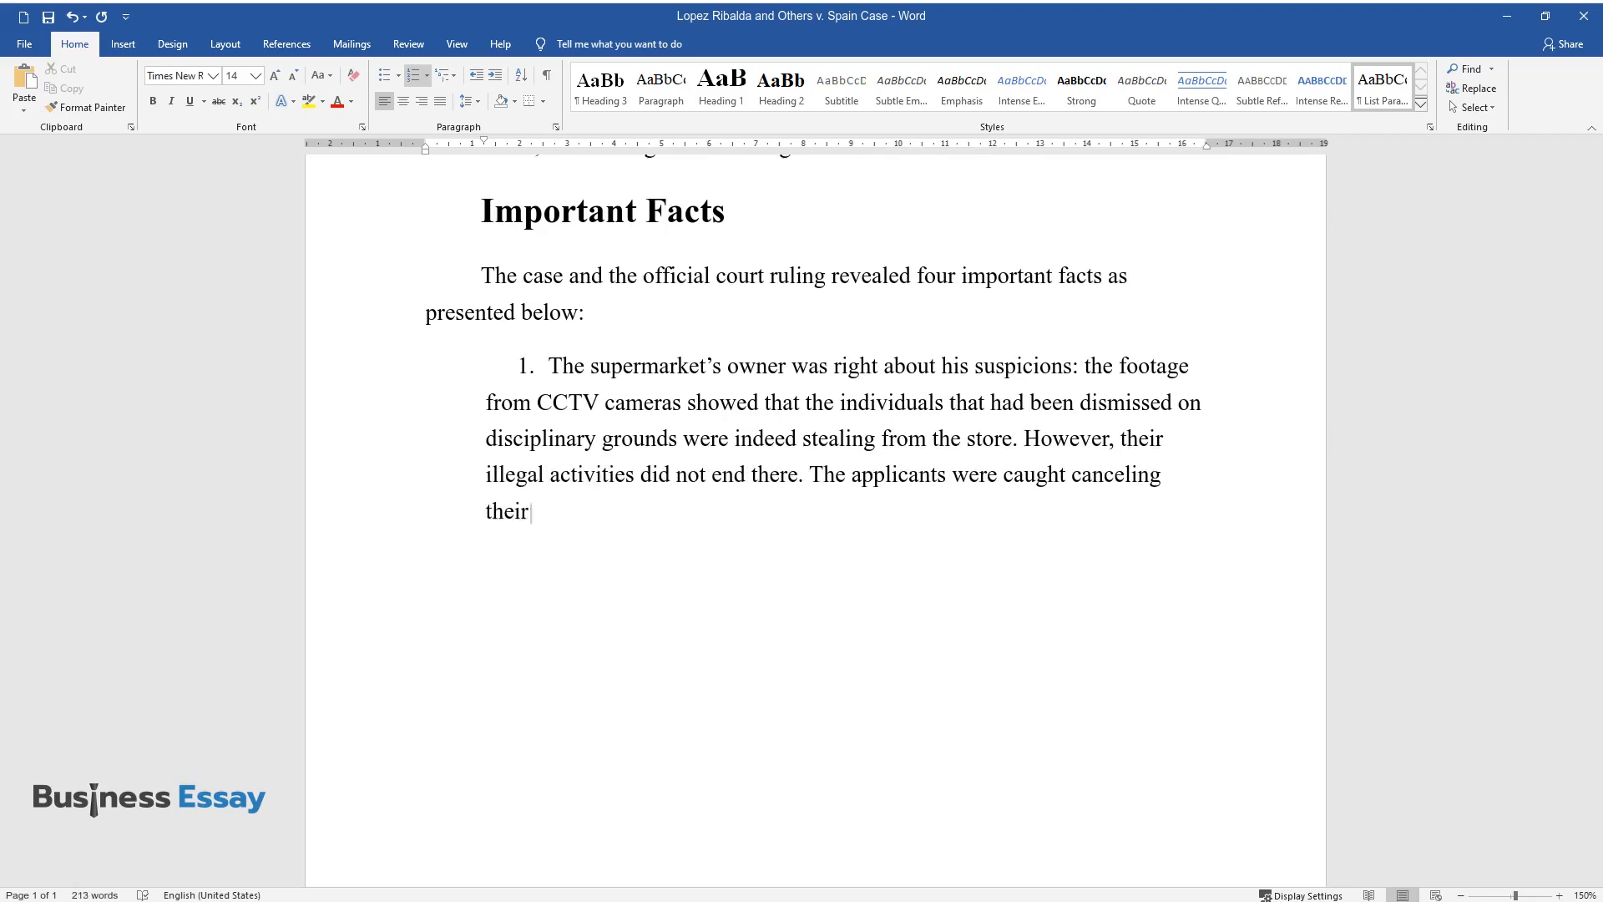
text(friends' and colleagues' purchases at the checkout so that they could)
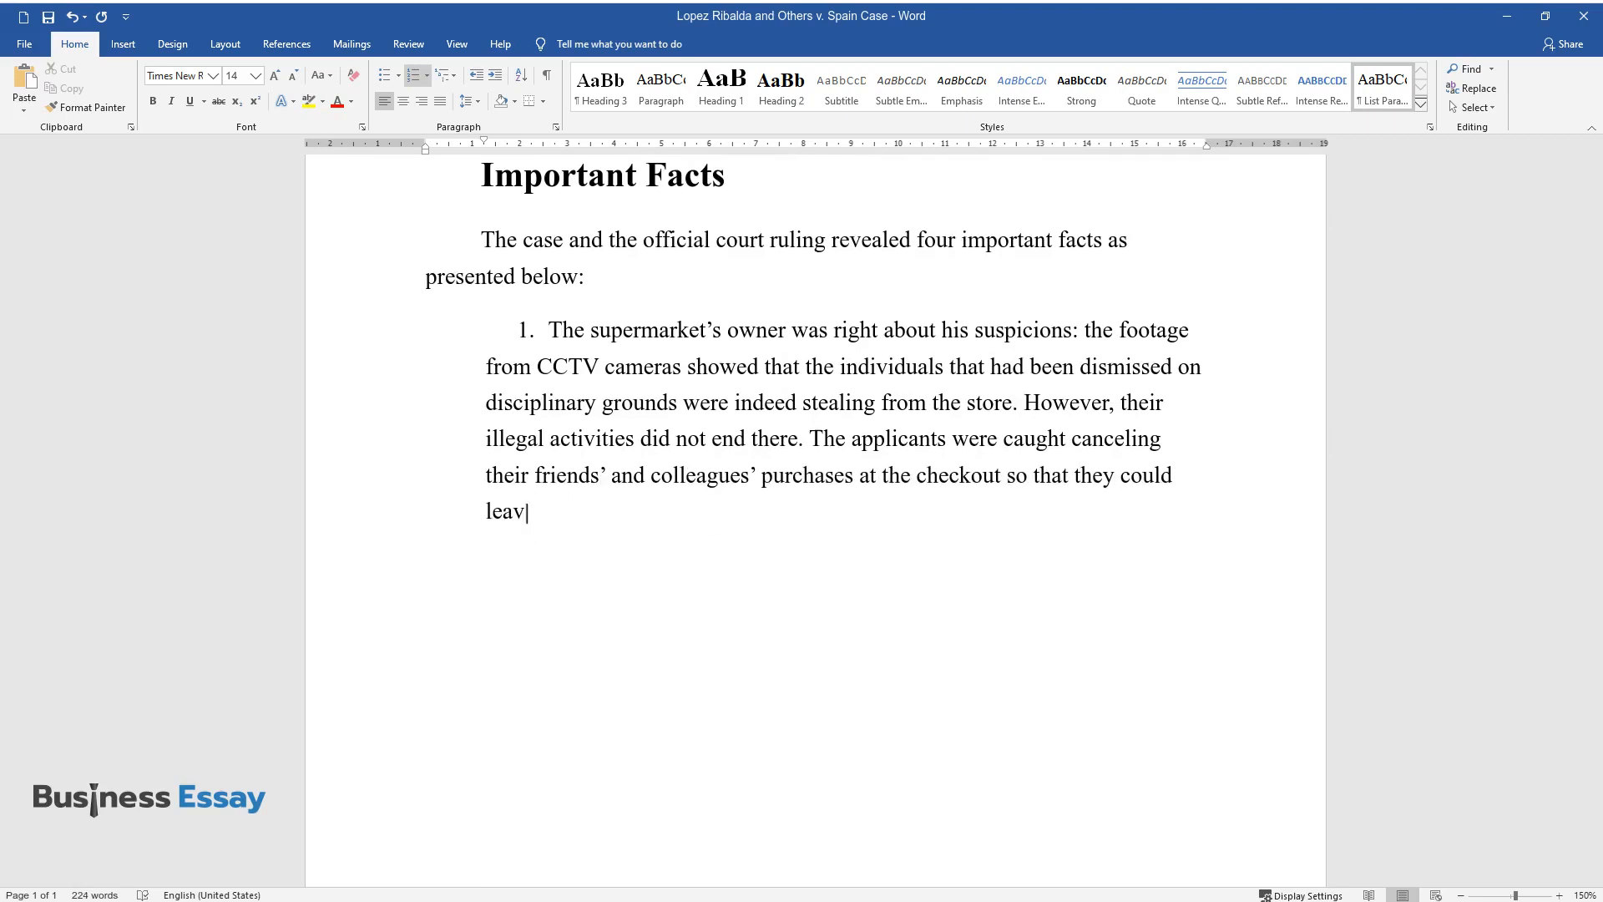
text(e the store without paying for the goods;)
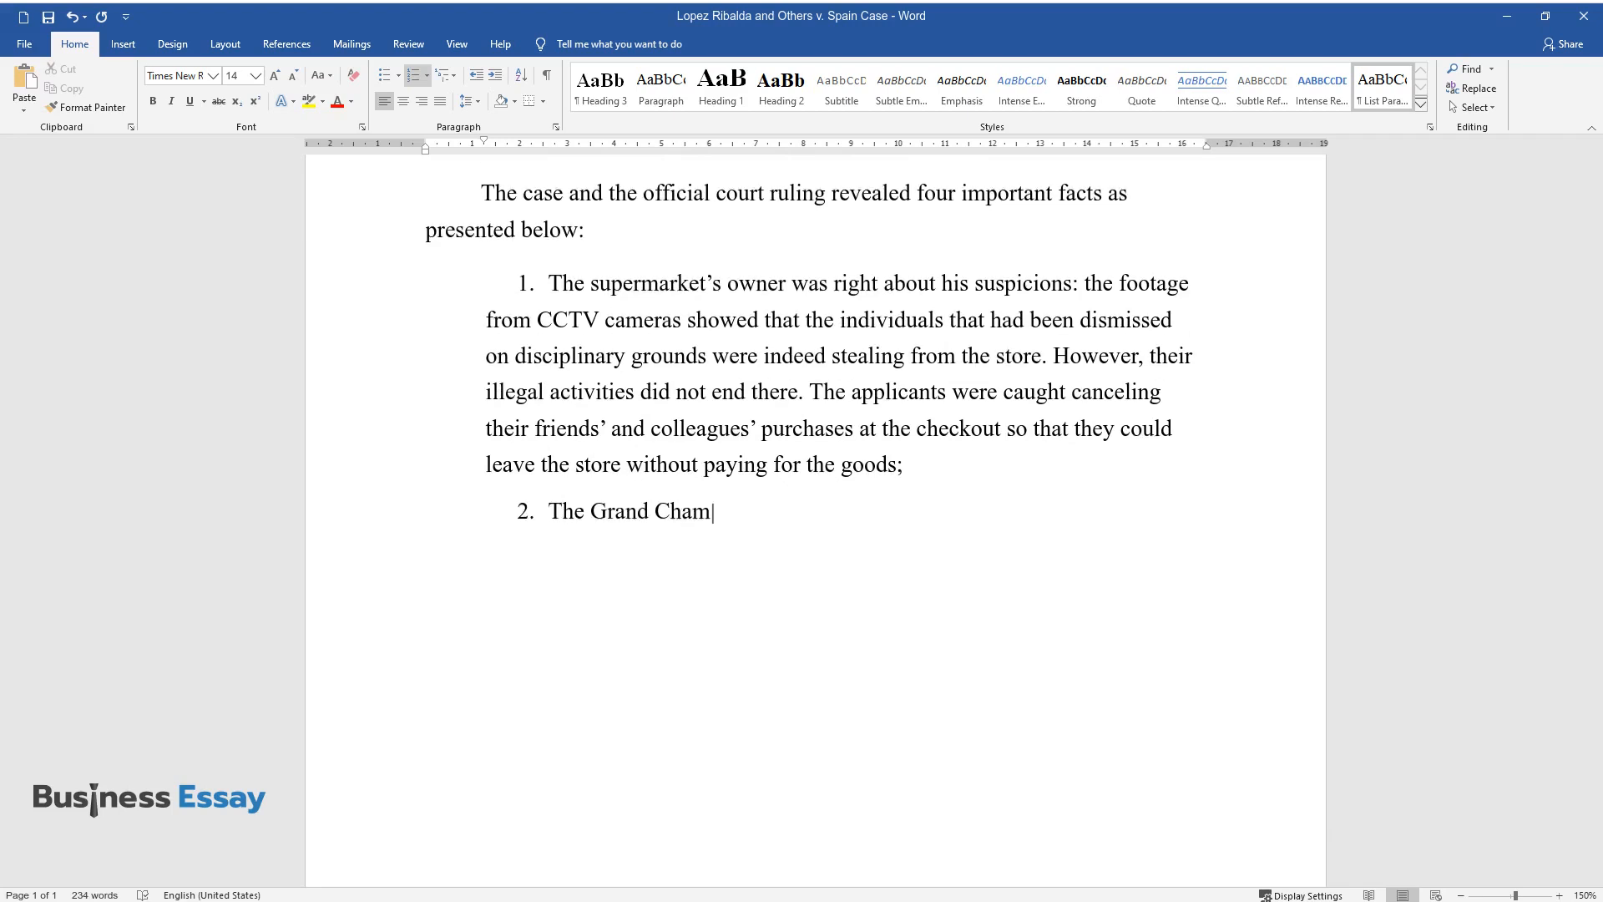
Add facts on the ECHR case's privacy dilemma and the Grand Chamber ruling for the employer
text(ber of the European Court of Human Rights had to)
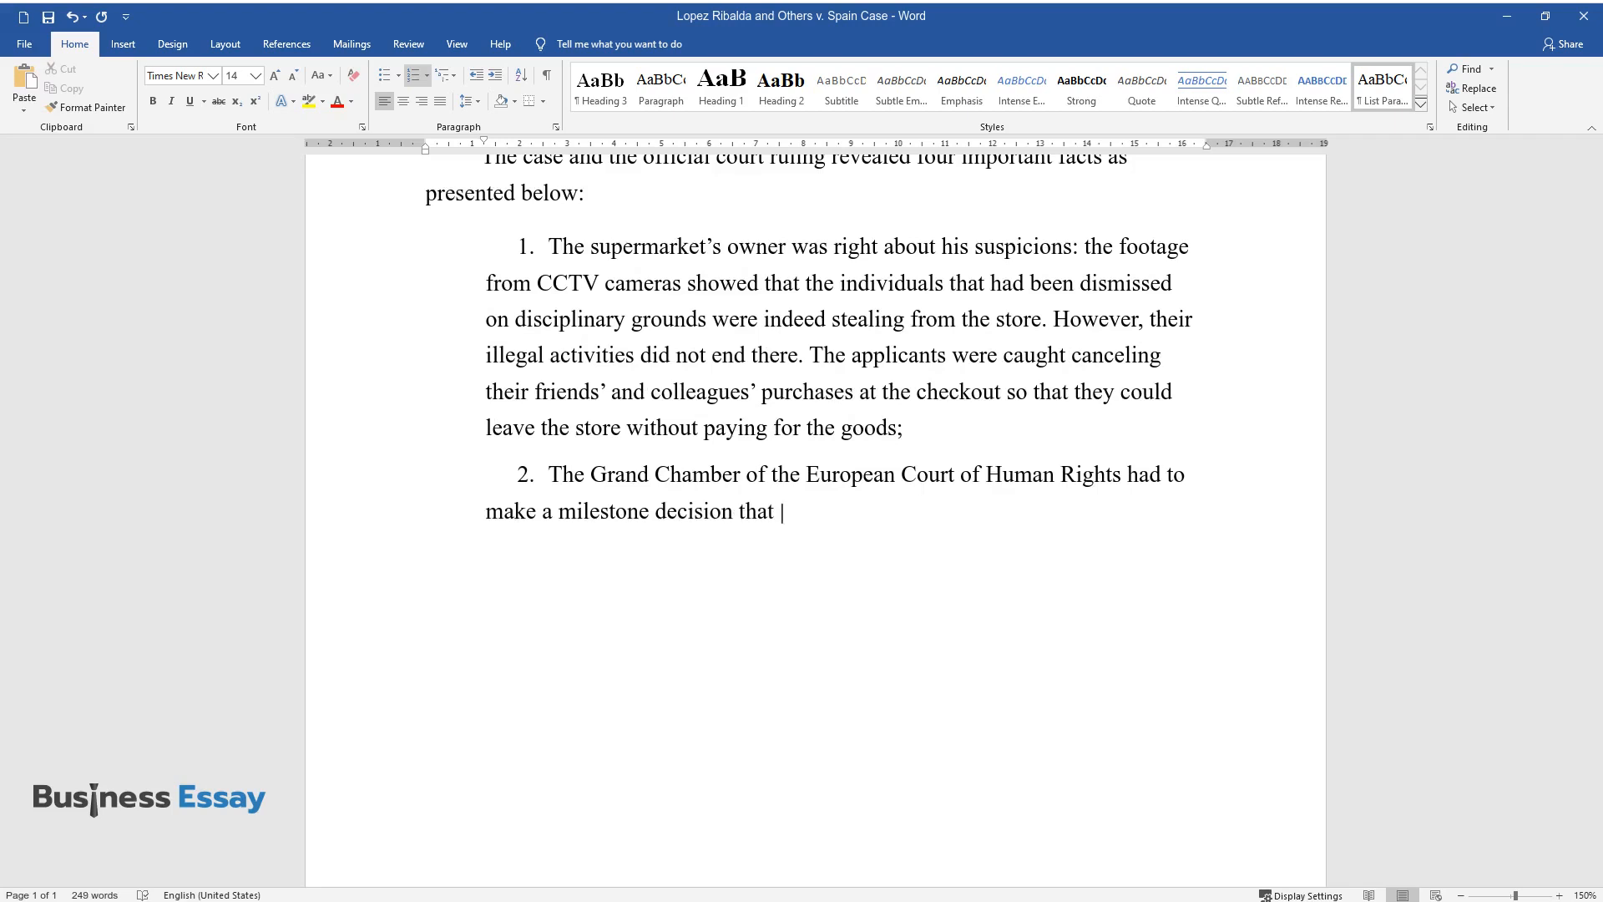
text(would contribute to the longstanding dilemma between public surveillance and cit)
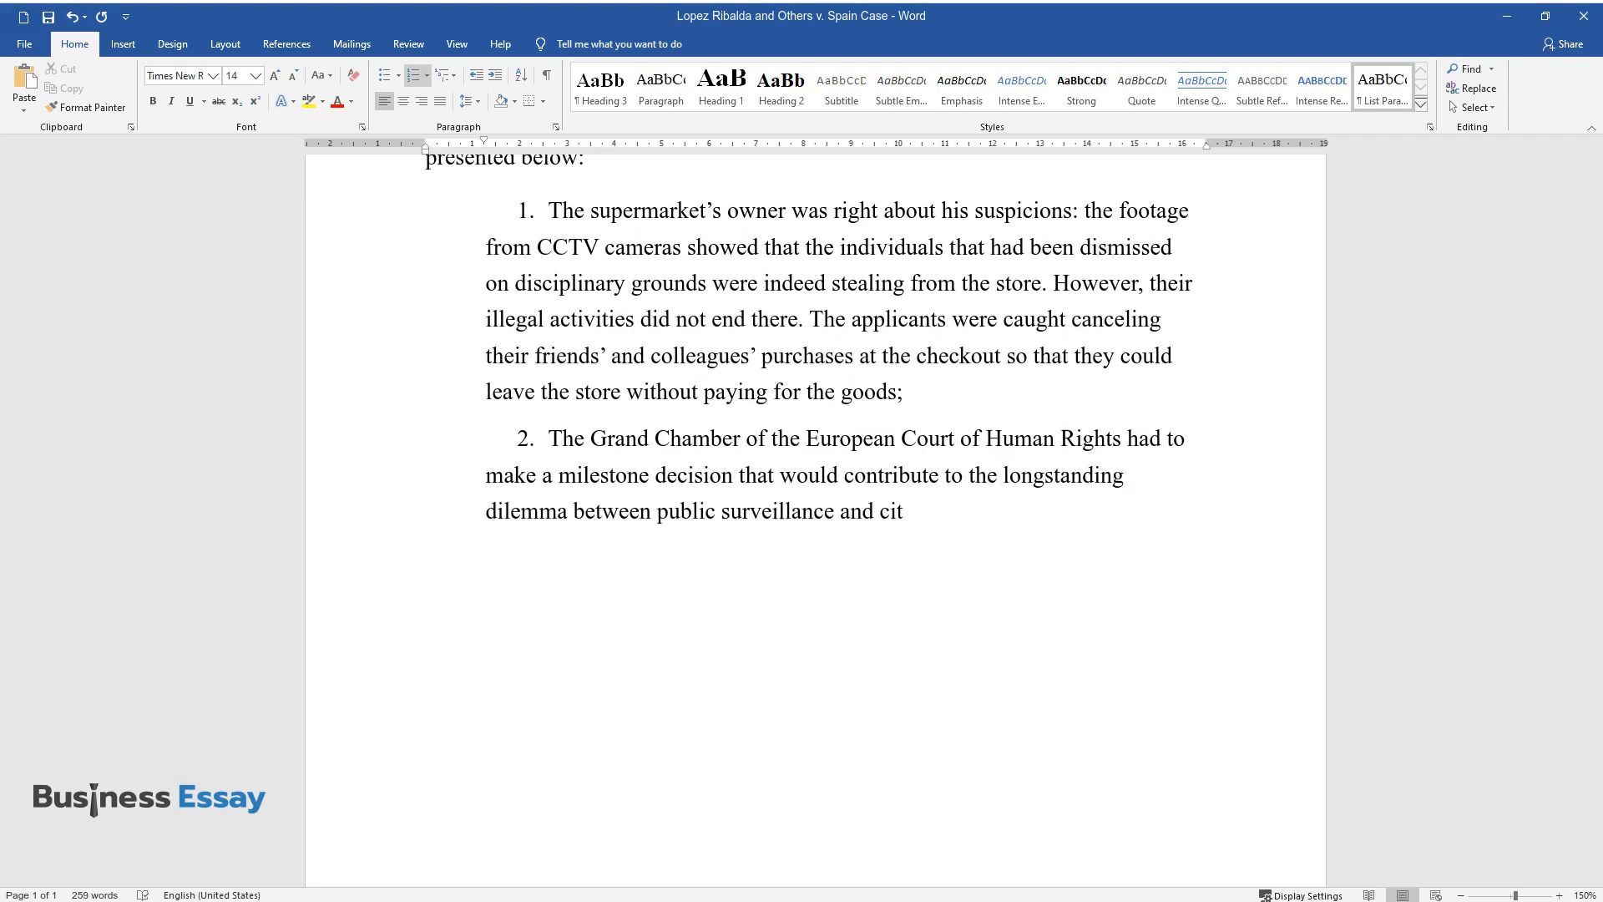
text(izens' rights to privacy;)
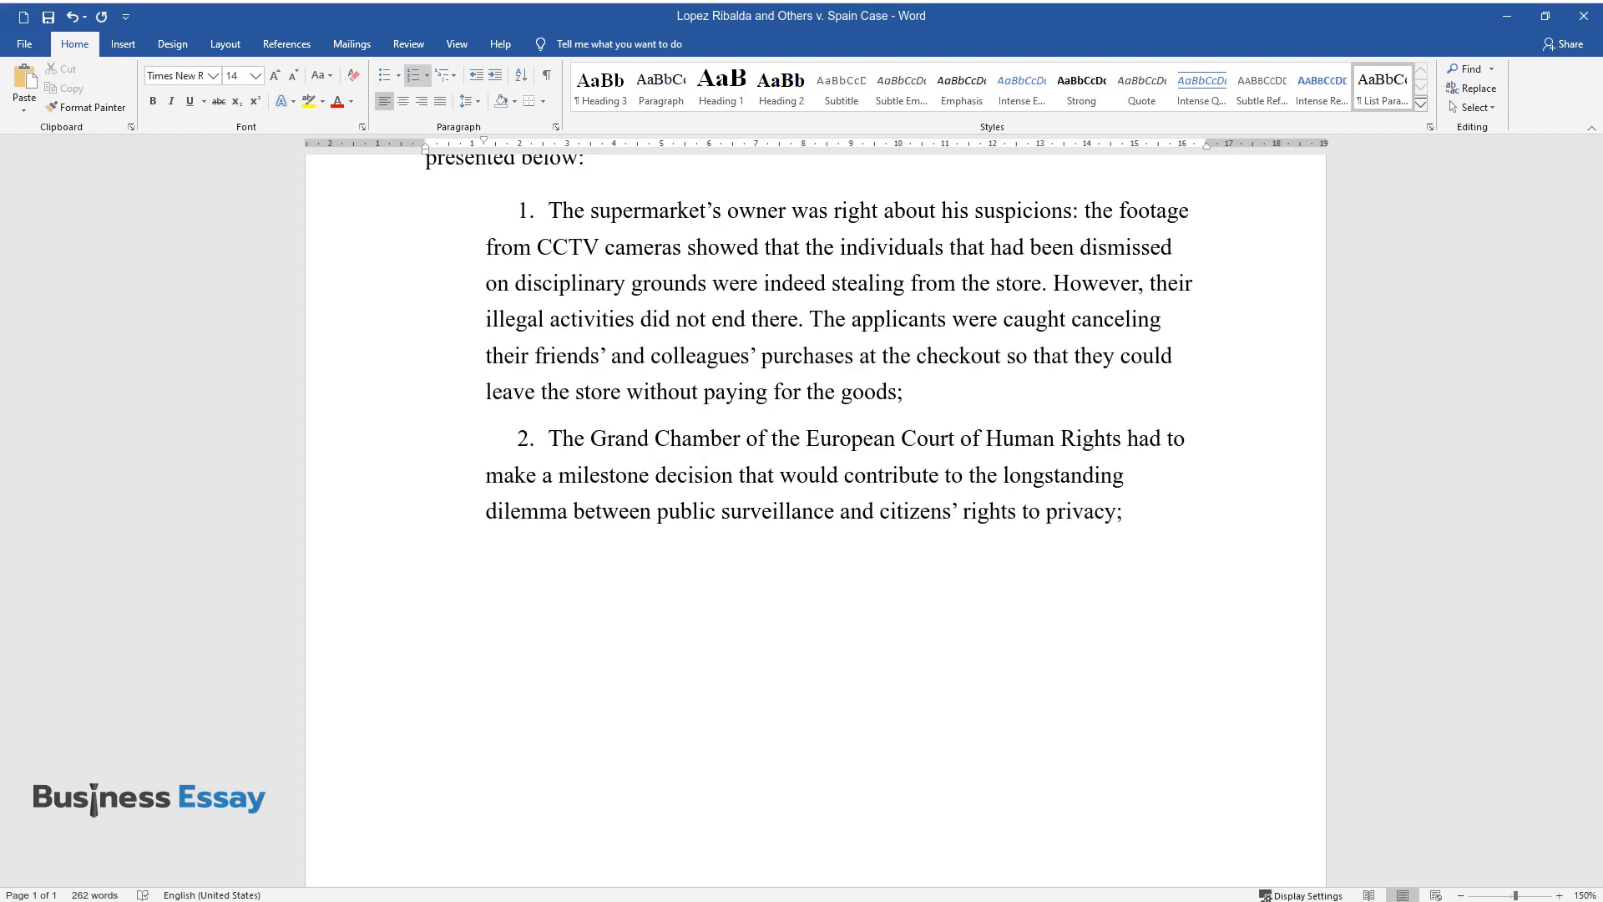
text(The Grand Chamber of the European Court of Human Rights found)
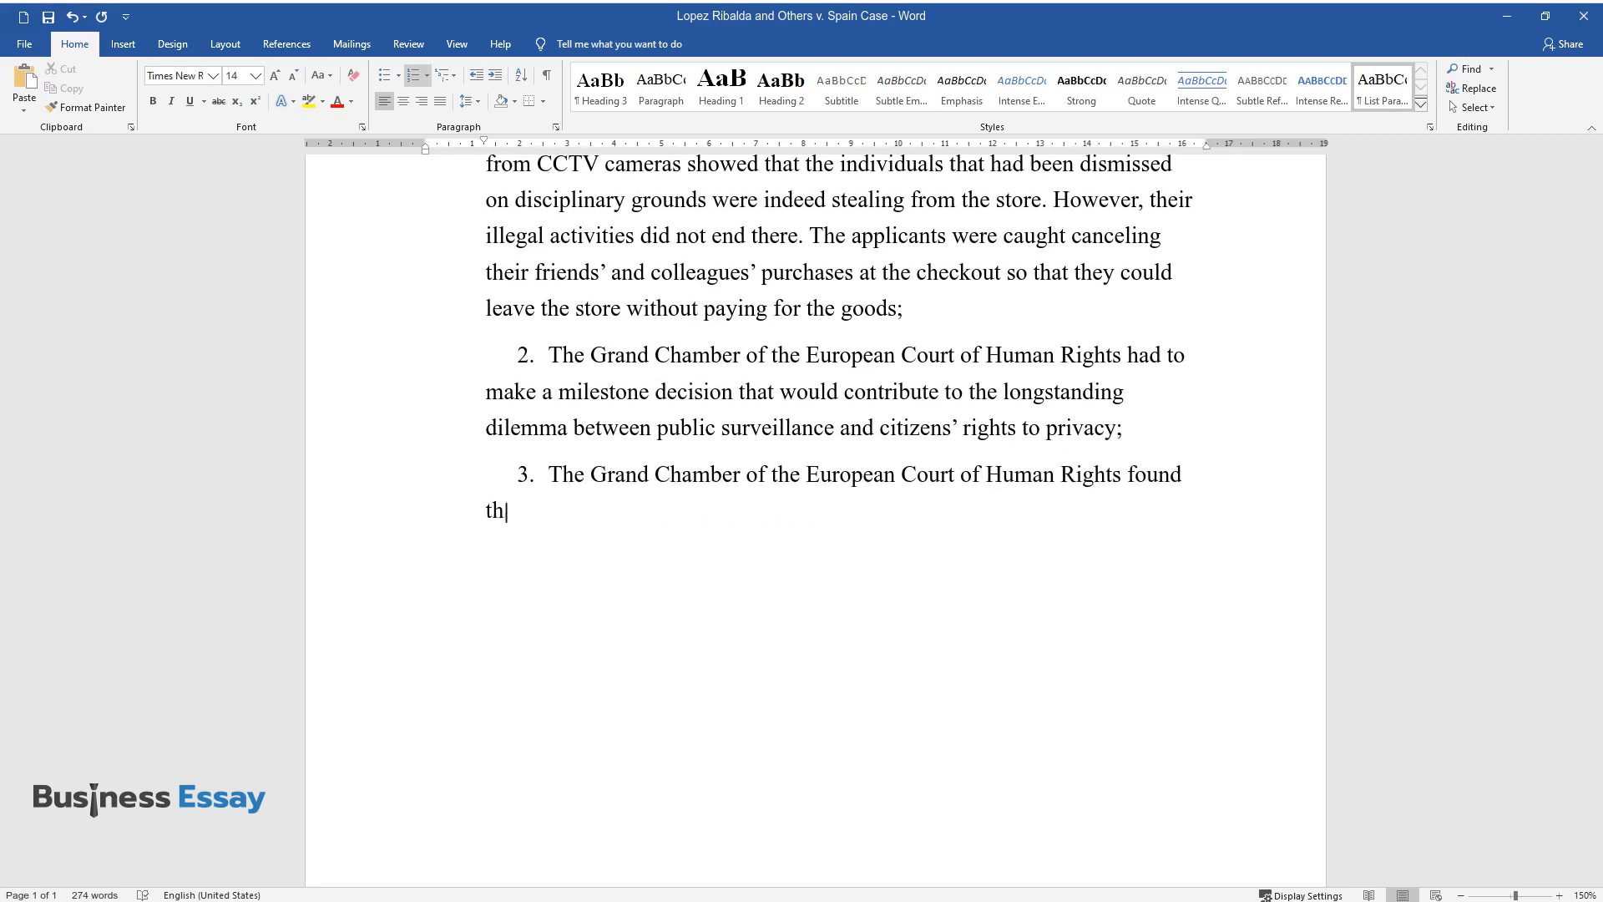
text(at the employer was in his right to)
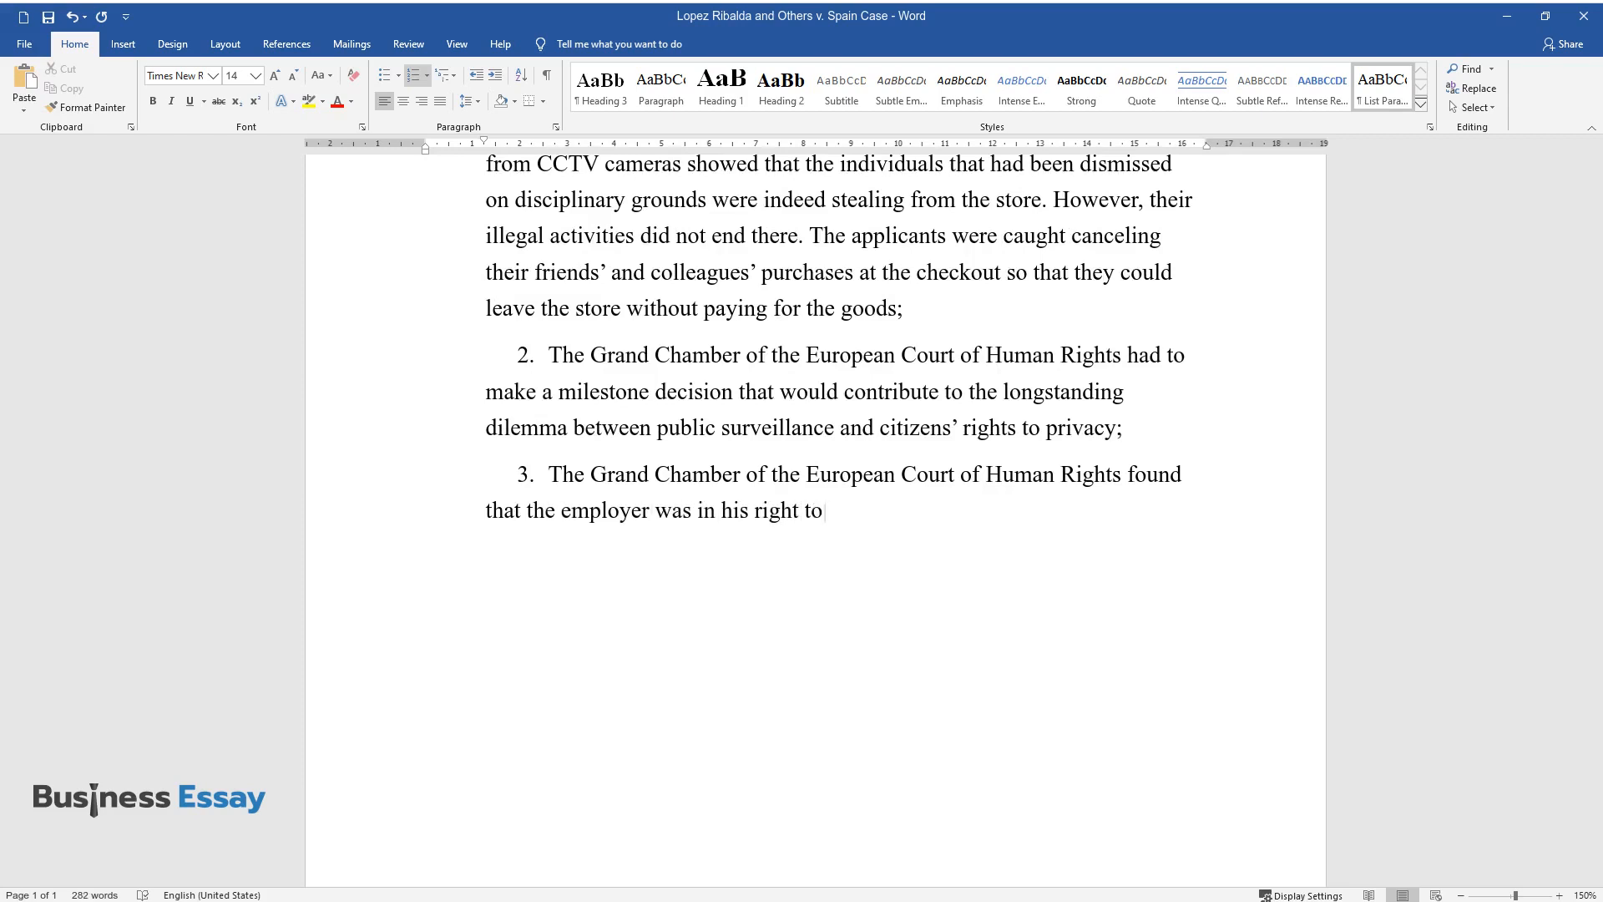
text(install CCTV and ruled in his favor;)
text(However, surve)
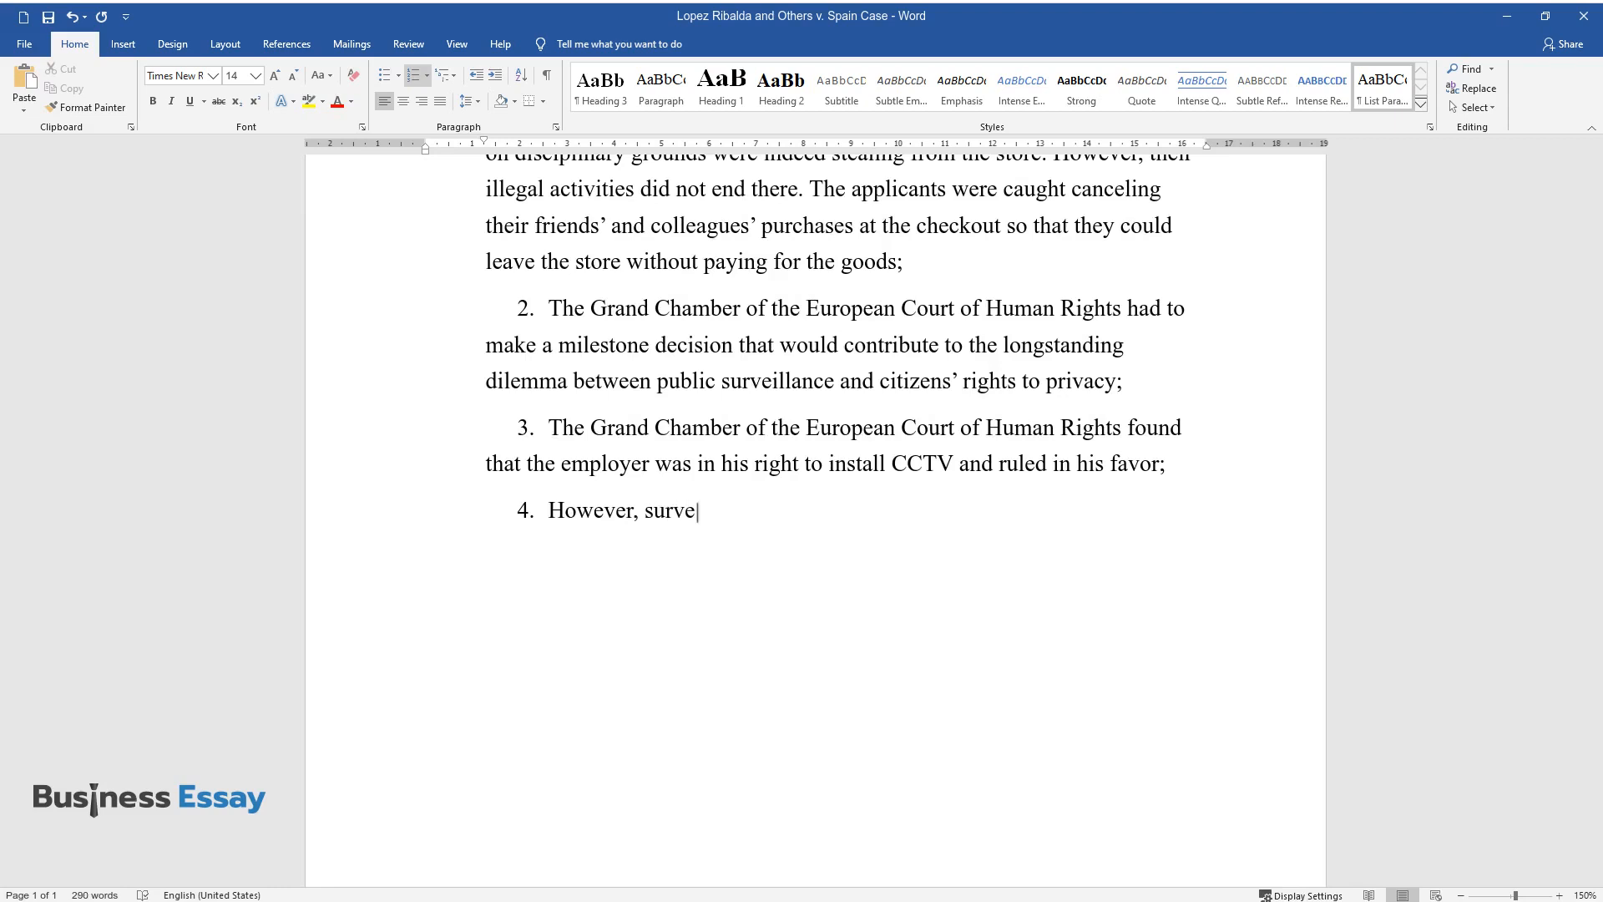
Add the fact on when covert surveillance is legally permitted, such as no alternative
text(illance is only accepted if there is a reasonable)
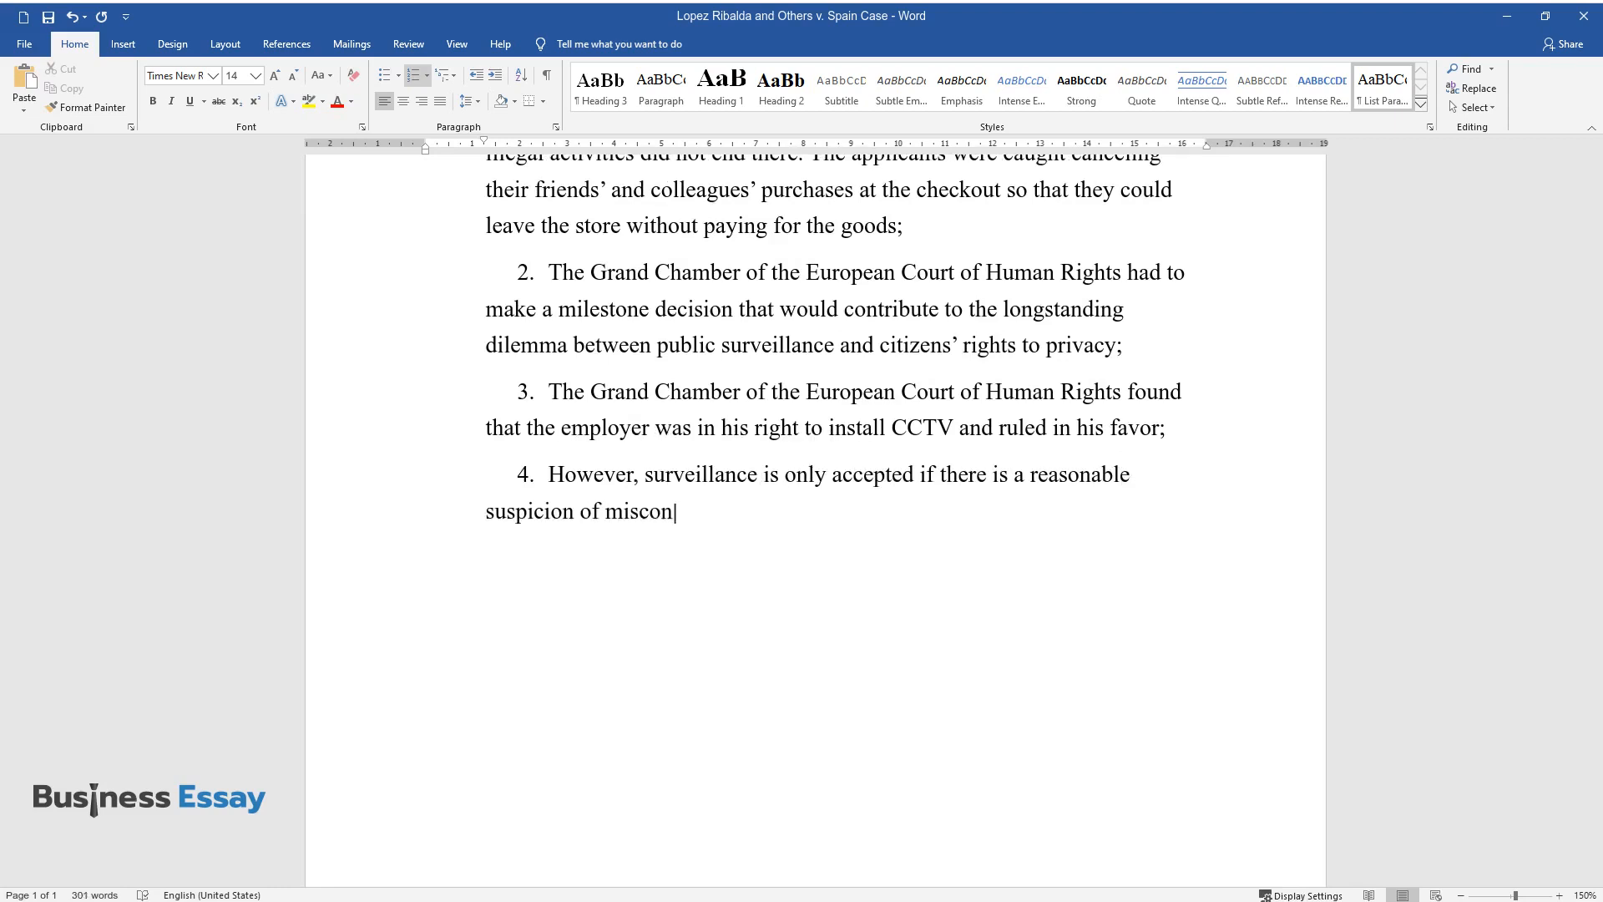
text(duct and CCTV is used for as long as it takes to catch)
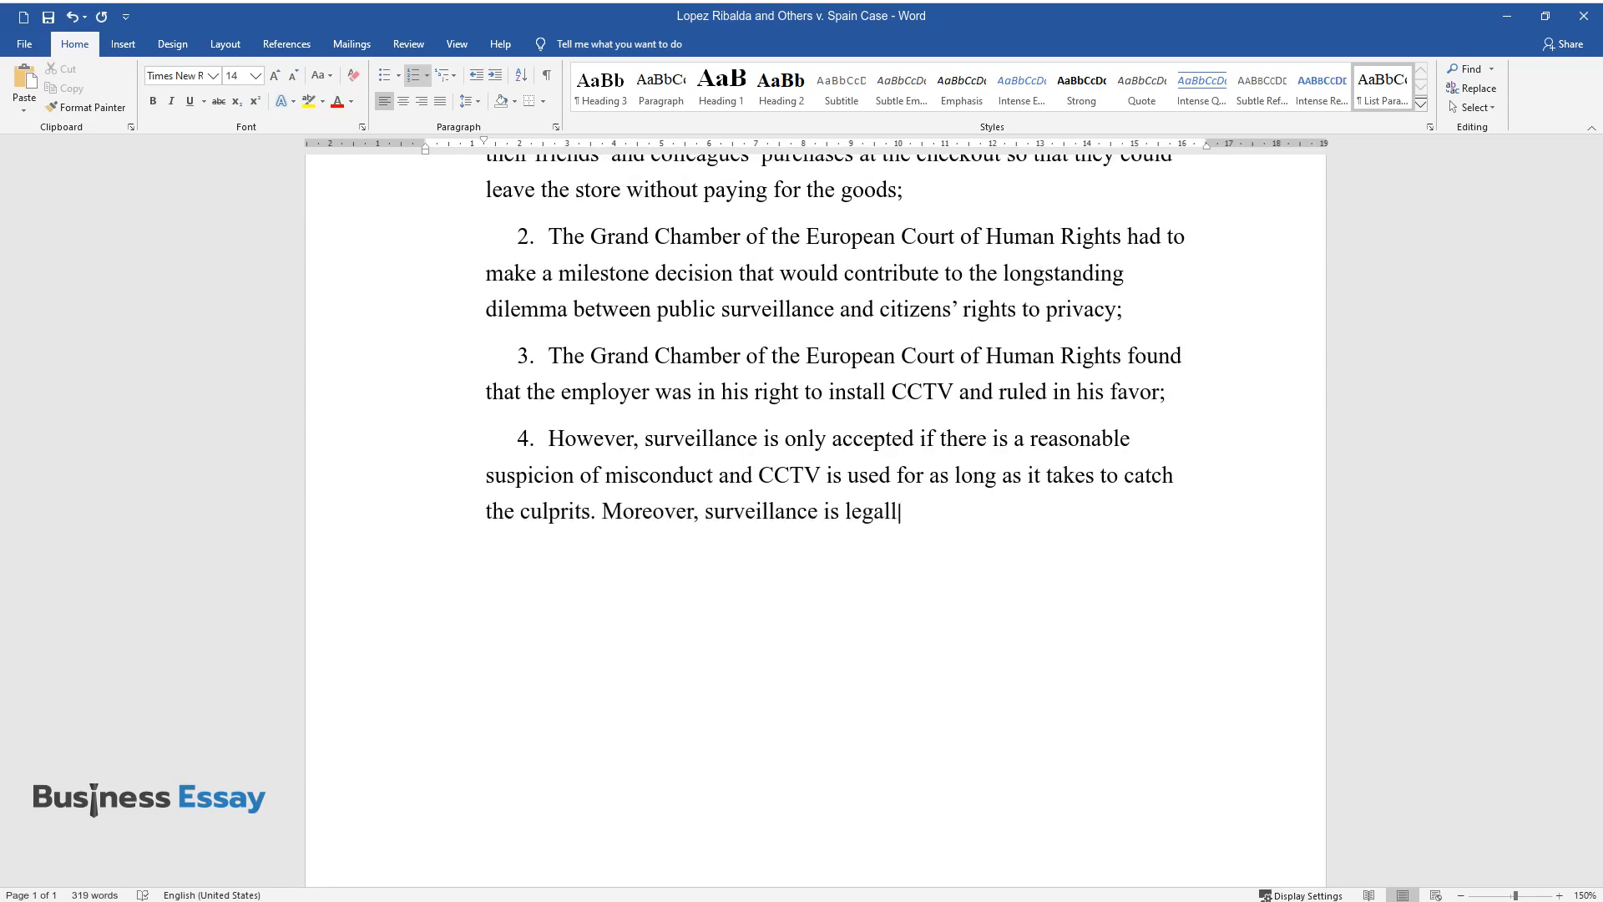
text(y permitted if there is no alternative method of catching the suspects.)
text(Rationale,)
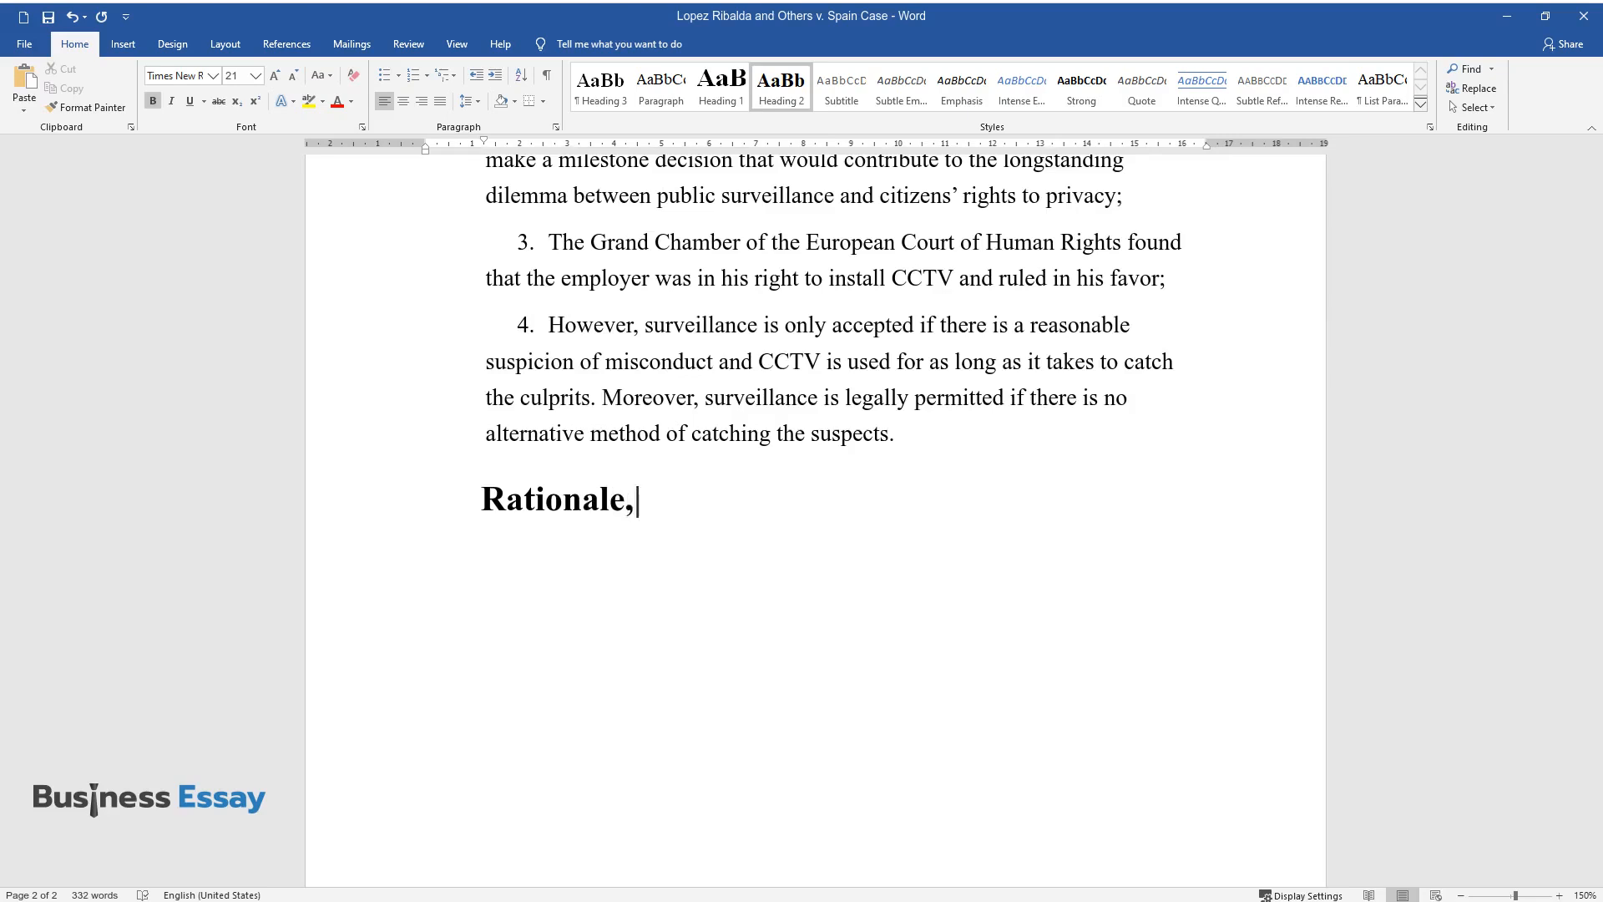
Finish the 'Rationale, Justification, and Importance' heading and begin on the case's relevance to employers
text(Justification, and Importance of the)
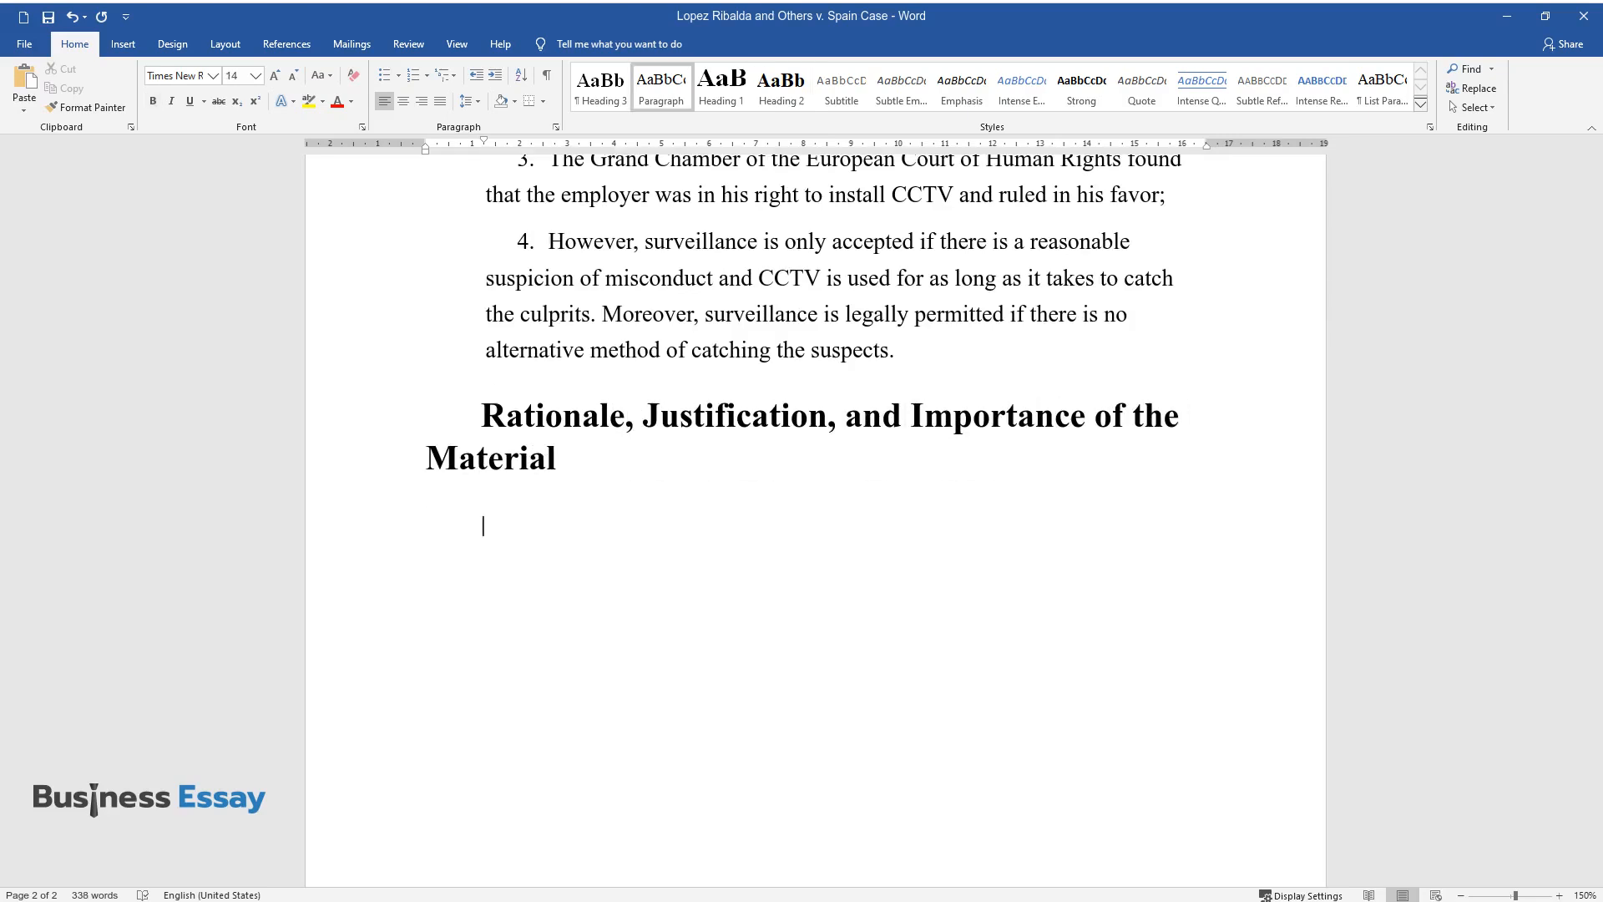
text(The case of Lop)
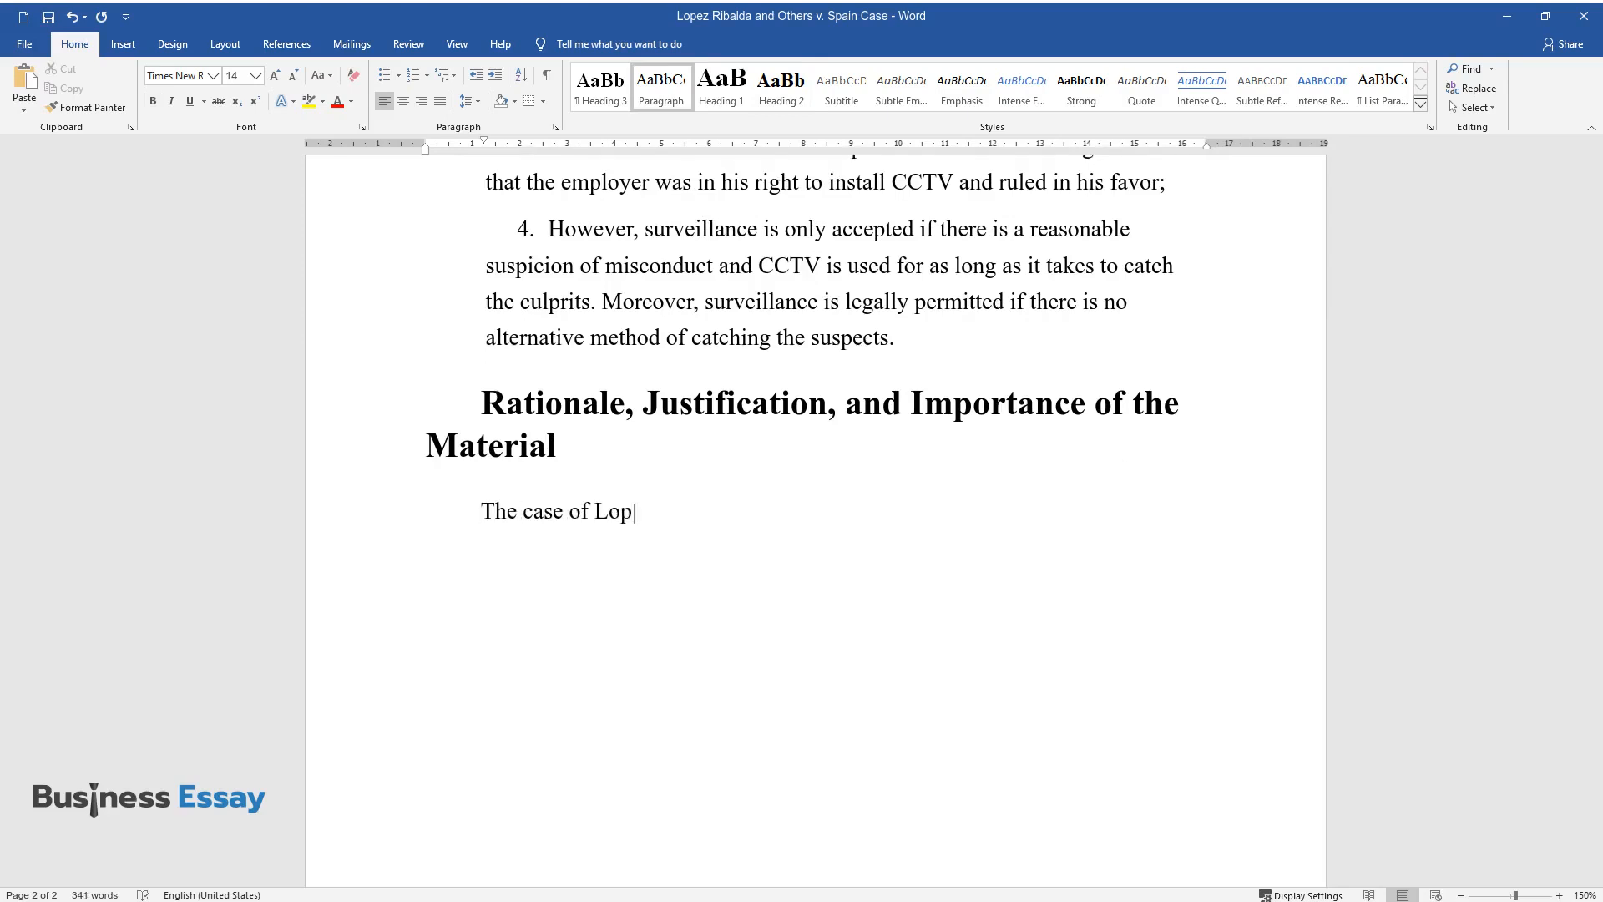
text(ez Ribalda and Others v. Spain was selected because it)
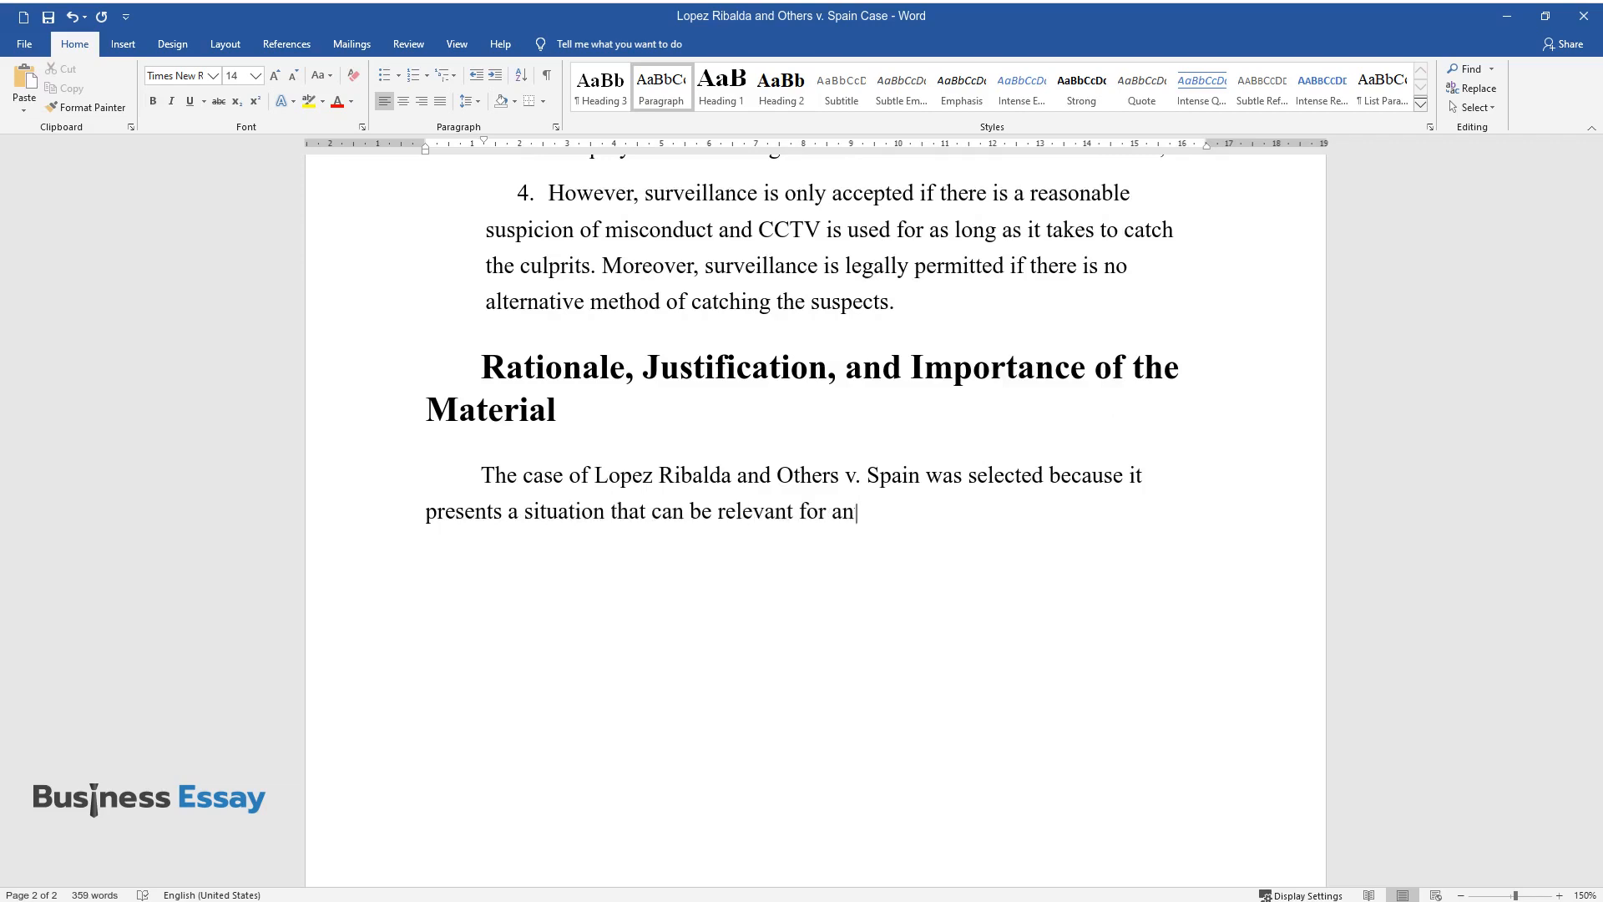
text(y employer or a business owner. The)
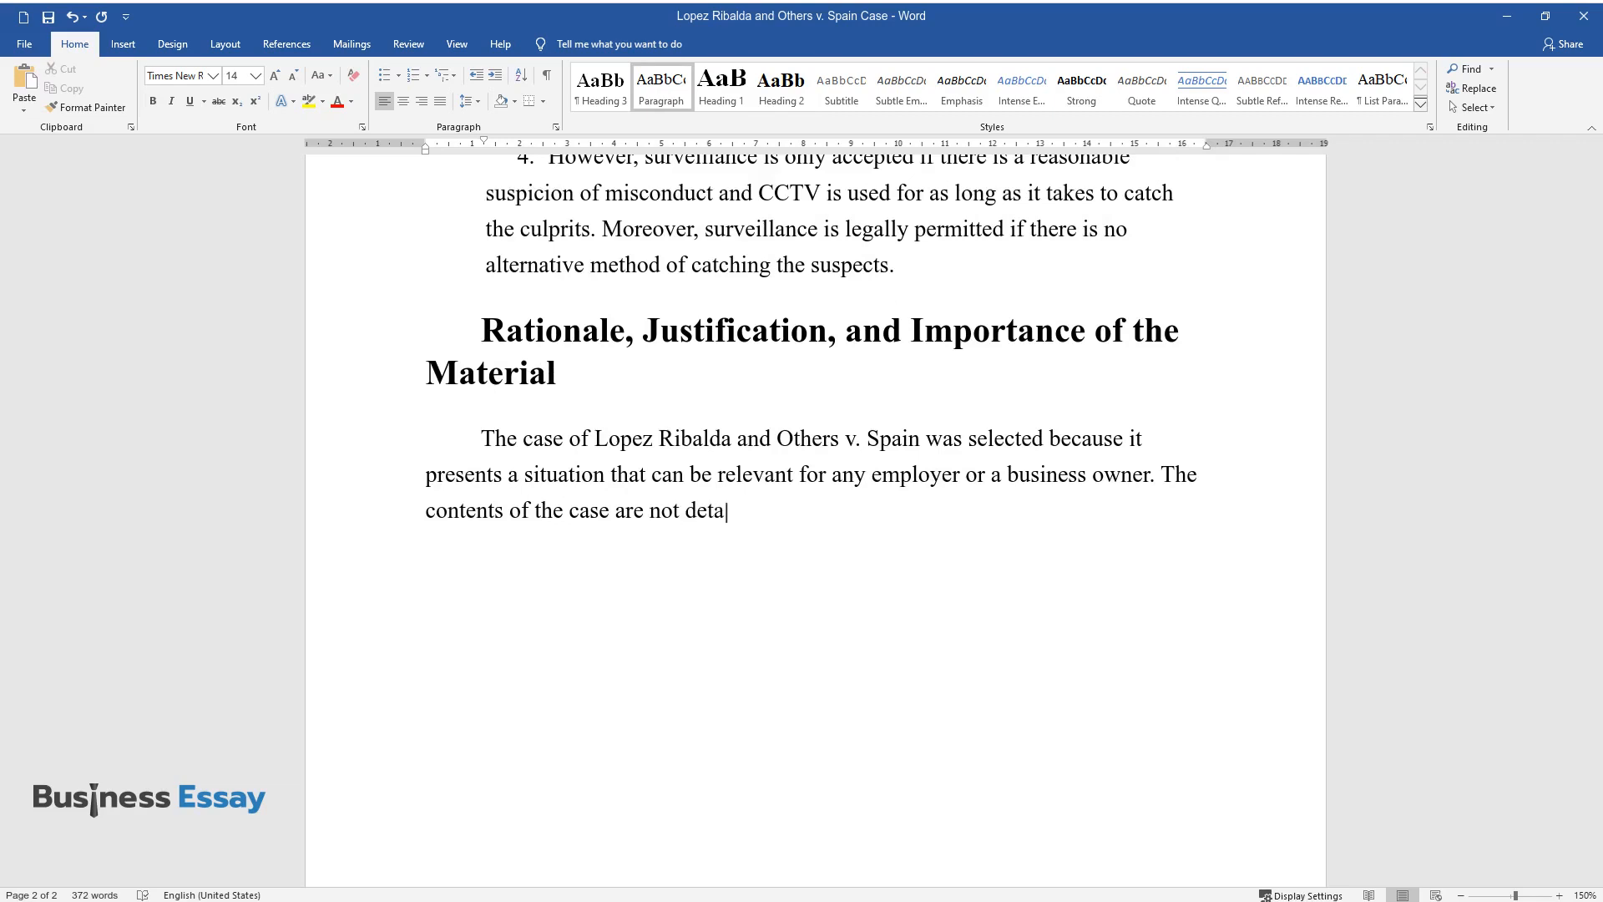
text(ched from their everyday reality.)
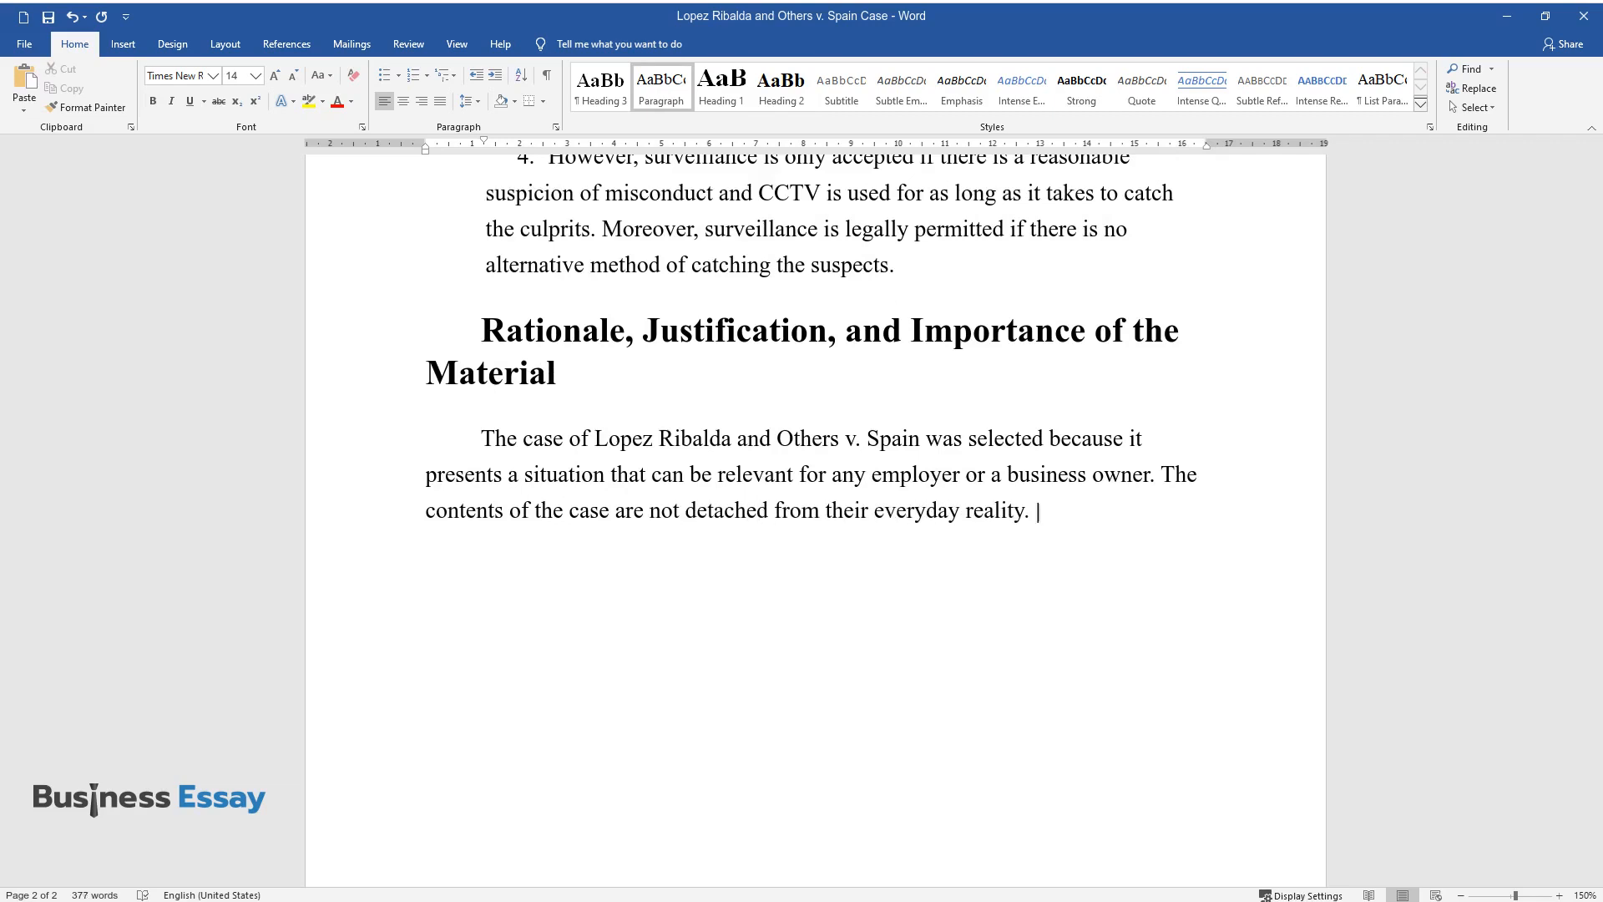
Explain business losses from insider theft and the tug-of-war over preventive surveillance
text(A significant share of an average)
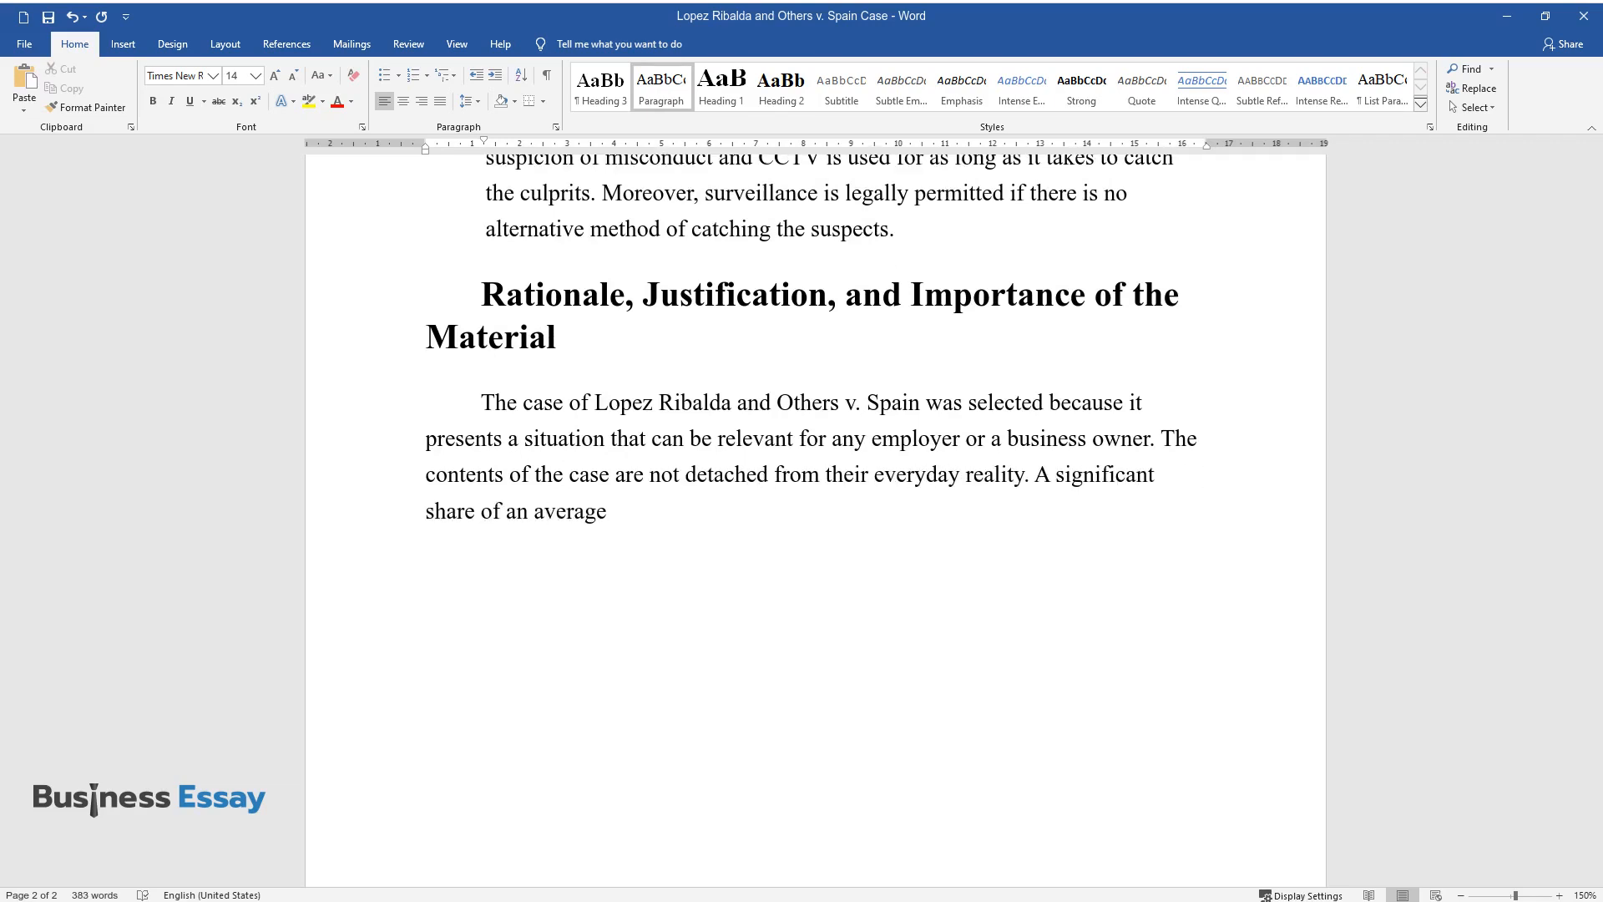
text(business’ losses can be attributed)
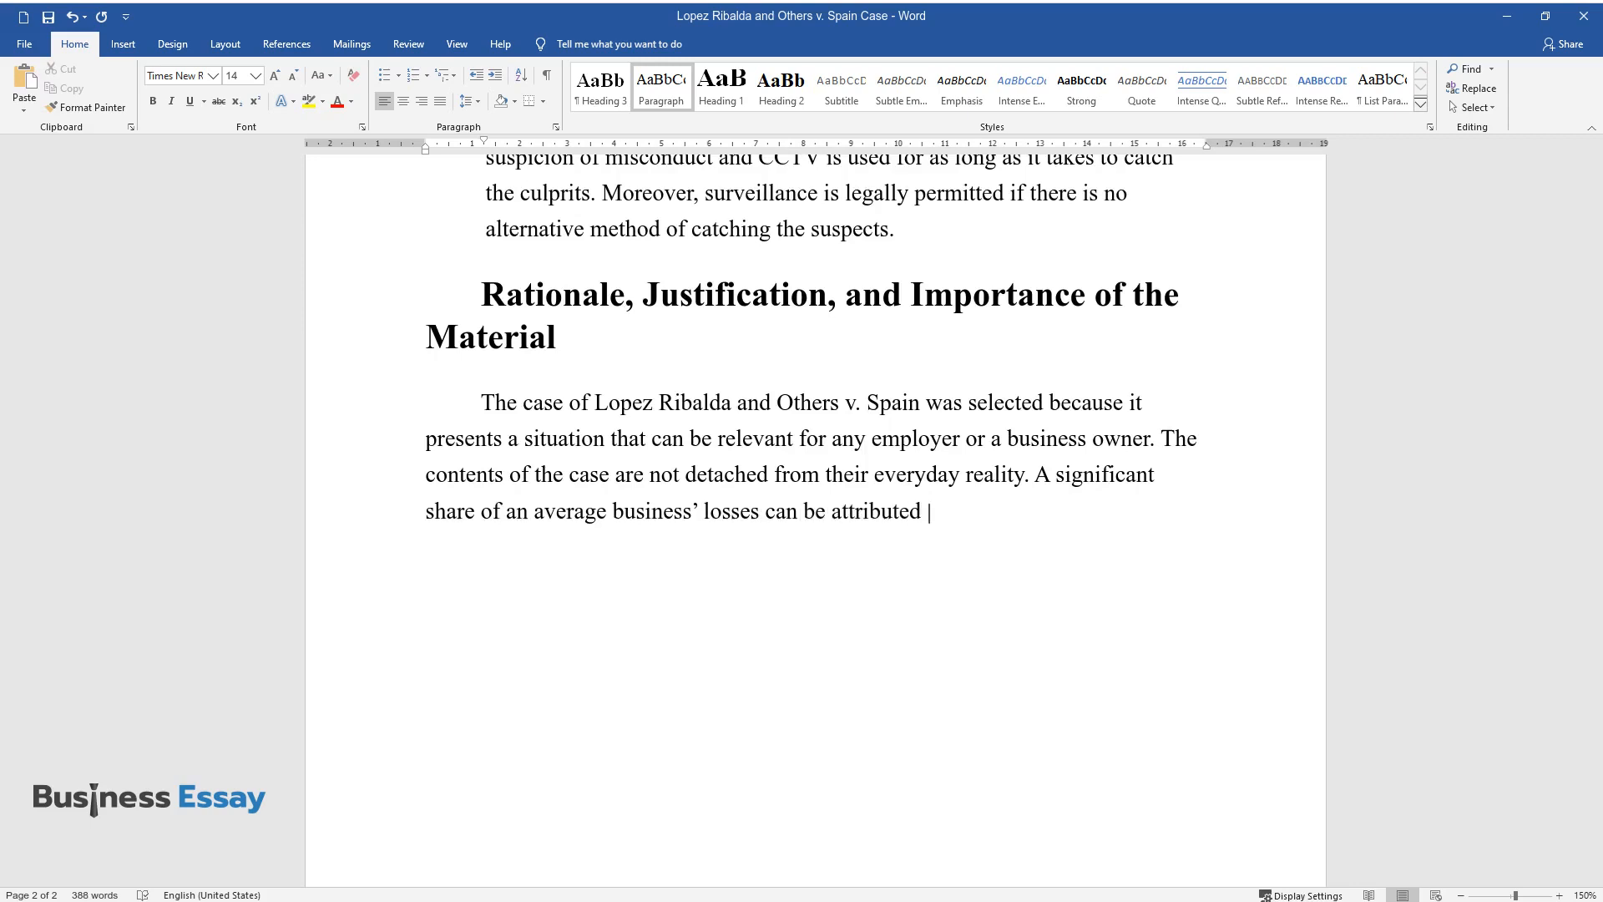
text(to insiders' theft, and it is only)
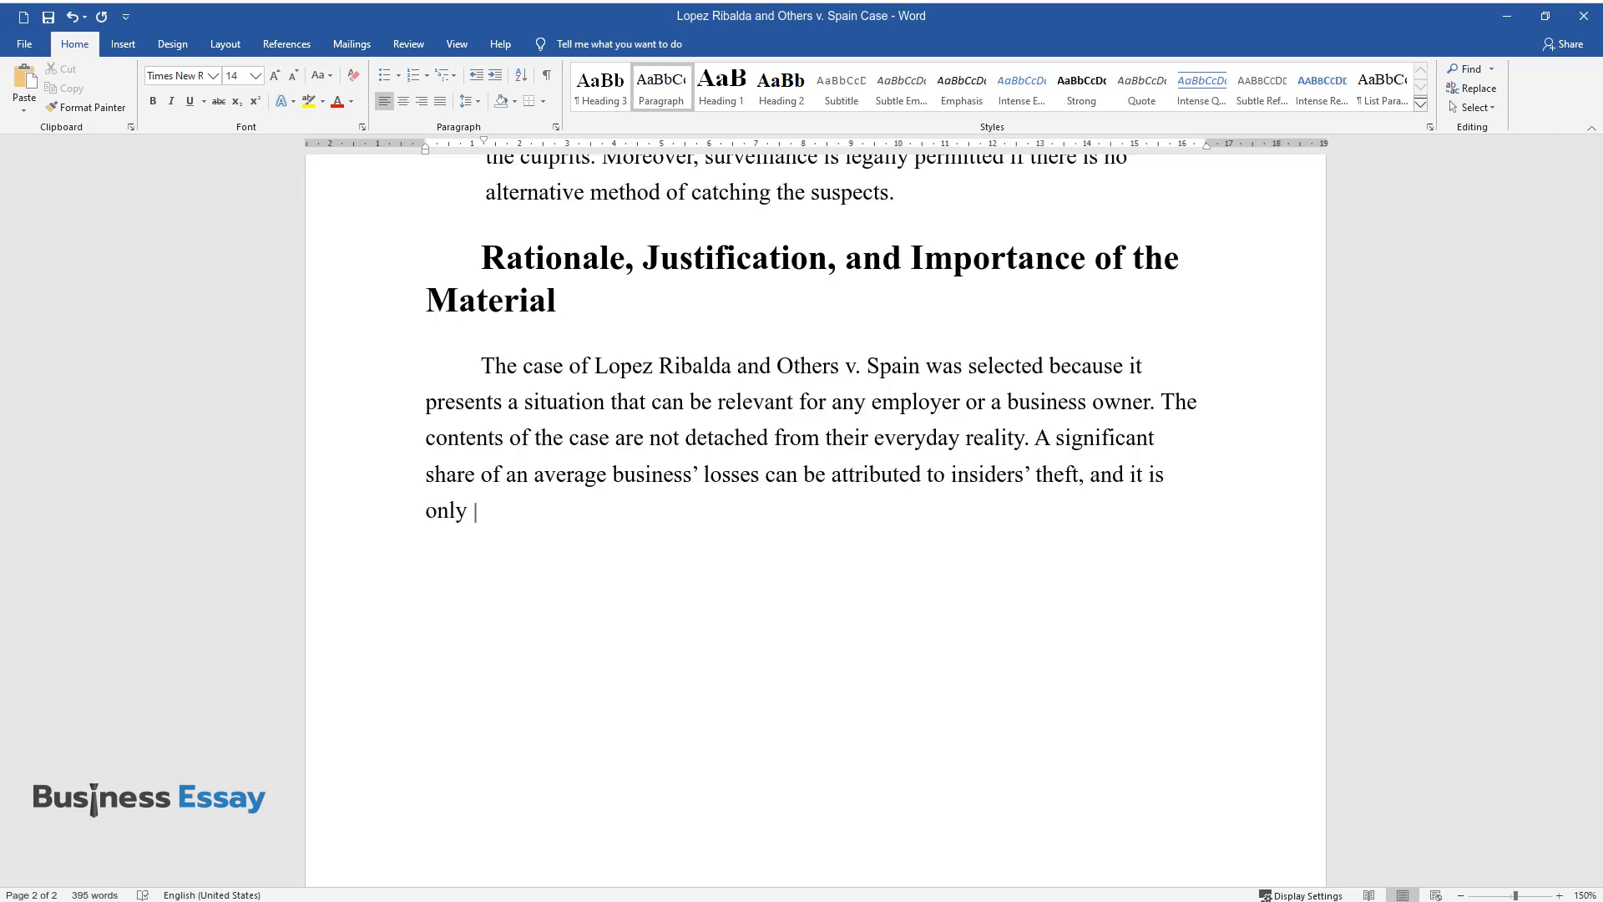
text(reasonable for an employer to seek)
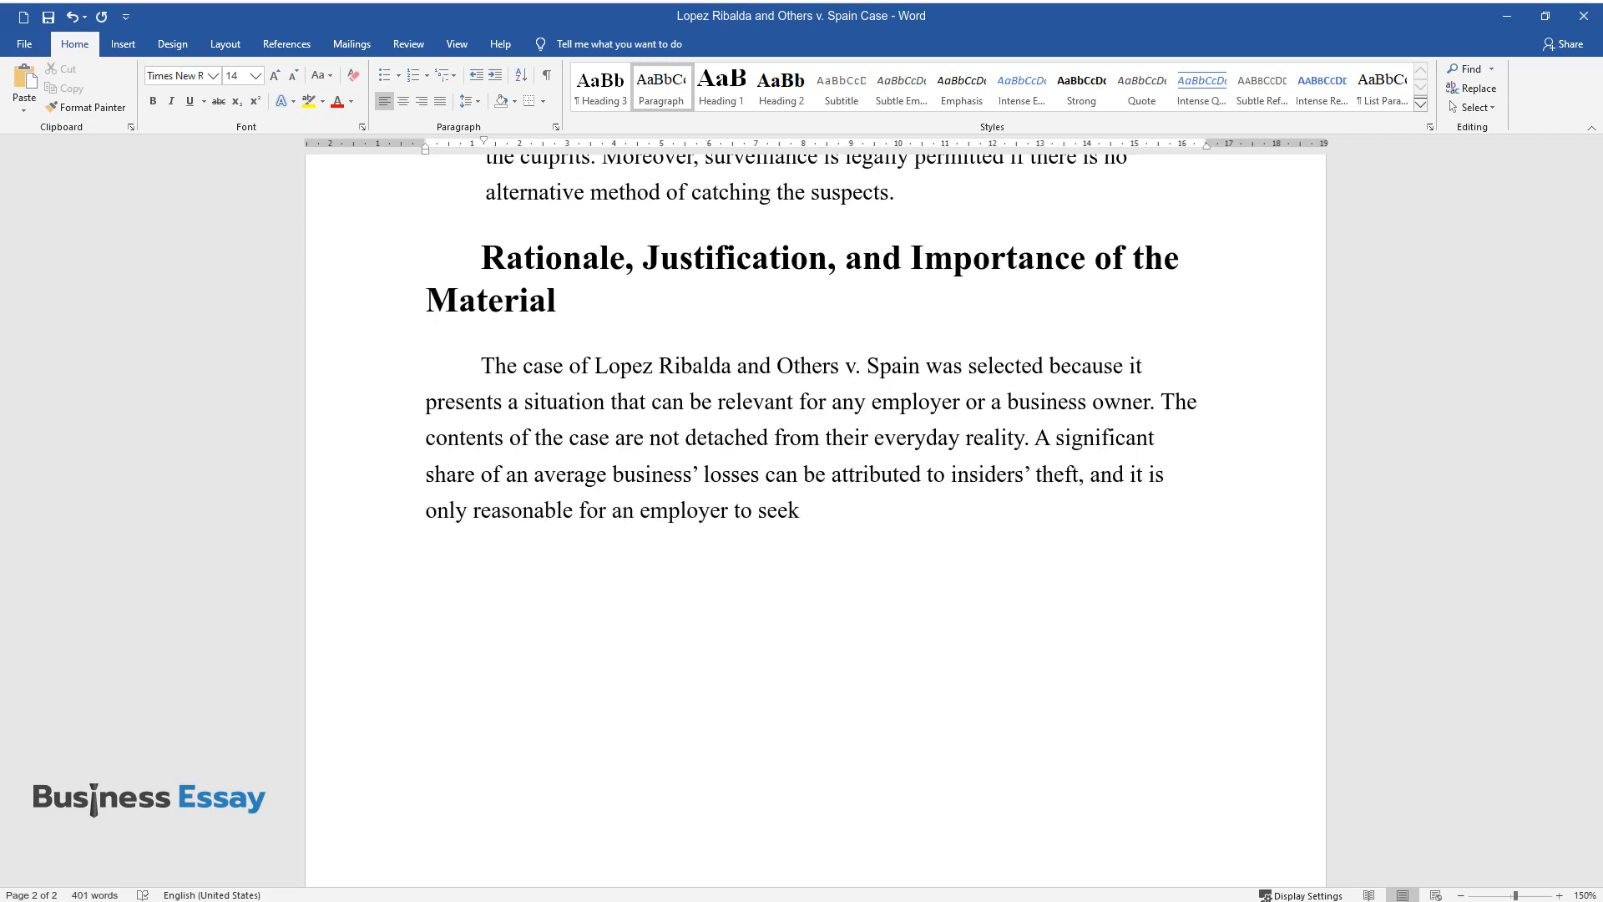
text(preventive methods. There is a lon)
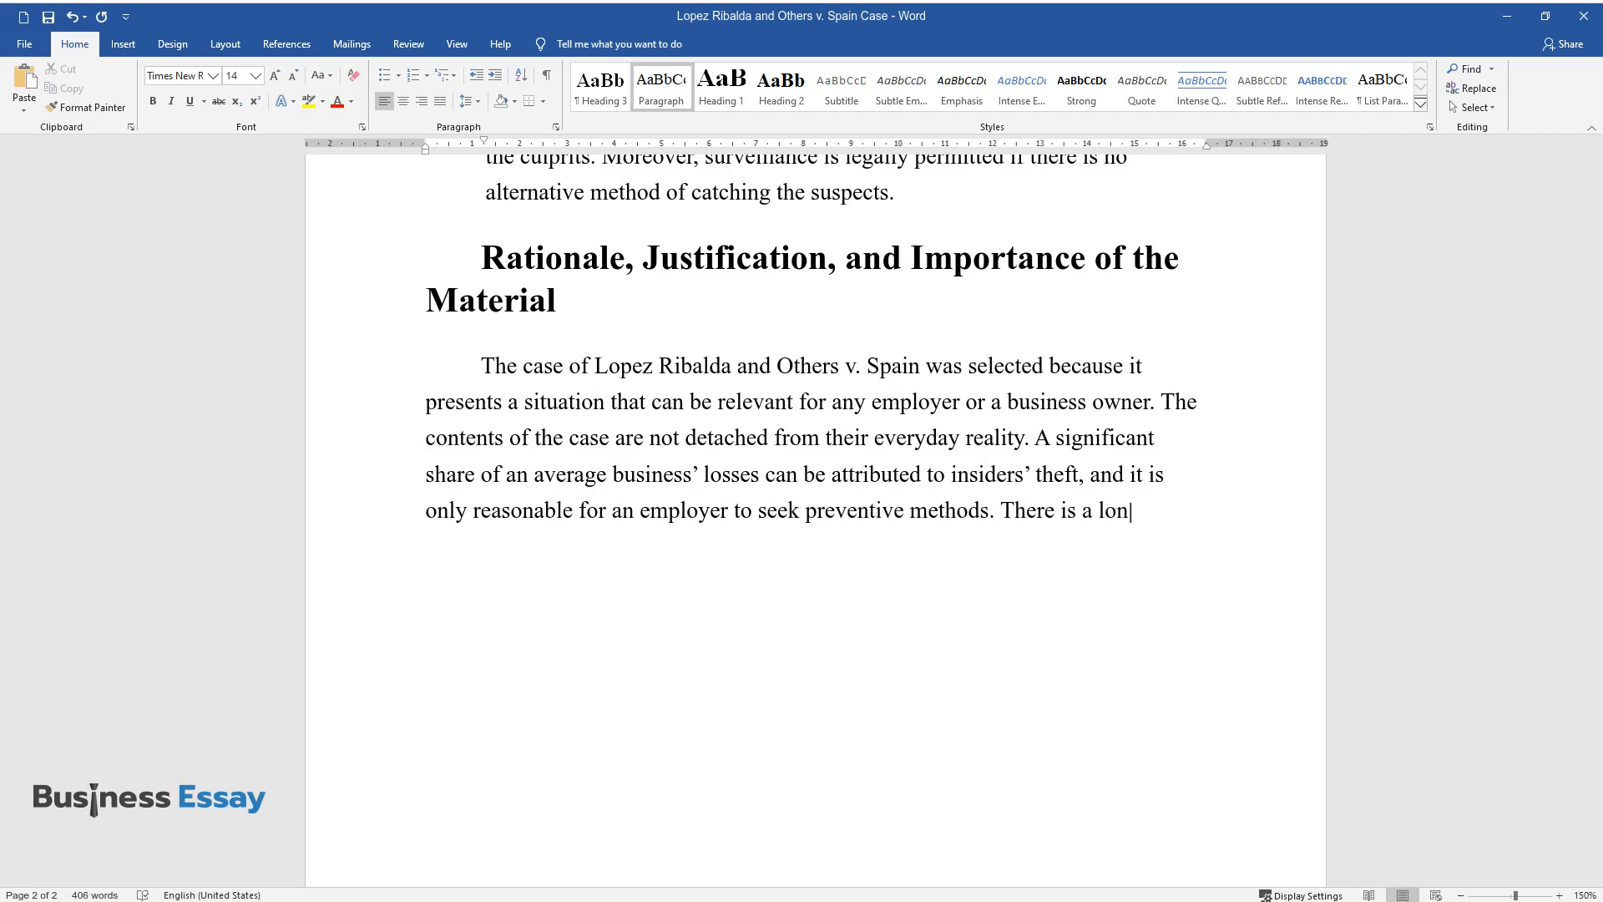
text(gstanding tug-of-war between public surveillance and individuals’ rights to)
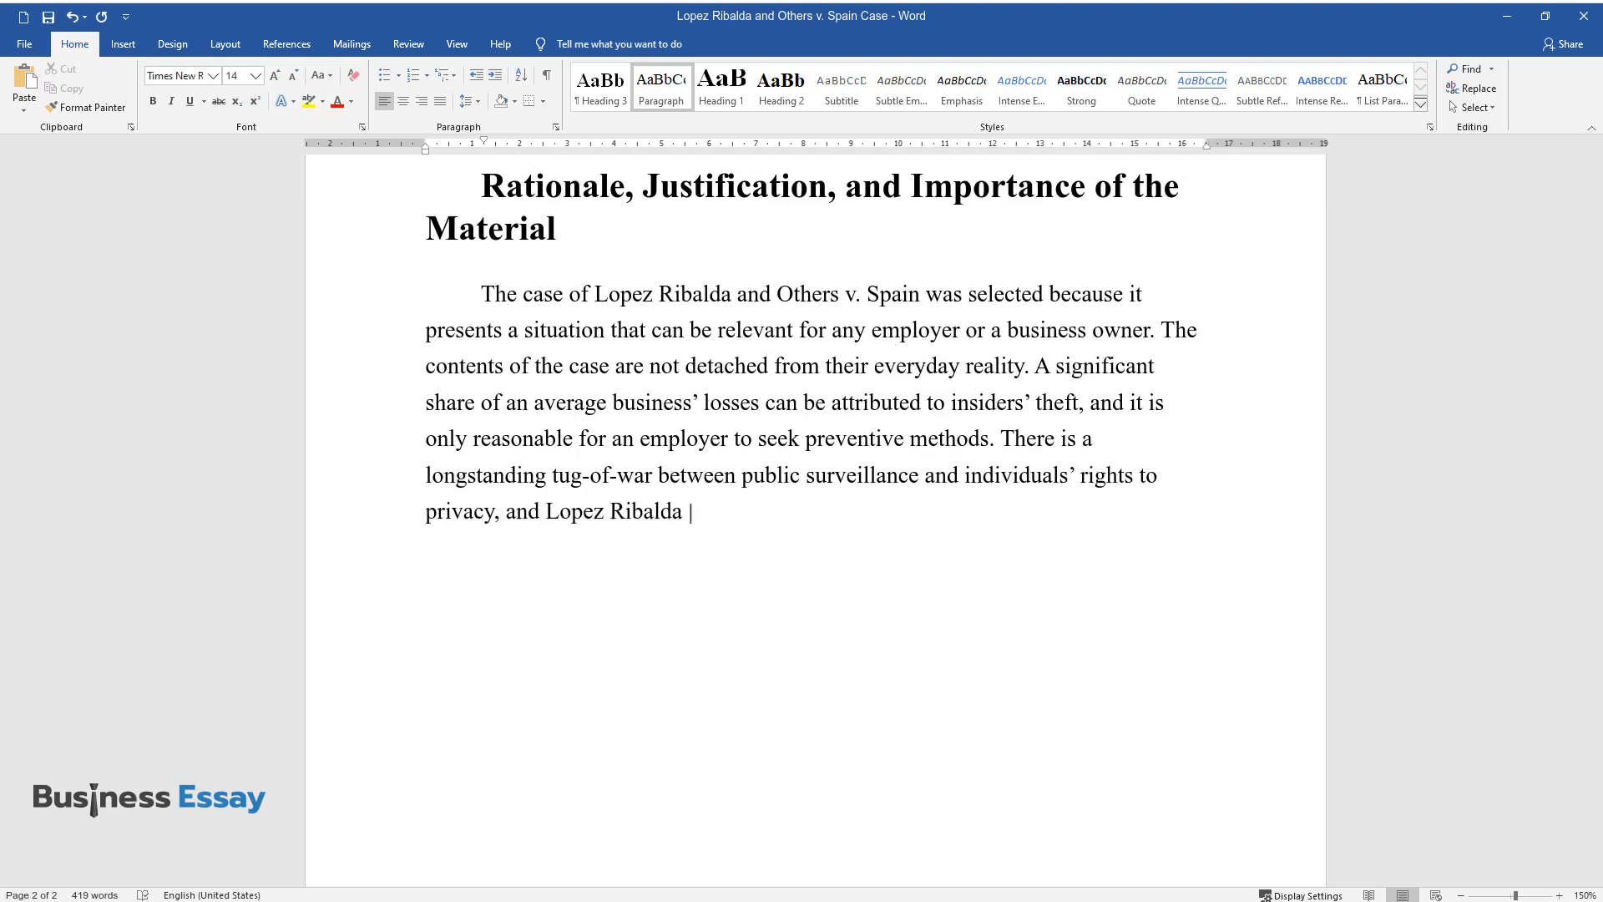
Conclude that the ECHR ruling favors the employer without granting full freedom of surveillance
text(and Others v. Spain sheds light on)
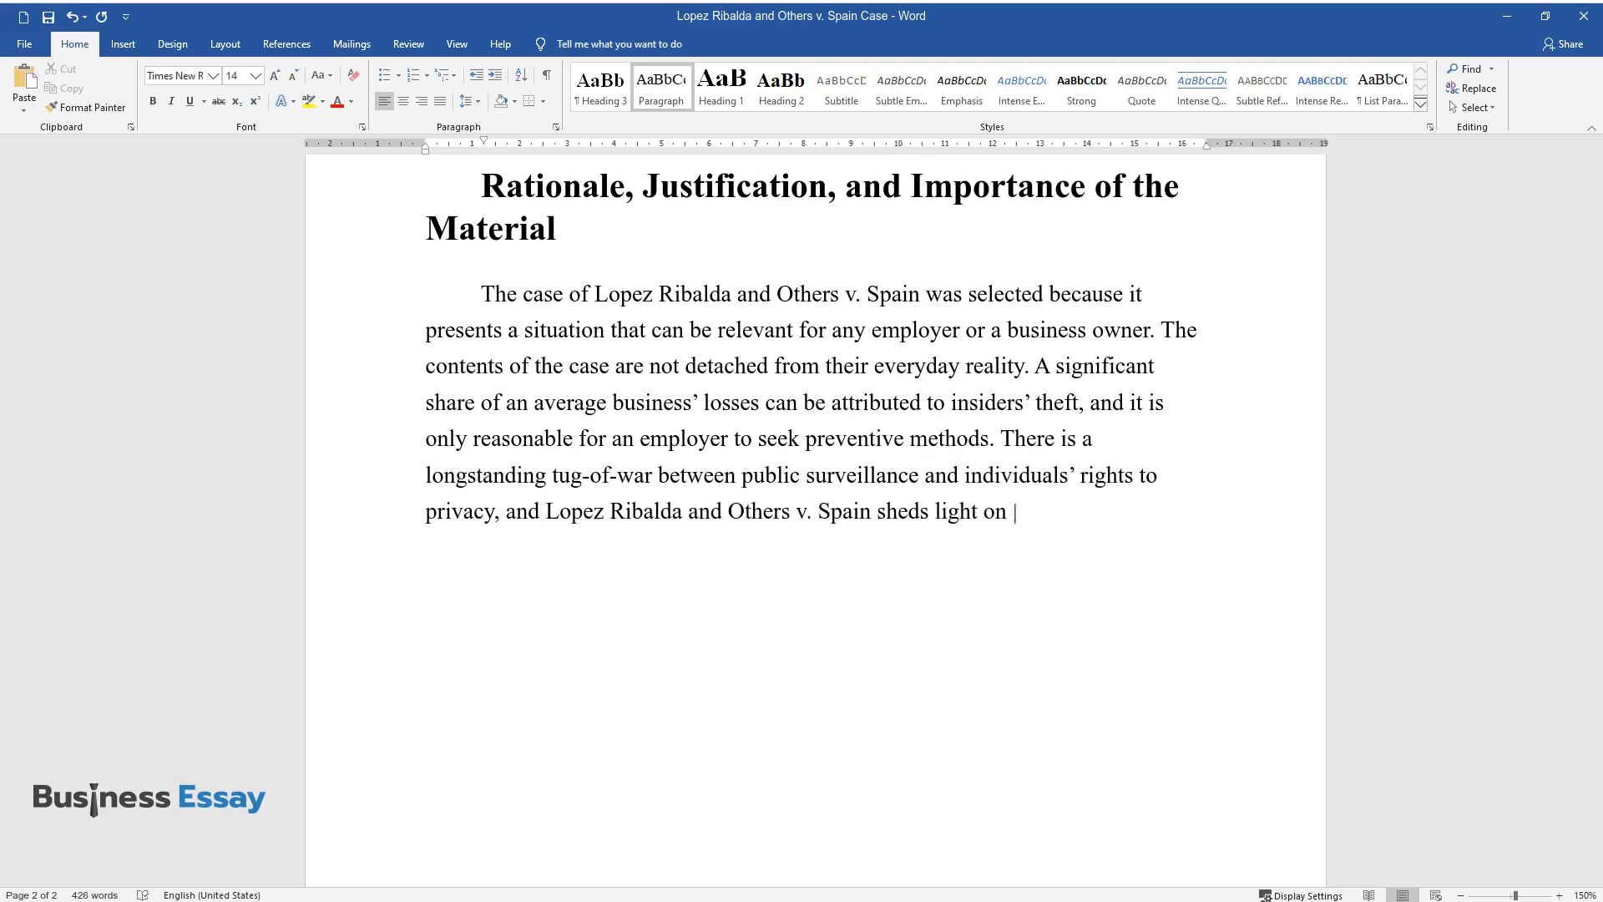
text(how the issue can be solved for business owners. The Grand Chamber of)
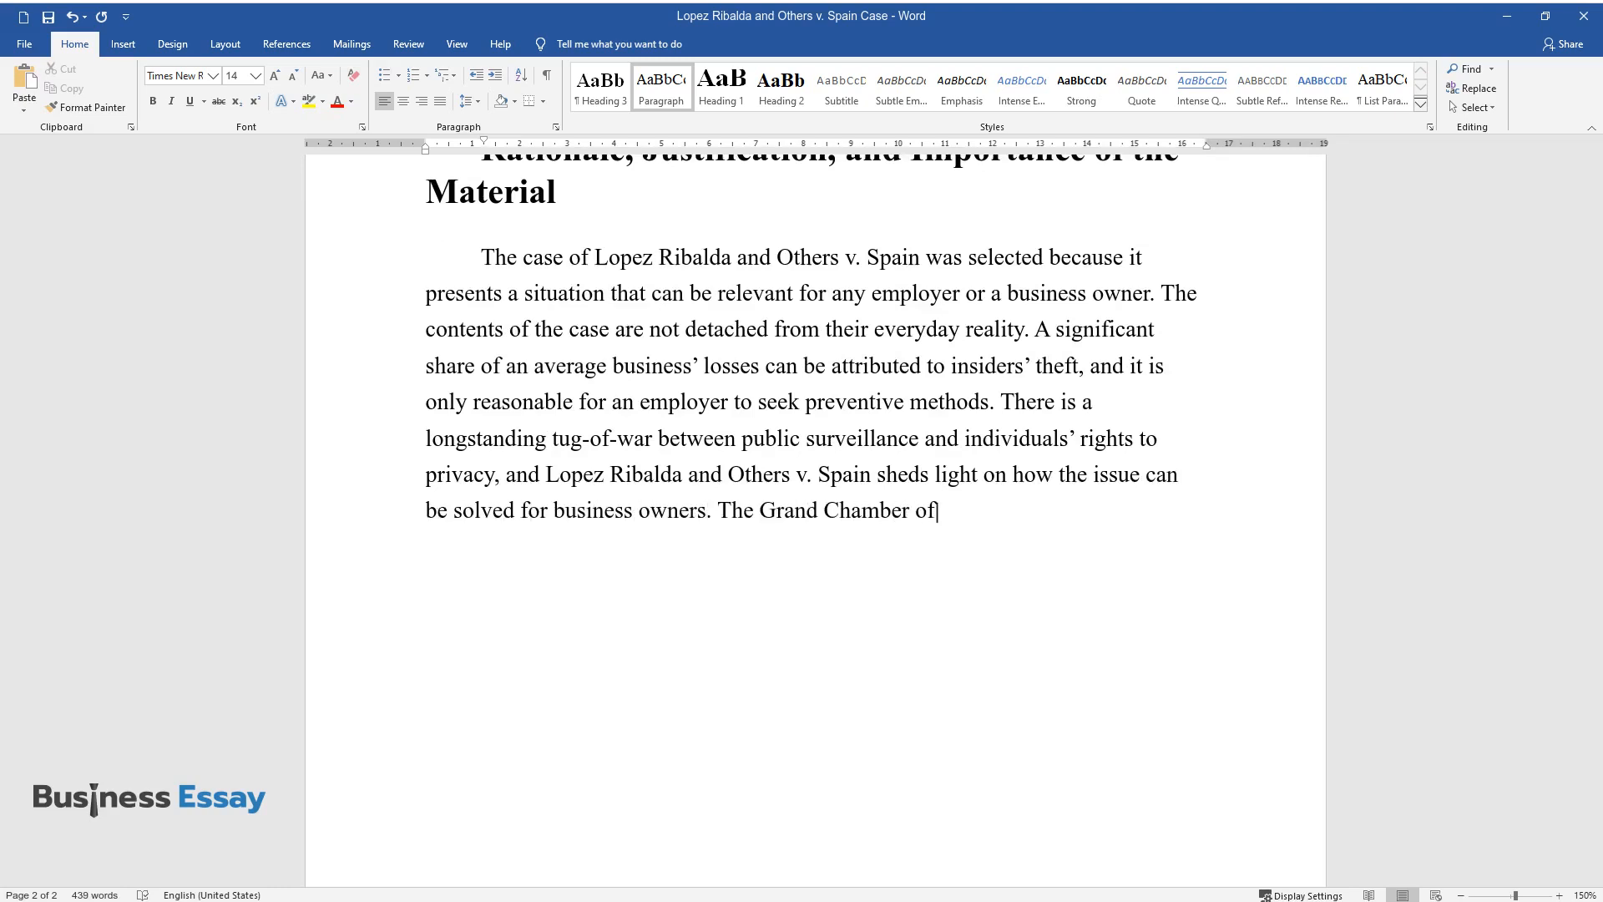
text(the European Court of Human Rights (ECHR) does not take sides in its)
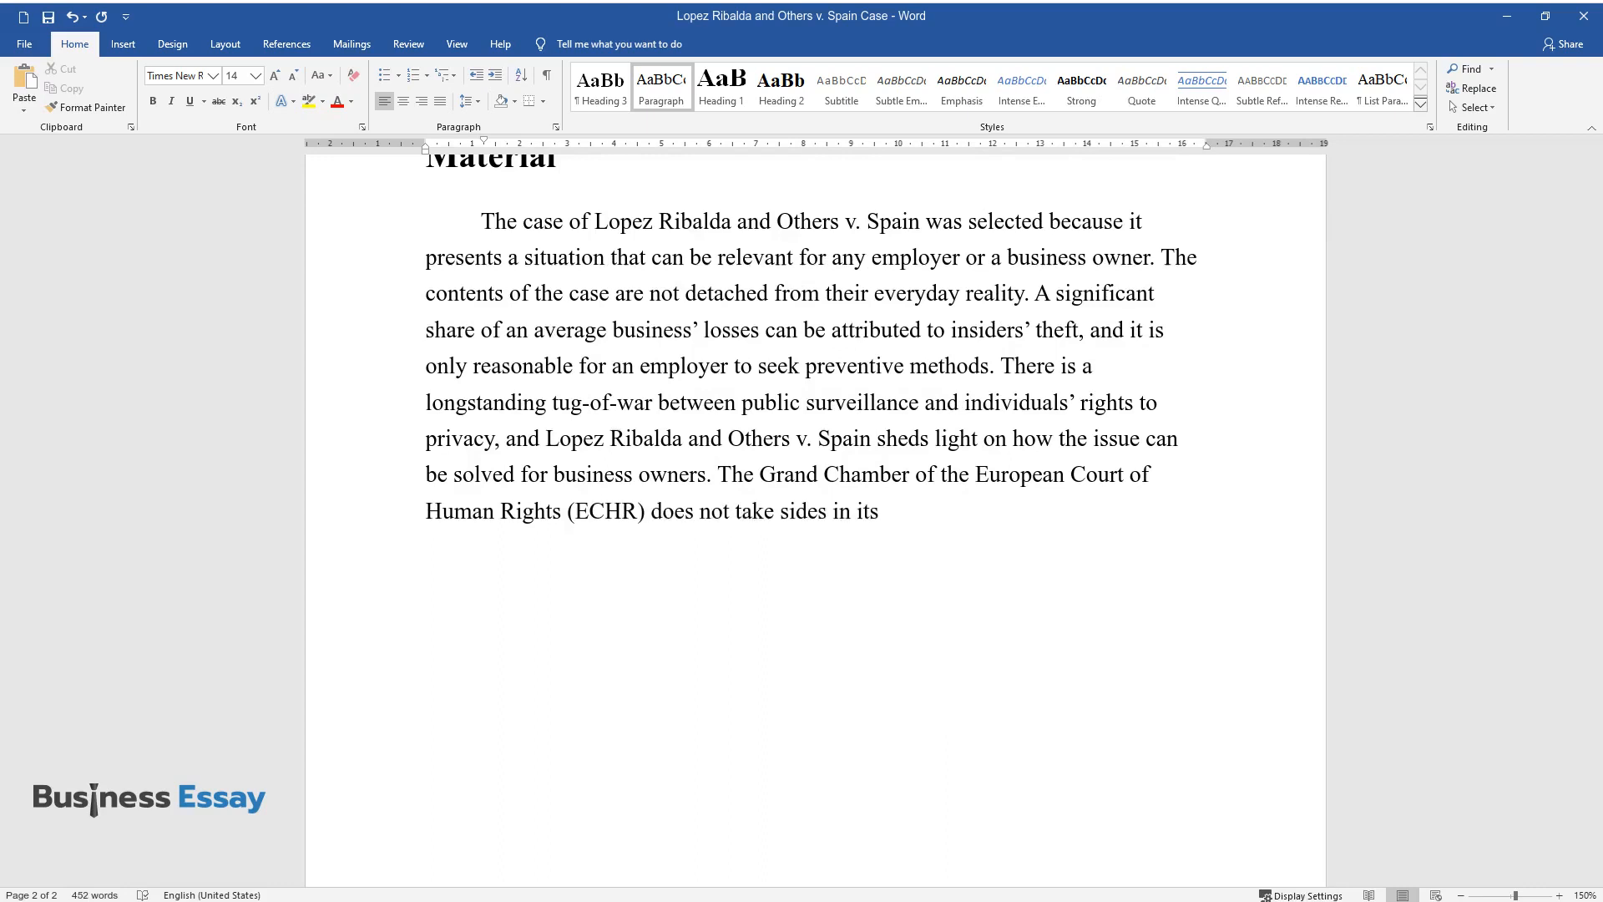
text(ruling: even though it ruled in f)
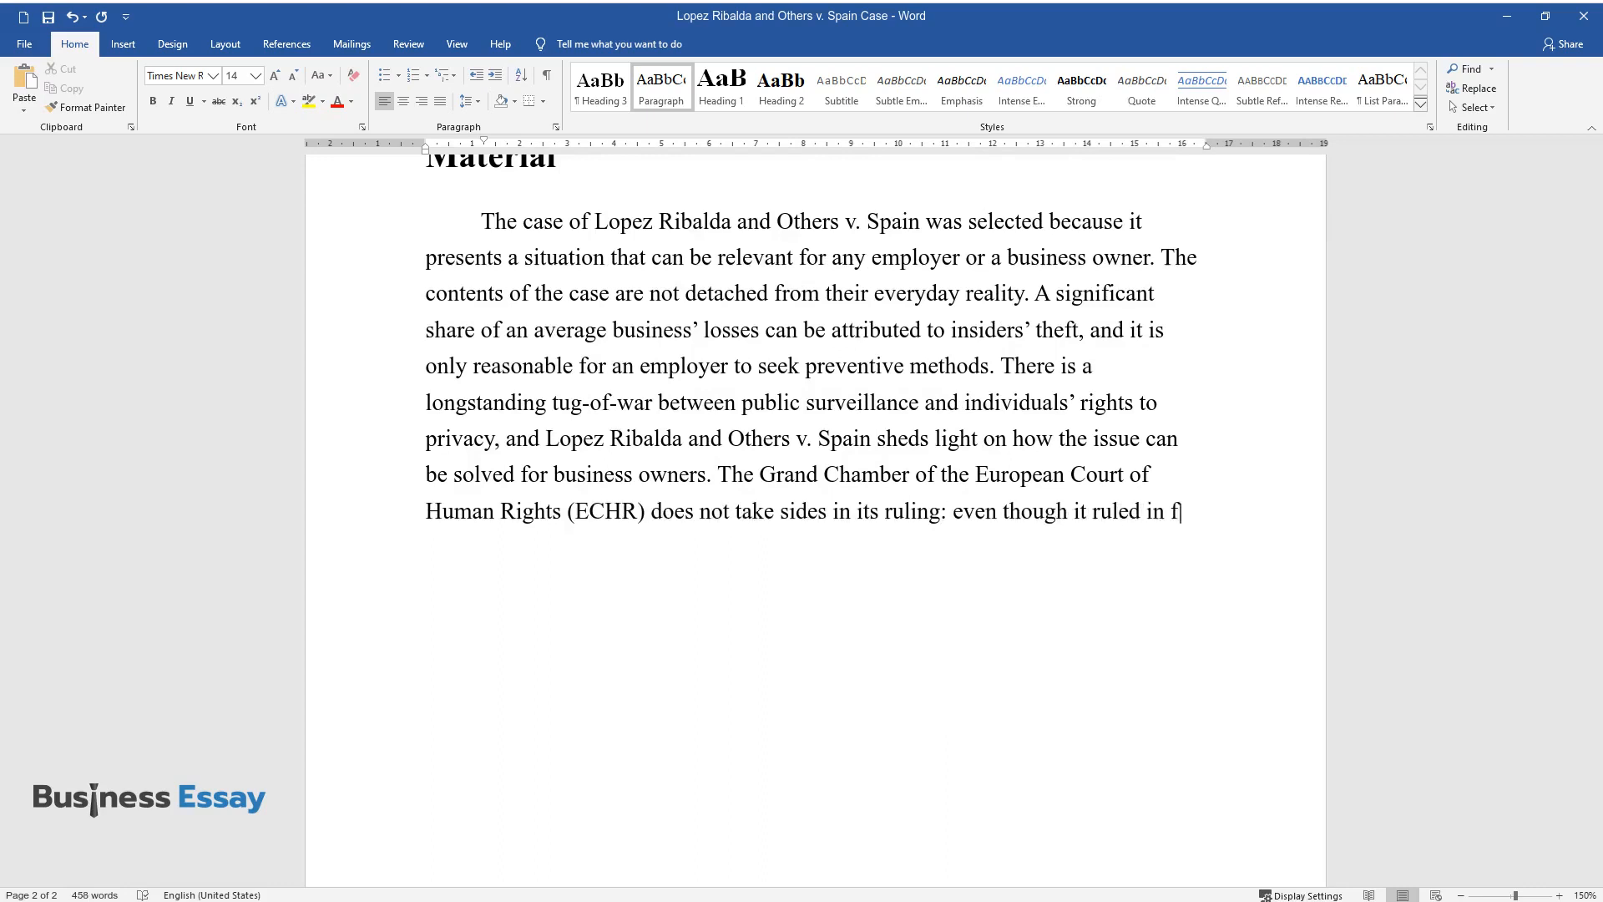
text(avor of the employer, it does not g)
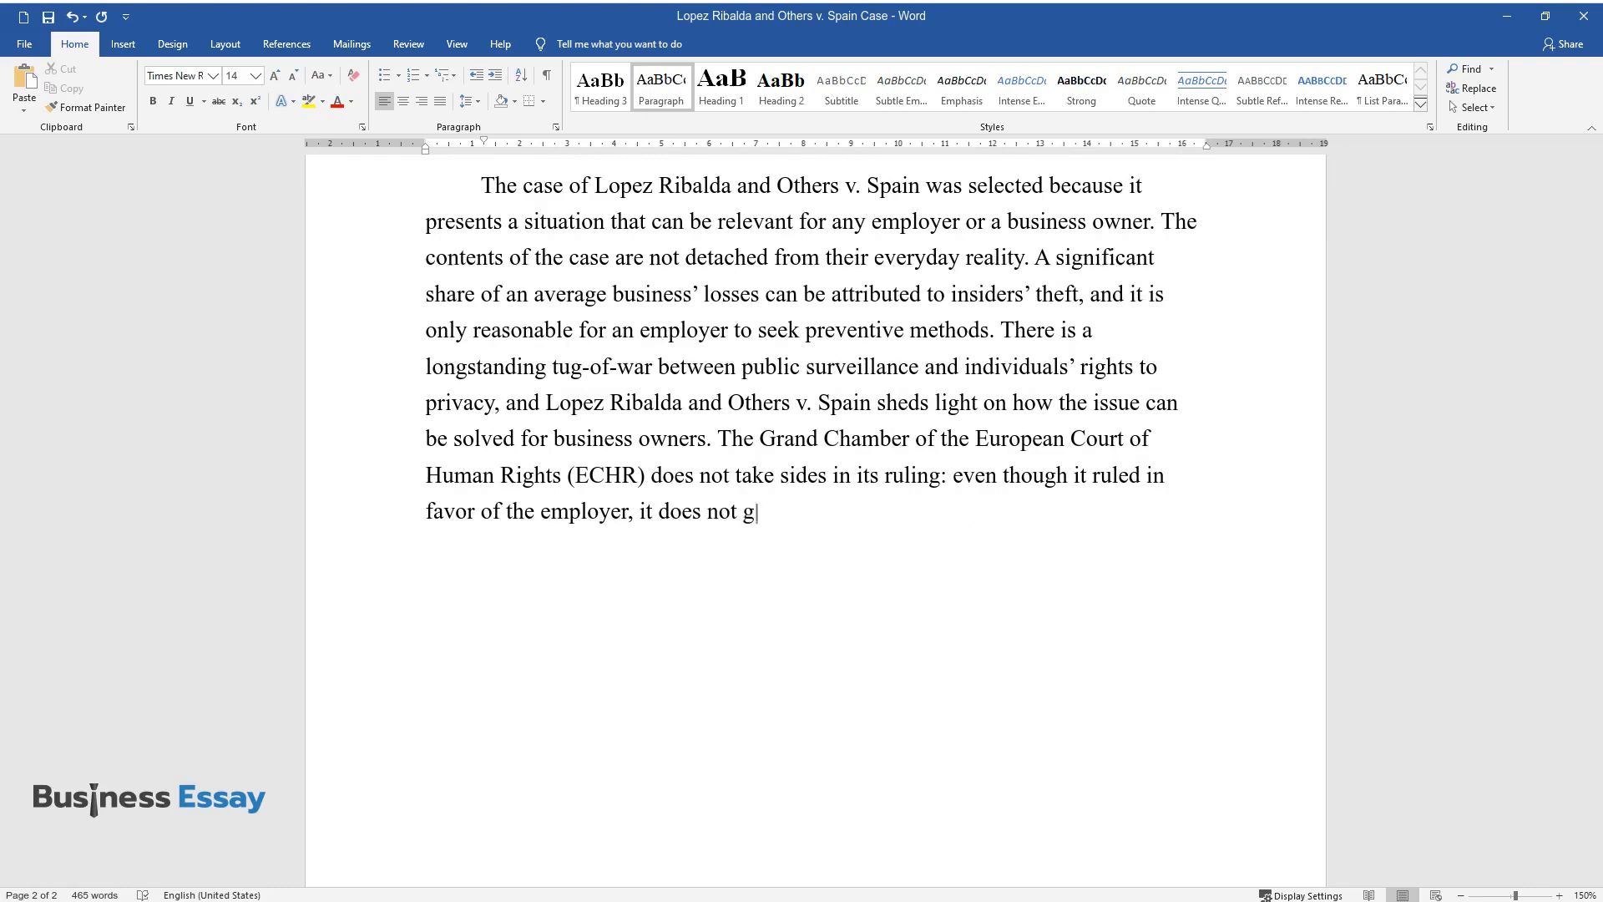
text(ive businesses full freedom of surveillance.)
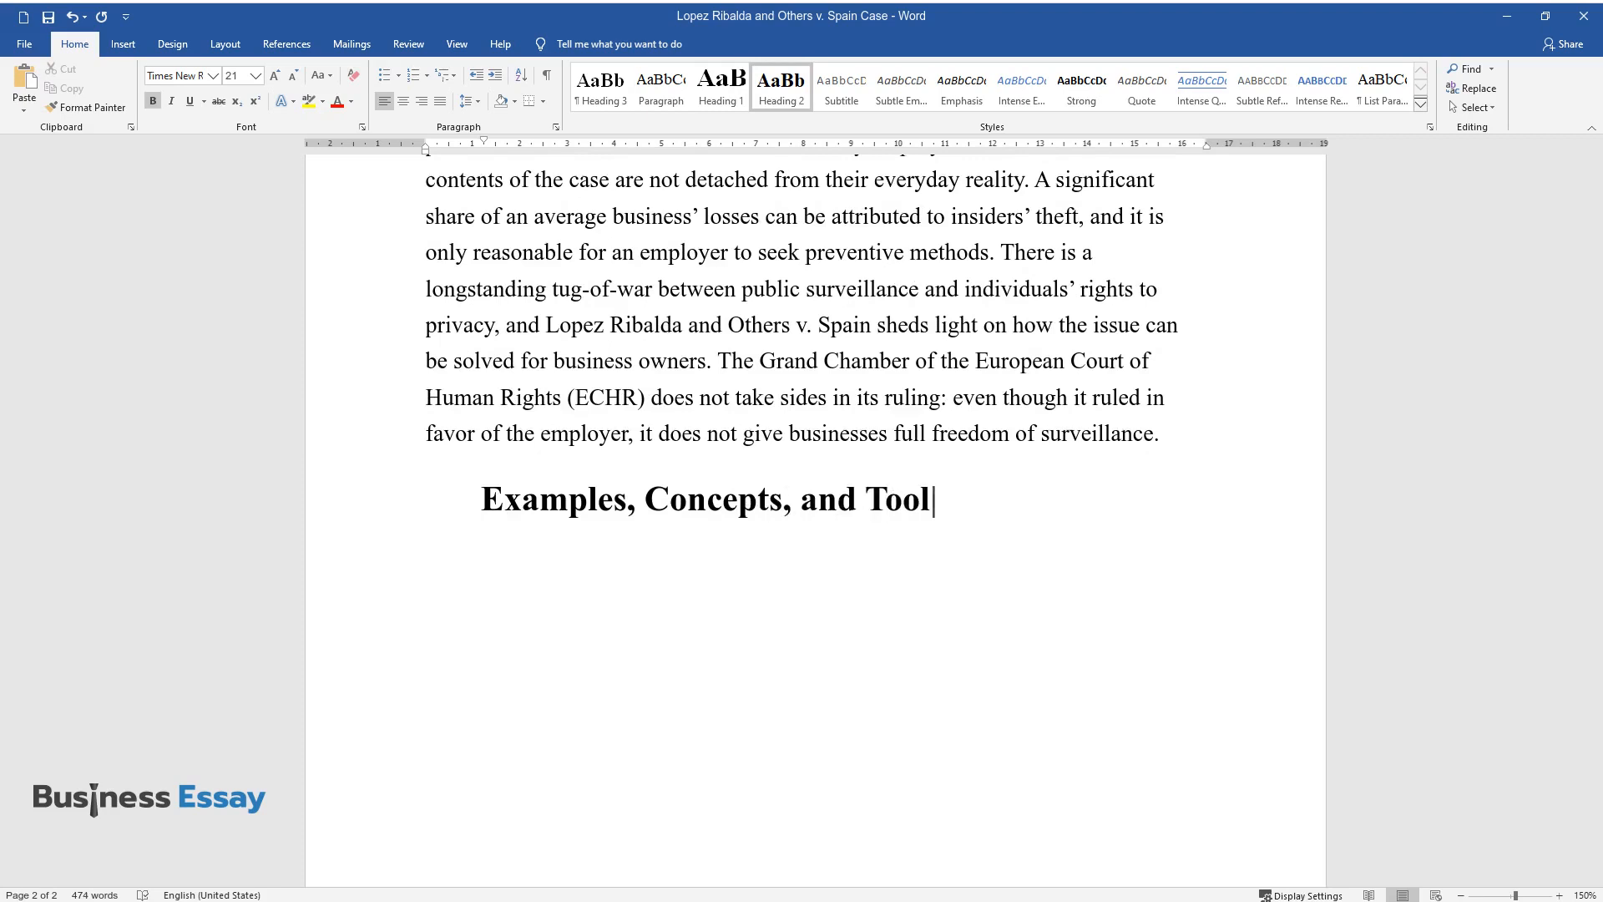
Finish the 'Examples, Concepts, and Tools for Leading Organizations' heading and write about trust-based employee relations
text(s for Leading Organizations)
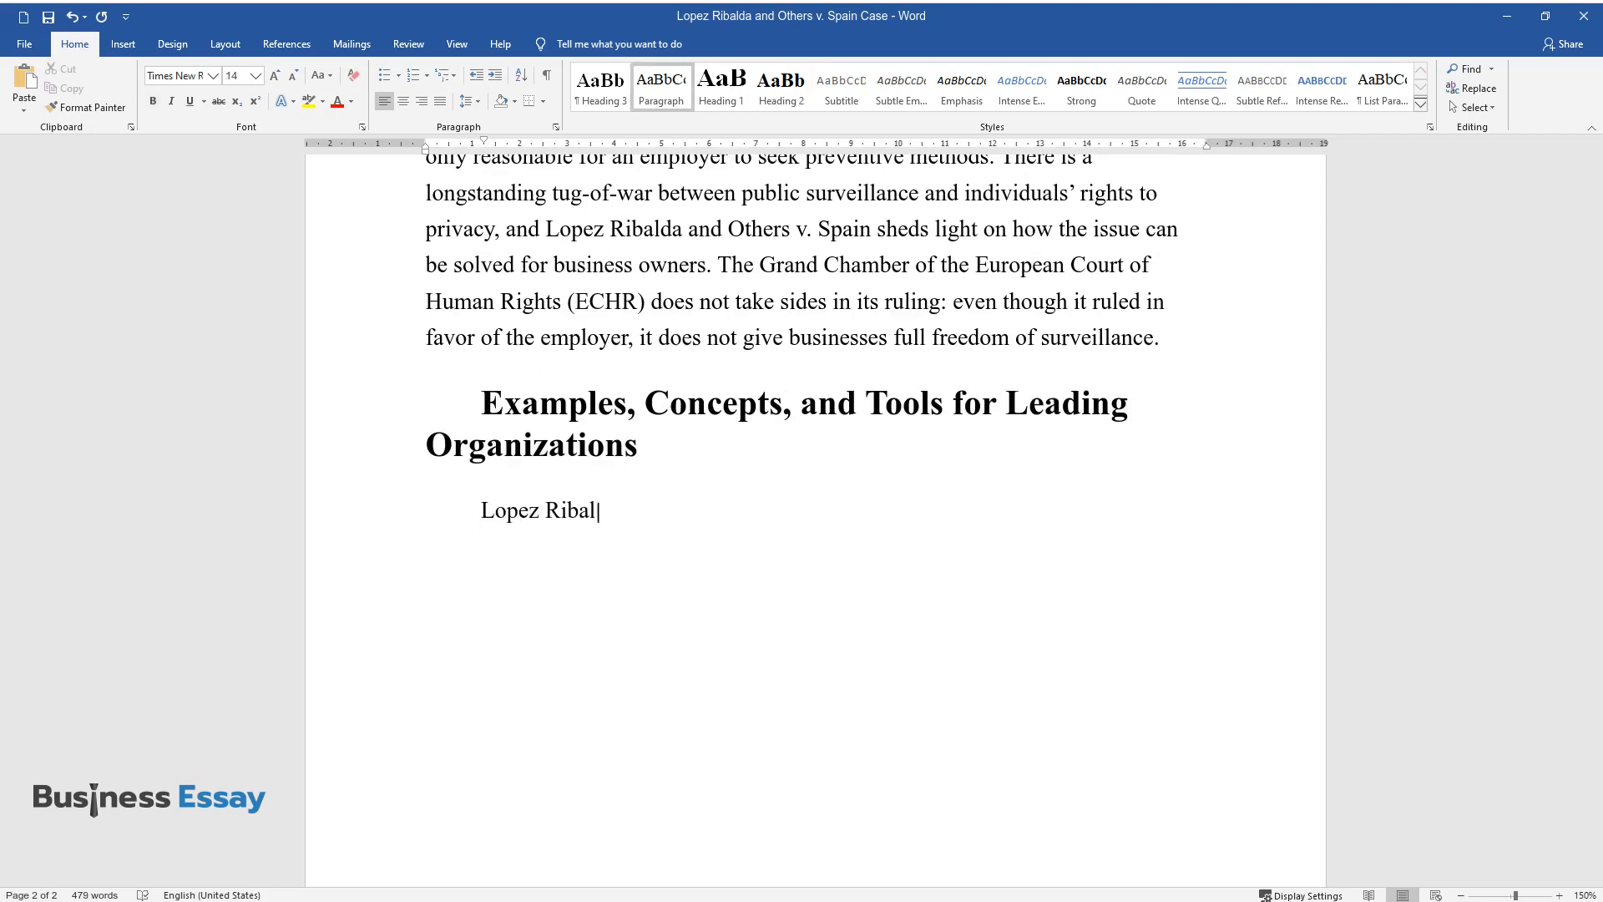
text(da and Others v. Spain is a lesson in trust and distrust in)
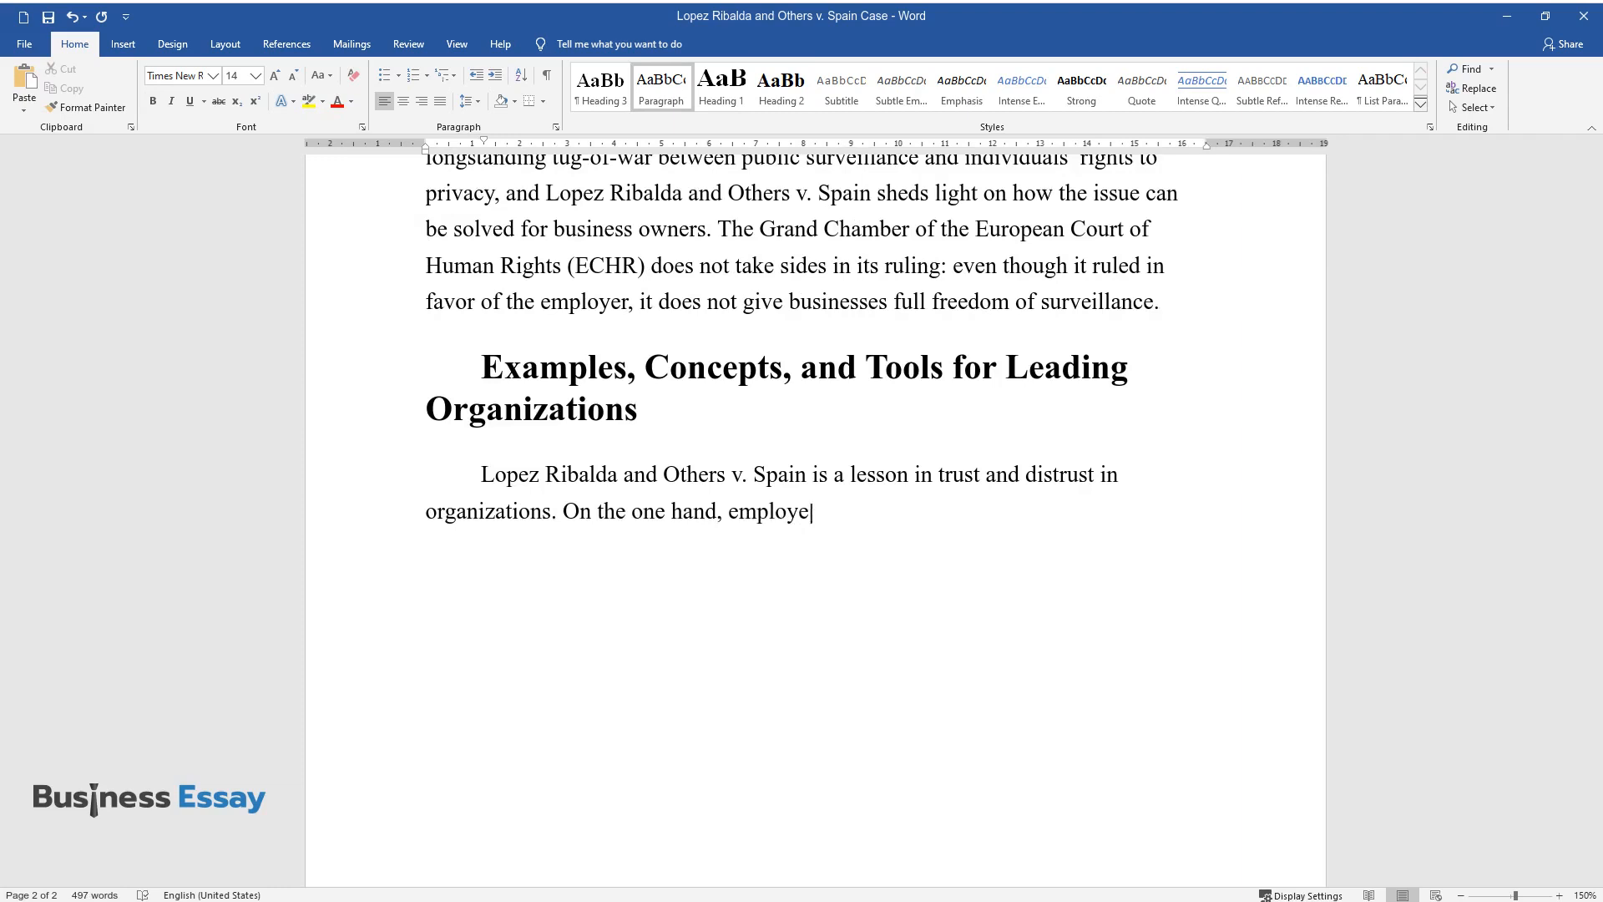
text(relations should be built on trust and)
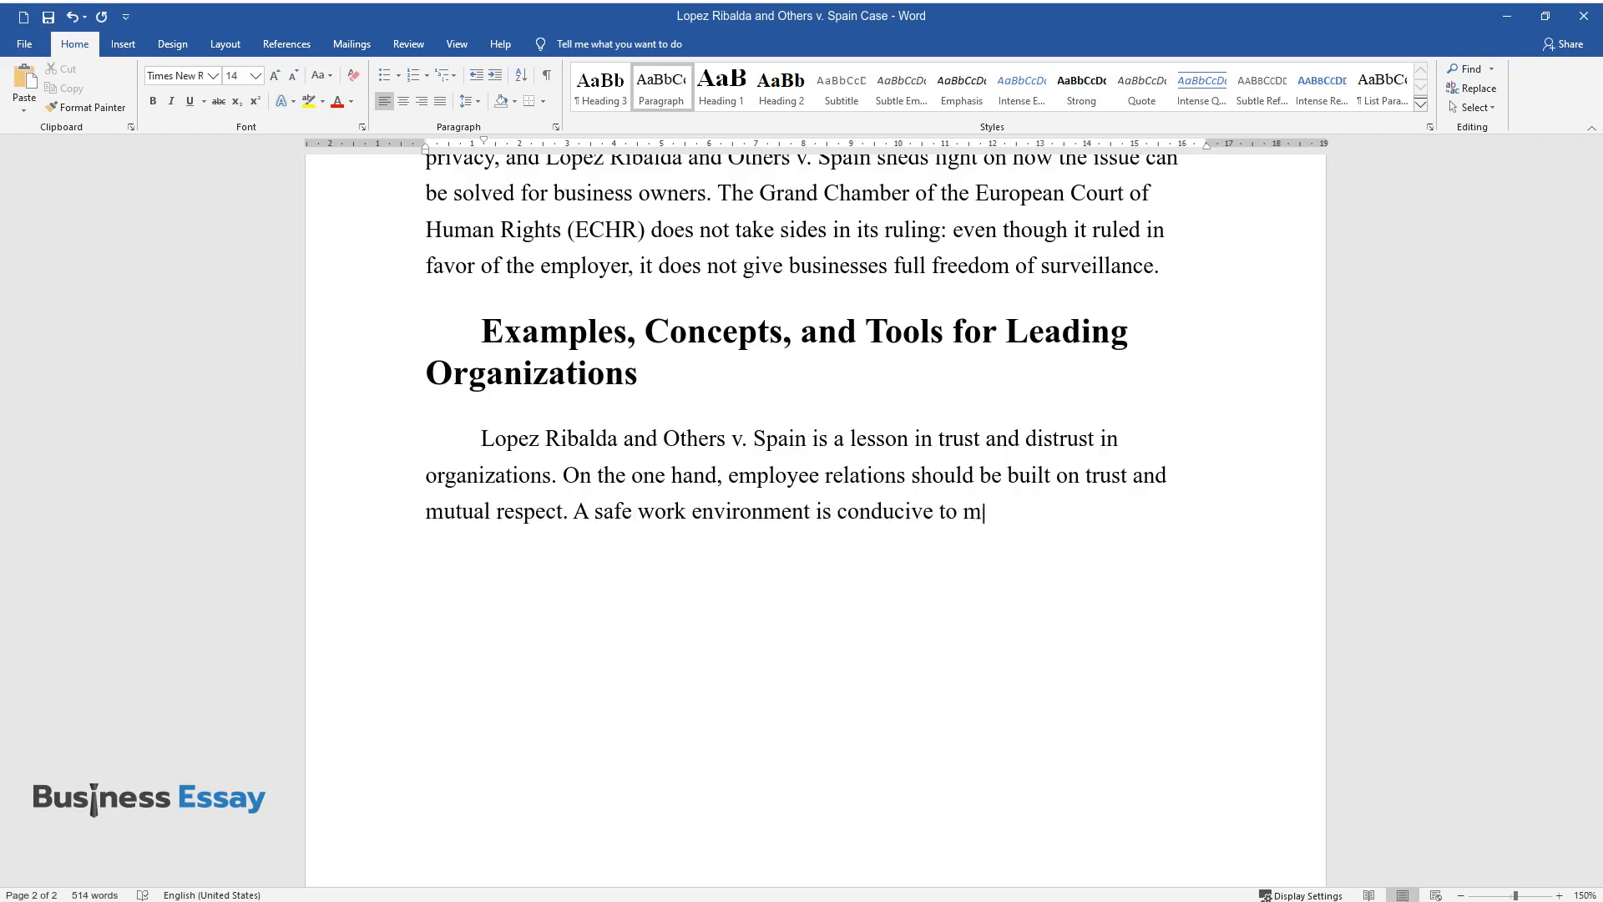
text(otivation, engagement, performanc)
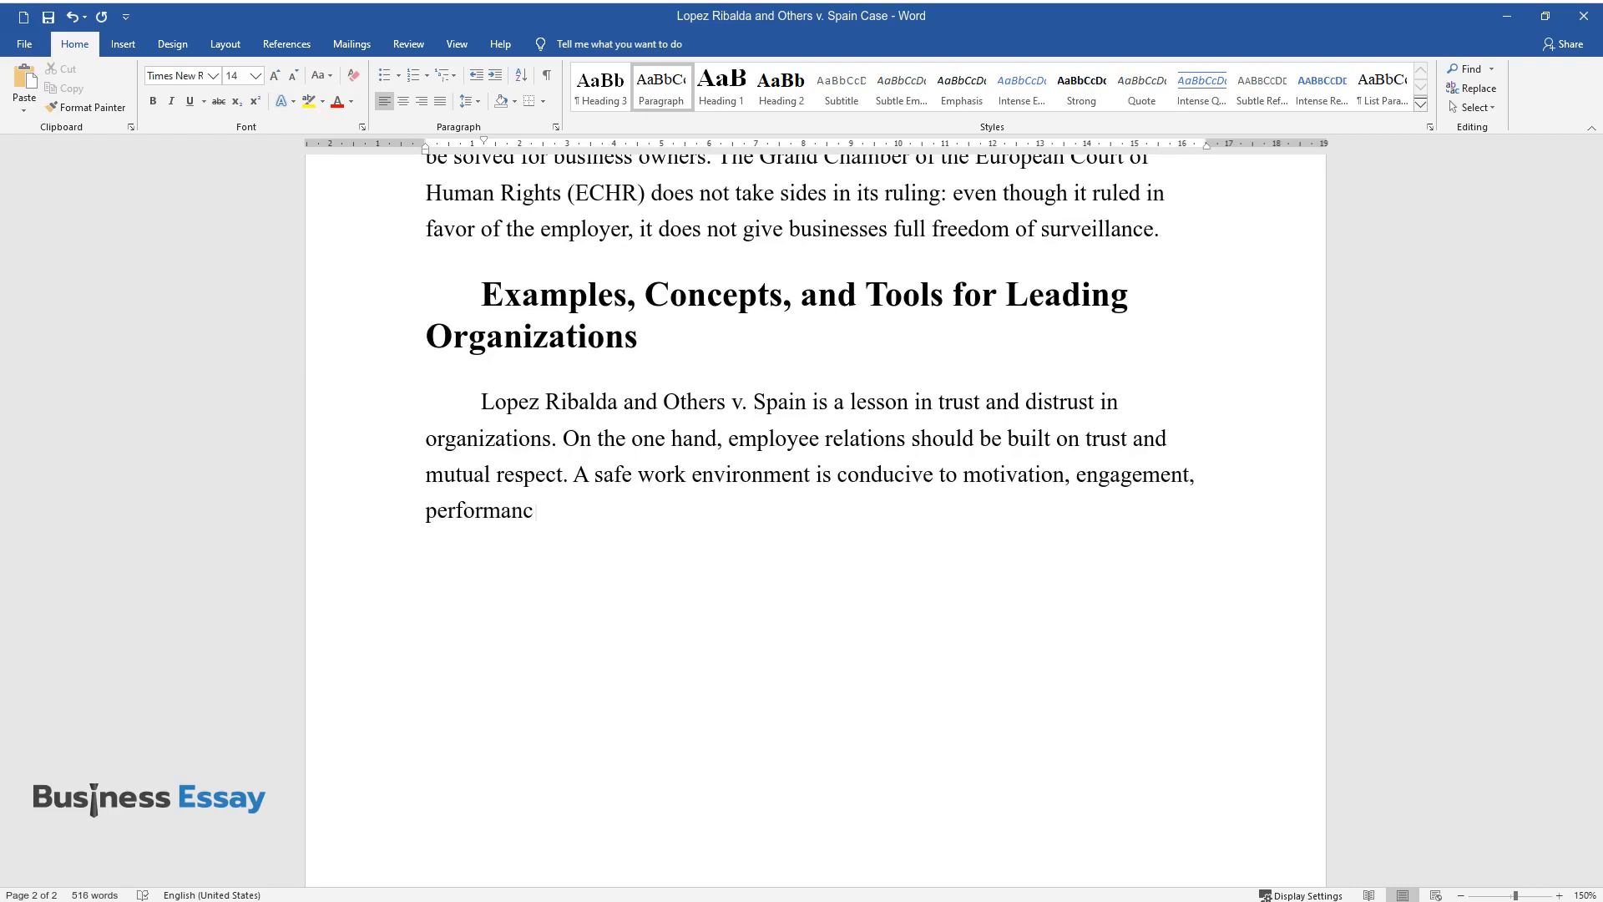
text(e, and job satisfaction. On the o)
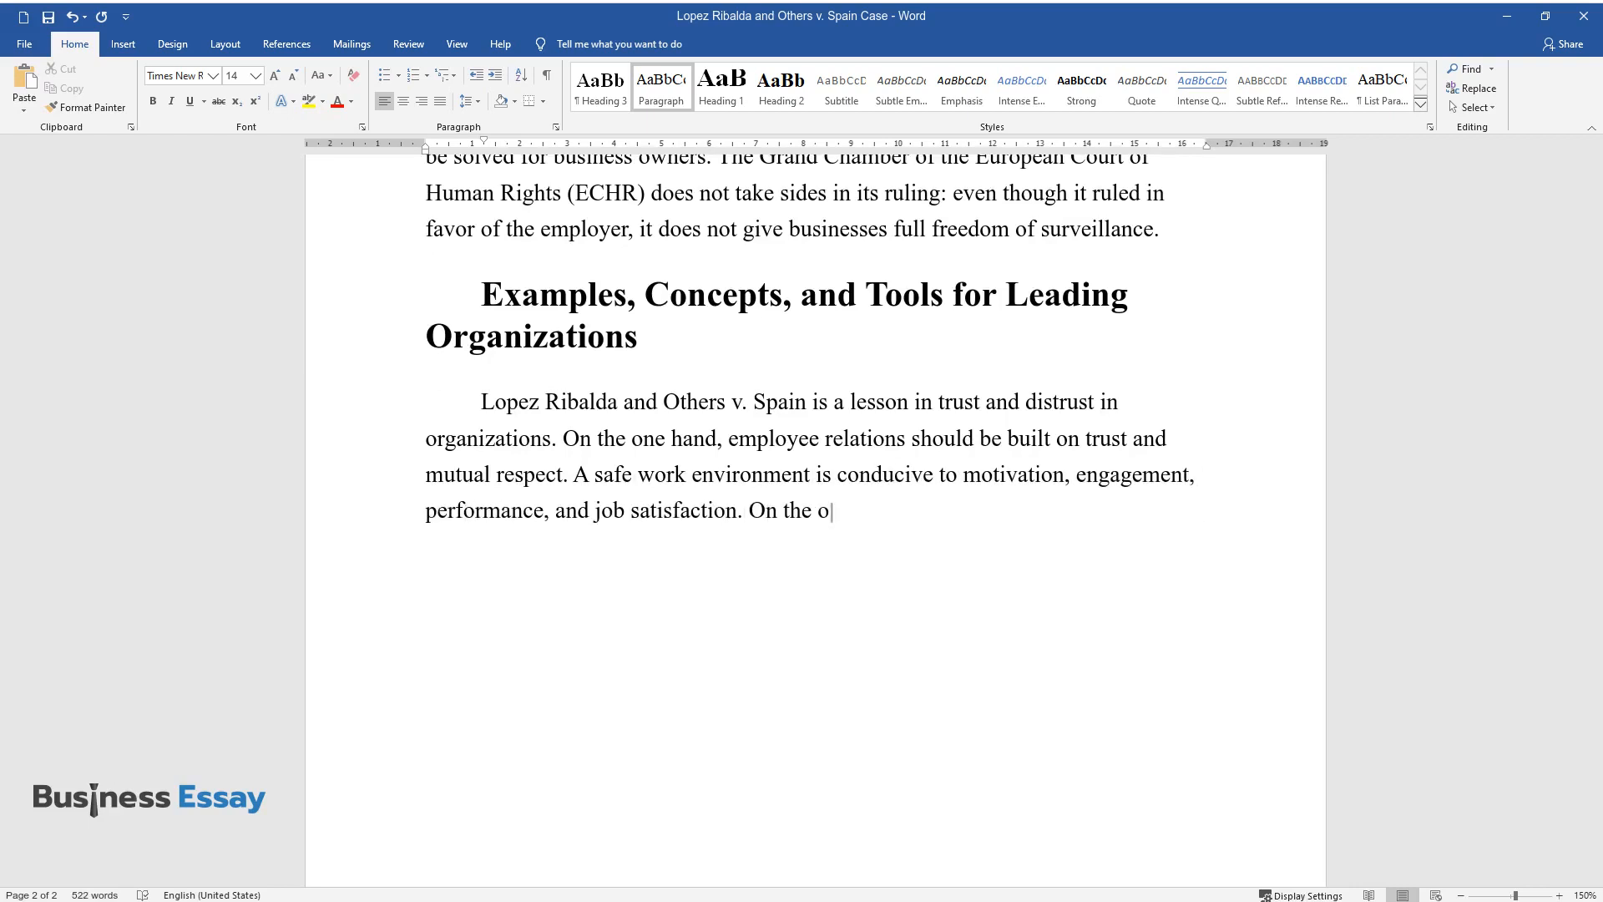
Argue employers must balance safety and freedom with reasonable disciplinary surveillance policies
text(ther hand, an employer cannot be)
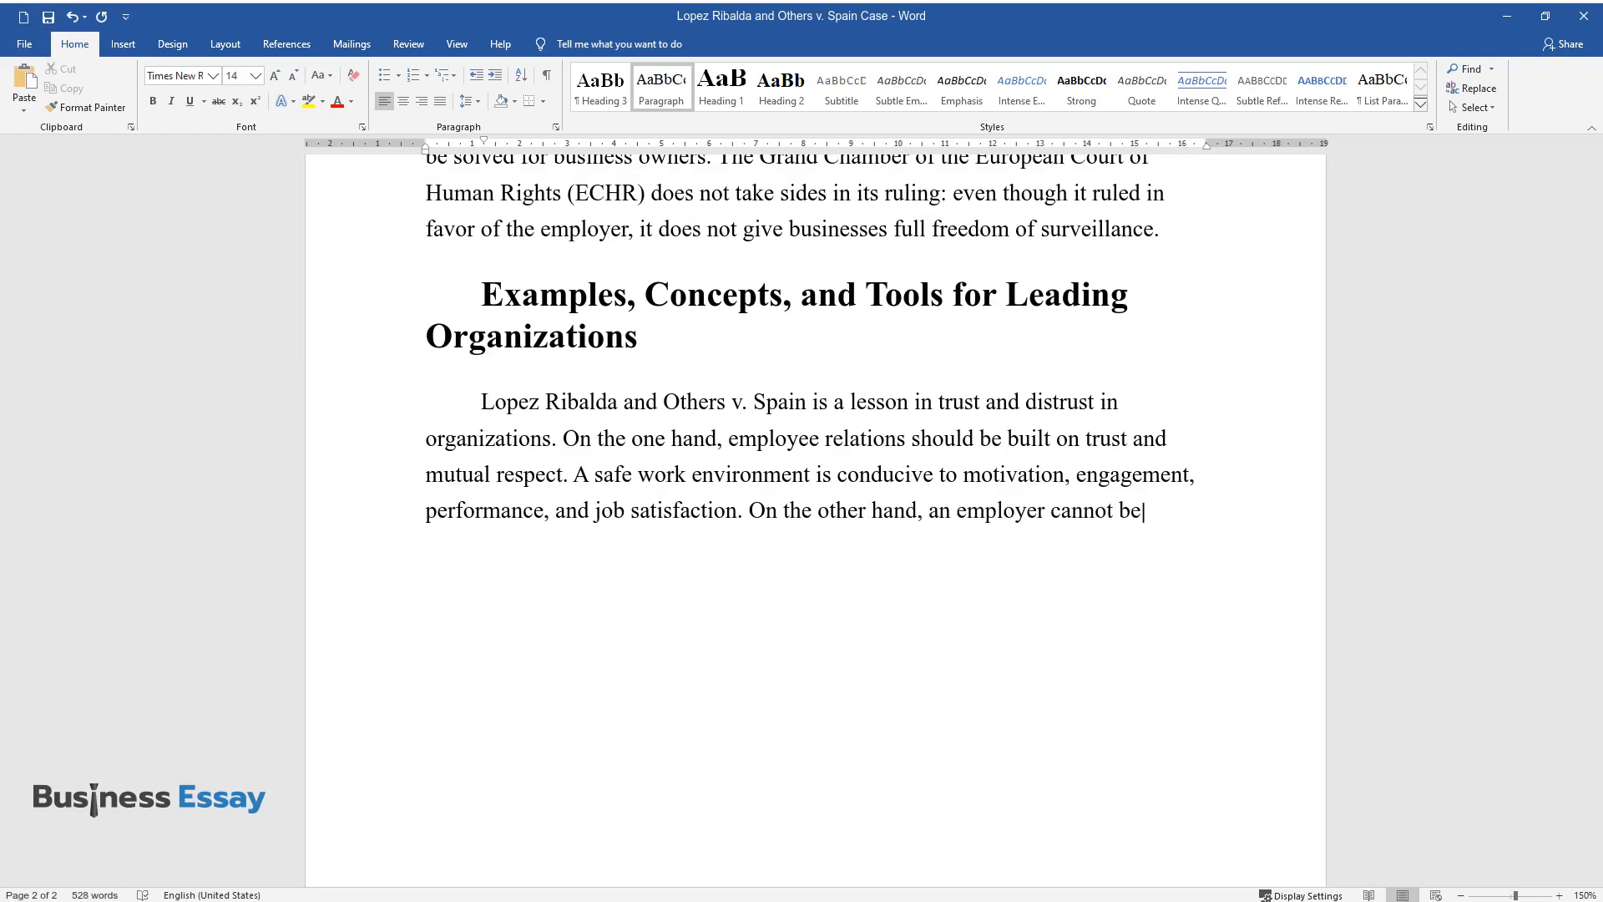
text(too dismissive of safety issues)
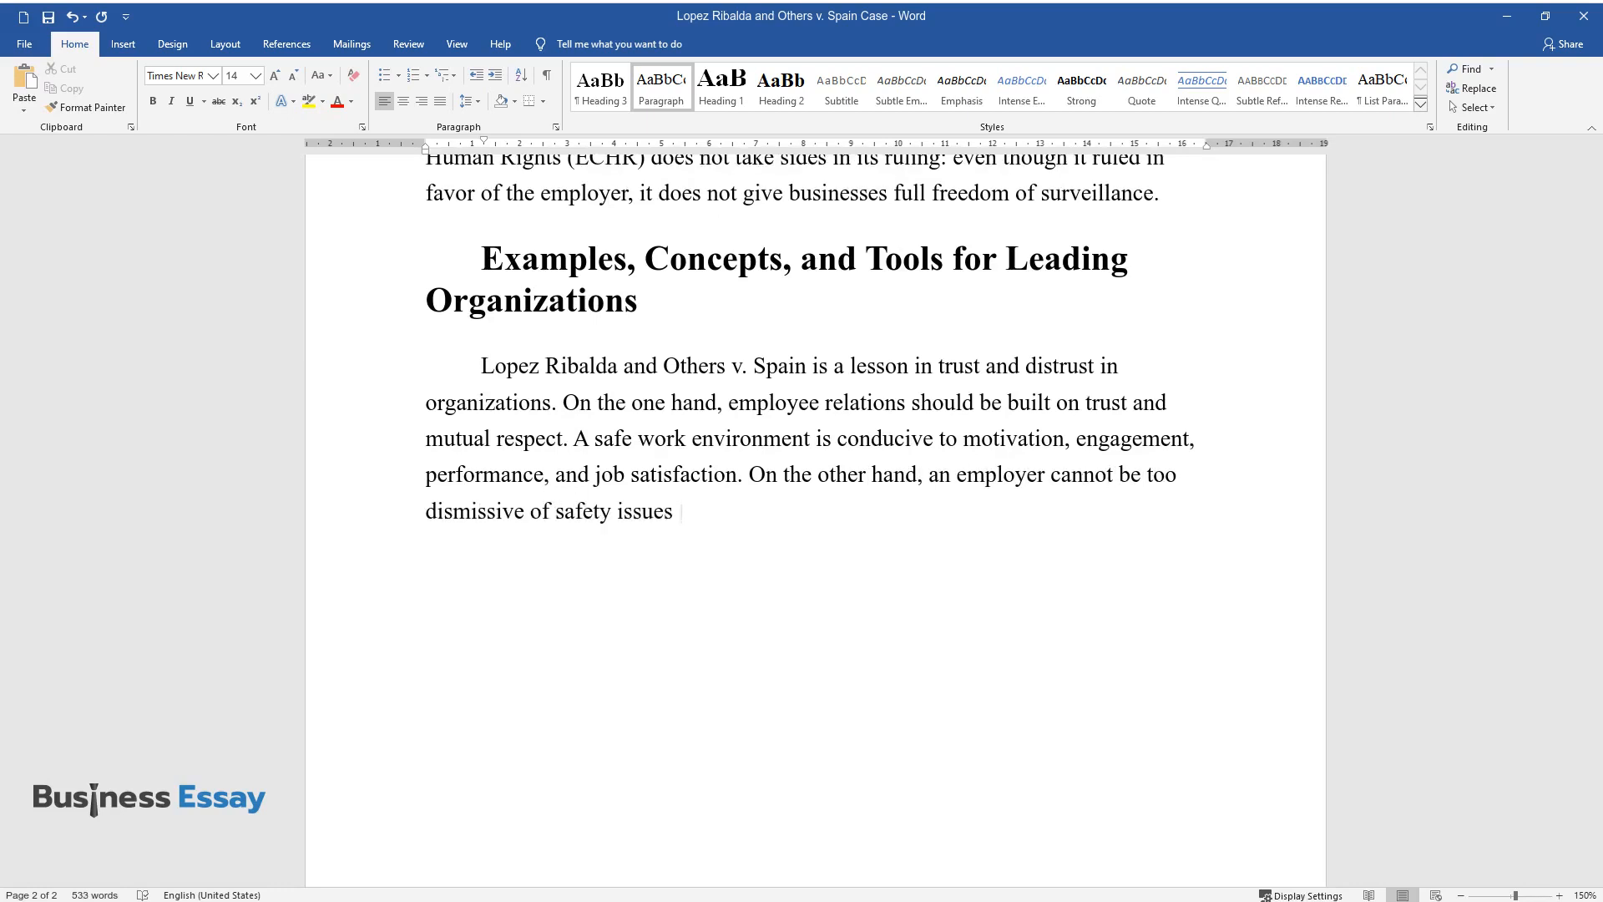
text(in the workplace. The laissez-fai)
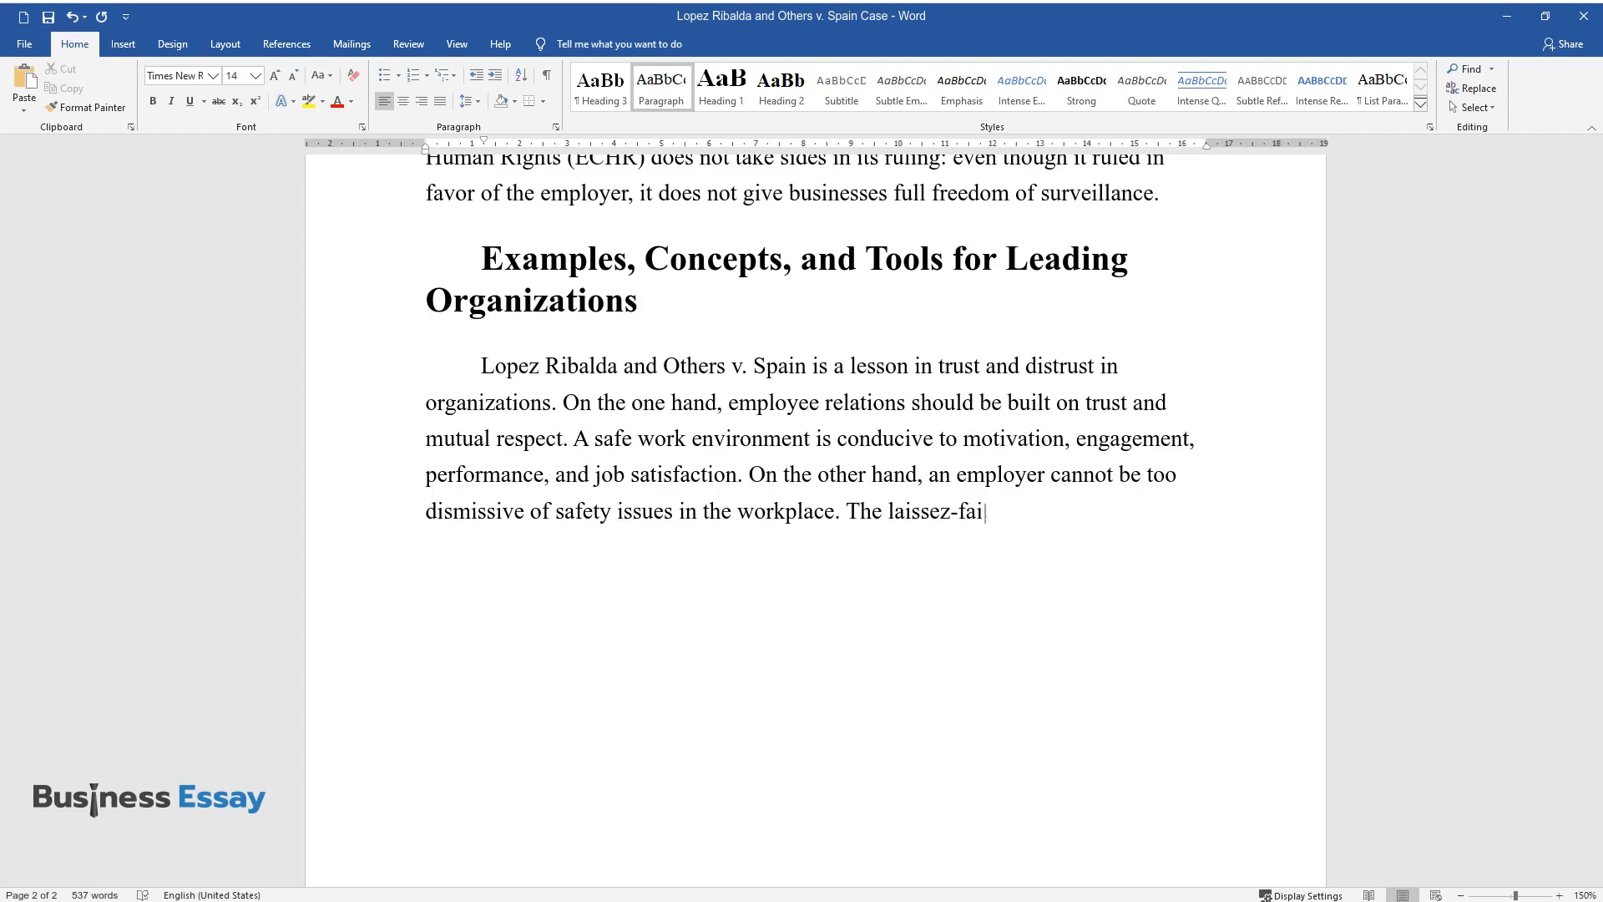
text(re attitude toward work operation)
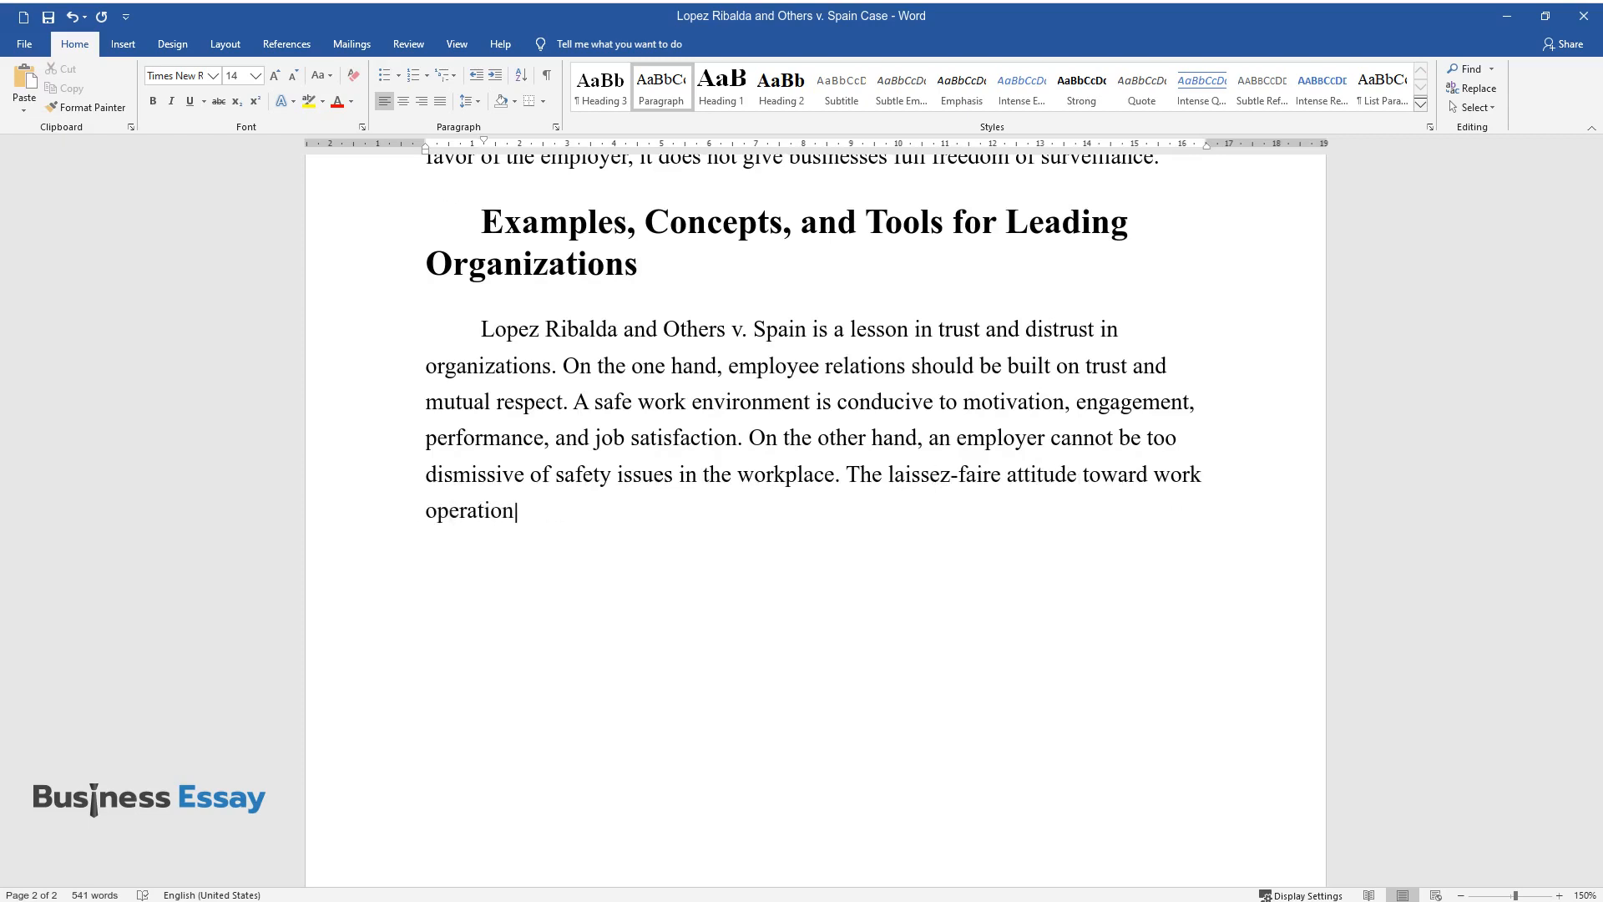
text(s can result in significant losses that are likely to be difficult t)
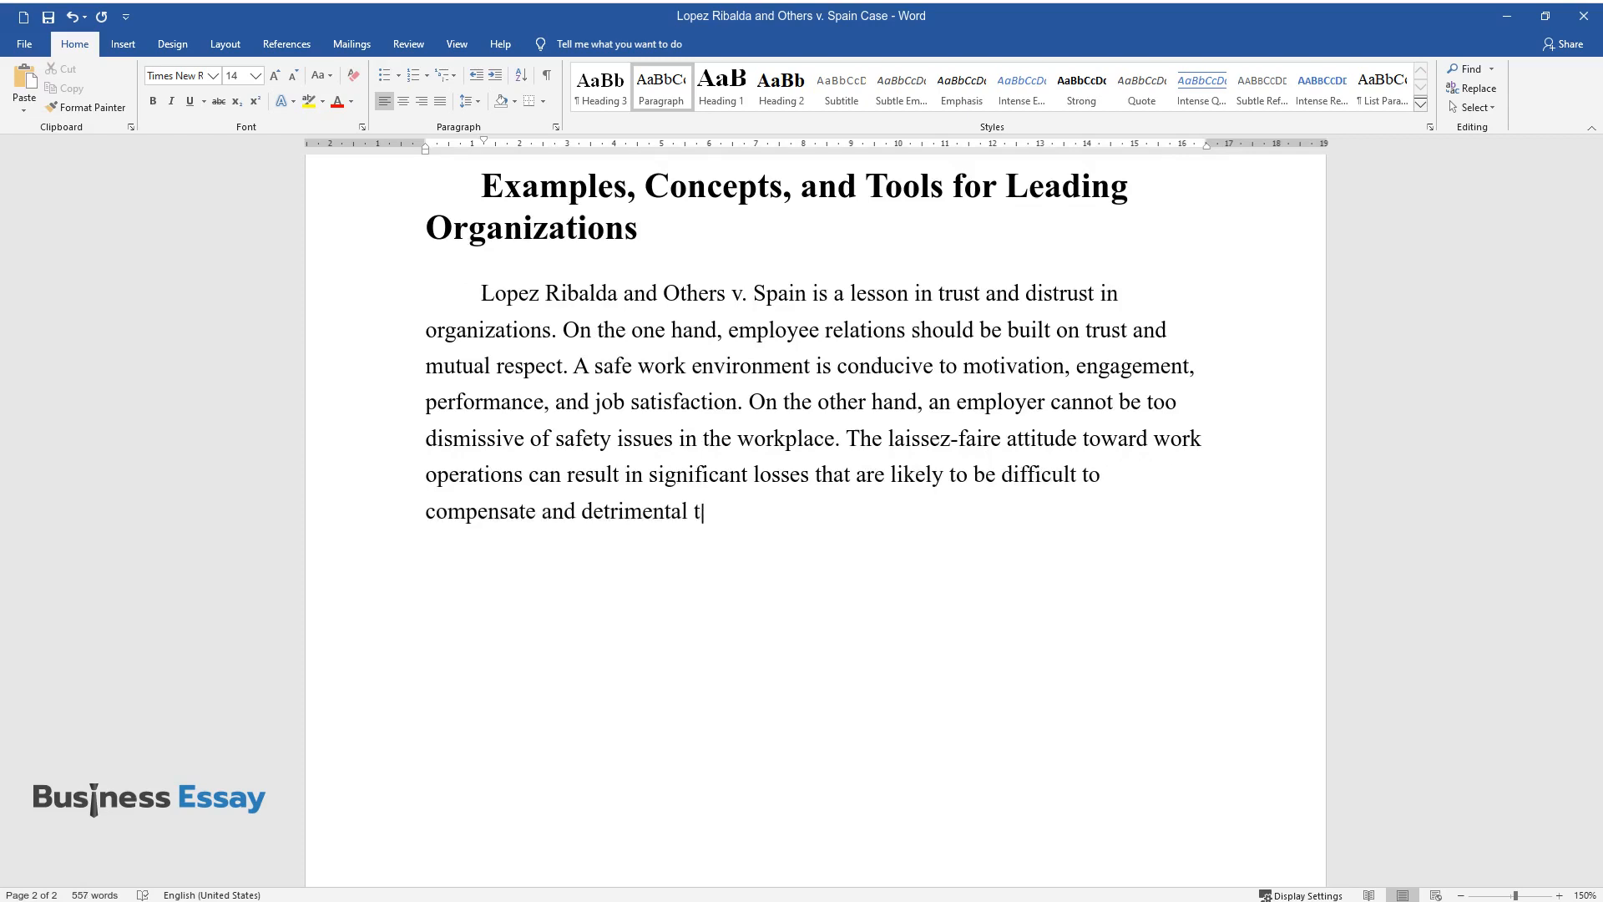
text(o the public reputation. For this)
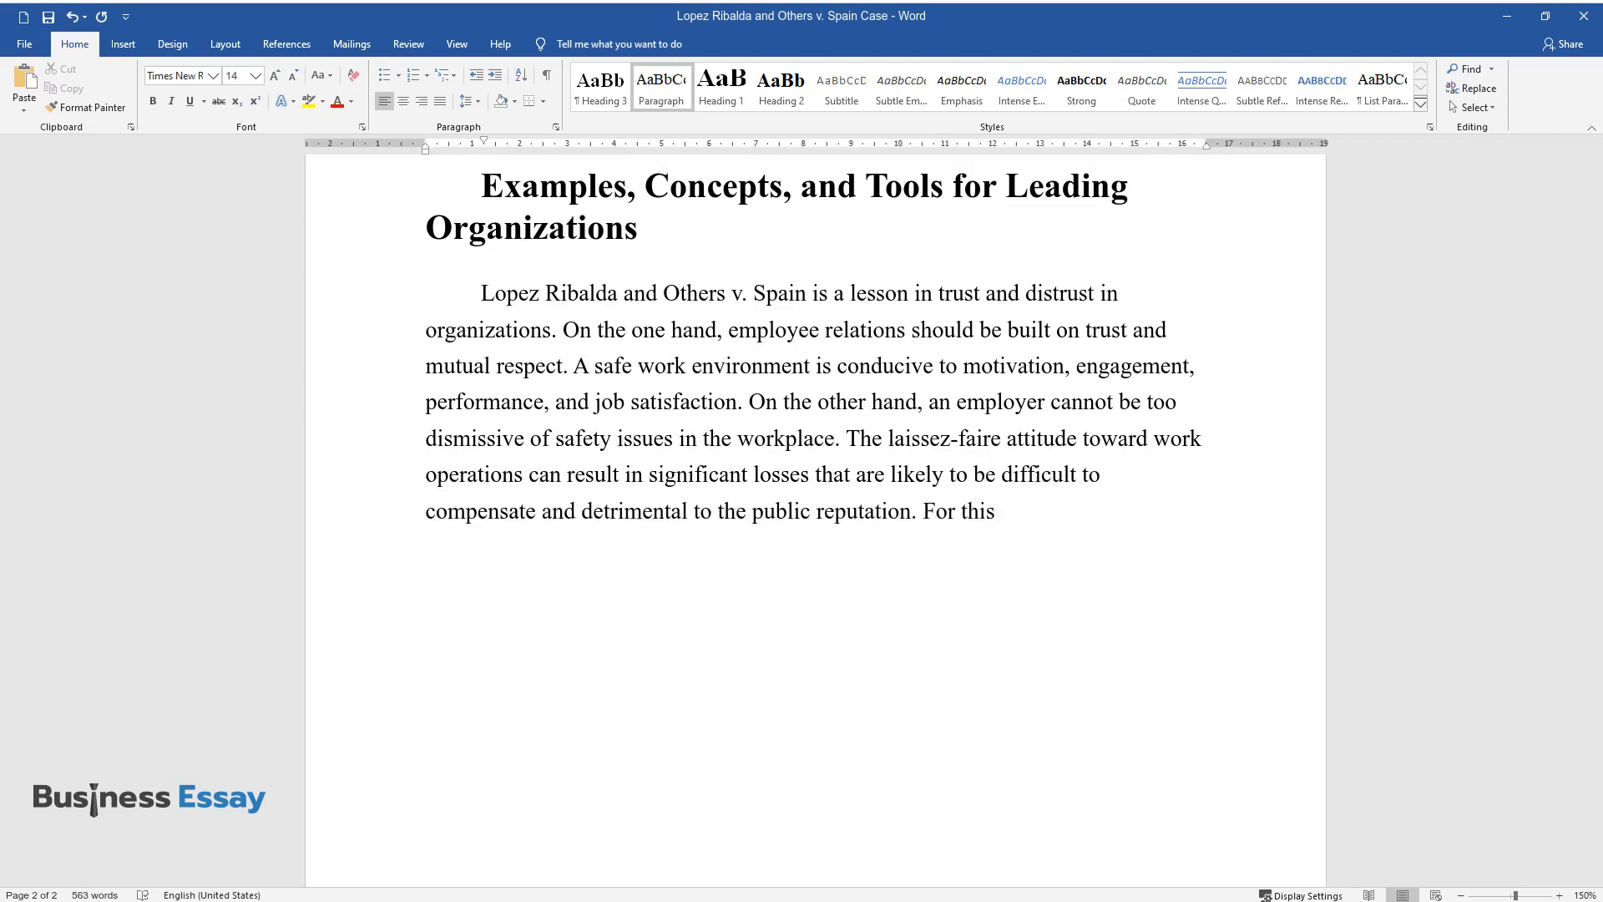
text(reason, employers need to find a)
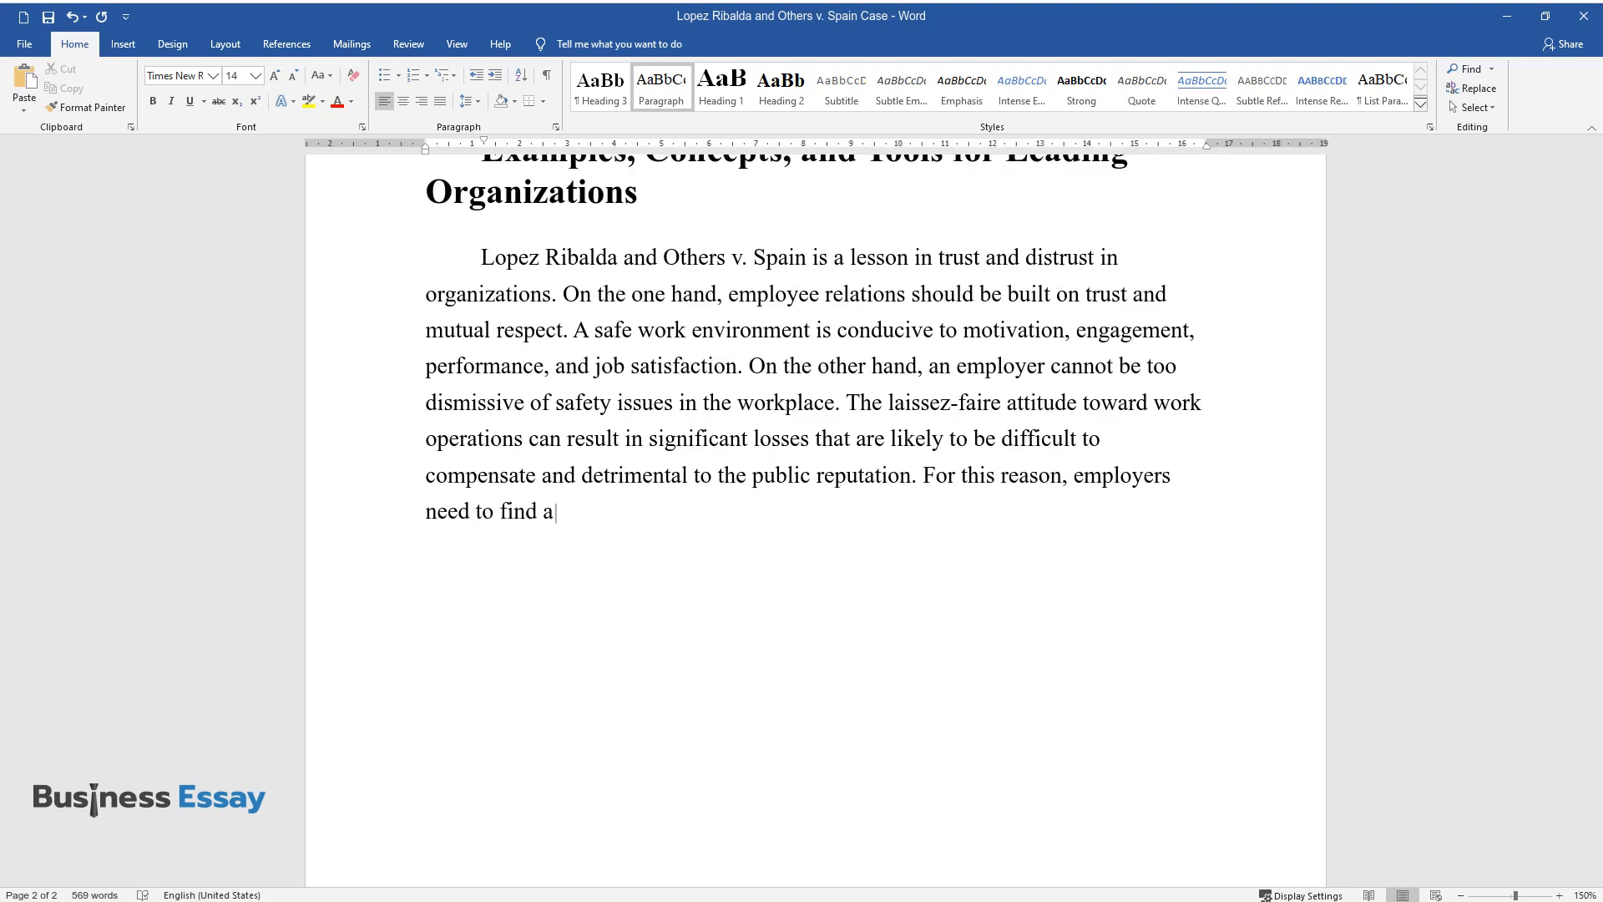
text(middle ground between freedom and control and introduce)
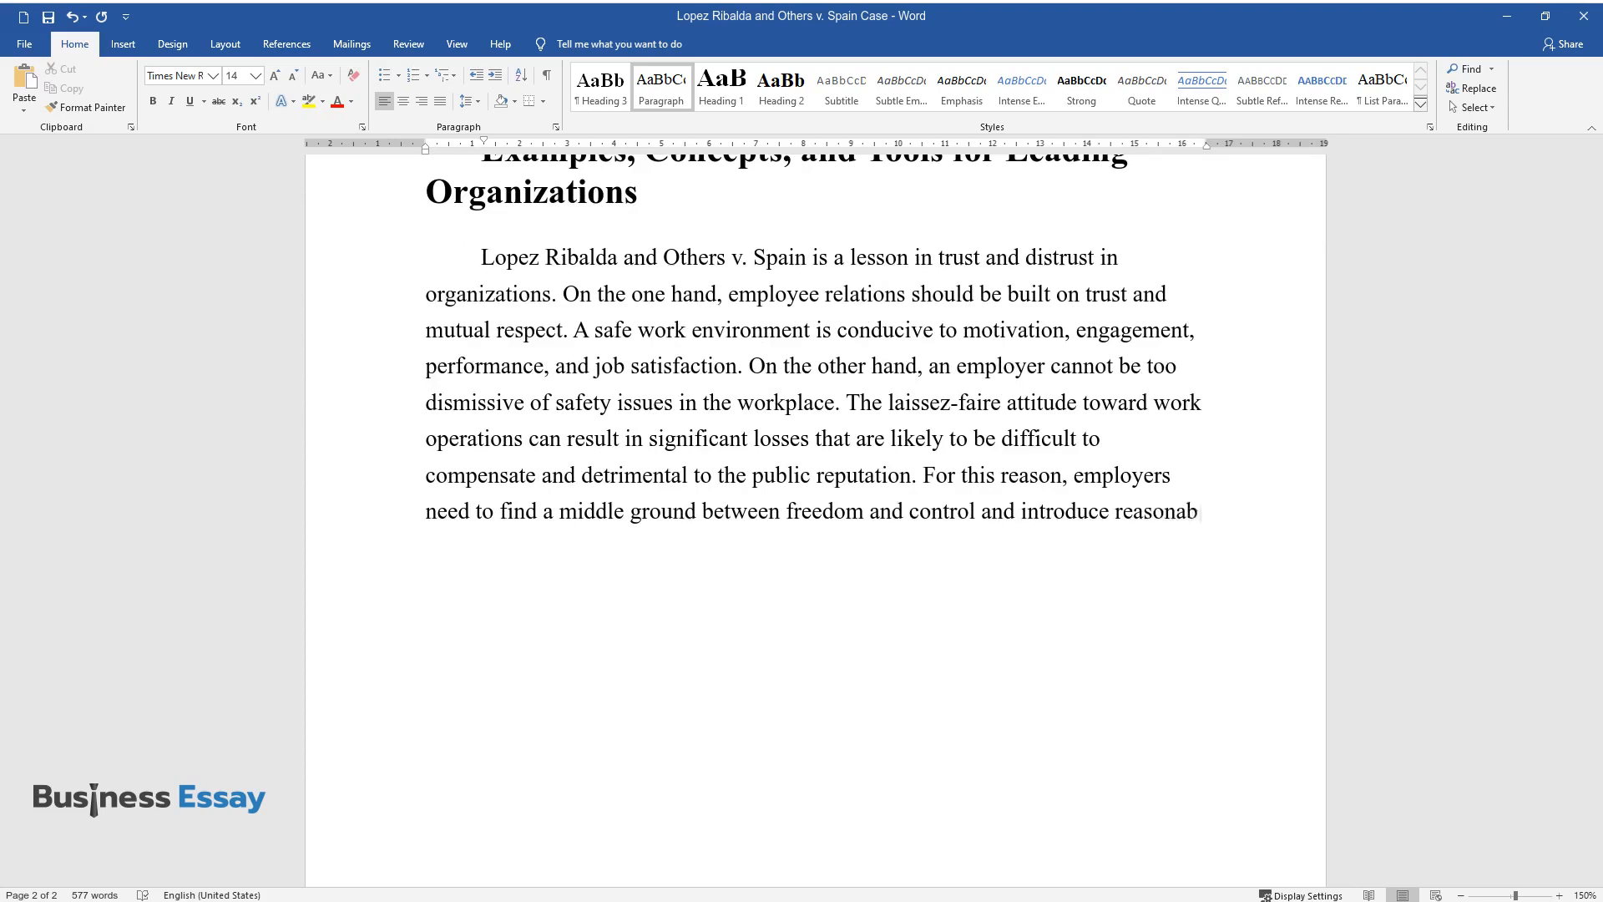
text(reasonable policies regarding disciplinary offenses and surveillance in the)
text(Inte)
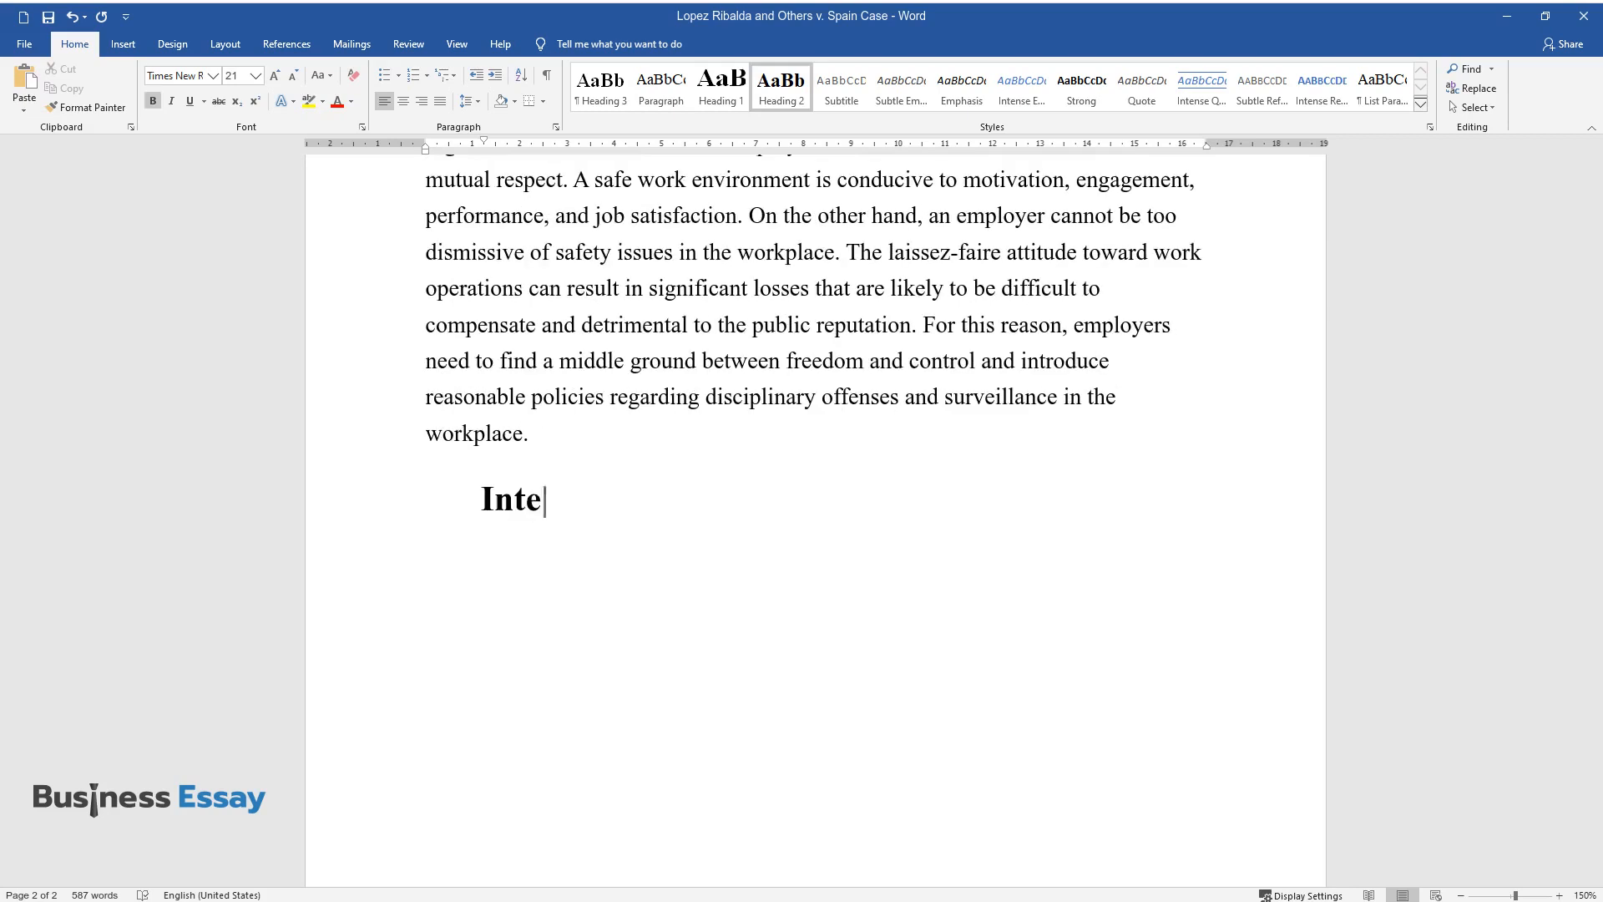
Finish the 'Integrating the Information into the Role of an Entrepreneur' heading and discuss discouraged strict control
text(grating the Information into the Role of an)
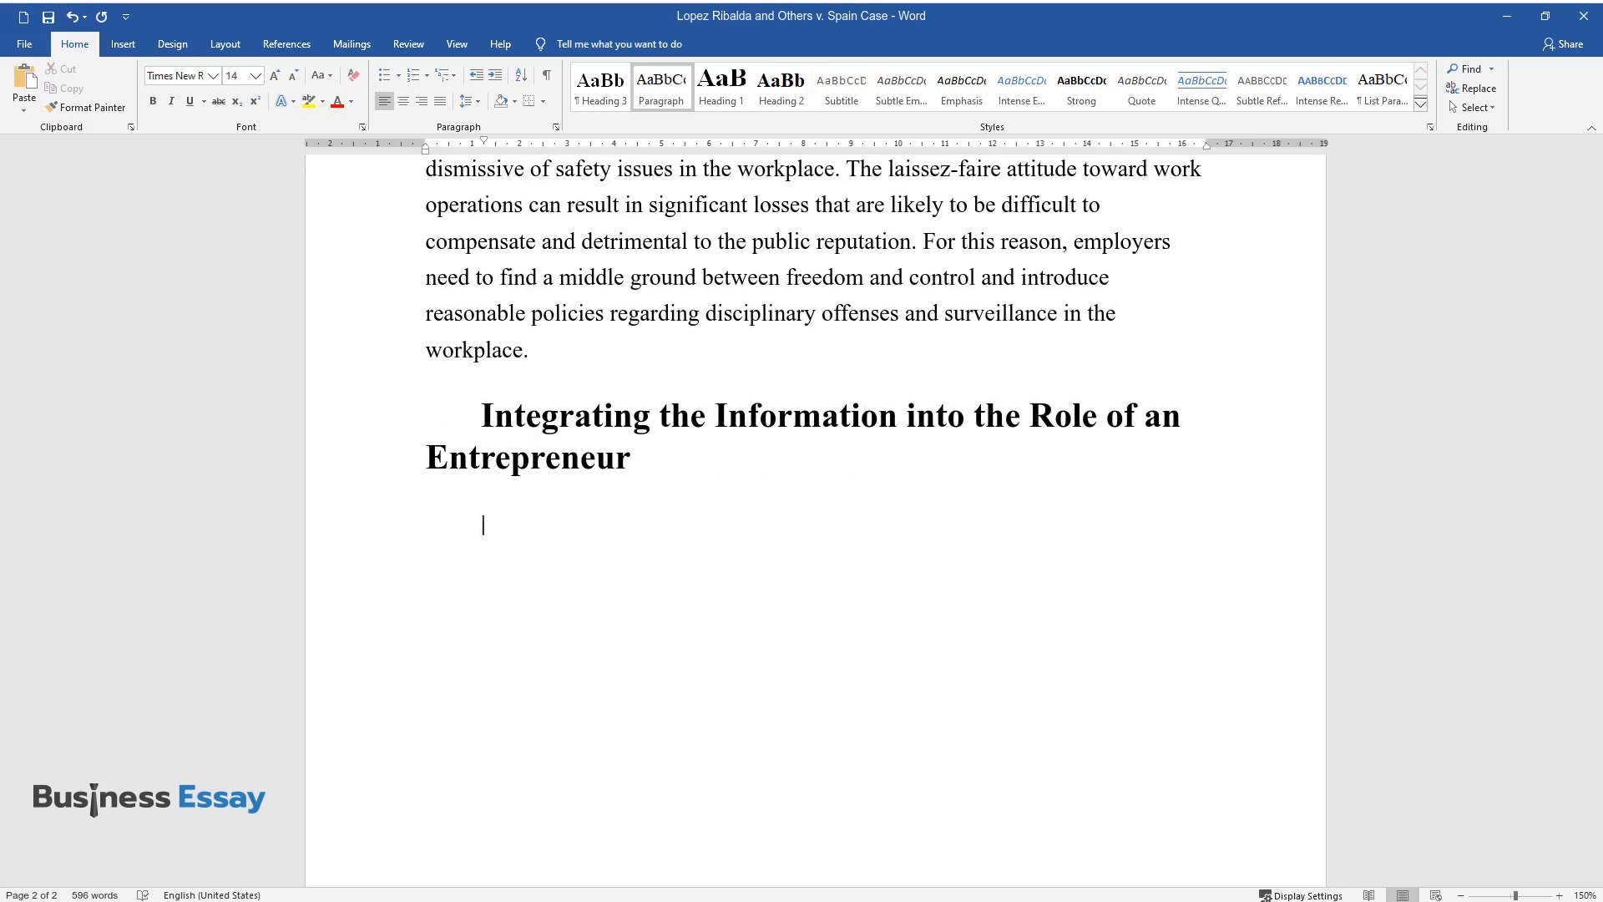
text(Reading Lopez Ribalda a)
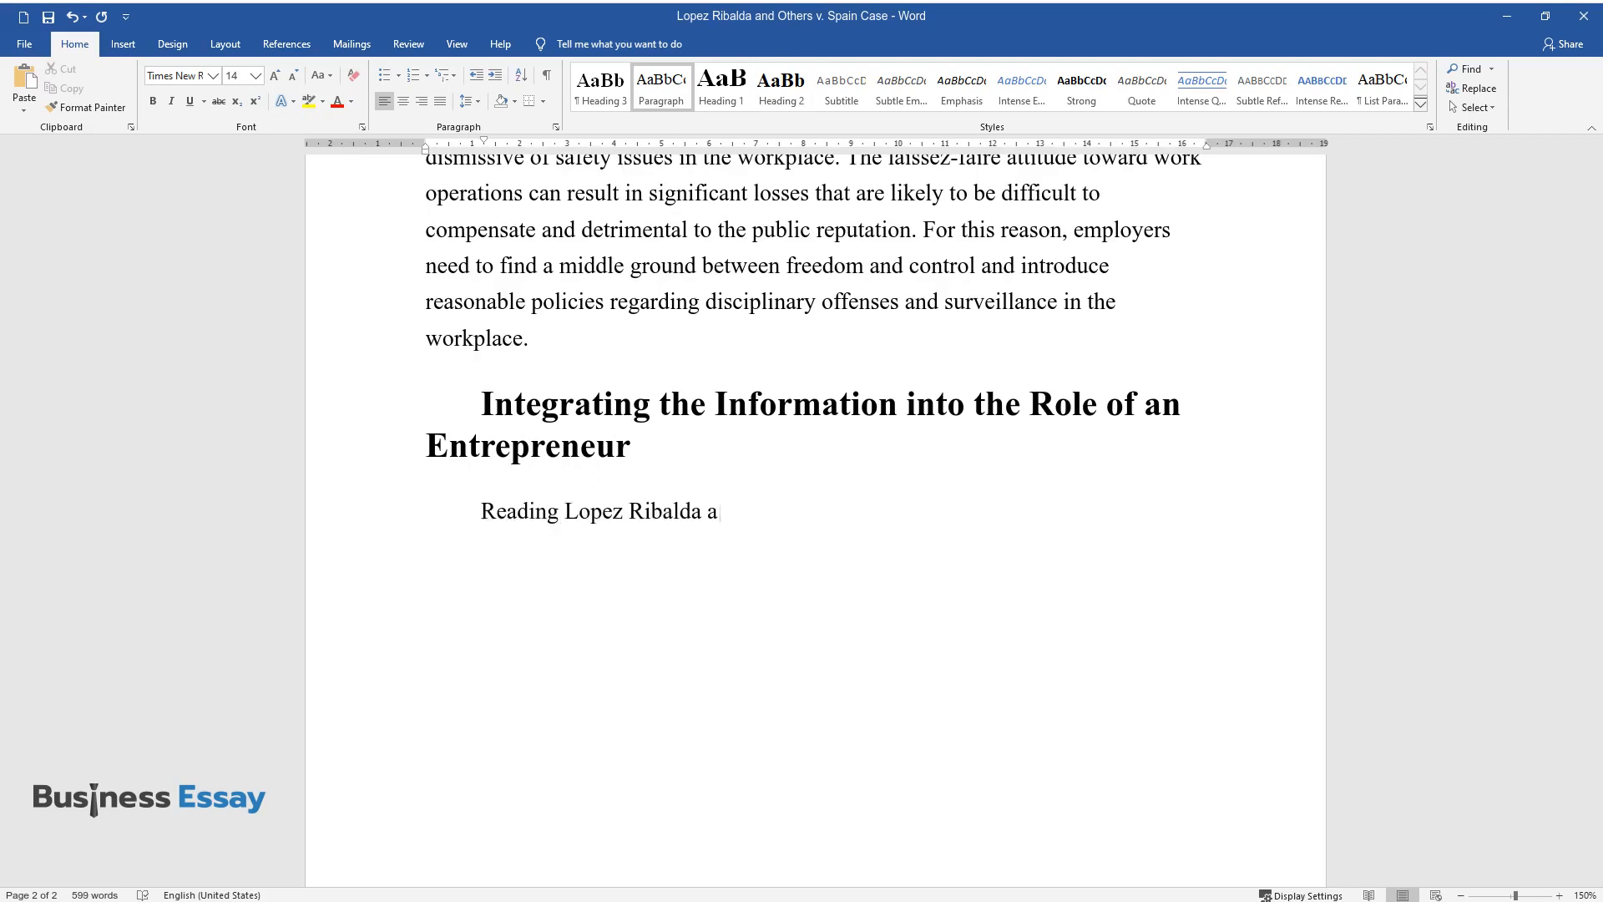
text(nd Others v. Spain, an entrepreneur that has other)
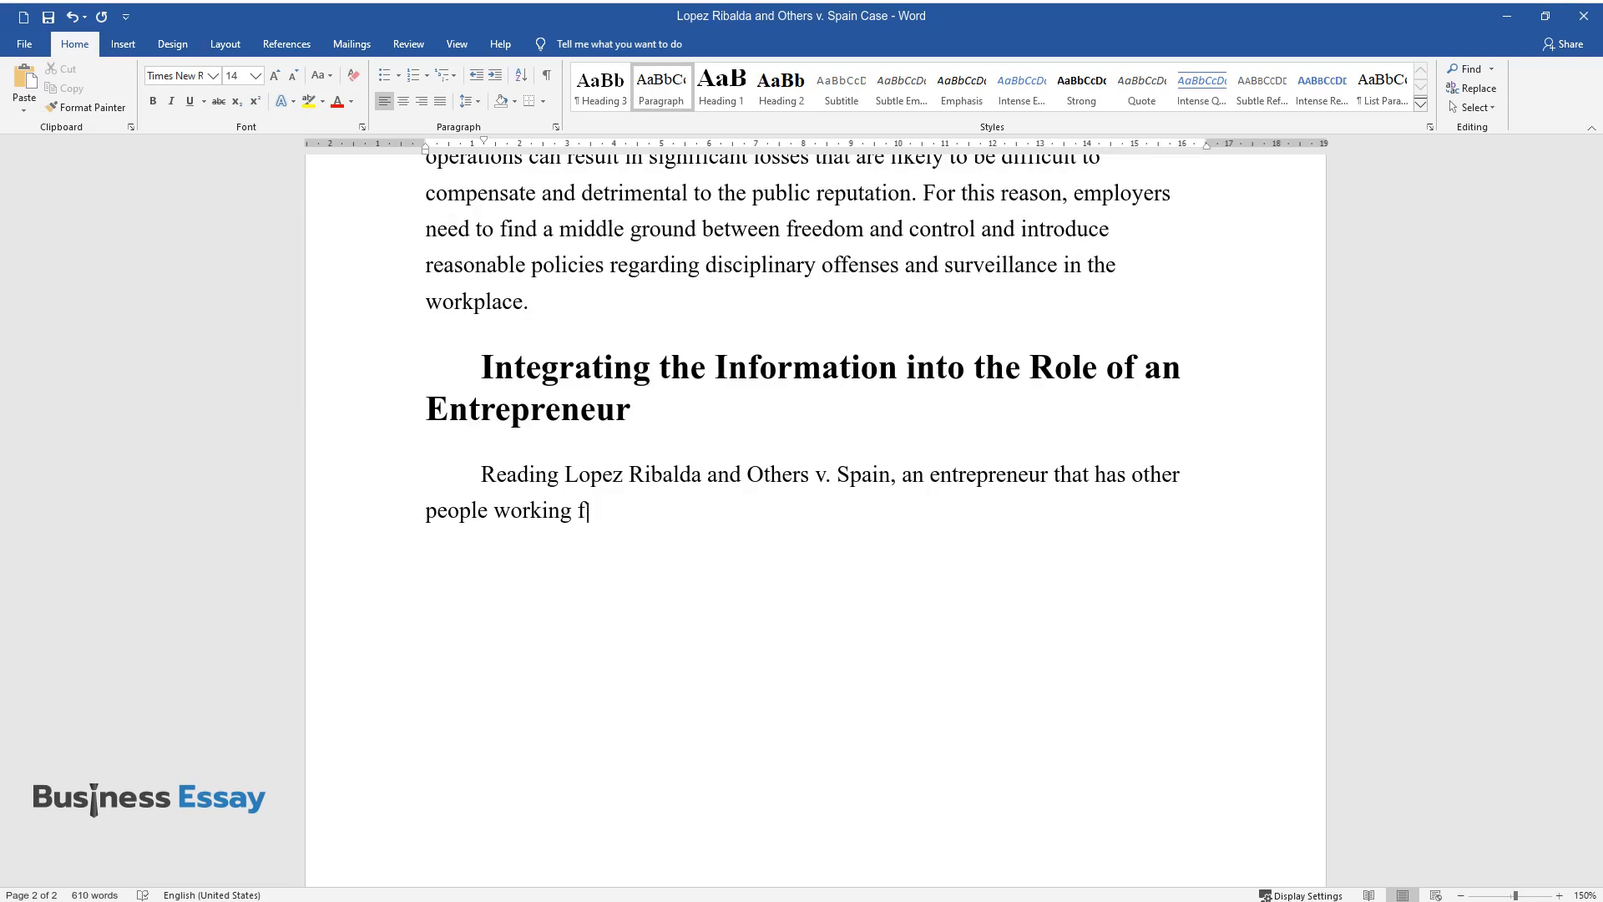
text(or him or her may come to a realization that micromanagement)
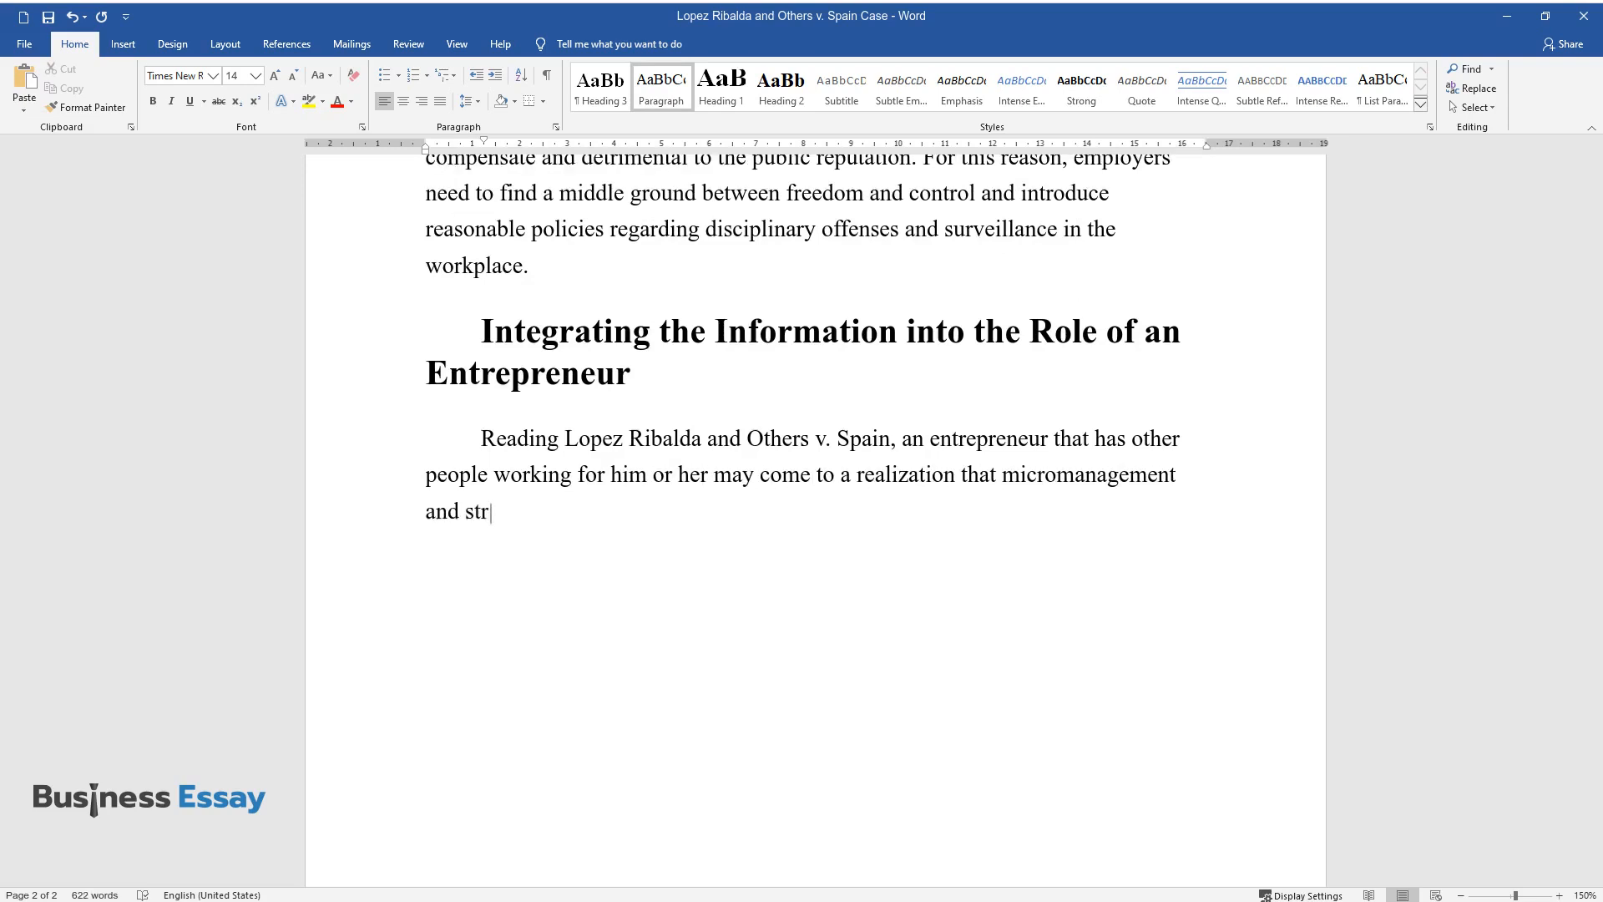
text(ict control without a good reason)
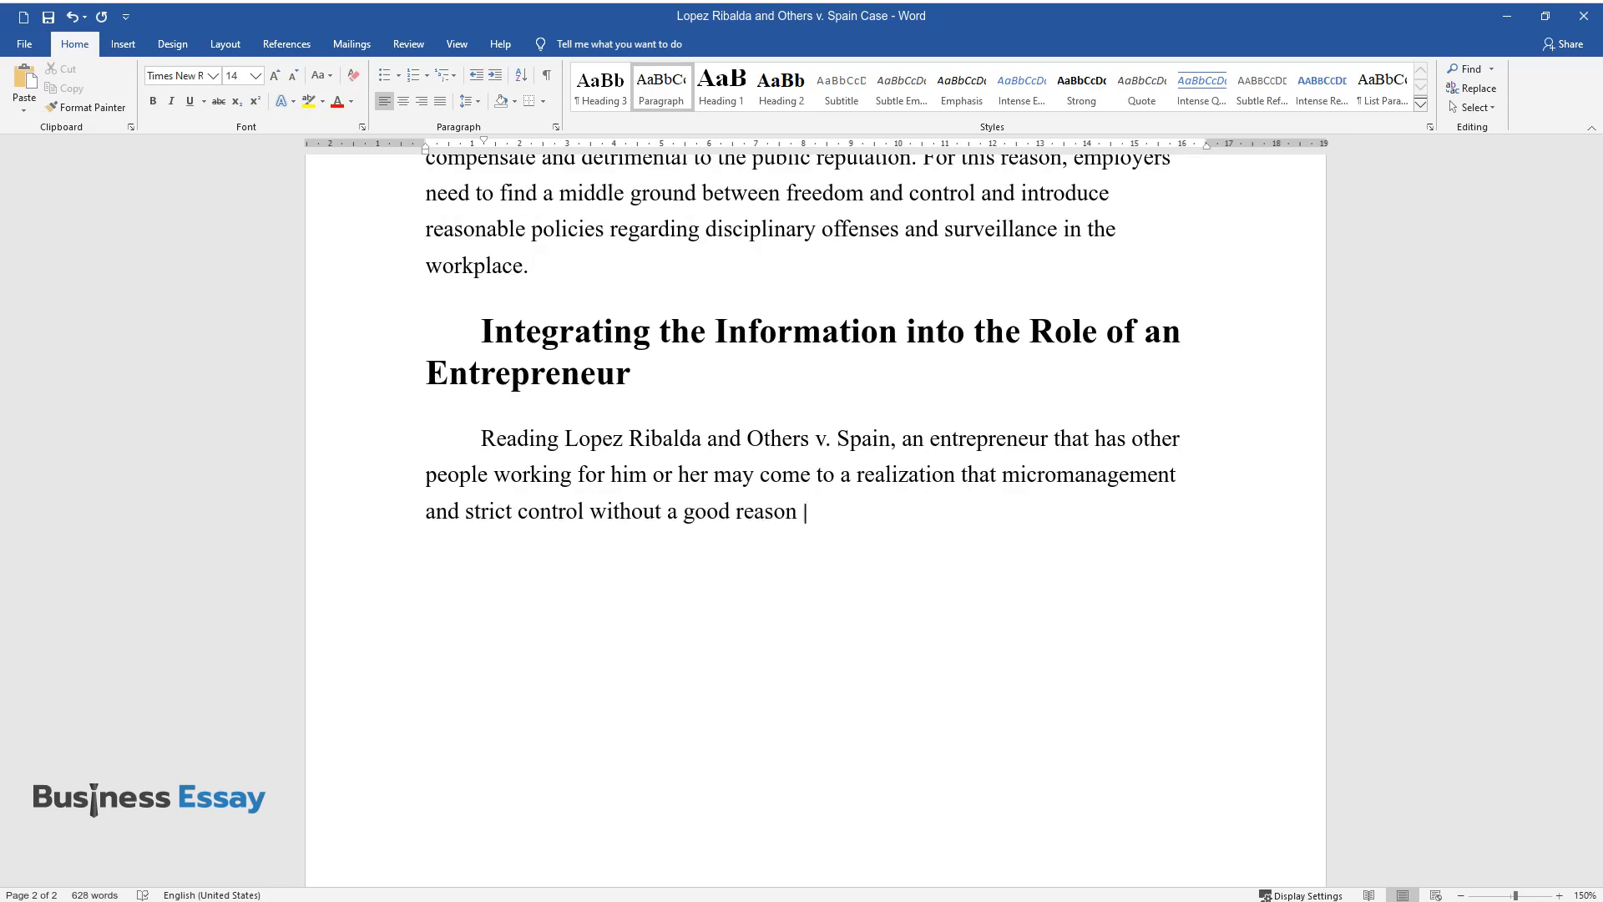
text(is generally not encouraged. Employers)
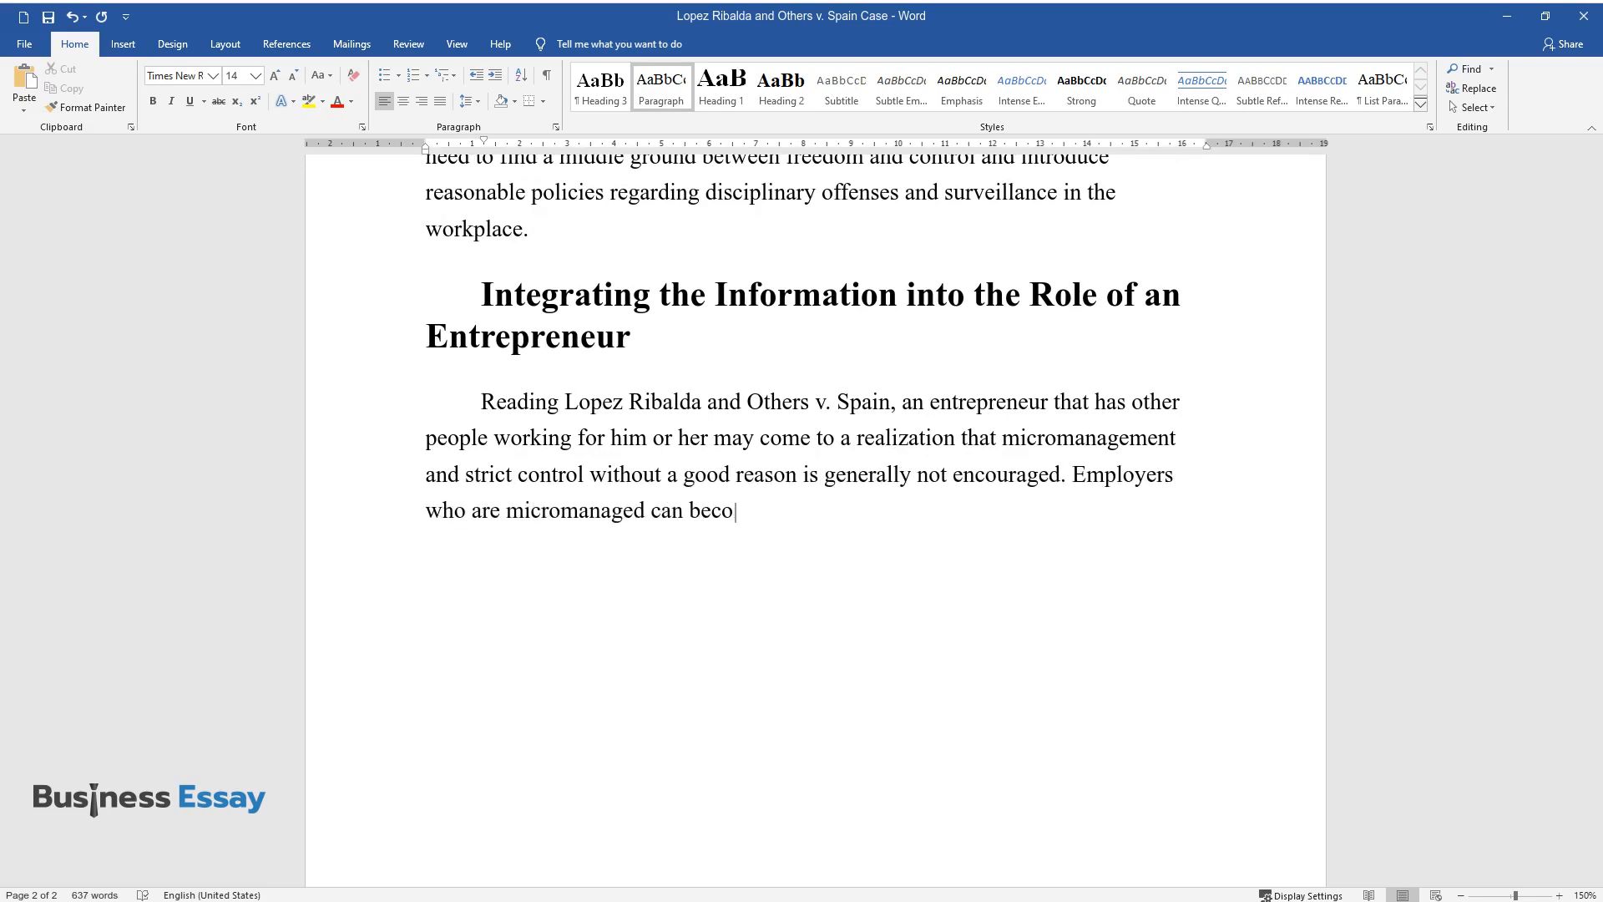
text(me irritable because they feel as if they are put on)
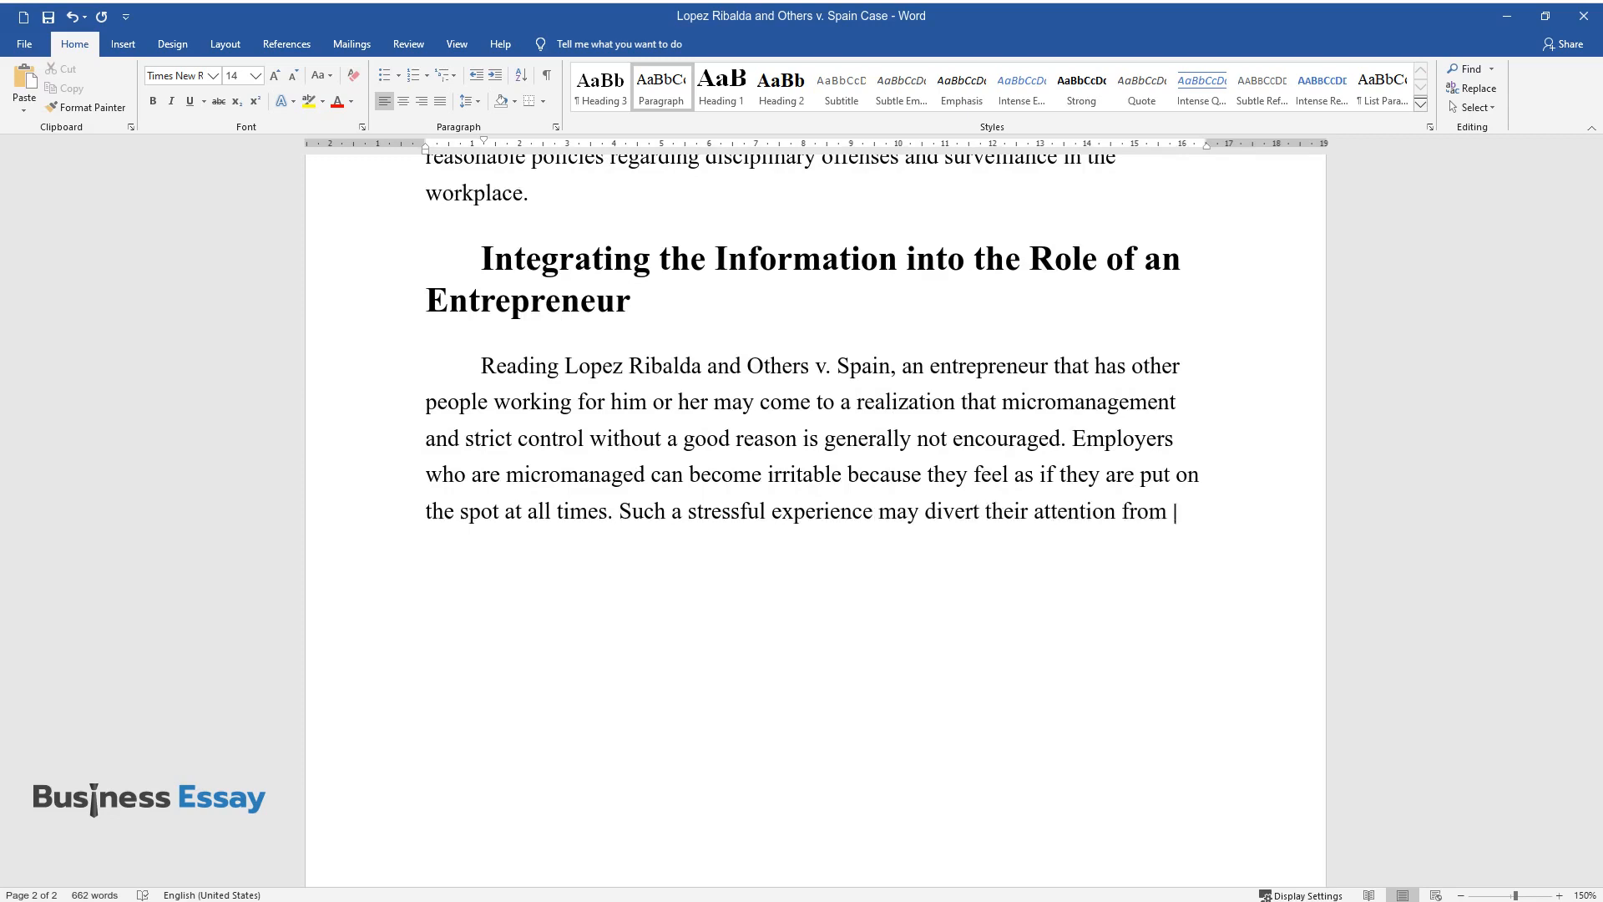
Explain when strict measures make sense, citing the supermarket stock inconsistencies and court readiness
text(actual work responsibilities. Str)
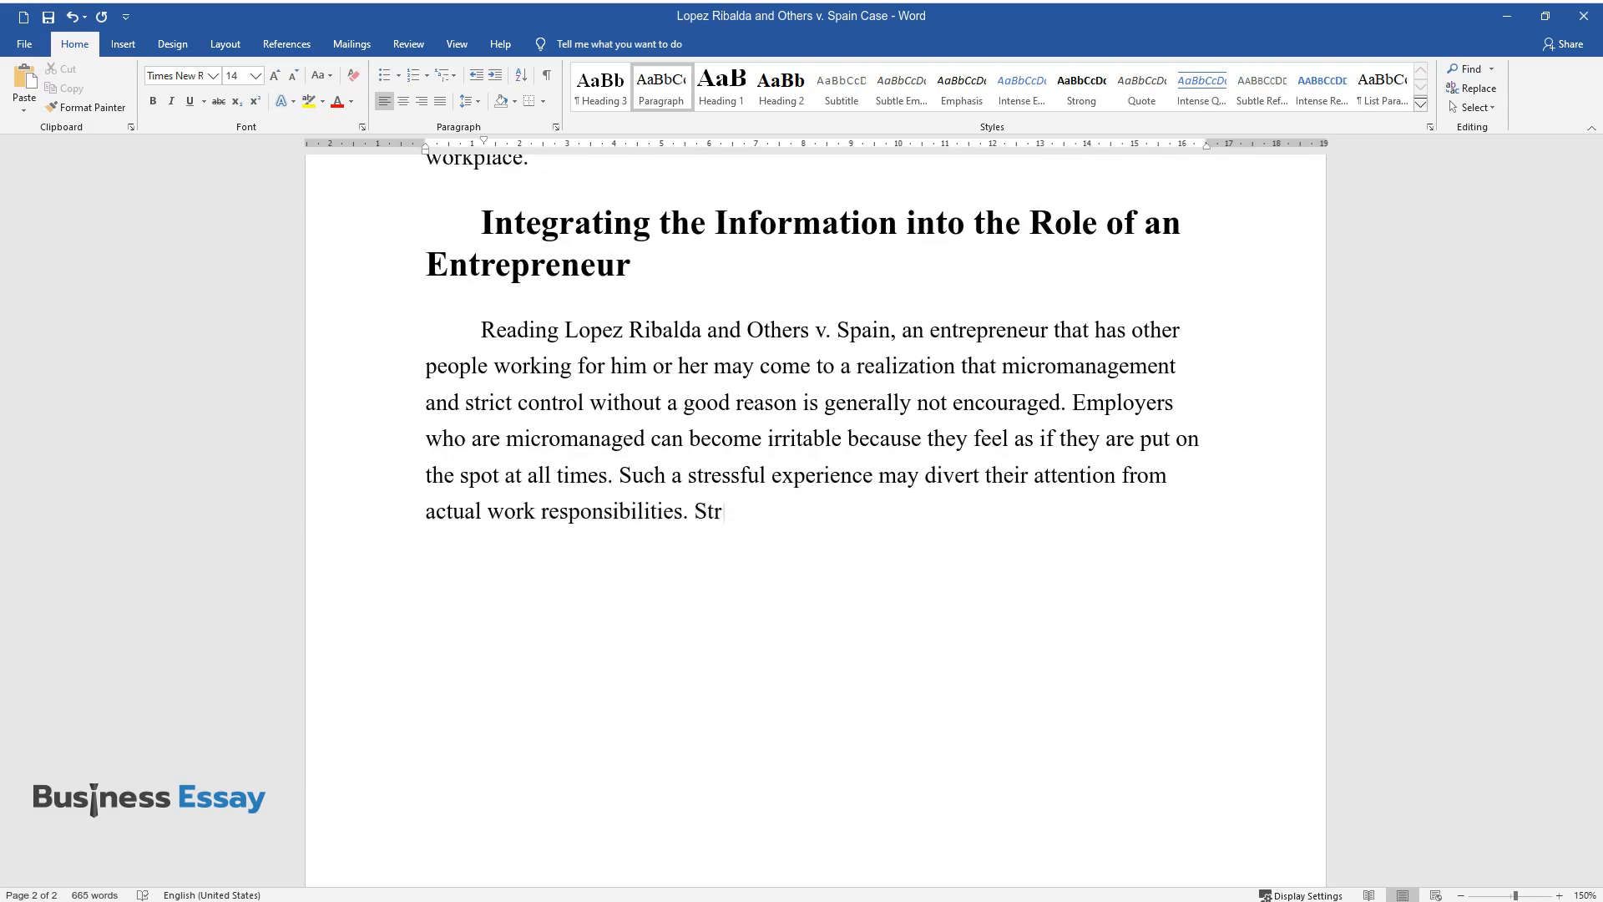
text(ict measures only make sense when there is)
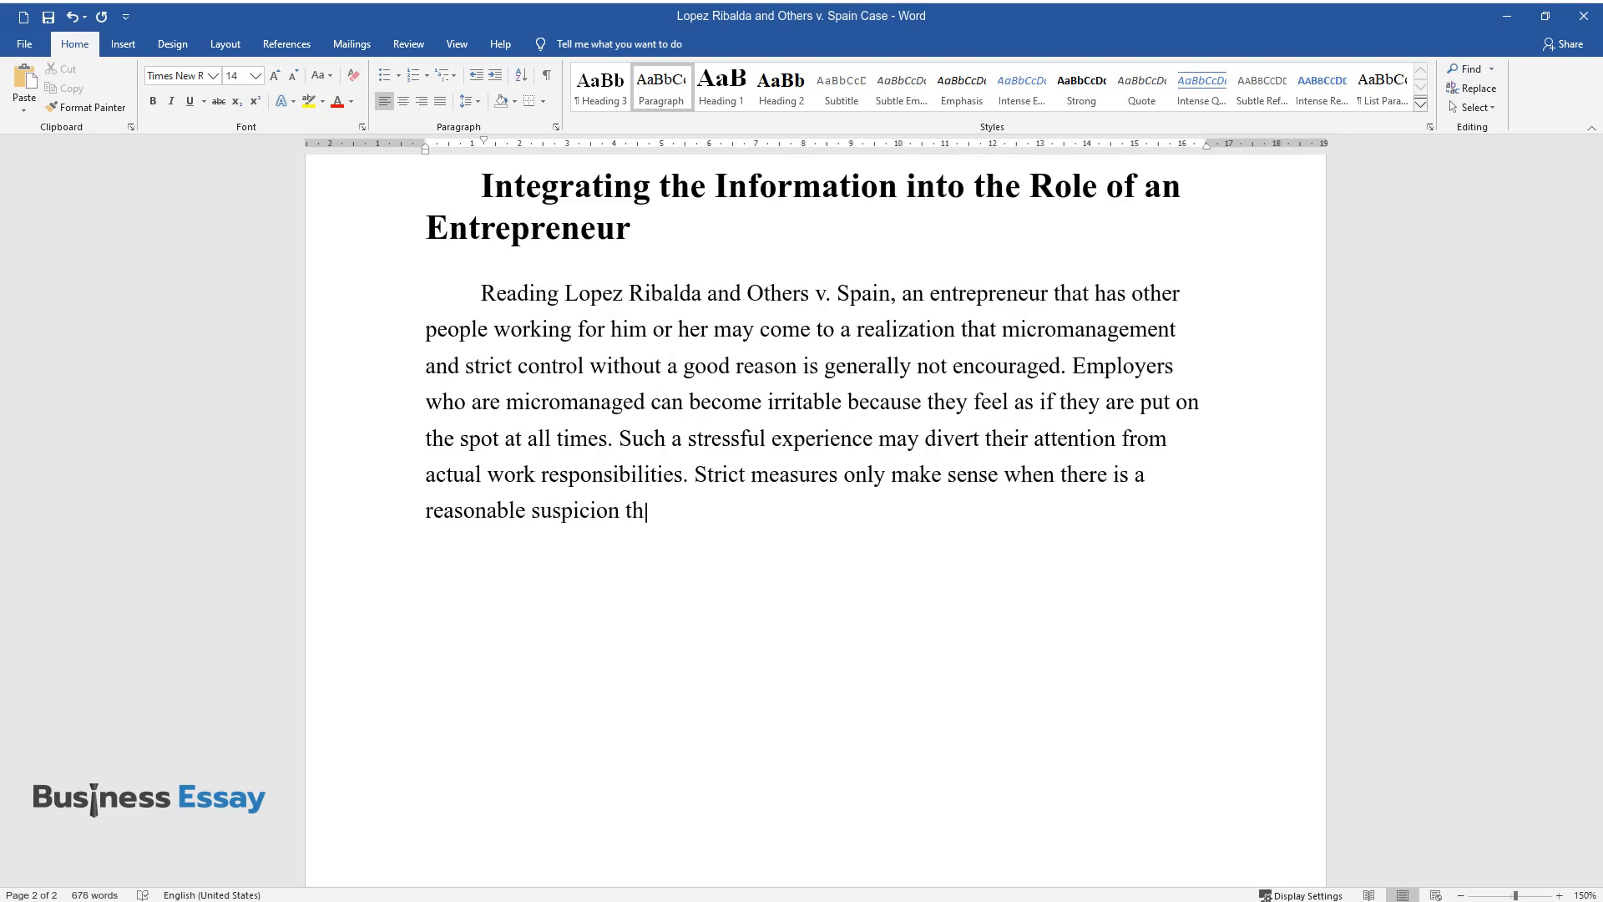
text(at employers are abusing their position. For example, in)
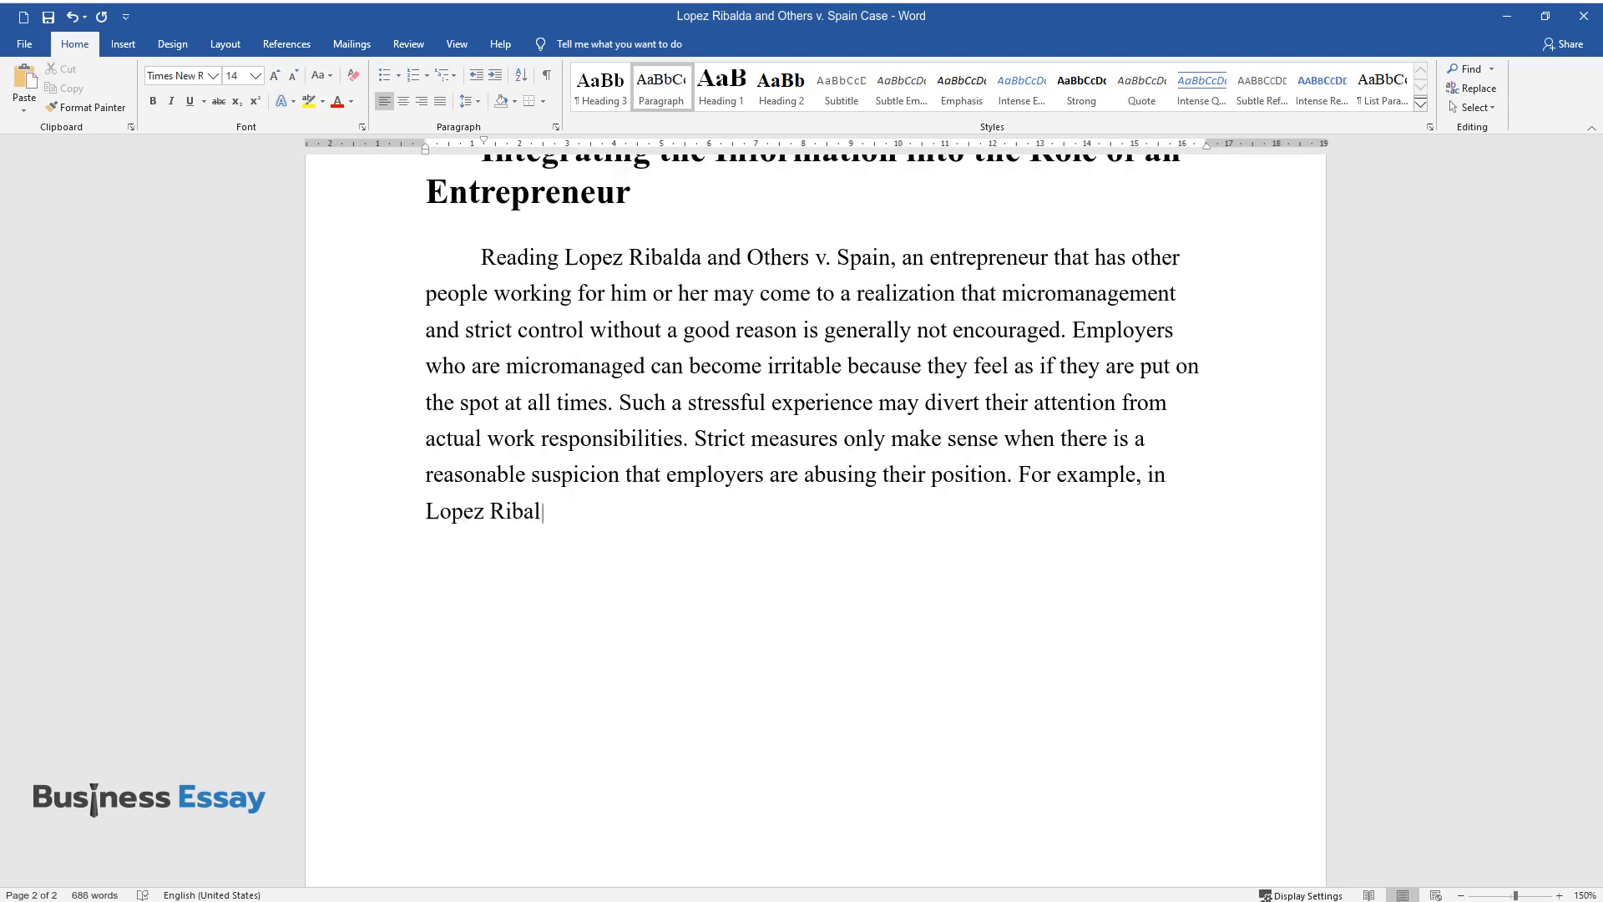
text(da and Others v. Spain, the owner)
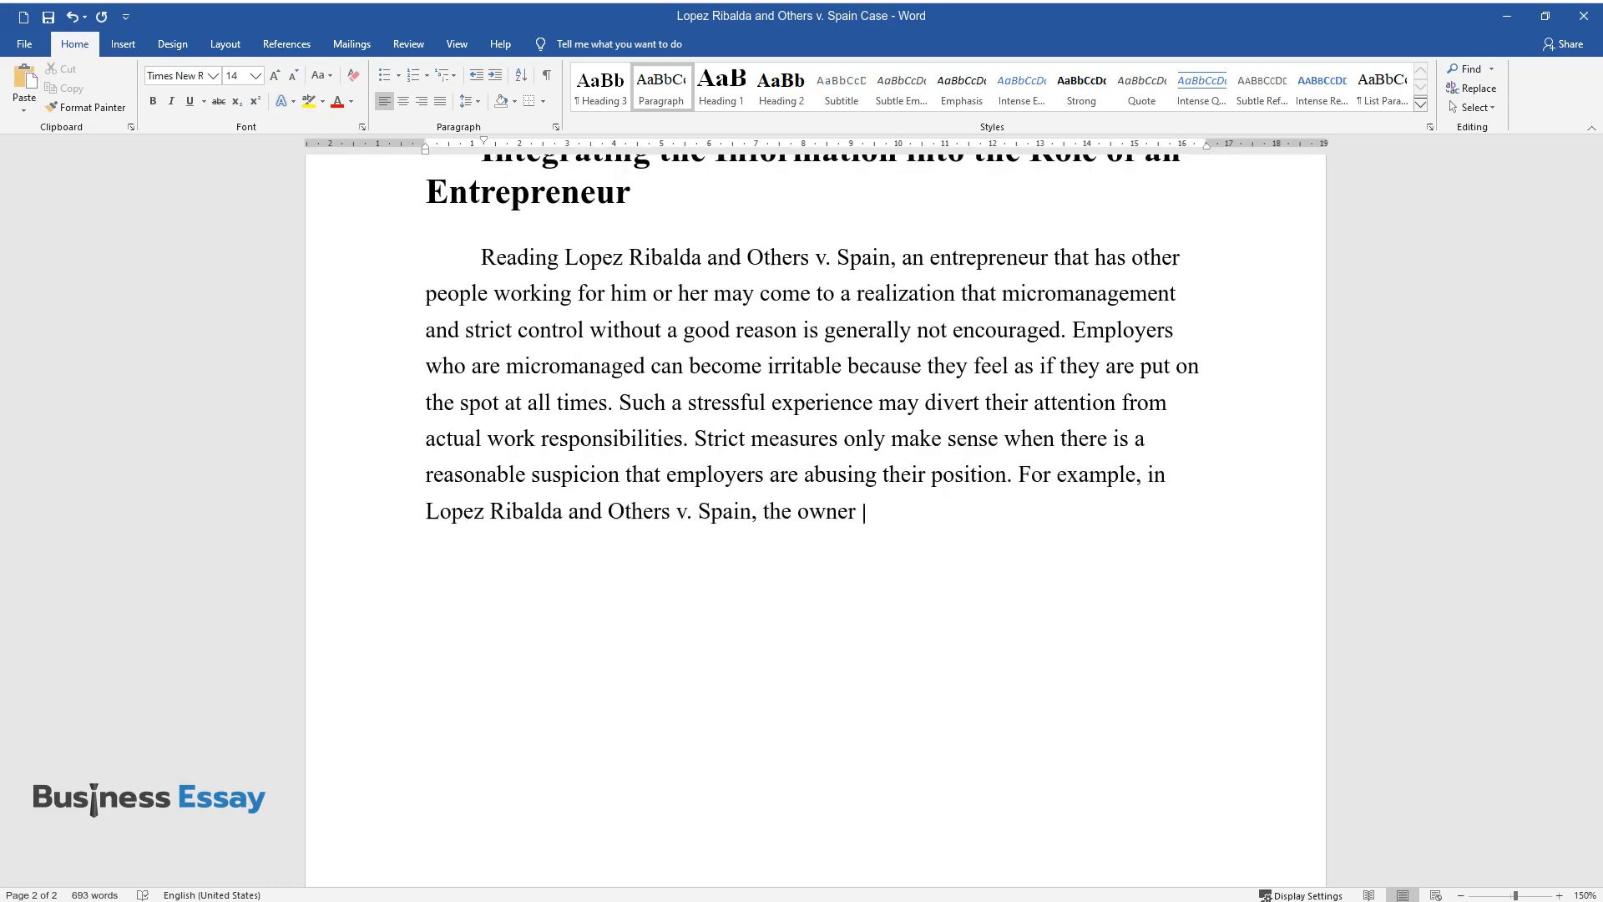
text(of the supermarket noticed inconsi)
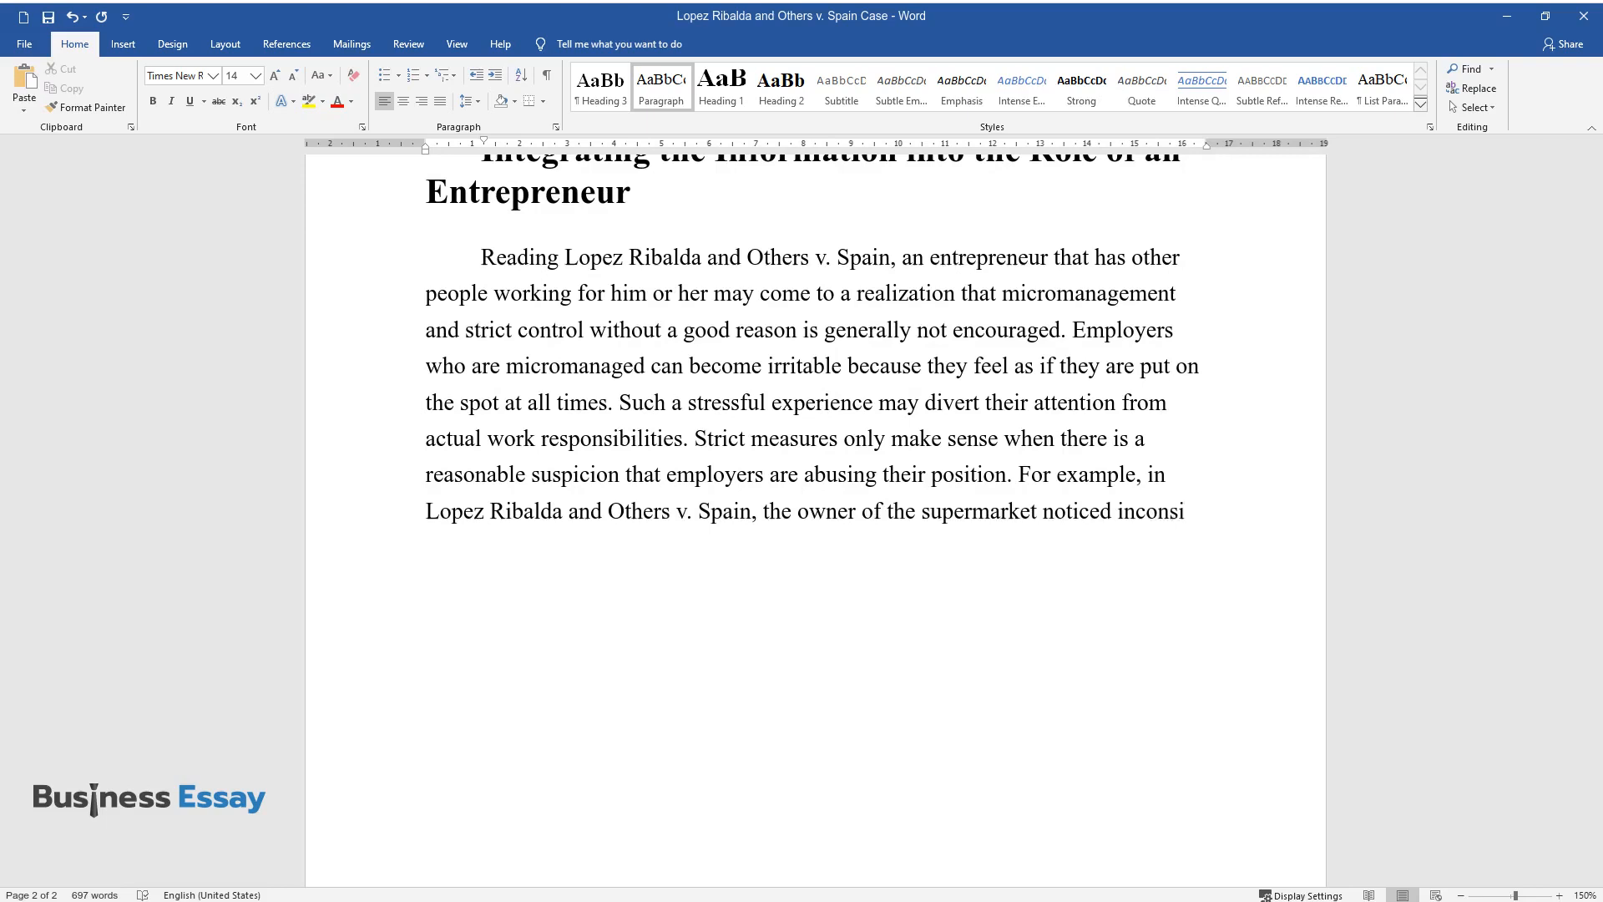
text(inconsistencies between stock levels and)
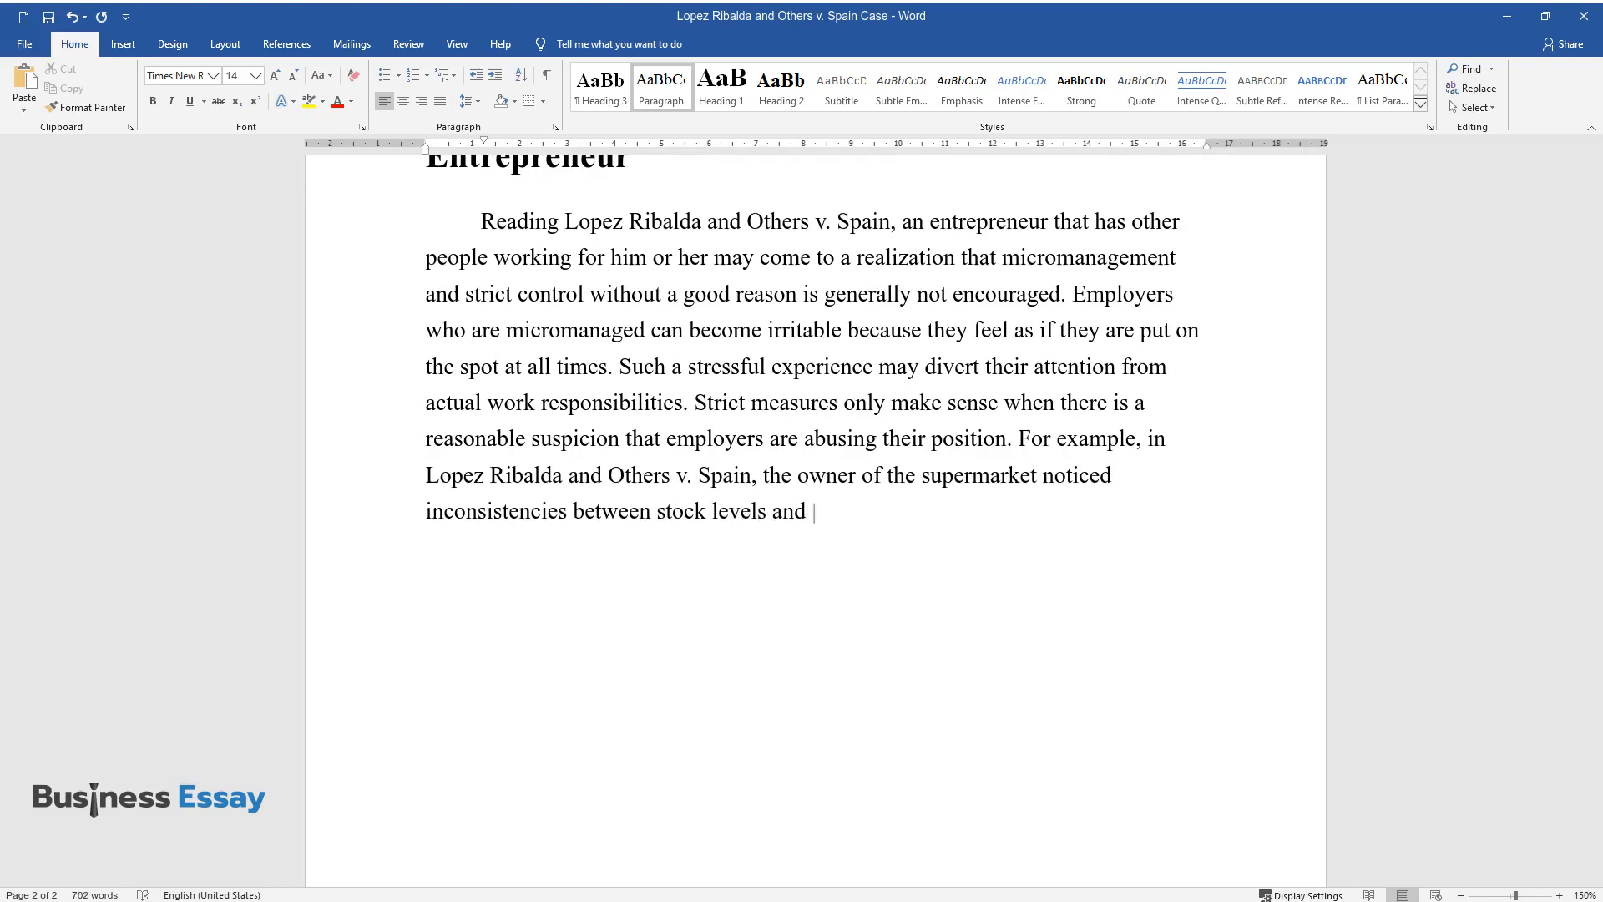
text(sales figures. Another implication for an)
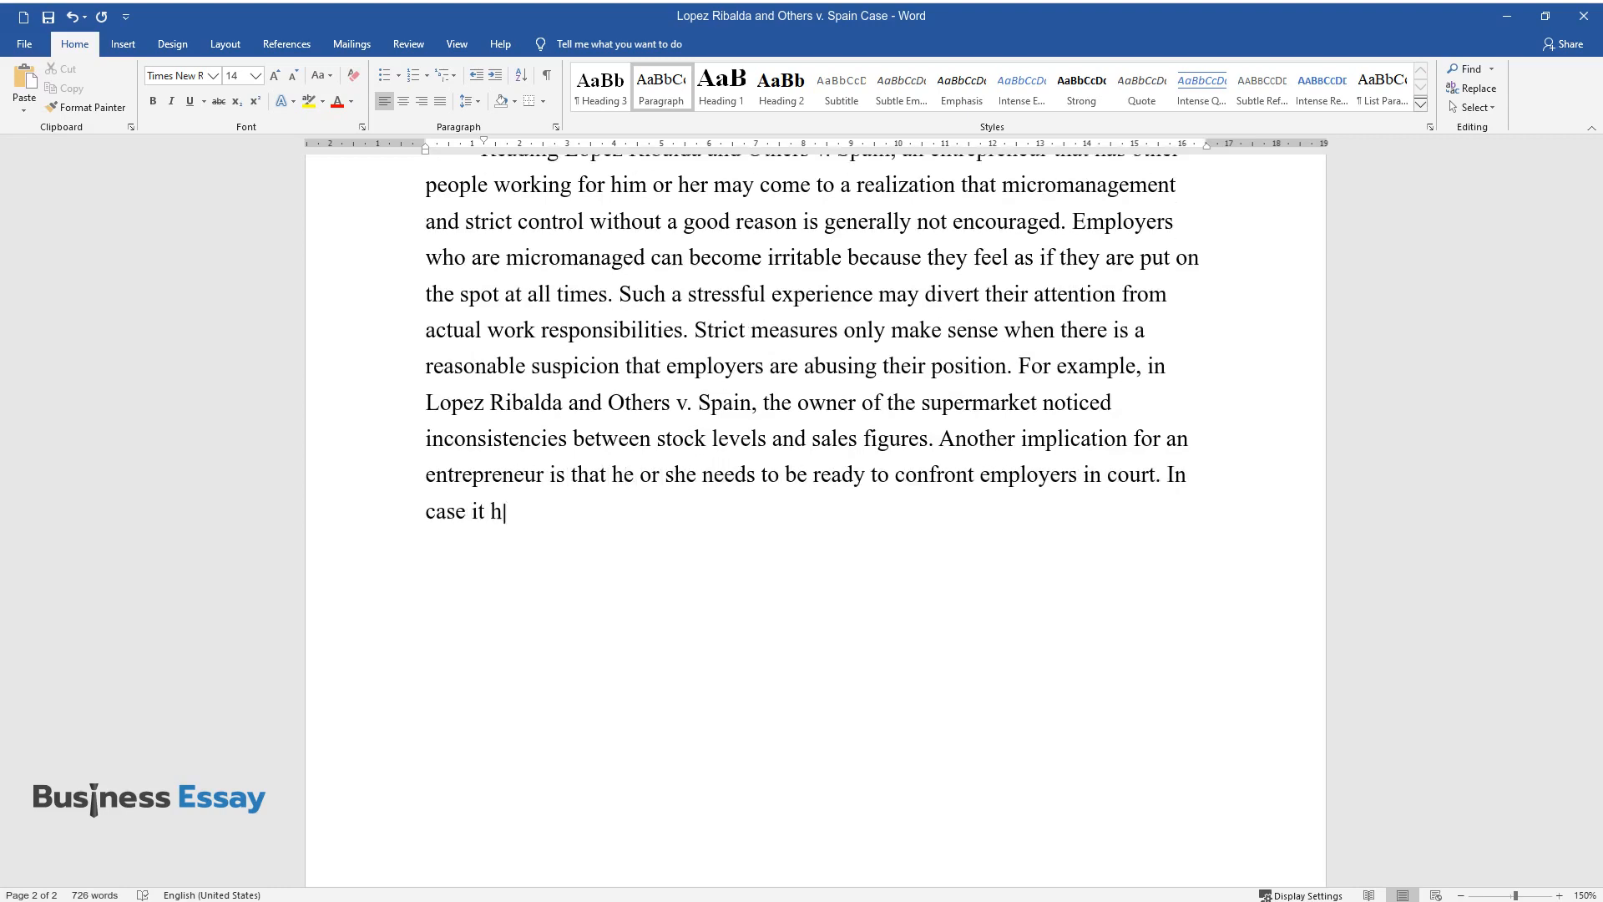
text(appens, an entrepreneur should have legal grounds for installing)
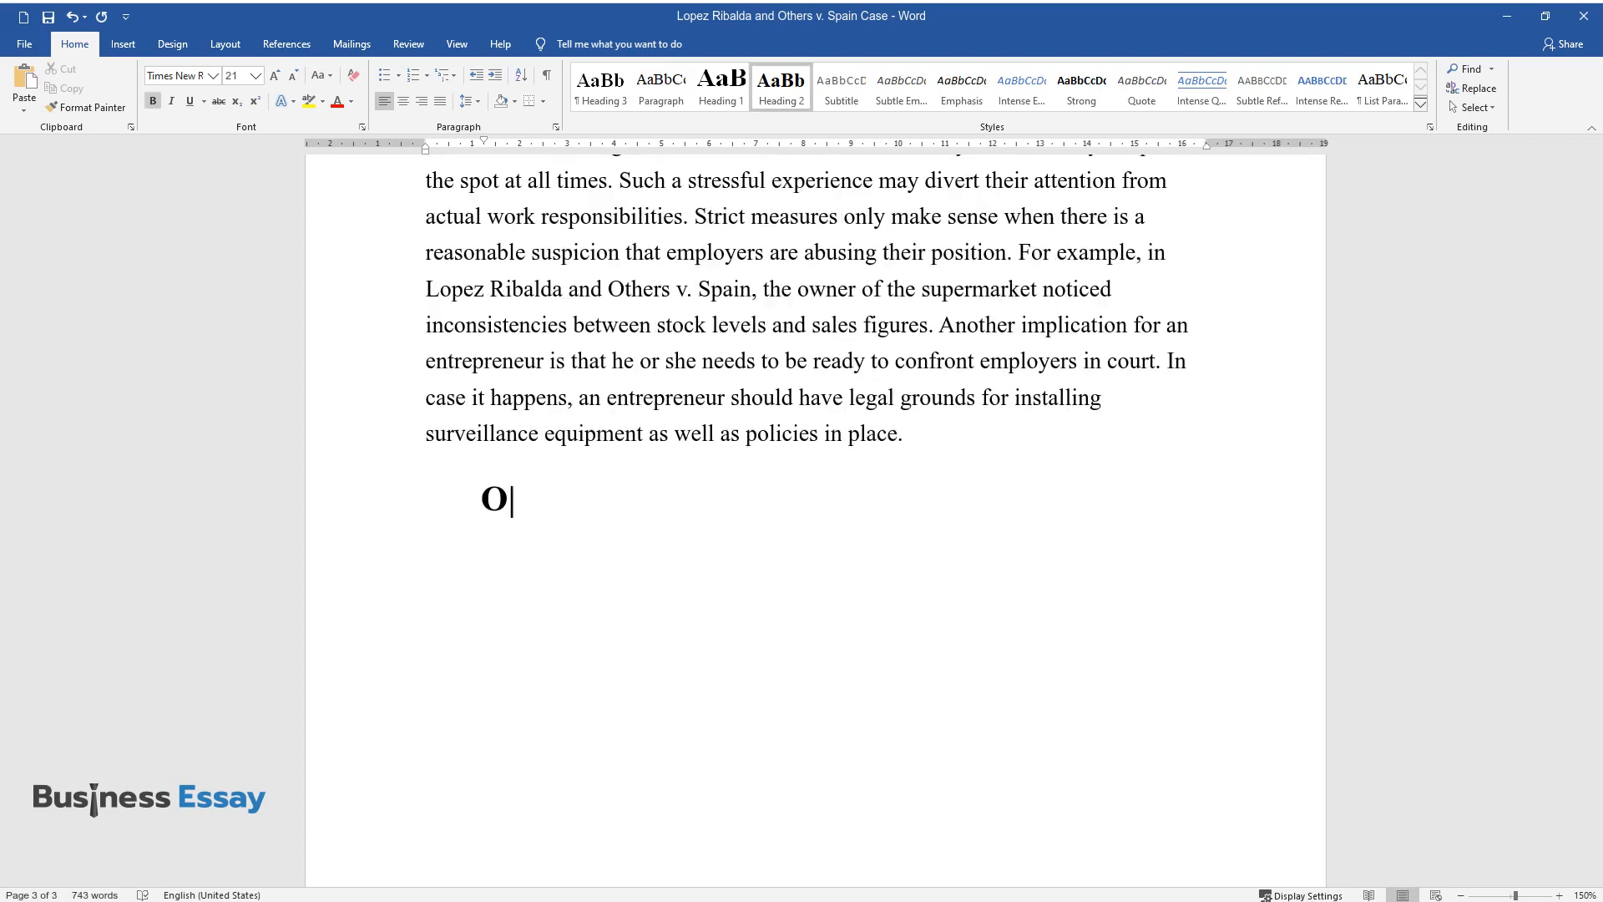
Add the 'Overall Impact of an Article' heading and introduce the surveillance-versus-privacy conflict
text(verall Impact of an Arti)
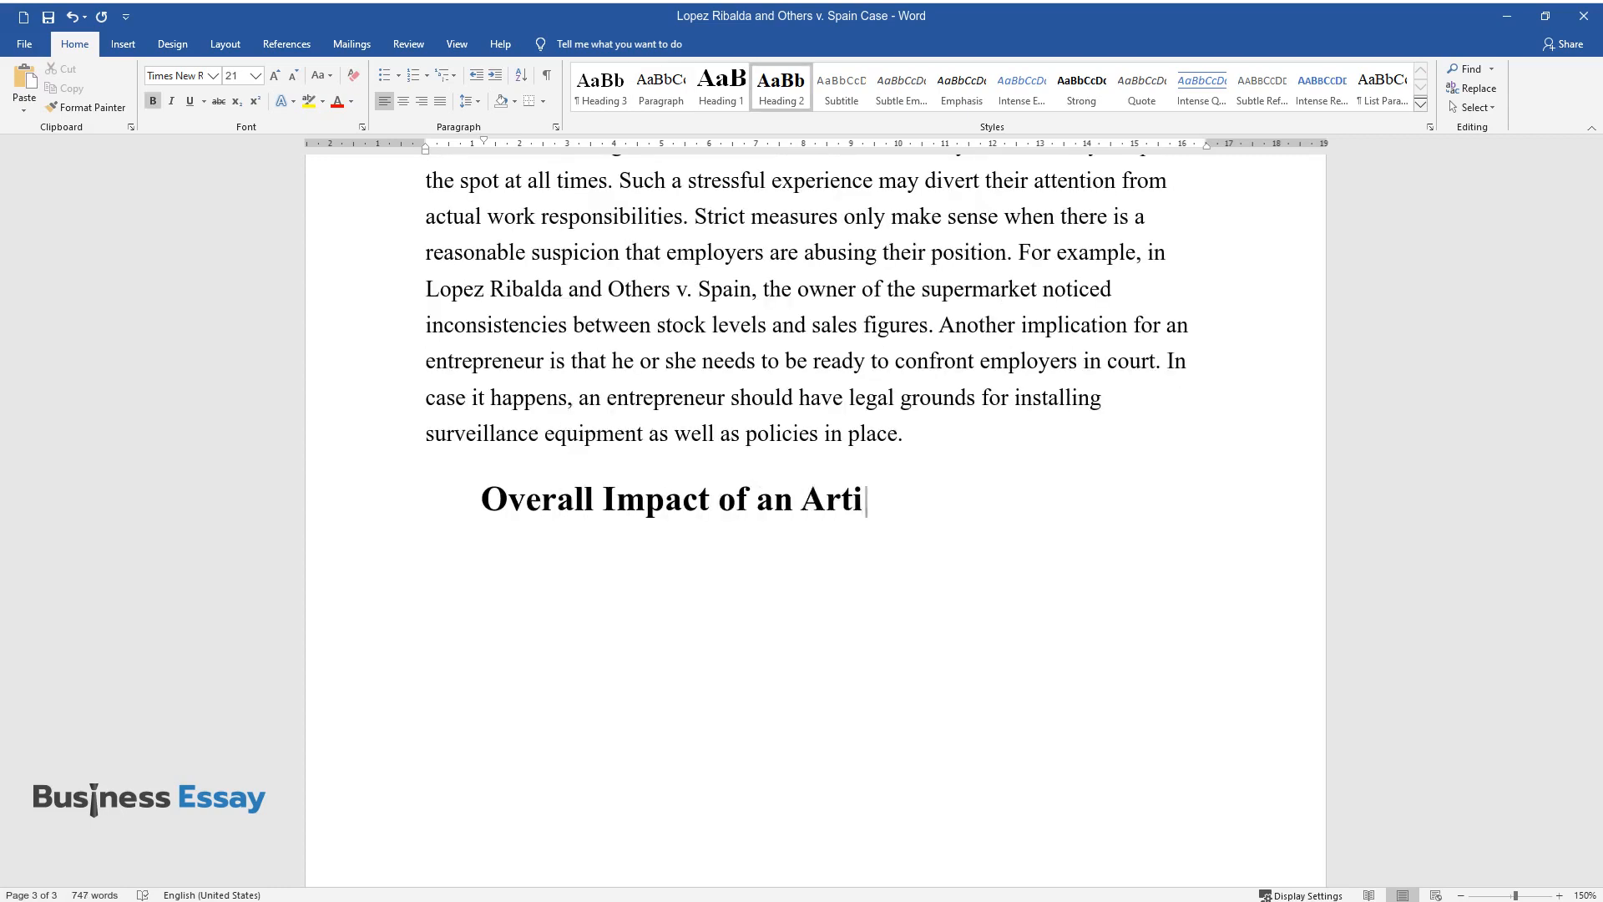
text(cle)
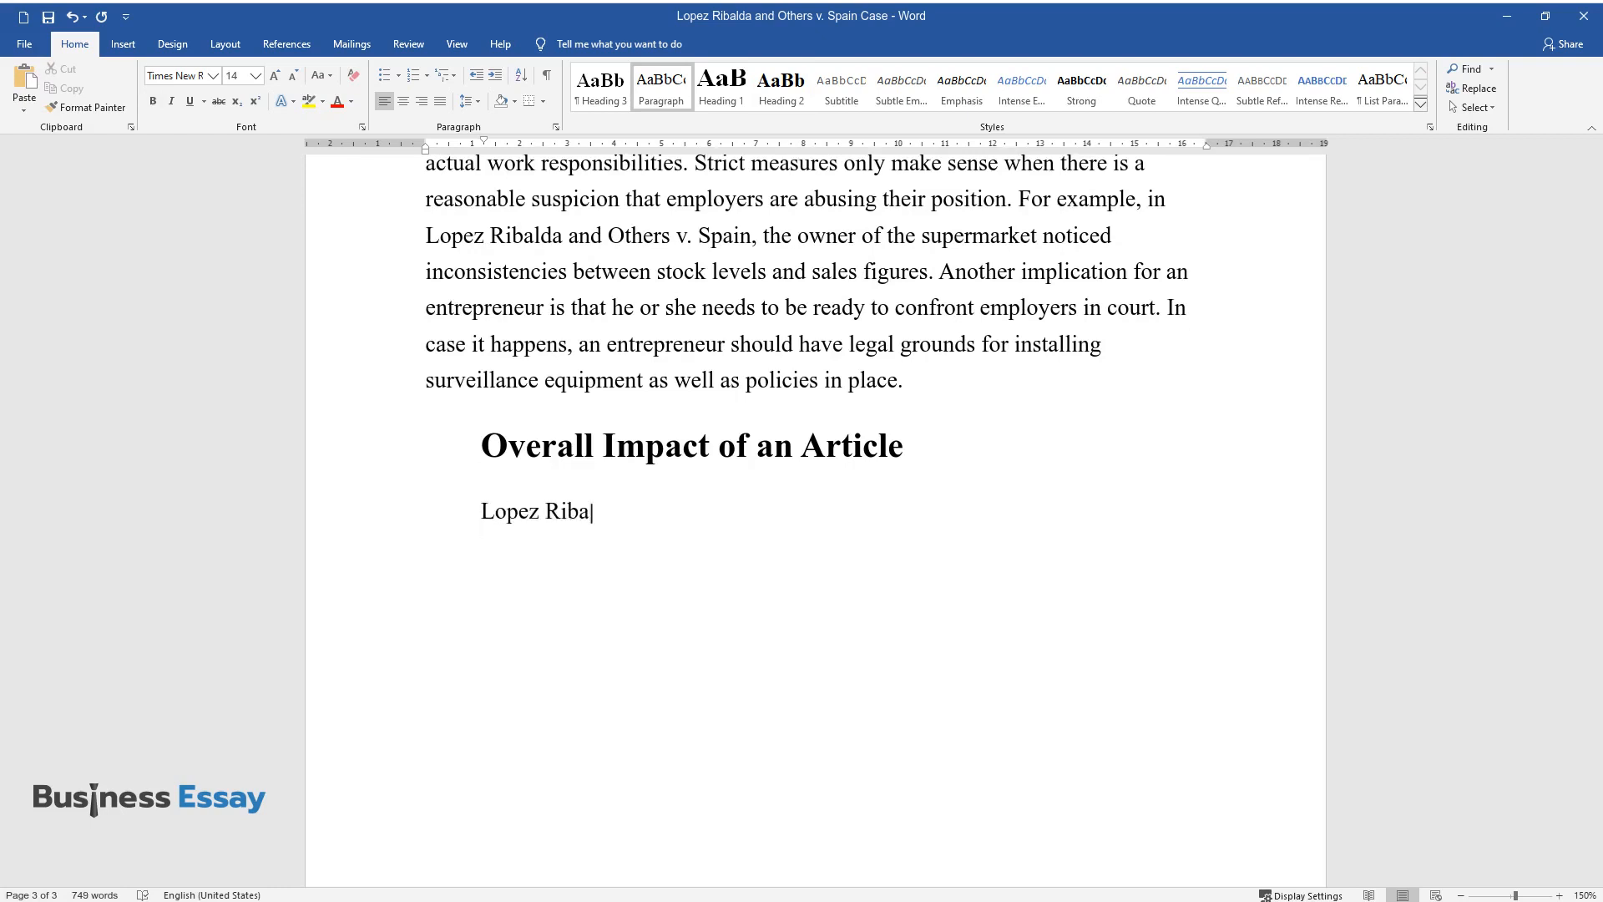
text(lda and Others v. Spain contrib)
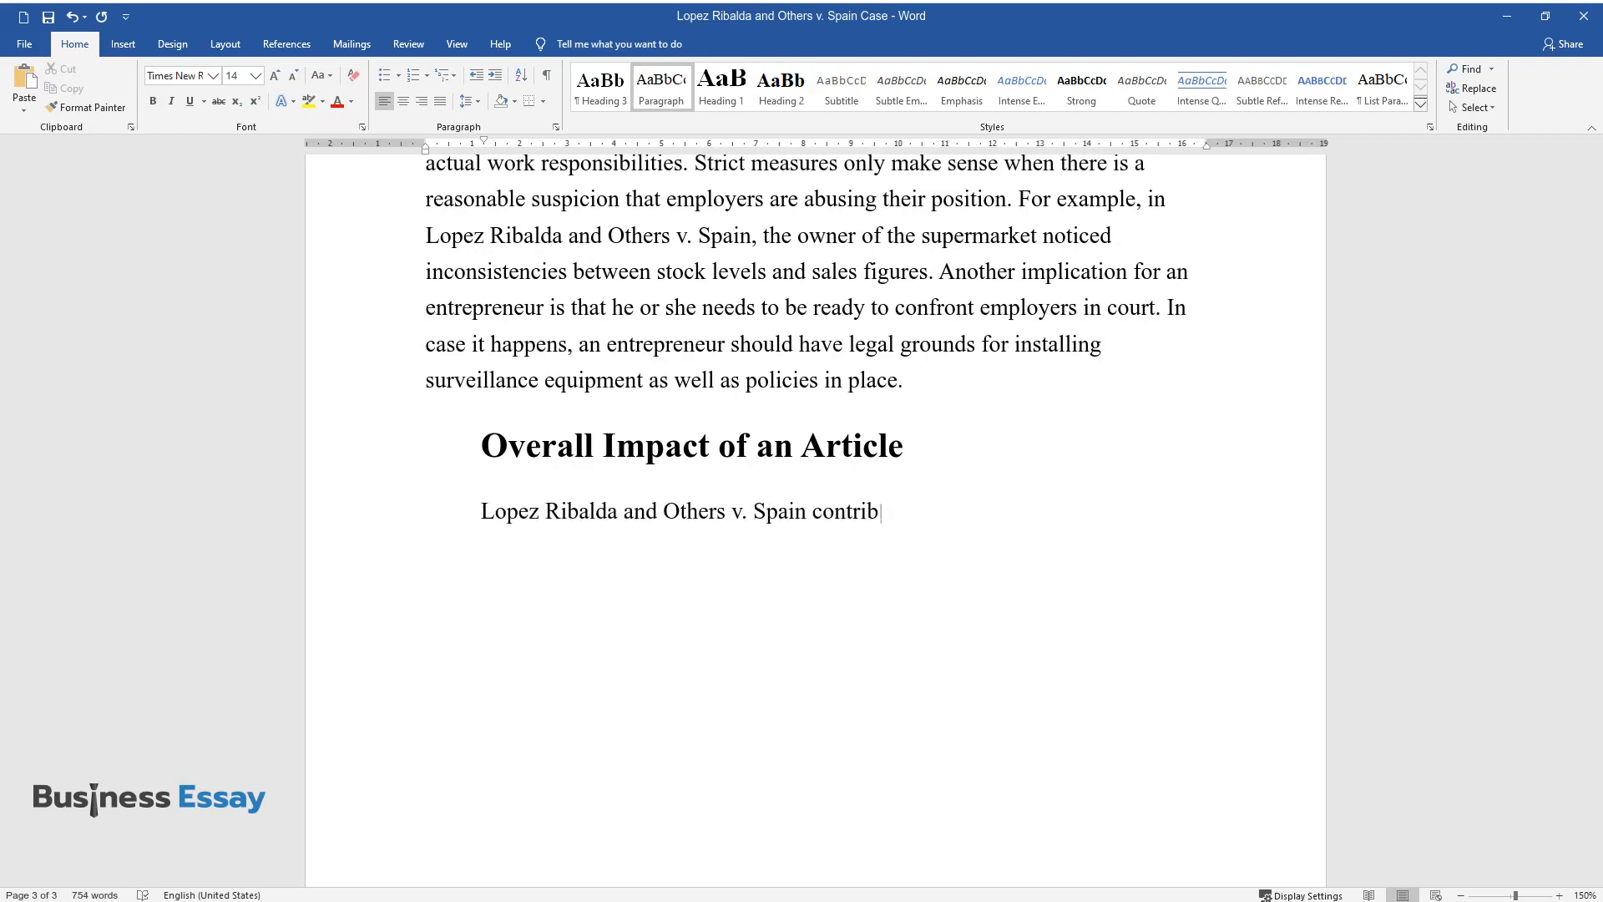
text(ute to the longstanding conflic)
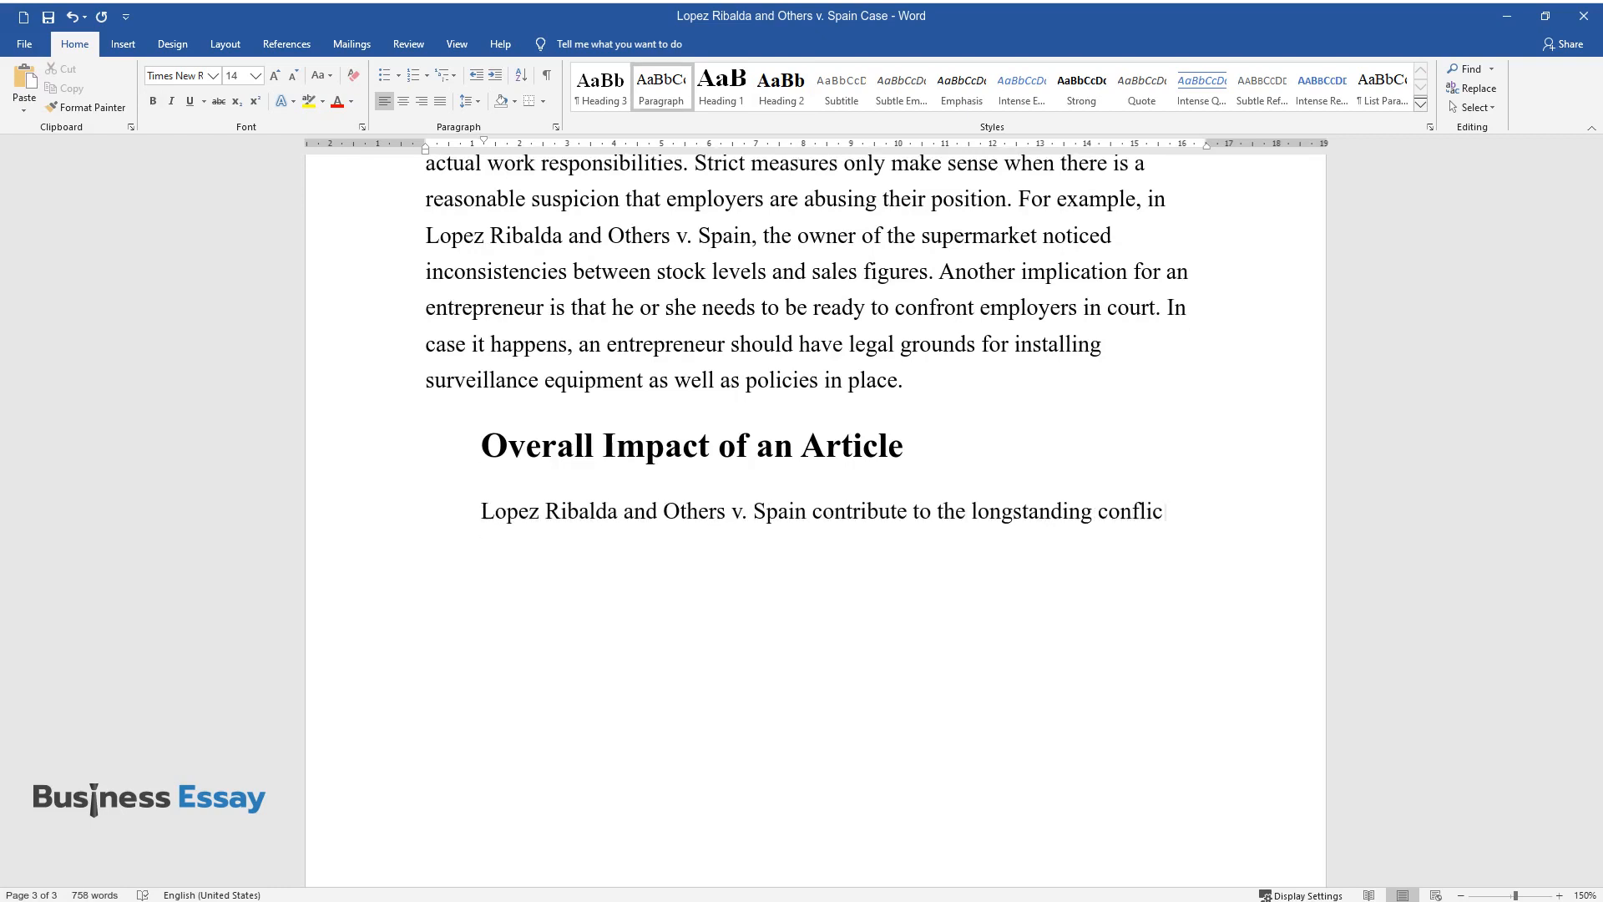
text(between businesses' rights to)
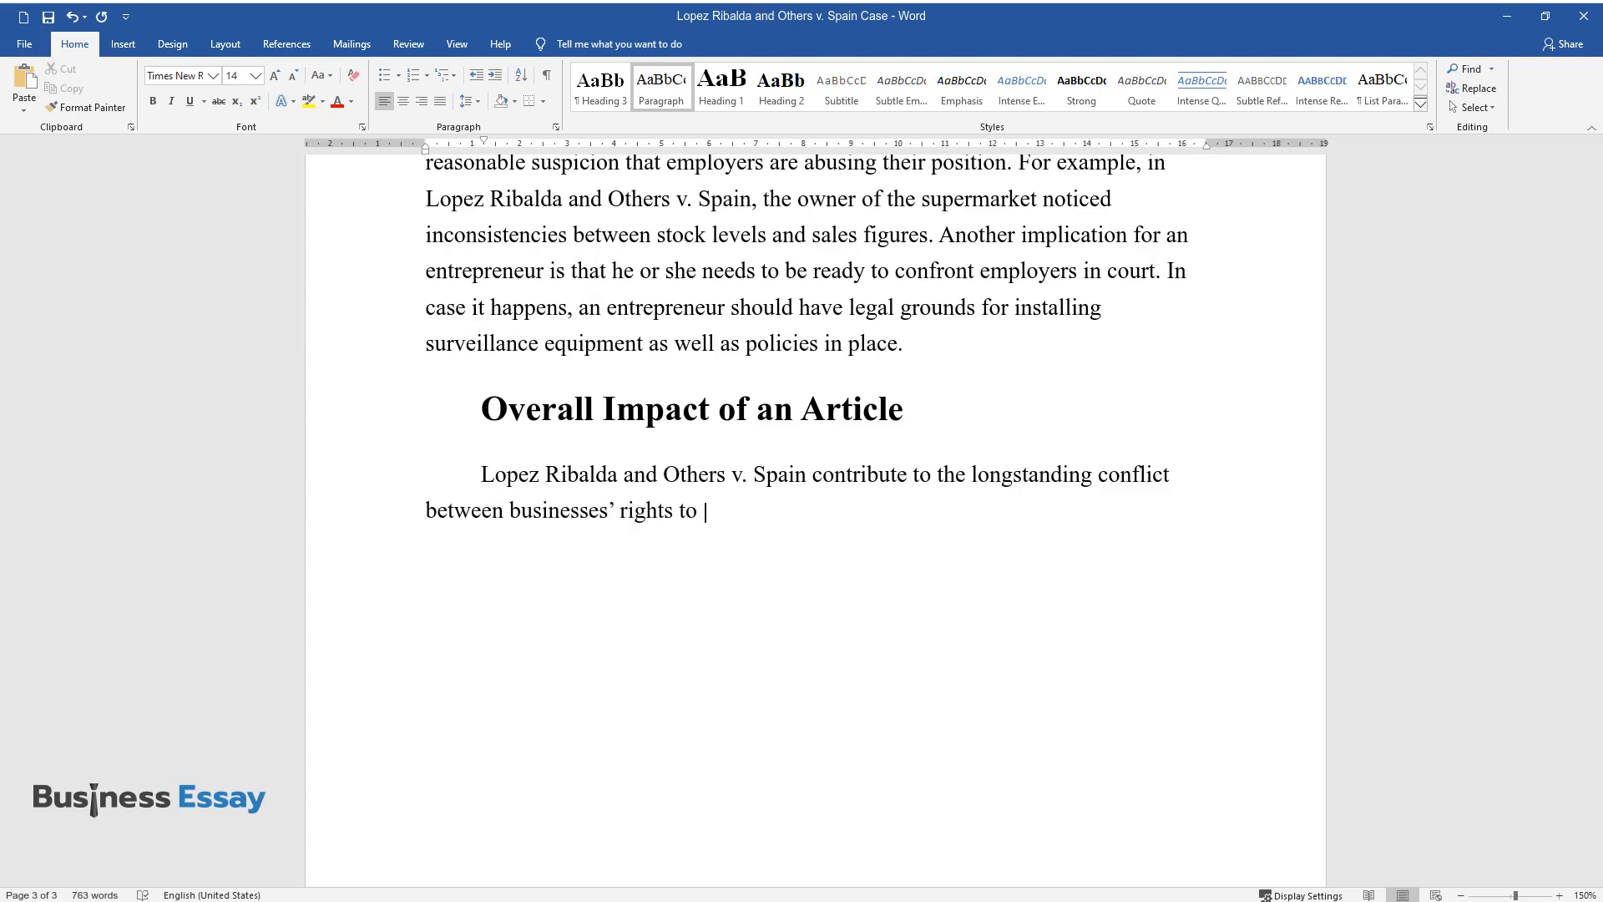
text(surveillance and employers' rights to privacy. The)
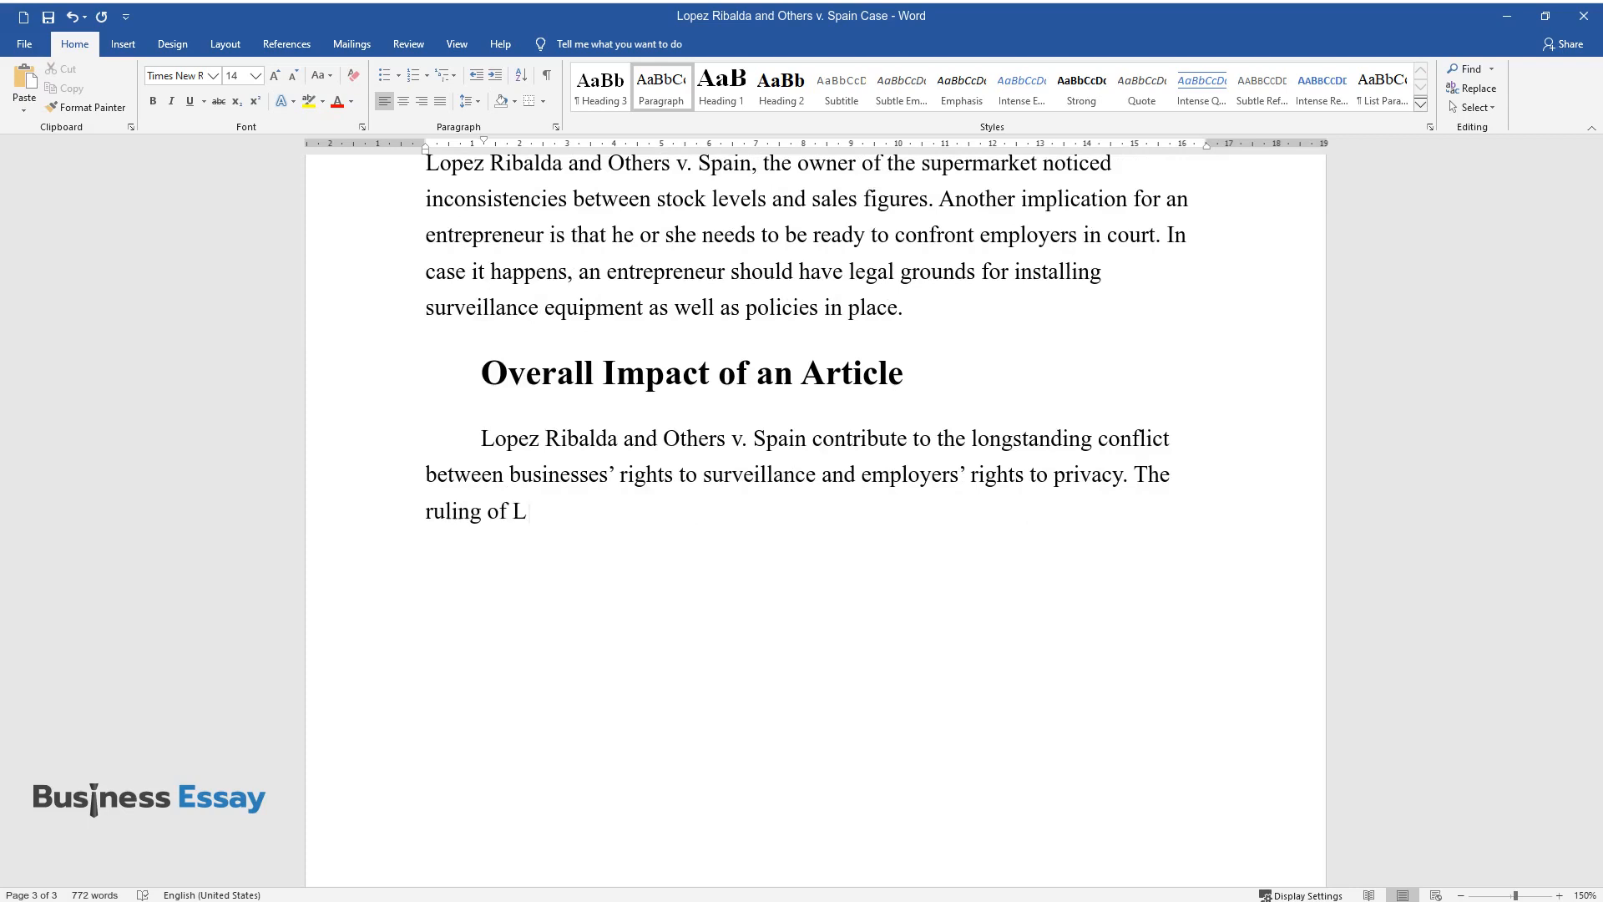
Describe the surveillance conditions and the importance of protecting both business and employee interests
text(opez Ribalda and Others v. Spain allows CCTV surveillance only under)
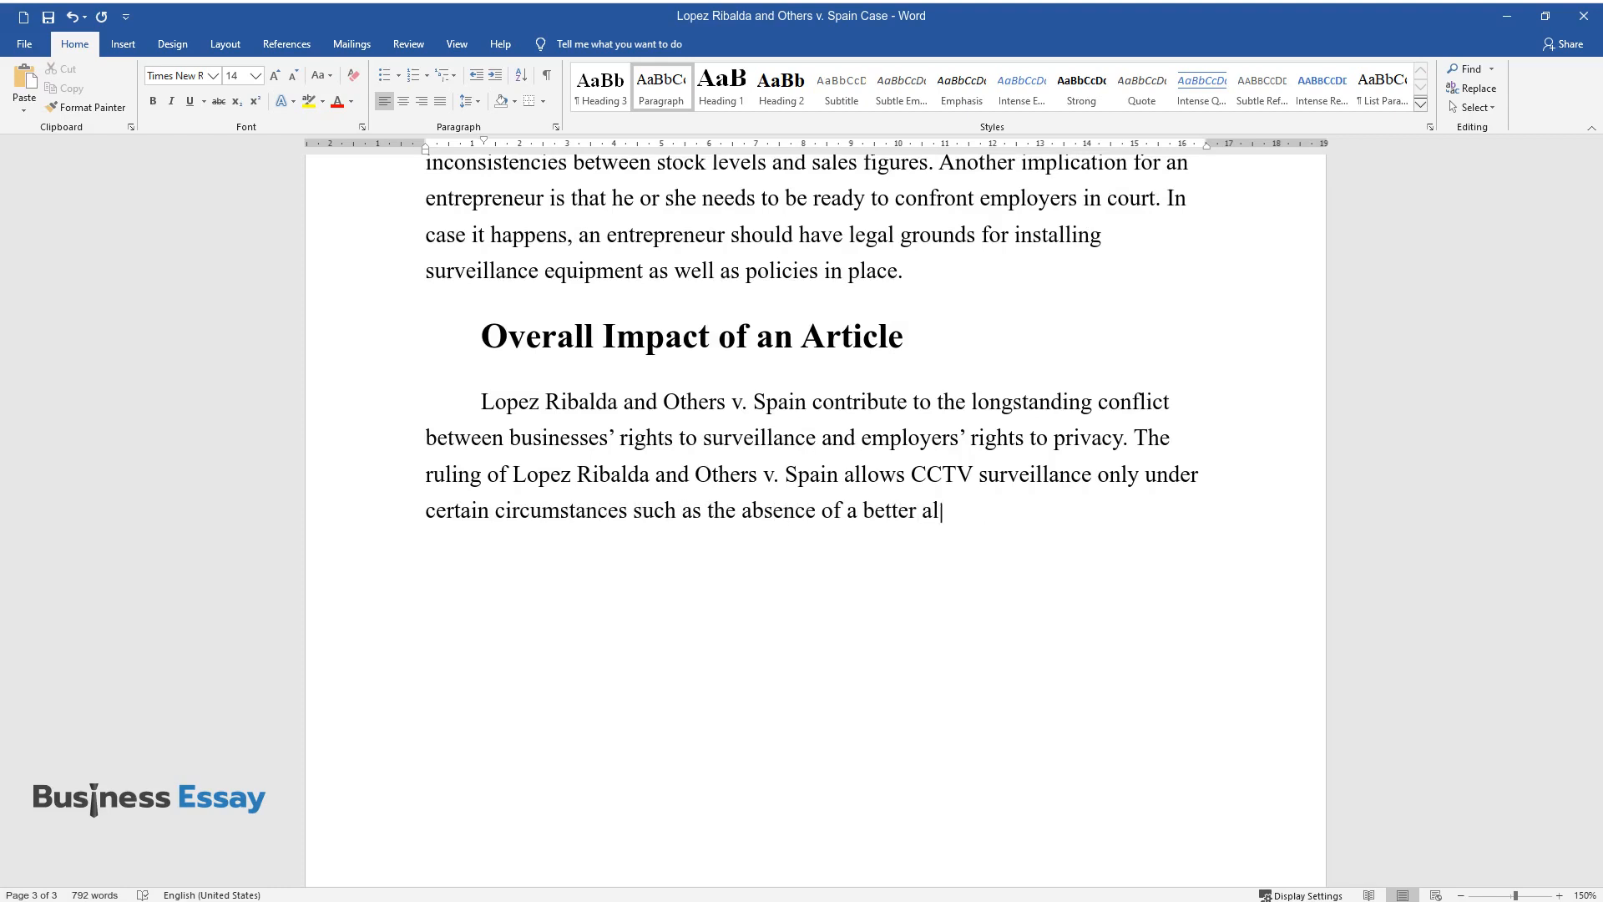
text(ternative, grounds for suspicio)
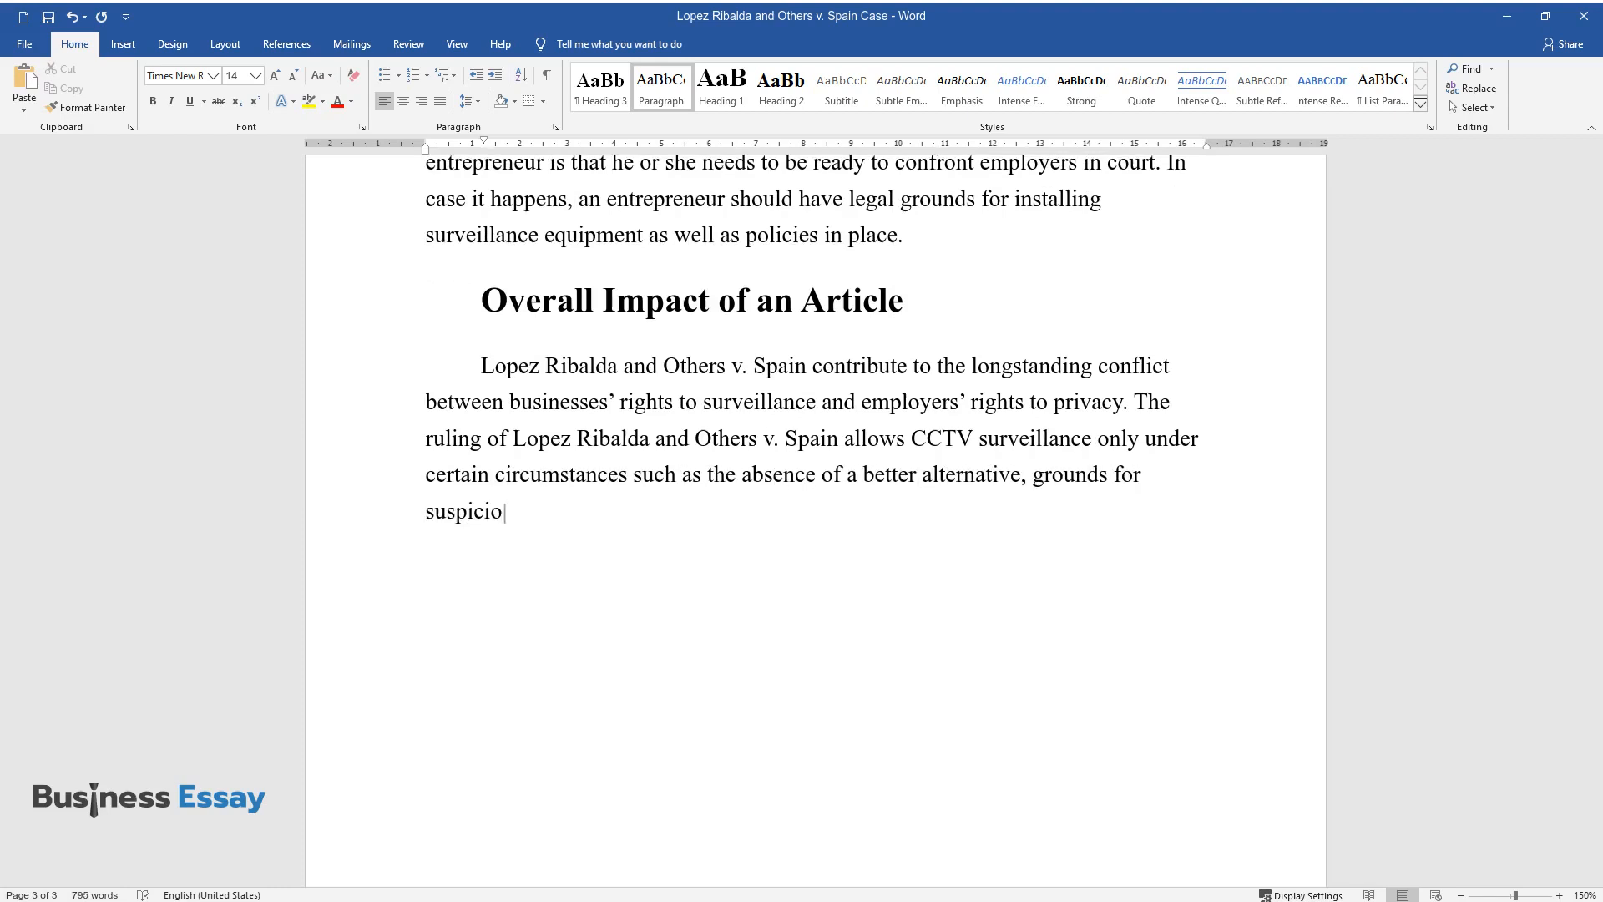
text(n, and others. Thus, the decisio)
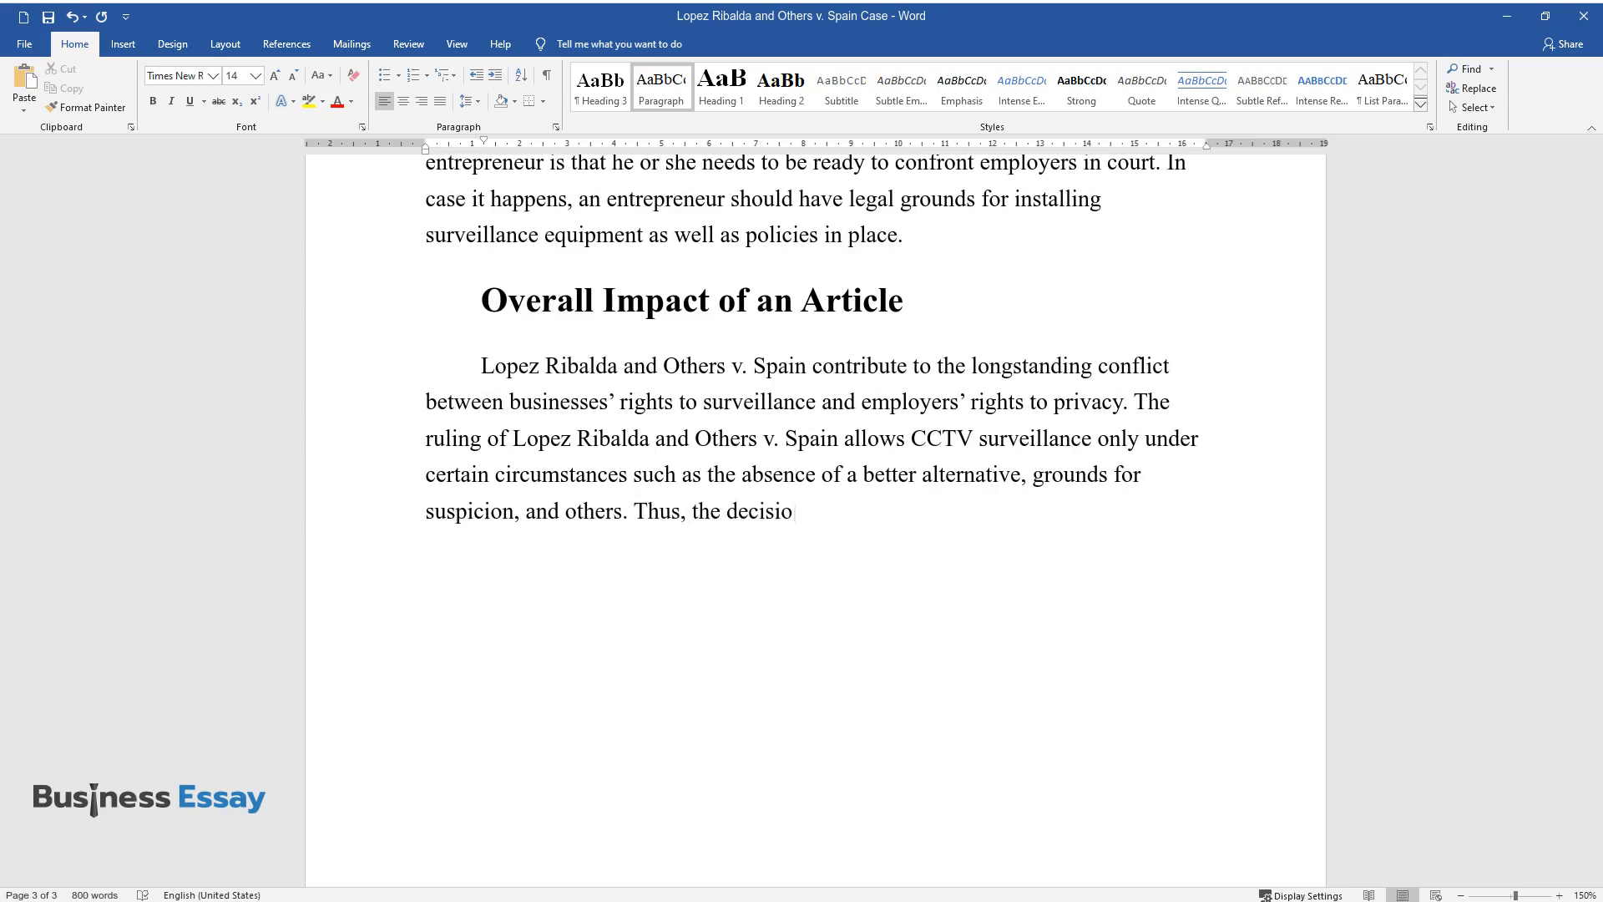
text(n highlights the importance of finding a)
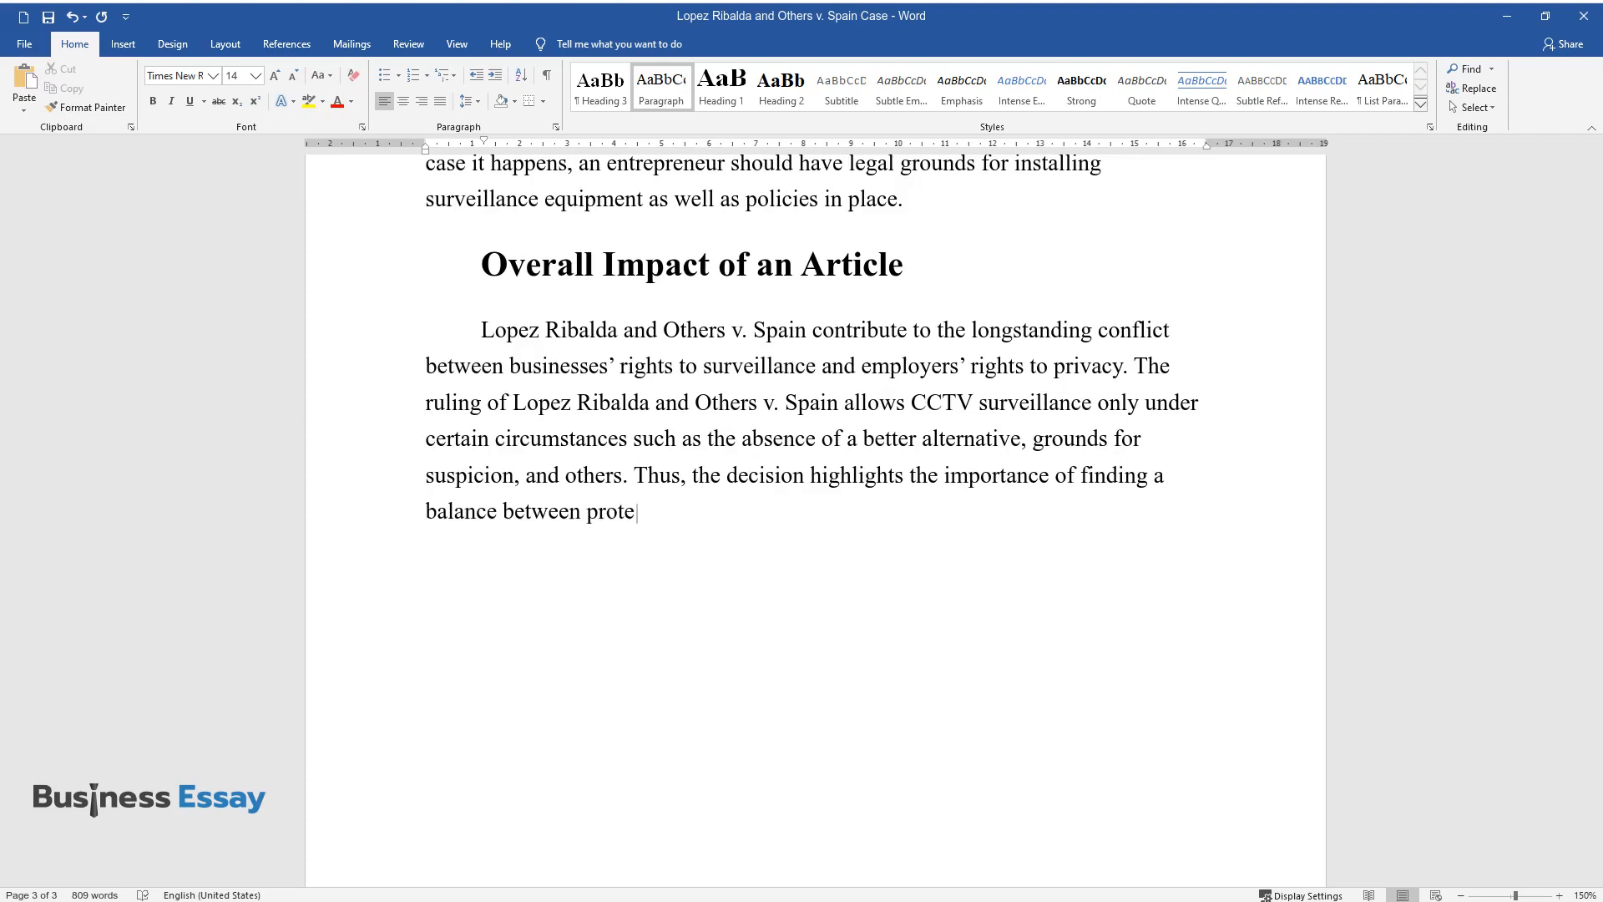
text(cting the interests of a business and upholding the freedoms)
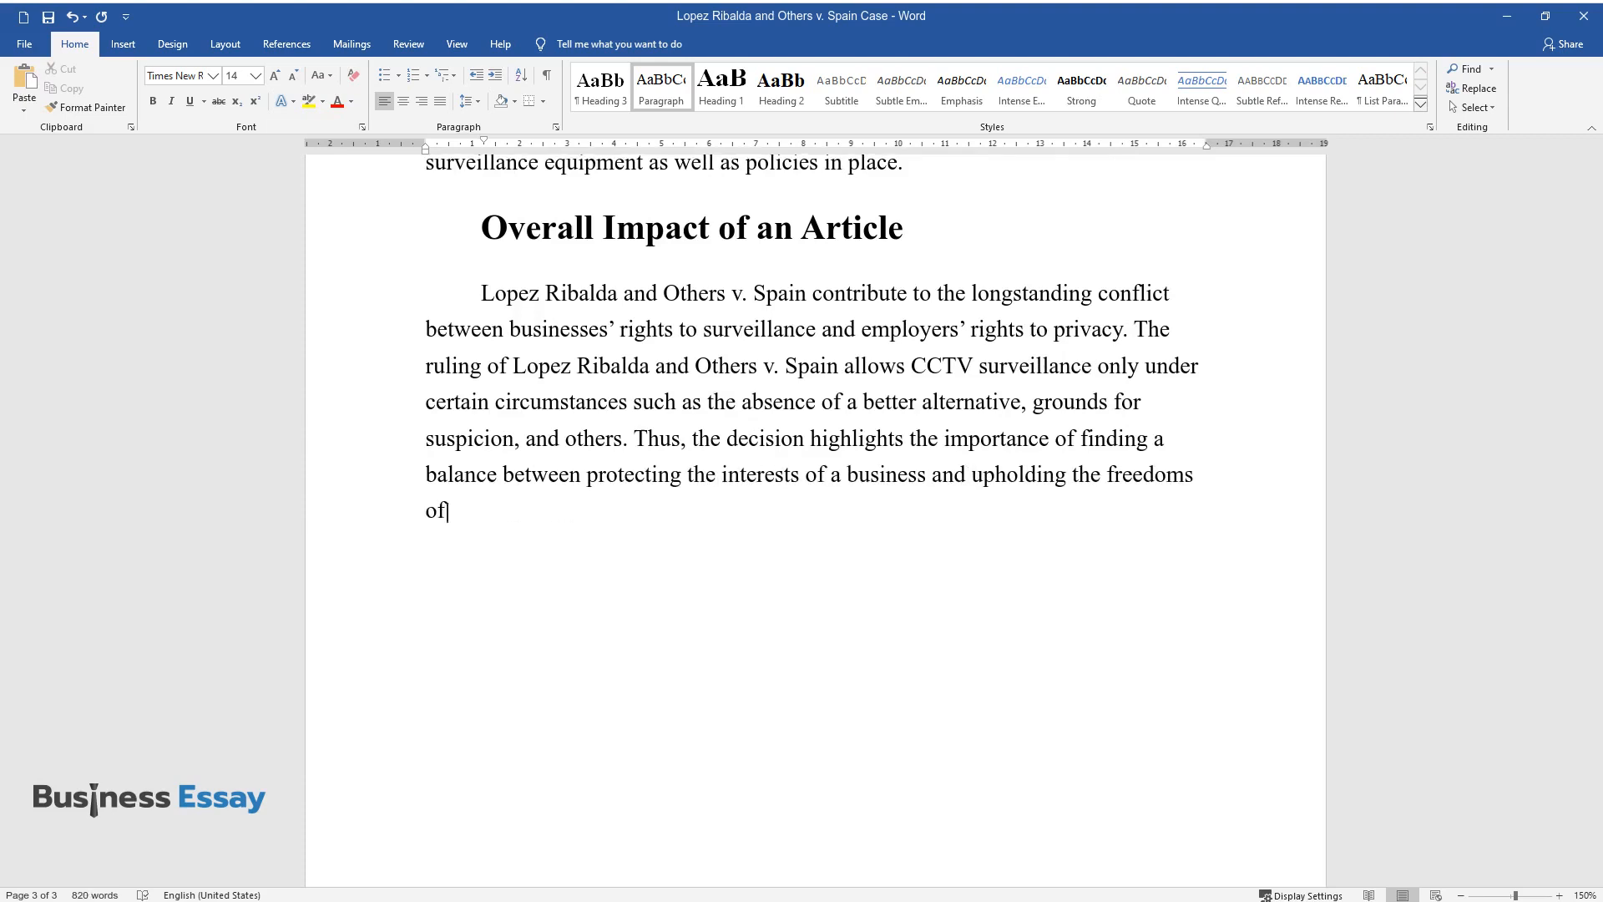
Write about ECHR guidance on CCTV location, with bathrooms and toilets treated as private
text(an employee. Besides, the ECHR)
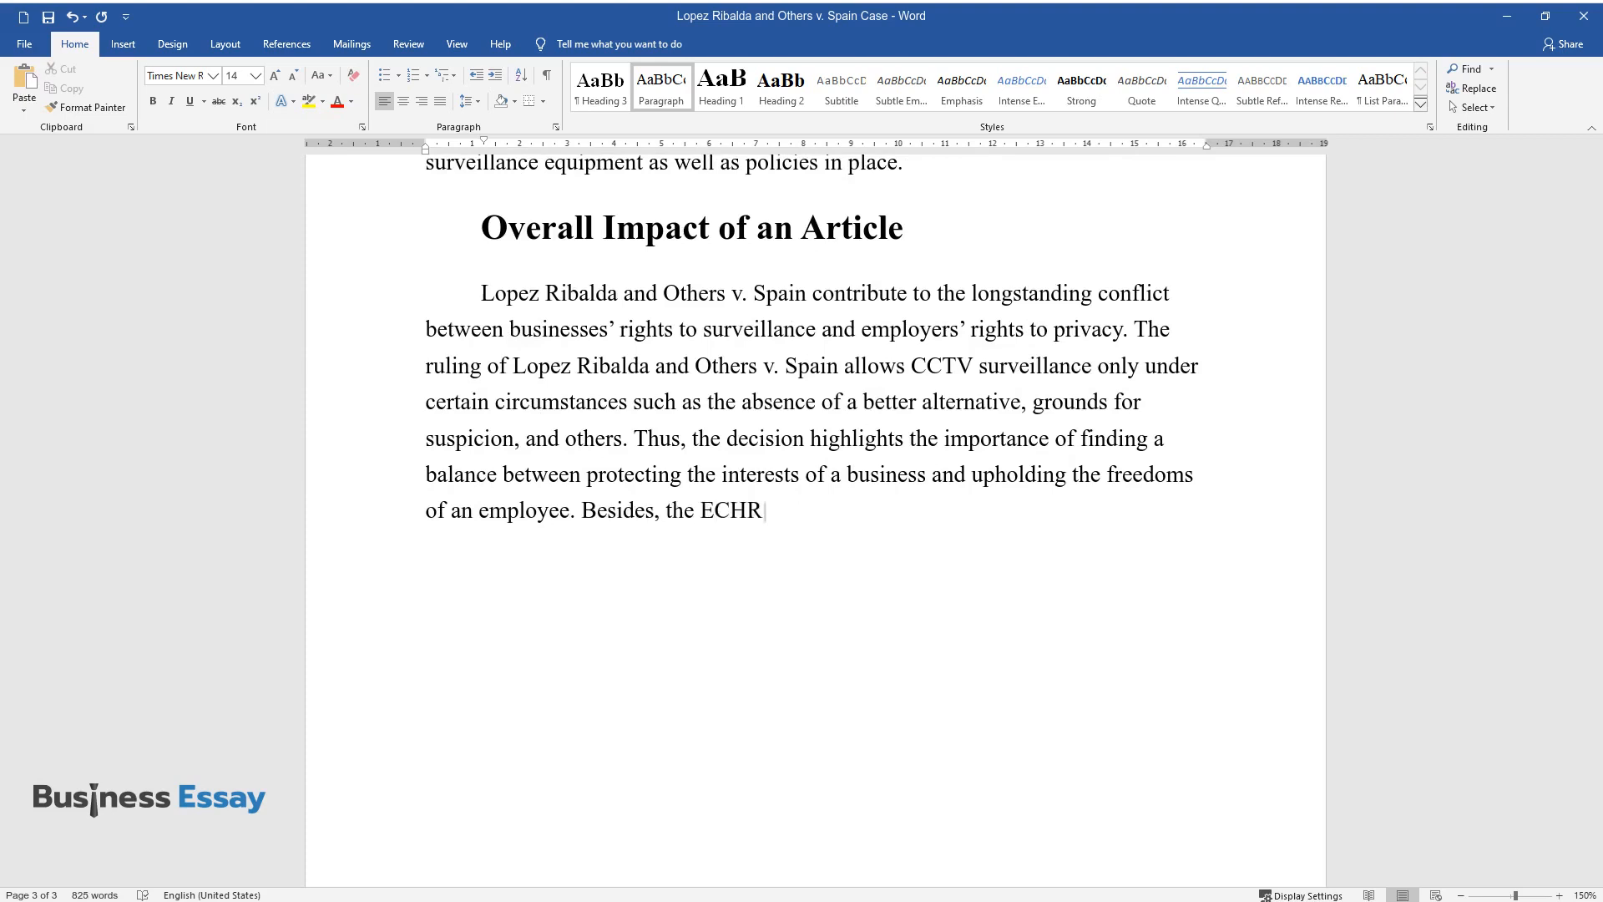
text(guides the location of CCTV. S)
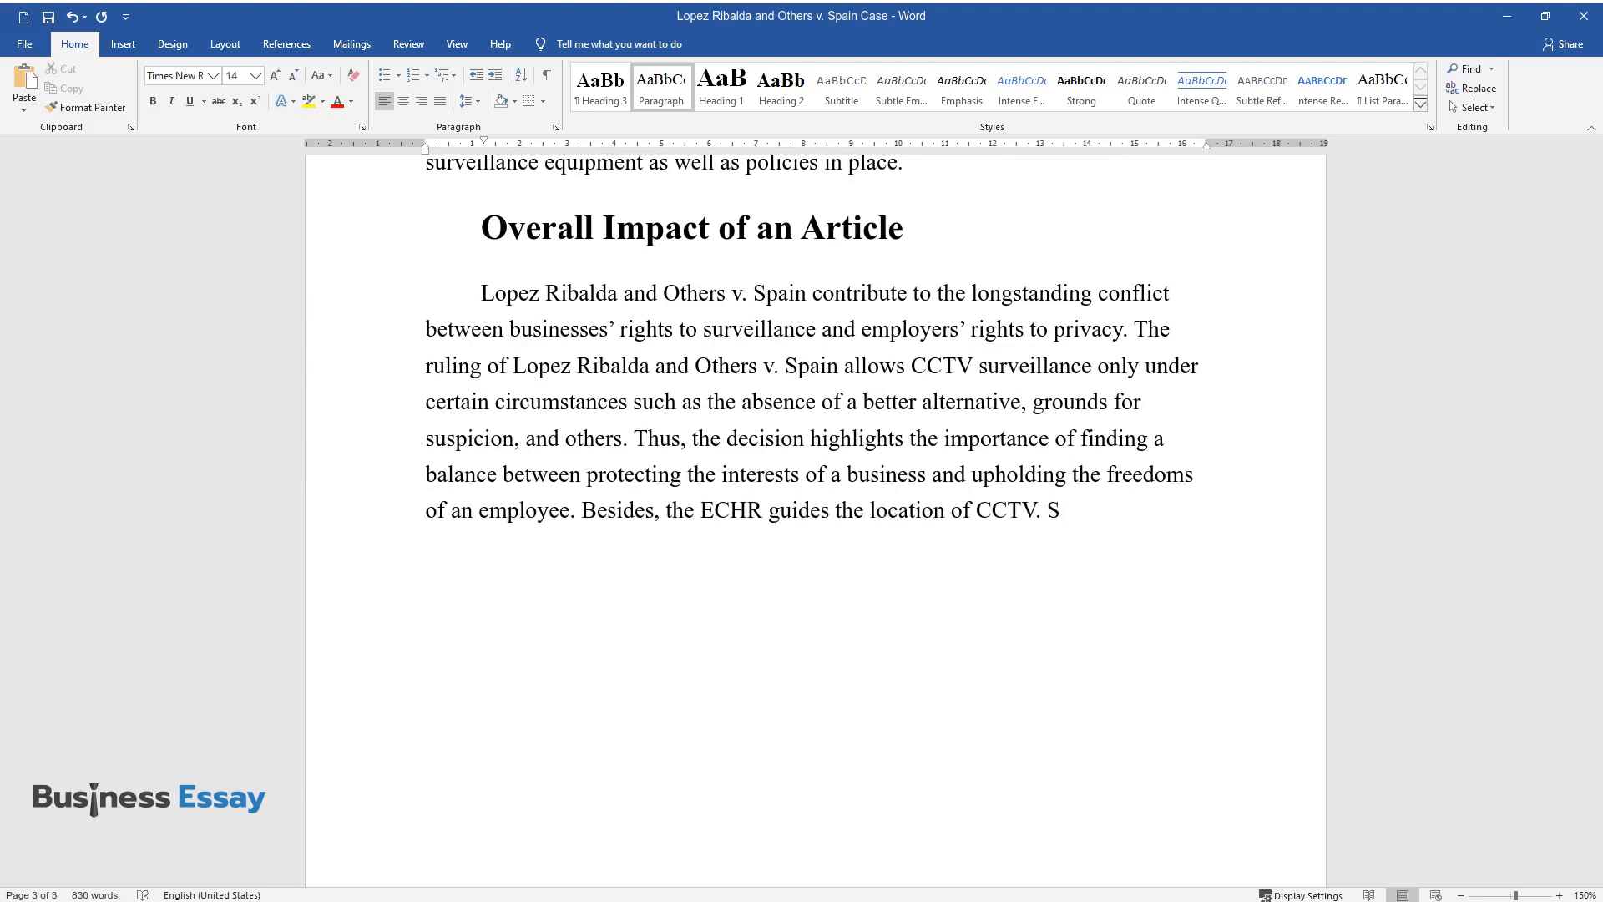
text(ome areas such as bathrooms and)
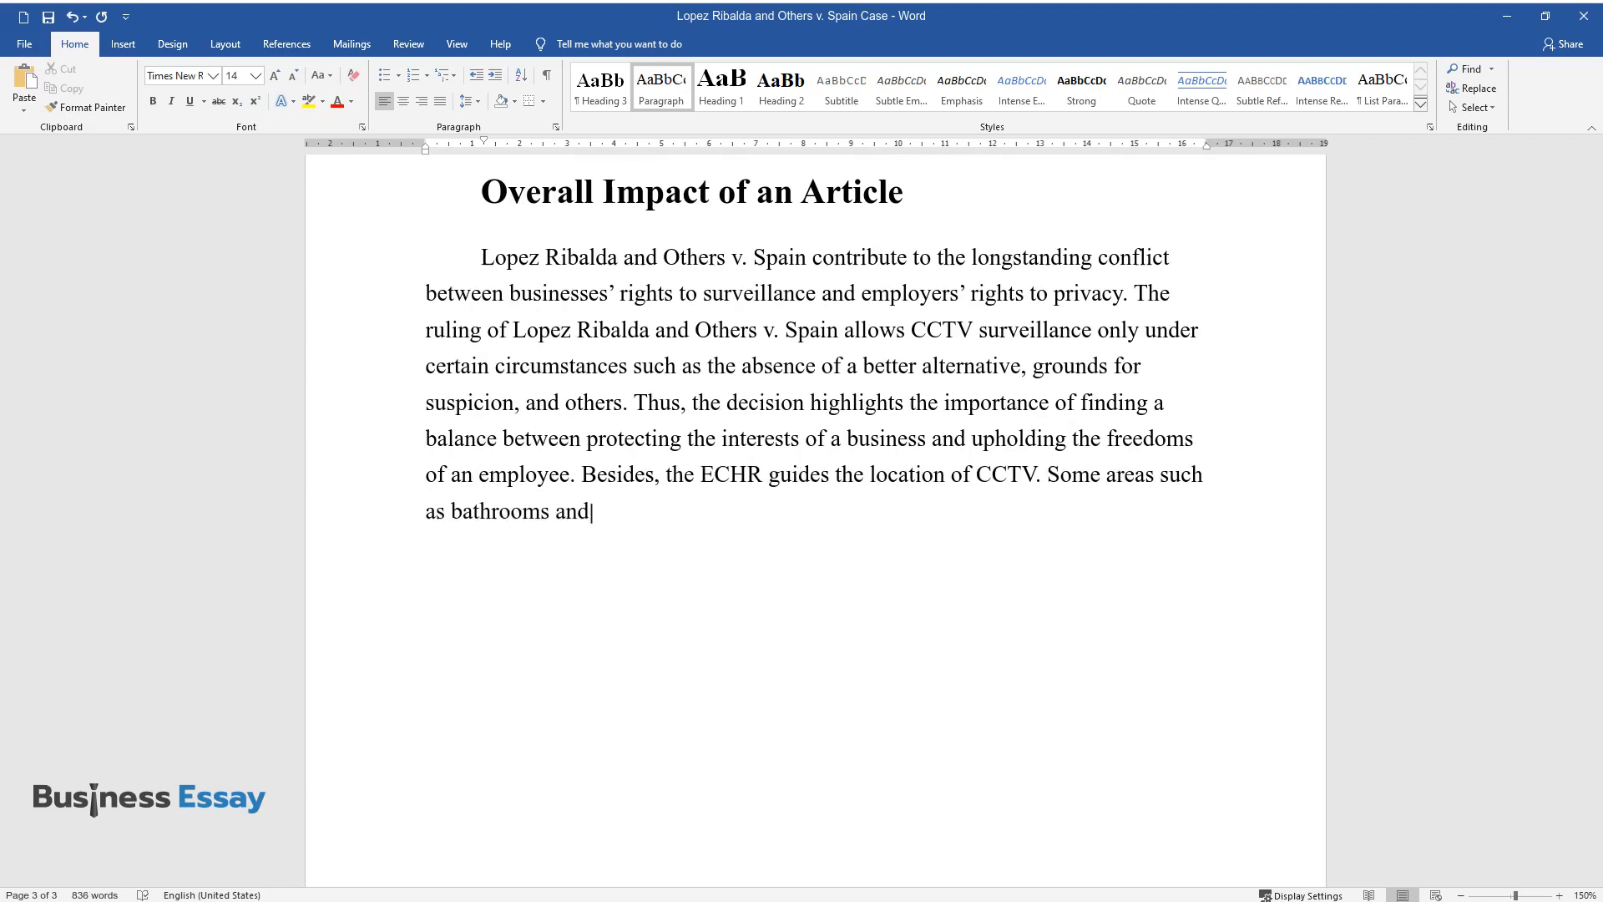
text(toilets are regarded as private)
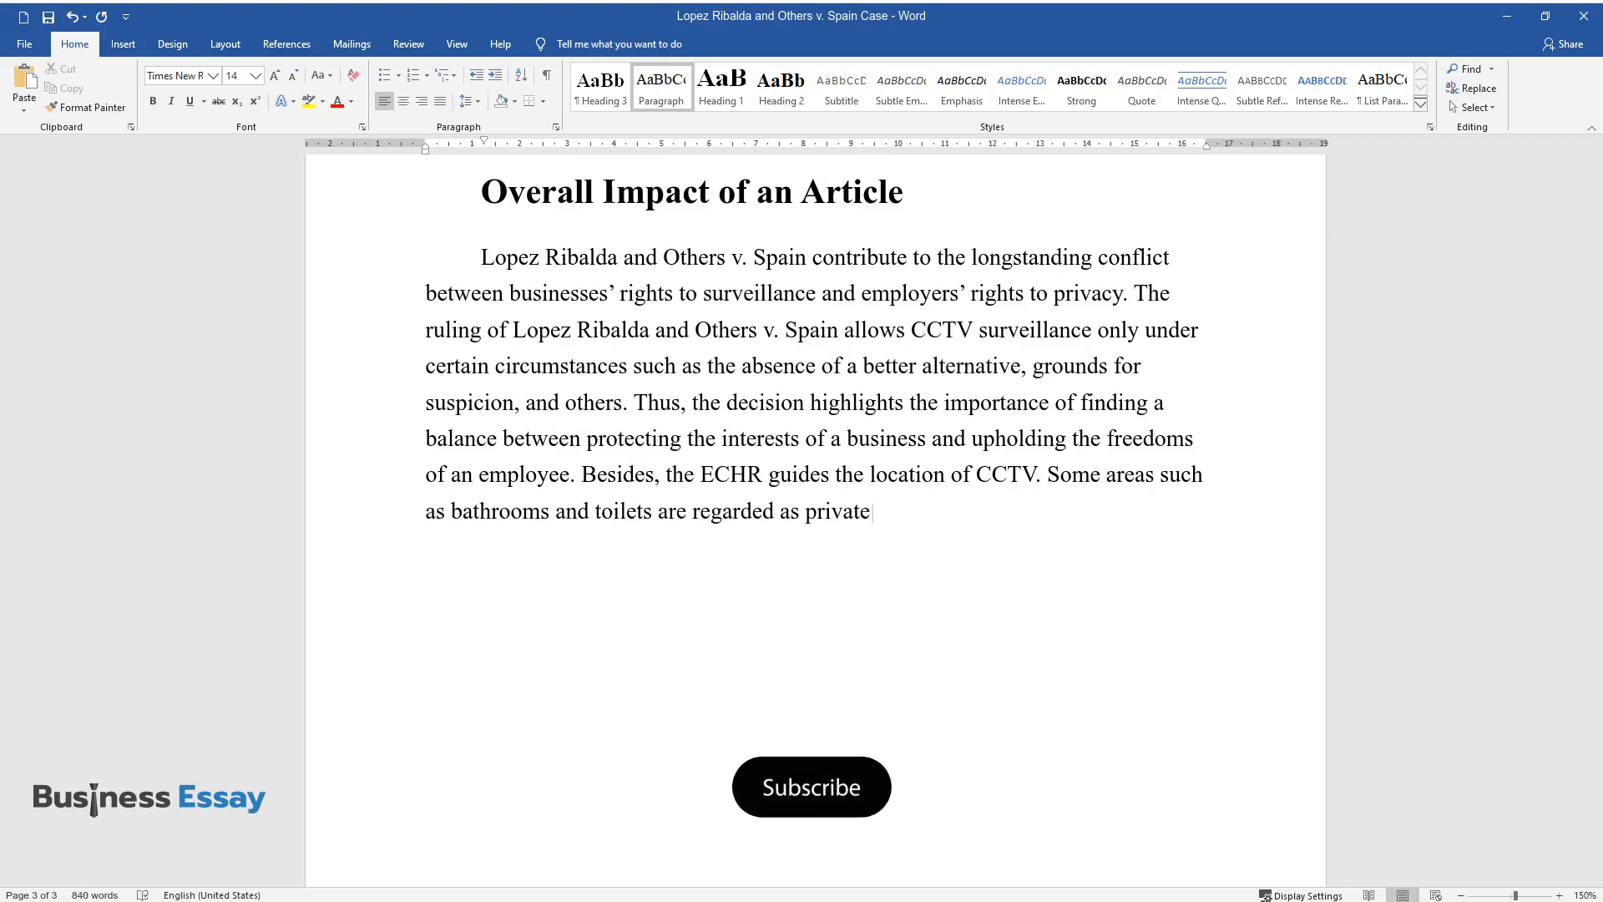
click(811, 786)
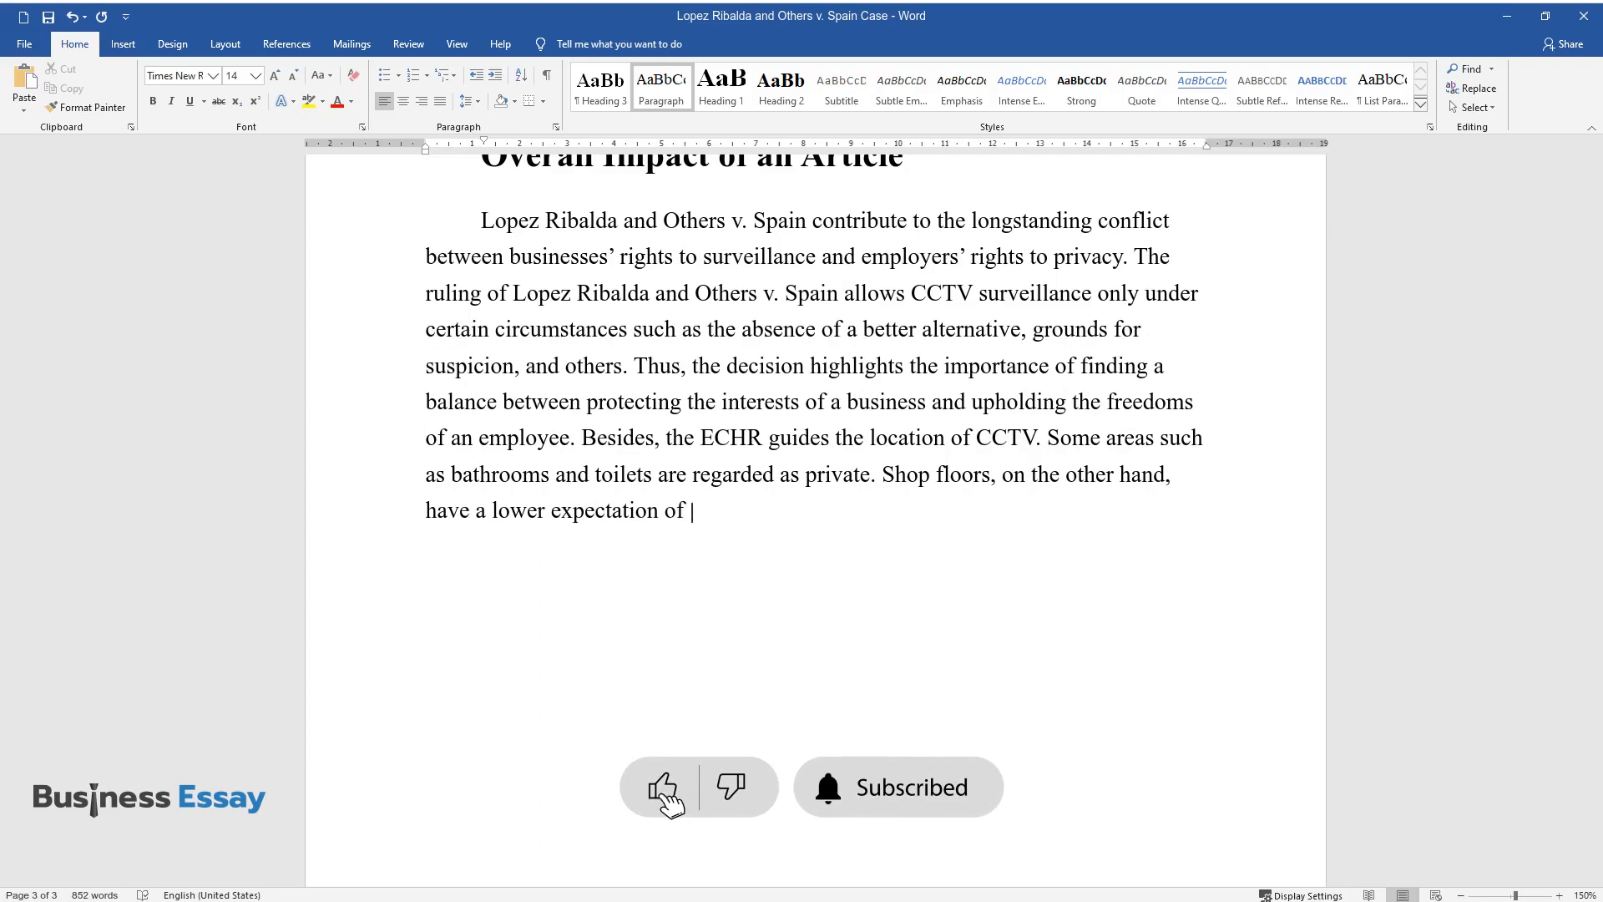
text(privacy, which makes the instal)
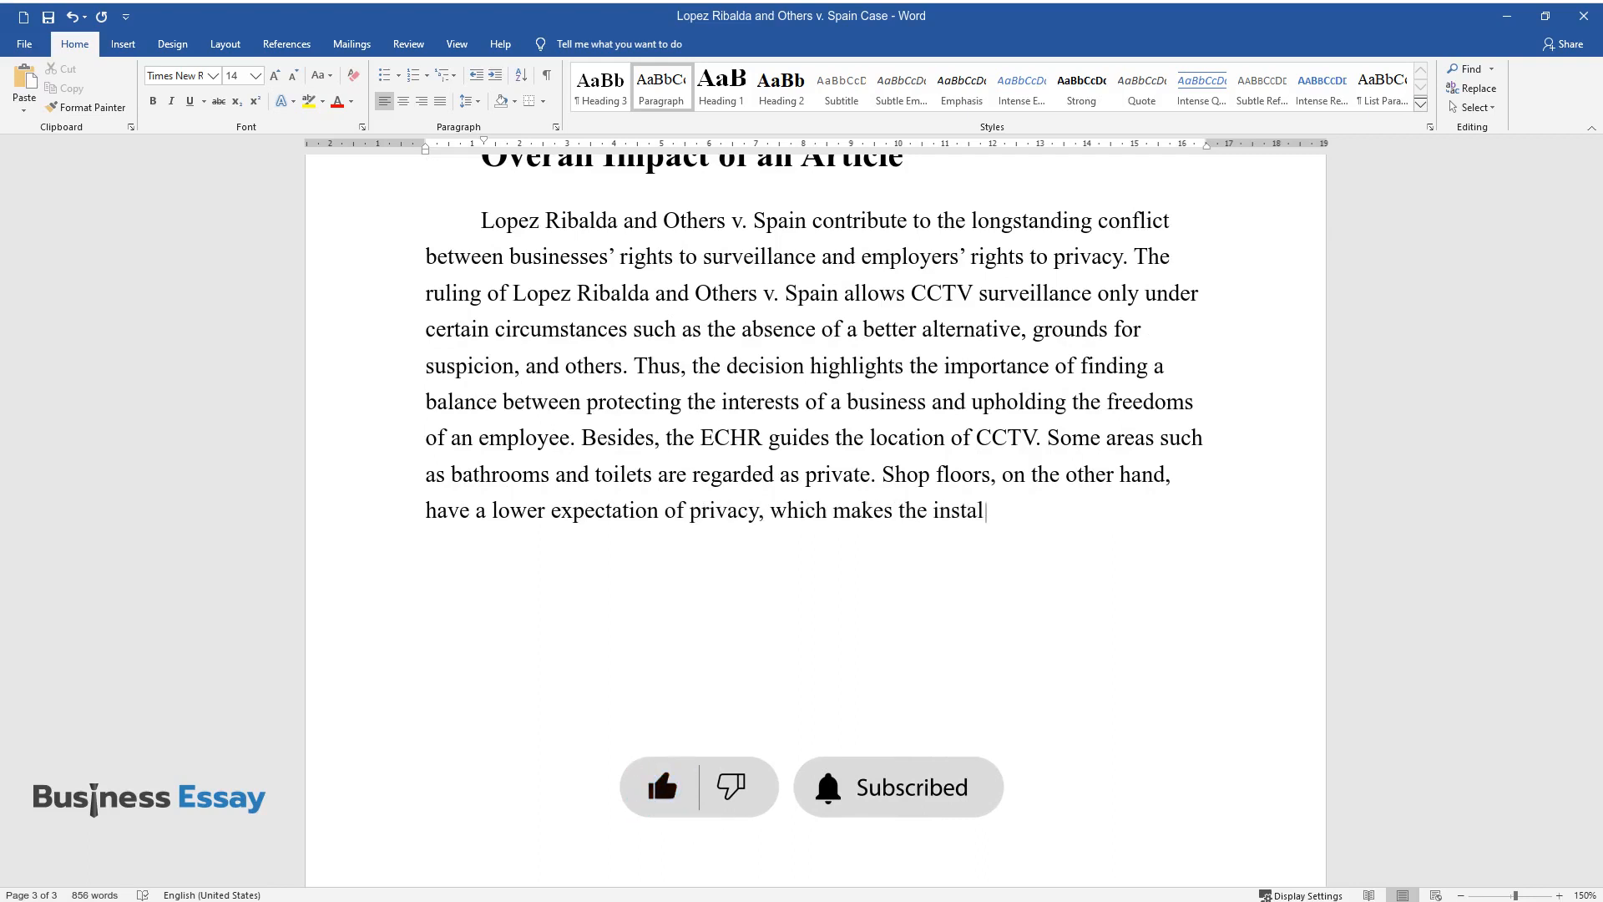